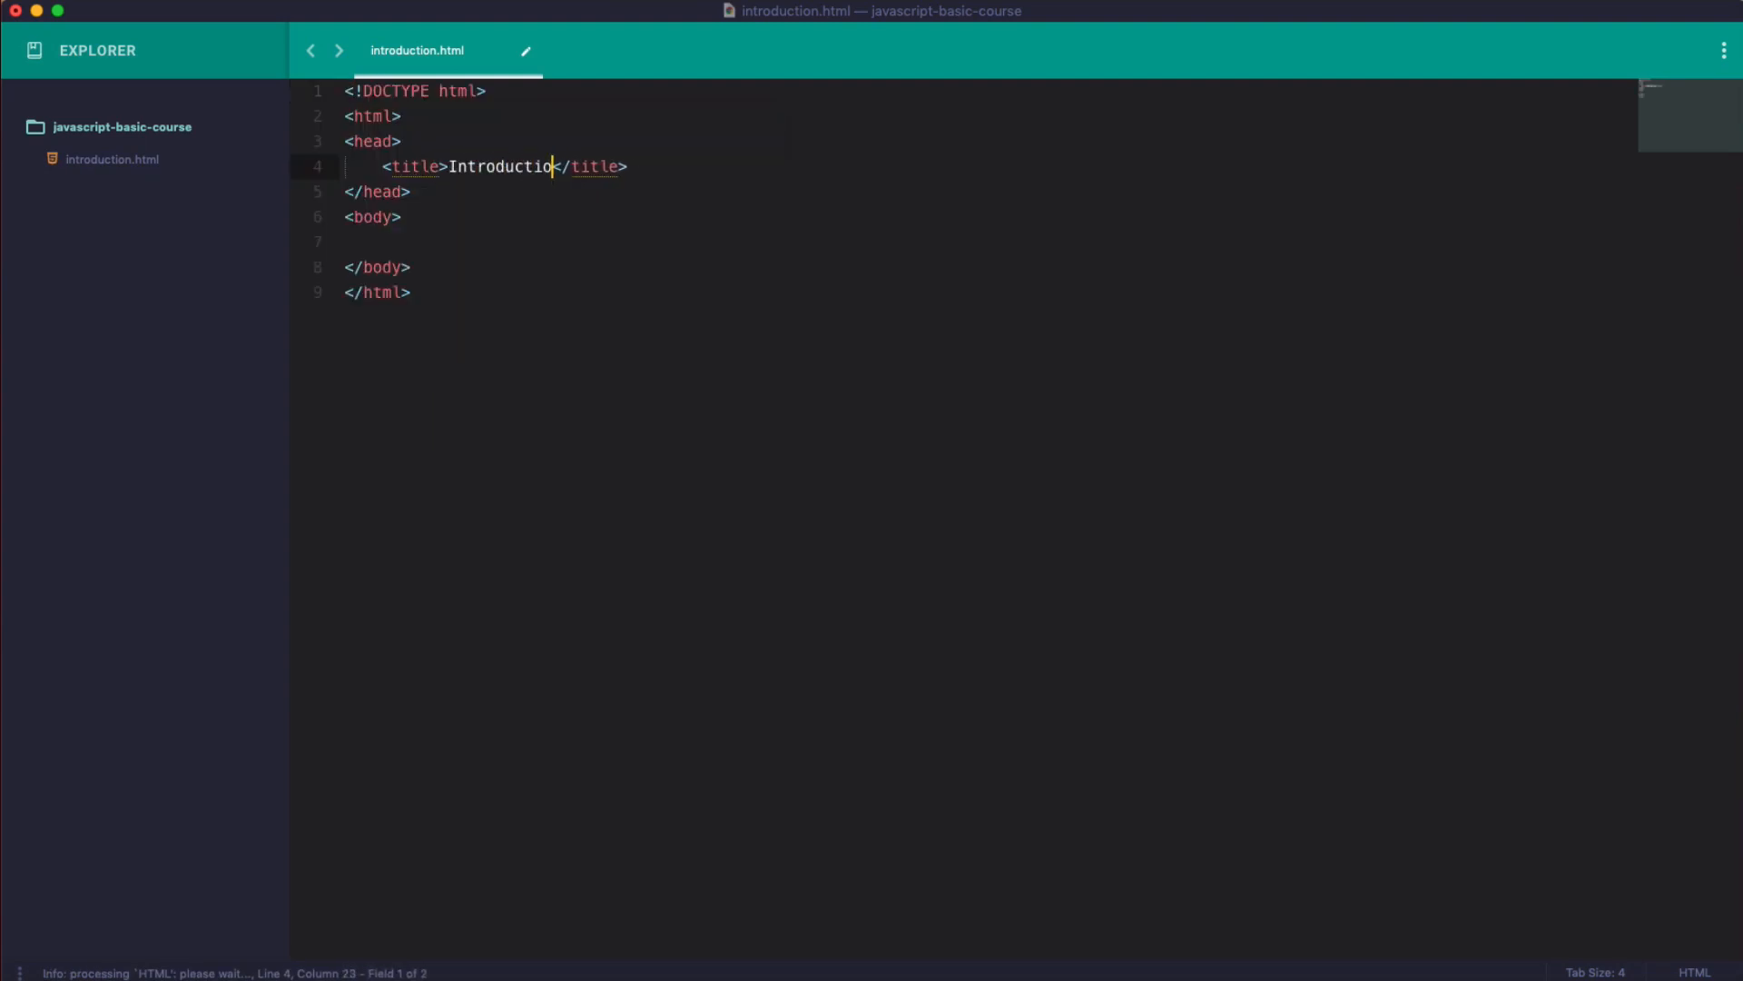
# Add a div#container reading 'Hello World' in the body and start a button element.
pyautogui.write('n')
pyautogui.press('enter')
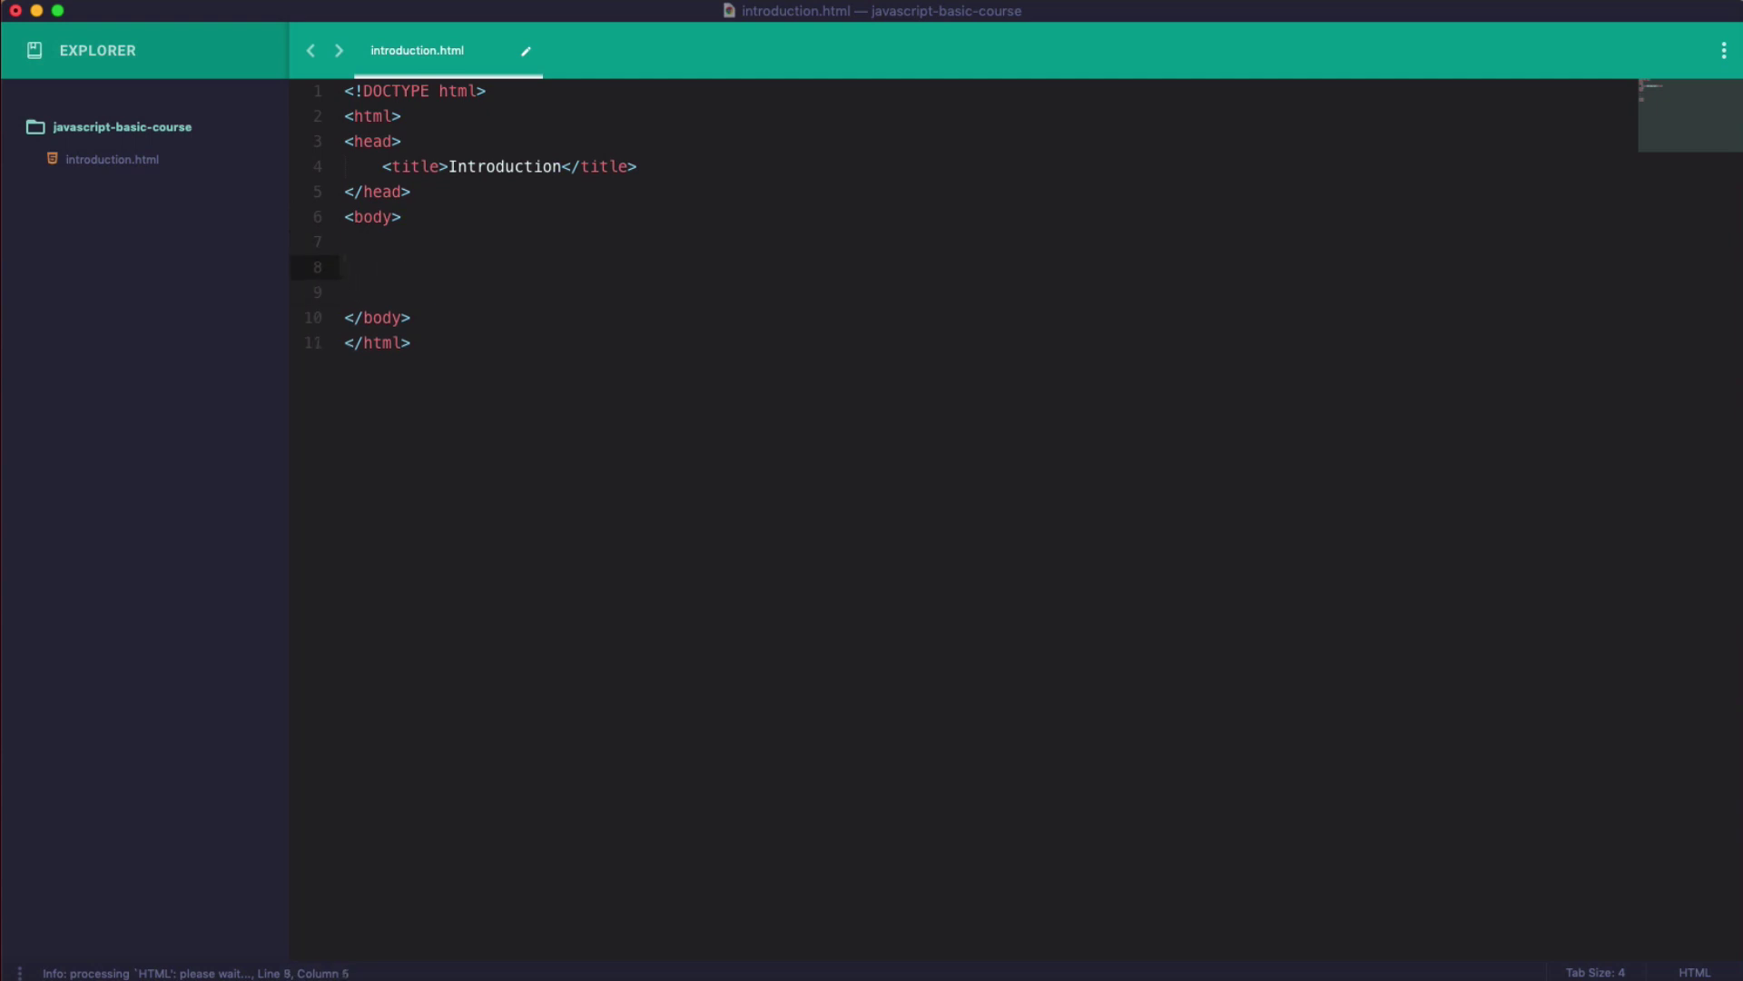
pyautogui.write('div#conta')
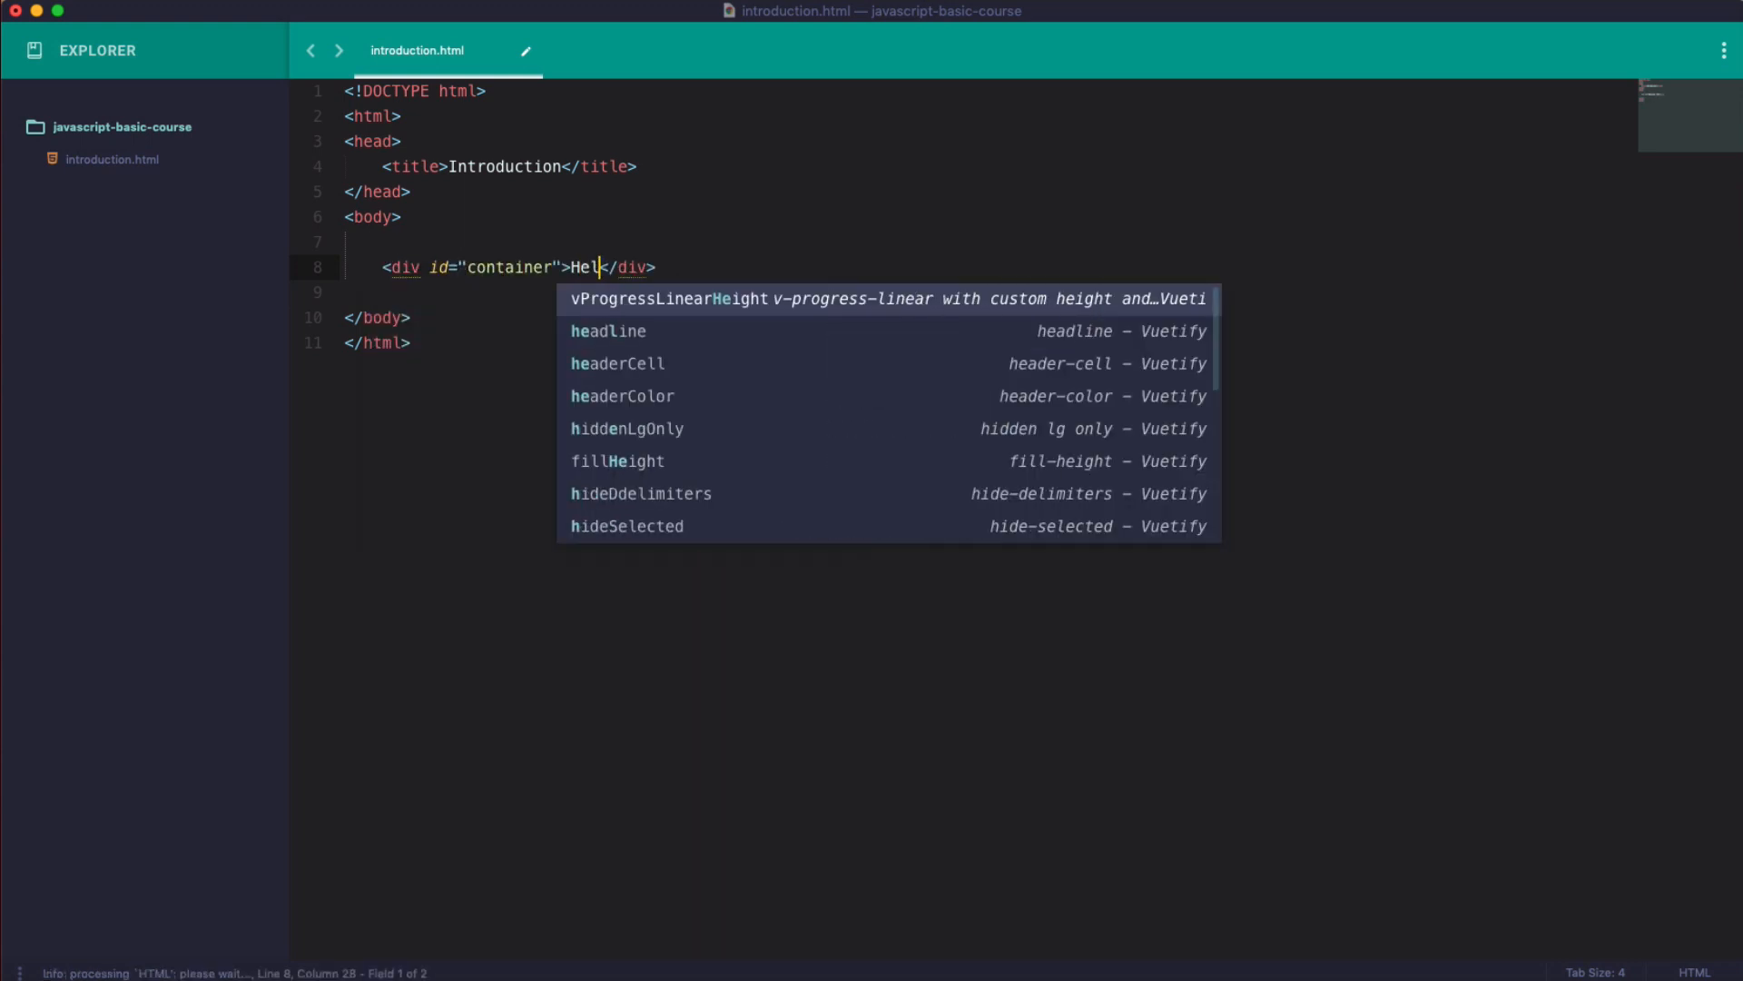
pyautogui.write('lo World')
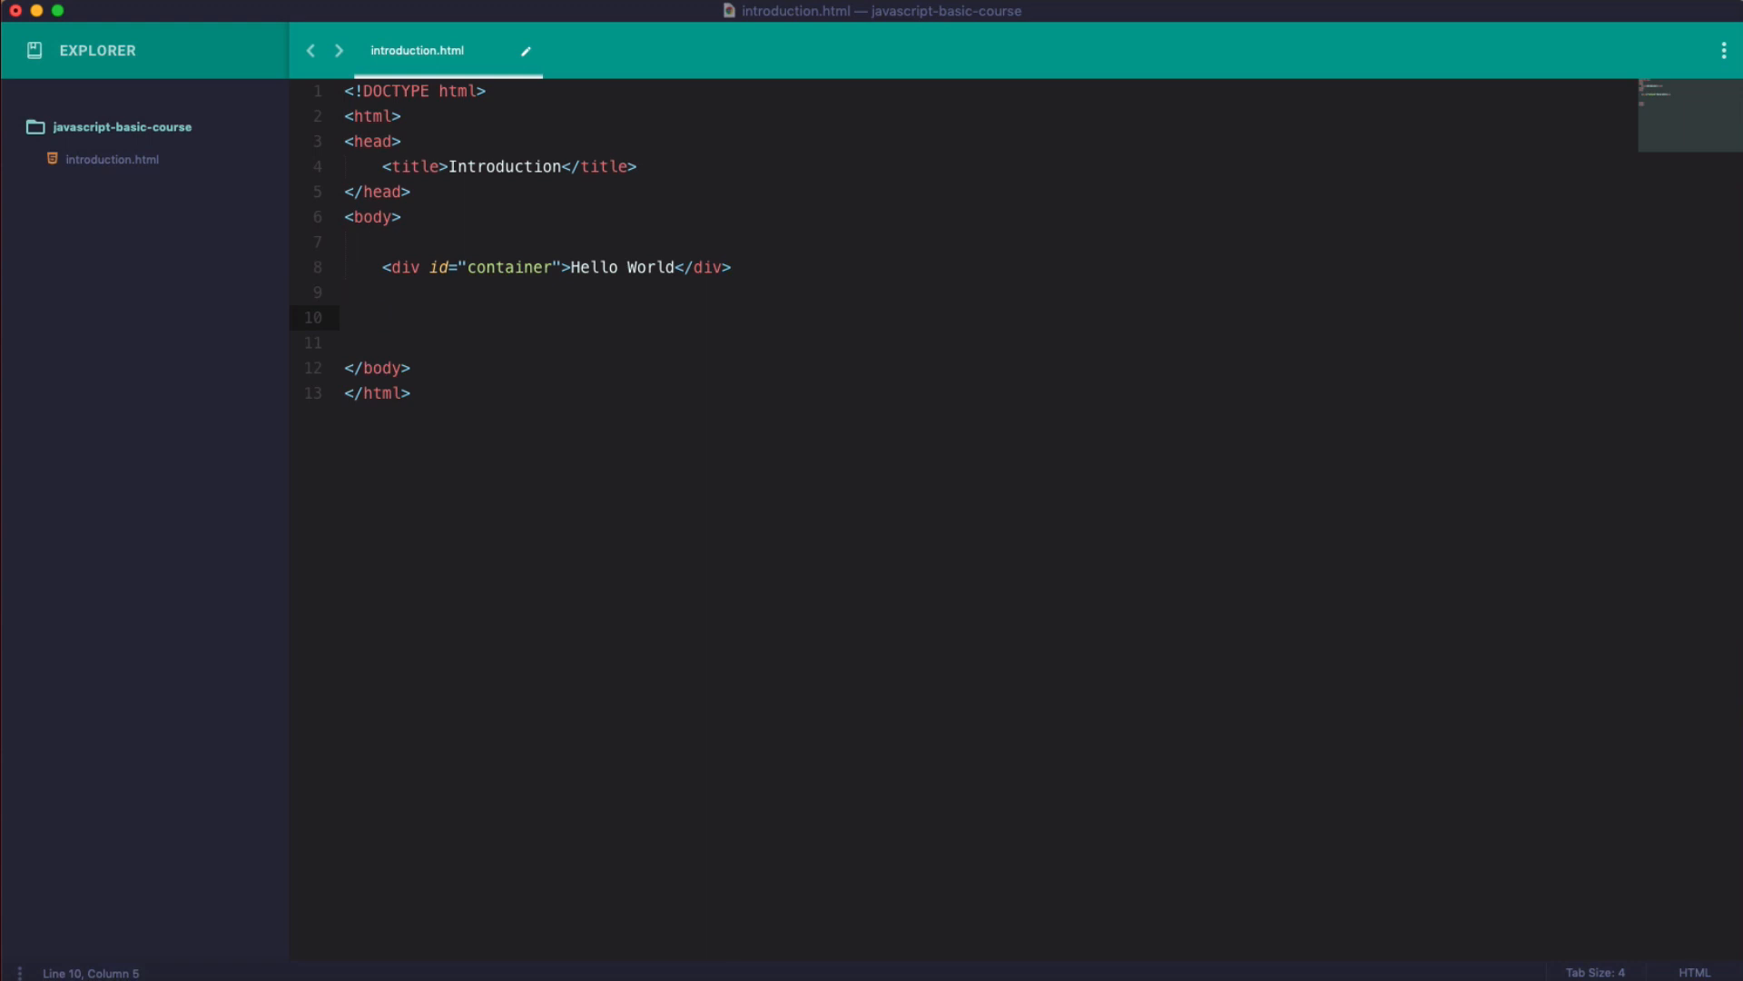
pyautogui.write('button></button>')
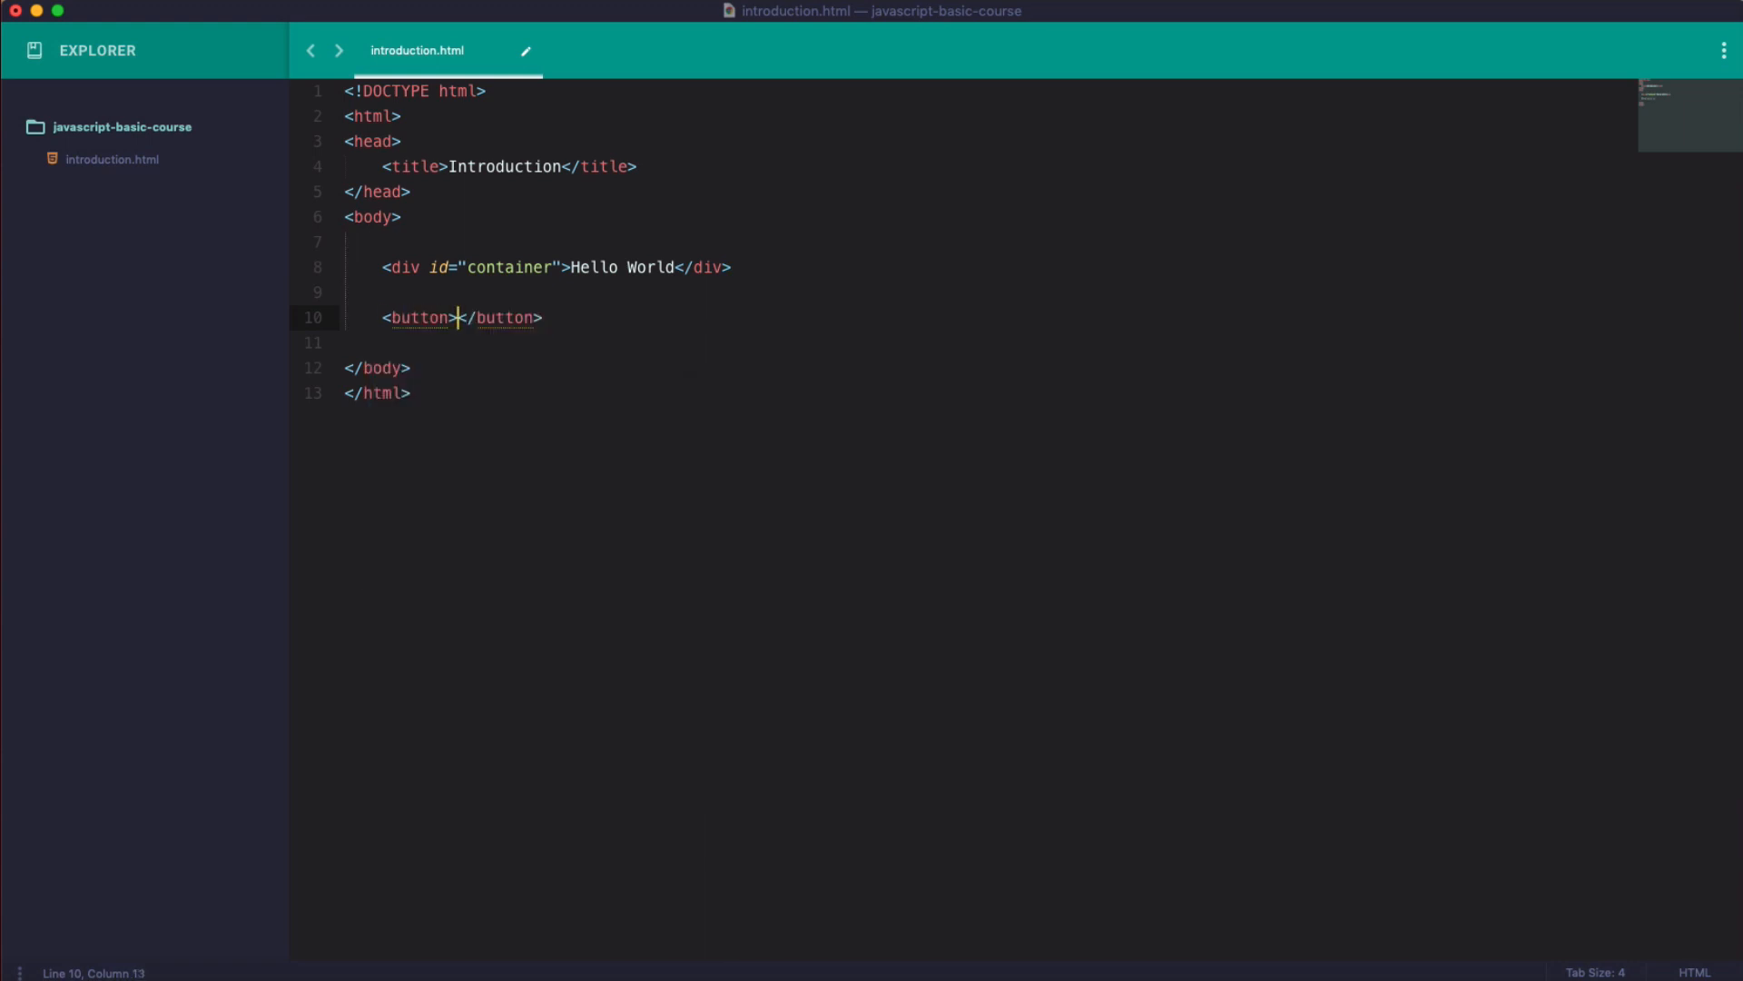
# Label the button 'Change Text' and begin its onclick with document.getElementById("container").
pyautogui.write('Change Text')
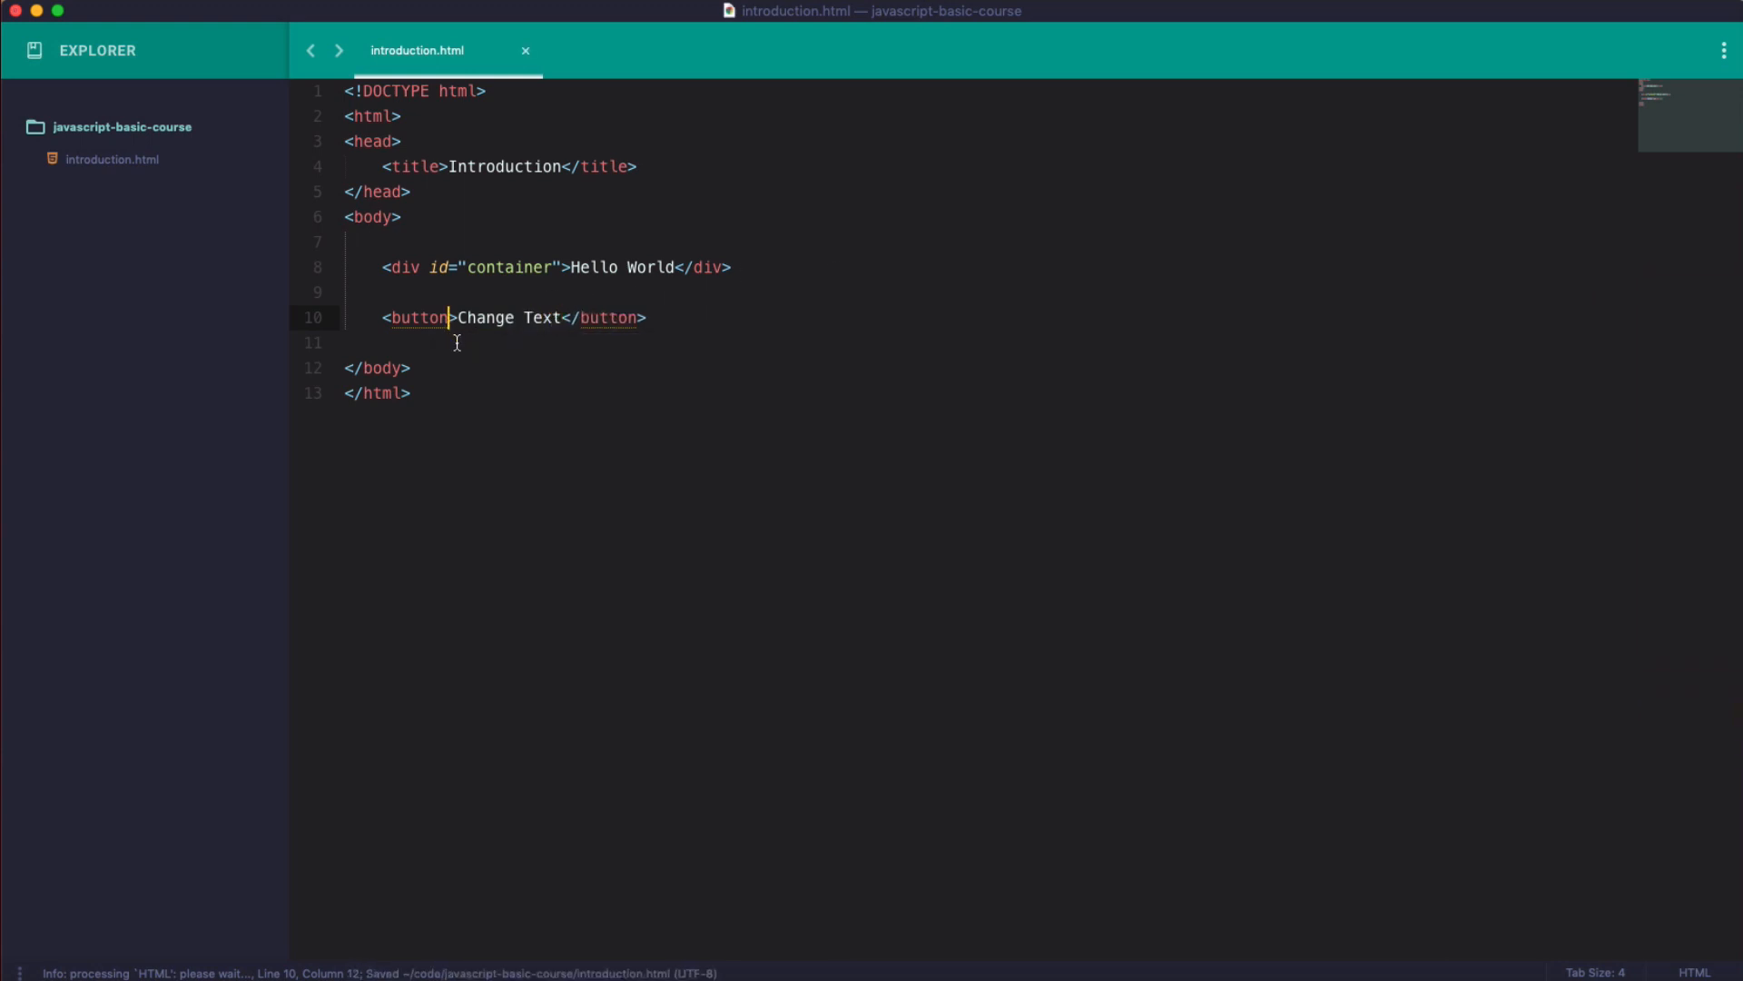
pyautogui.moveTo(529, 332)
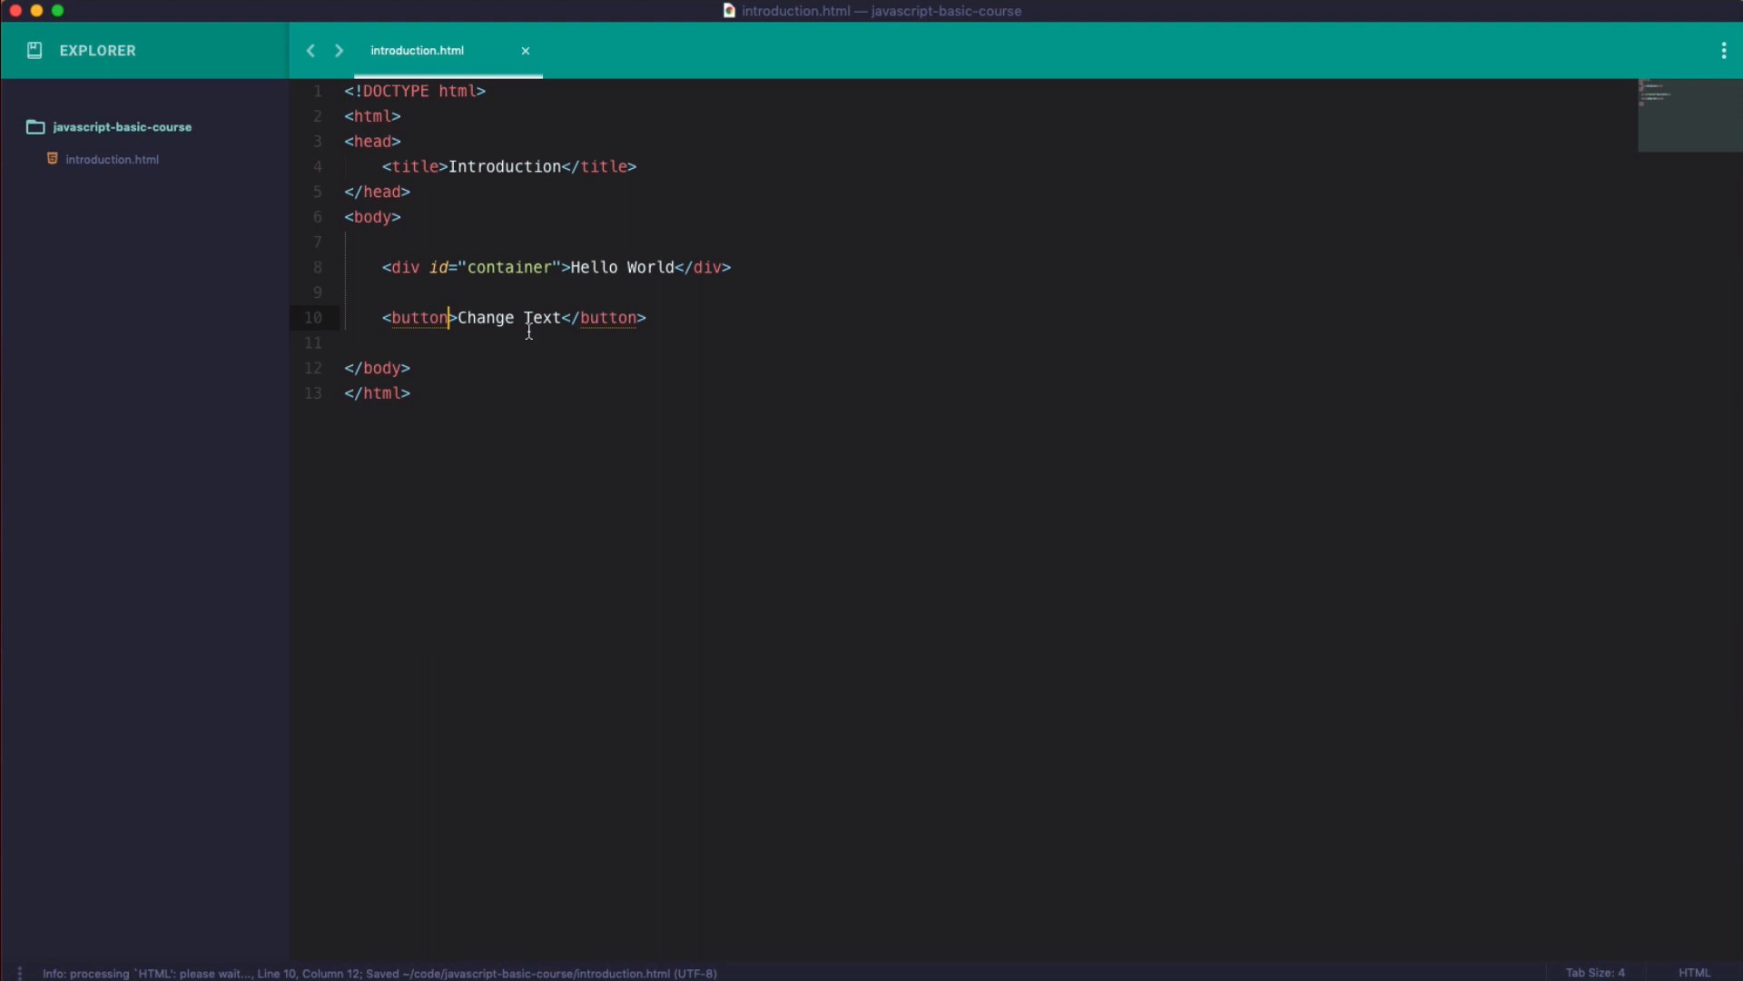
pyautogui.write('onclick=')
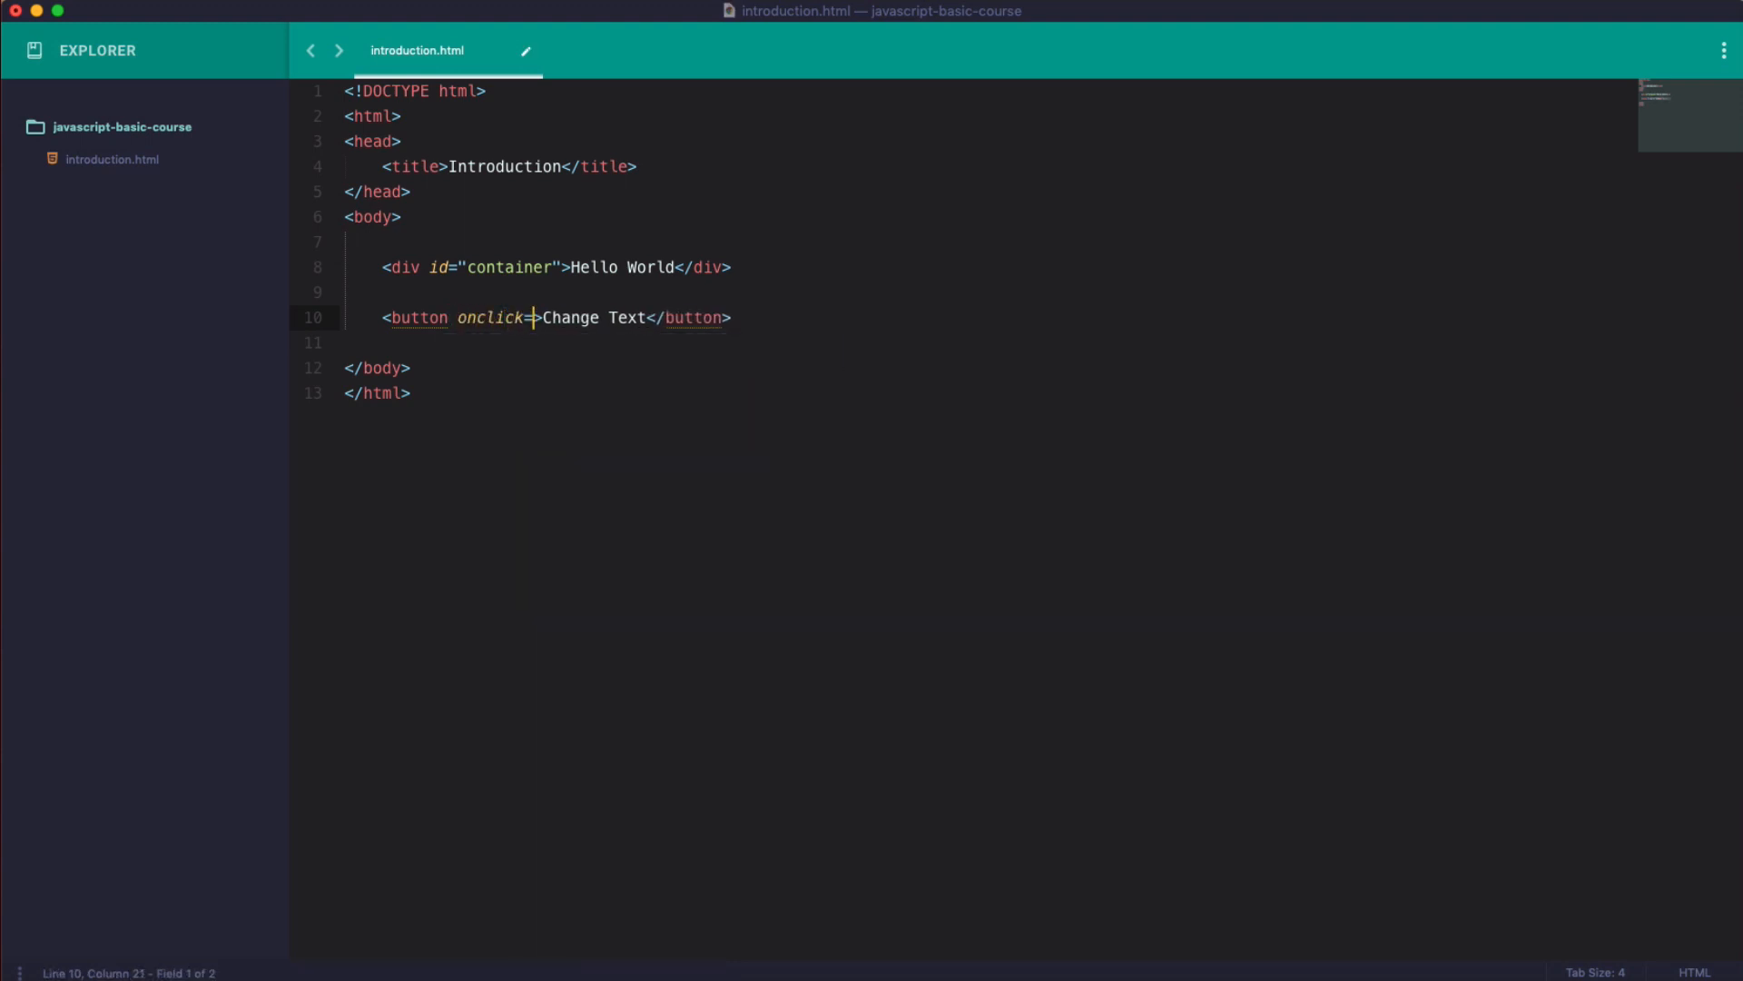
pyautogui.write("'document.")
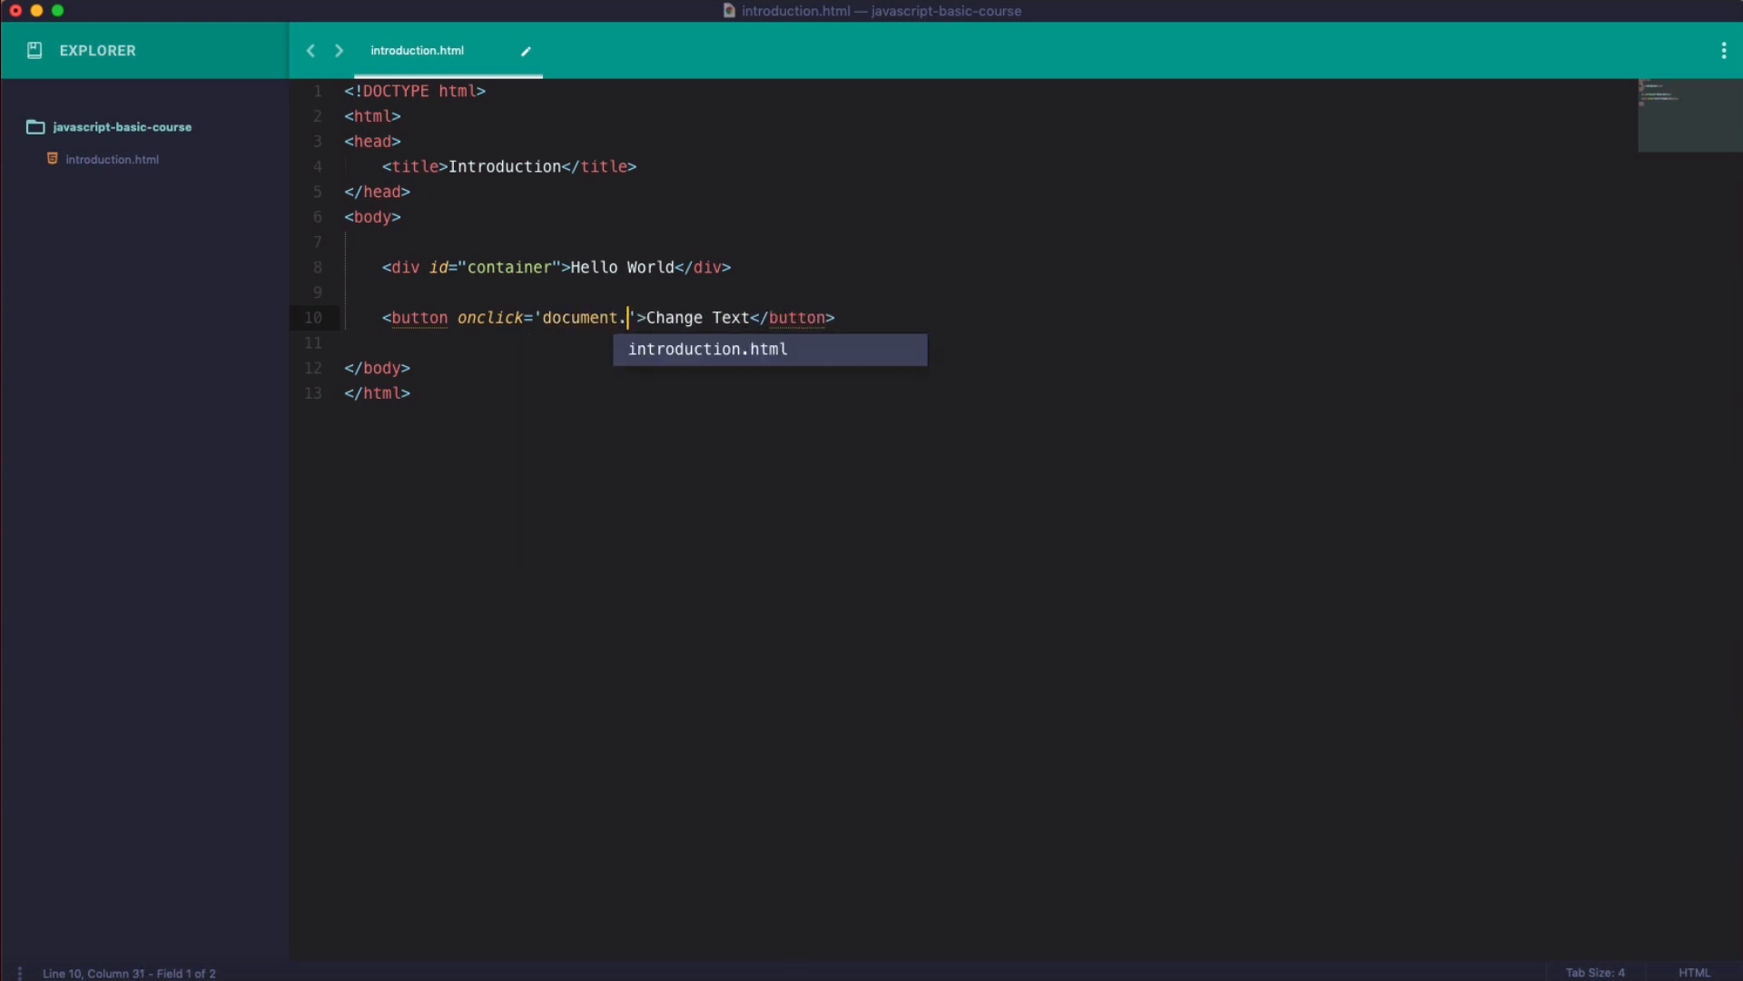
pyautogui.write('getEl')
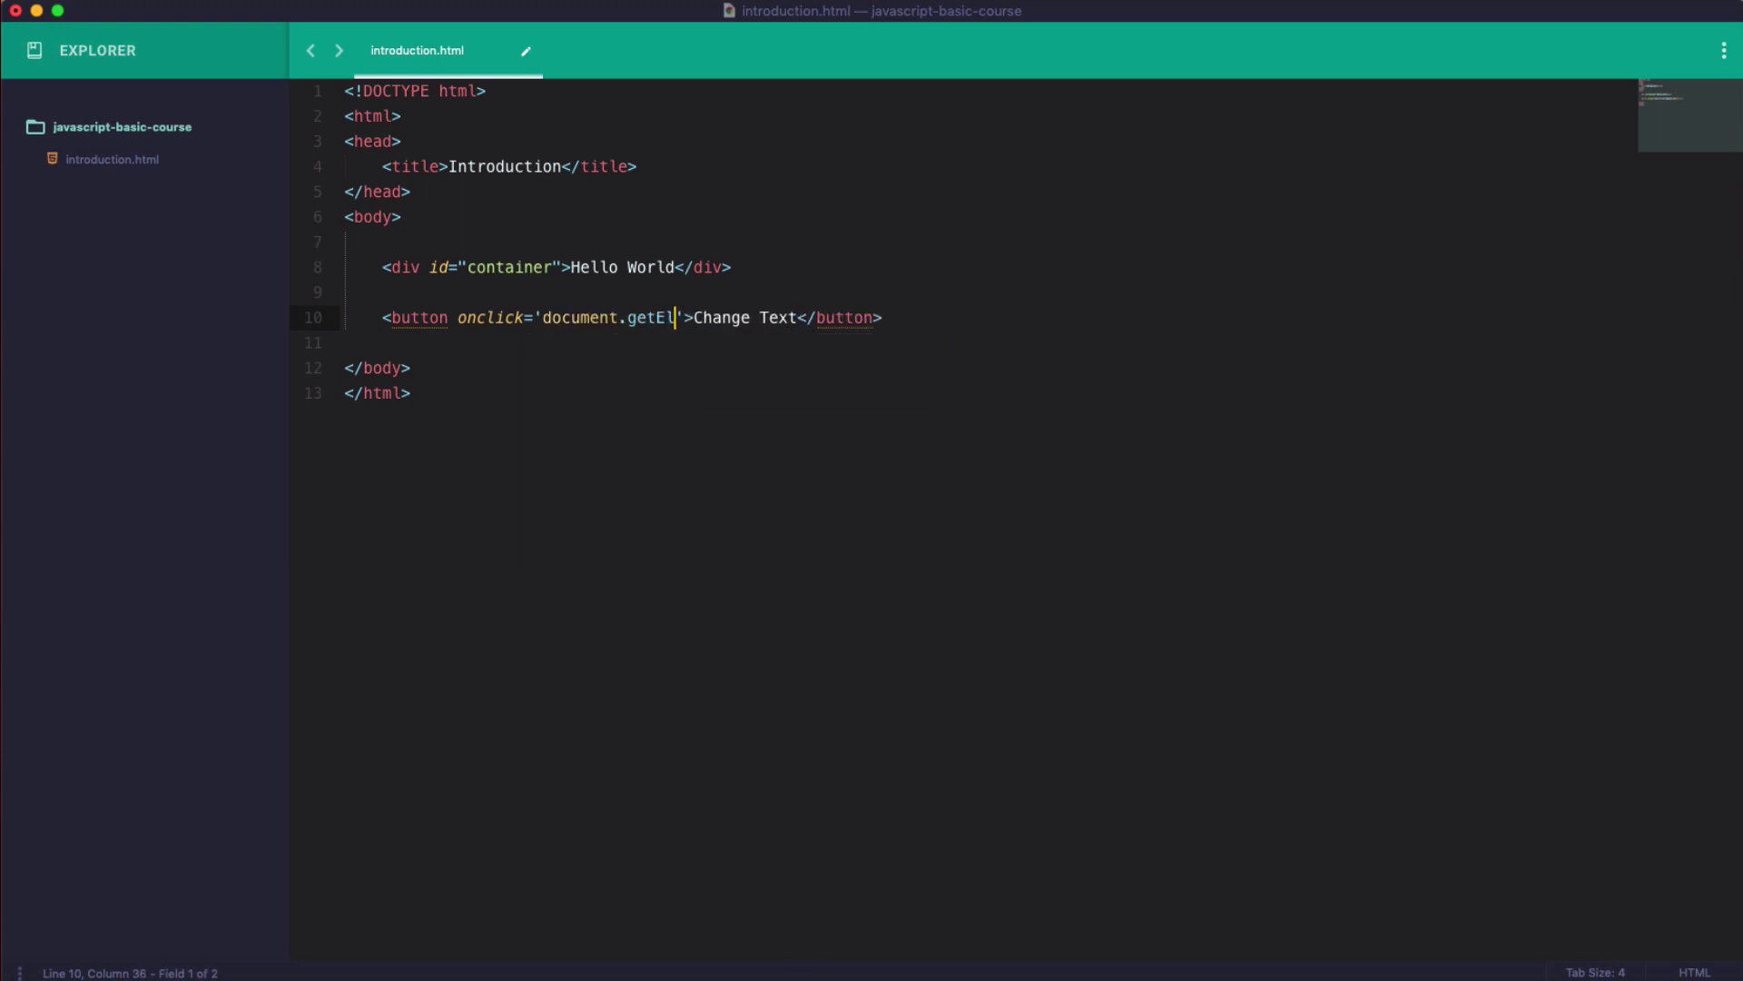
pyautogui.write('ement')
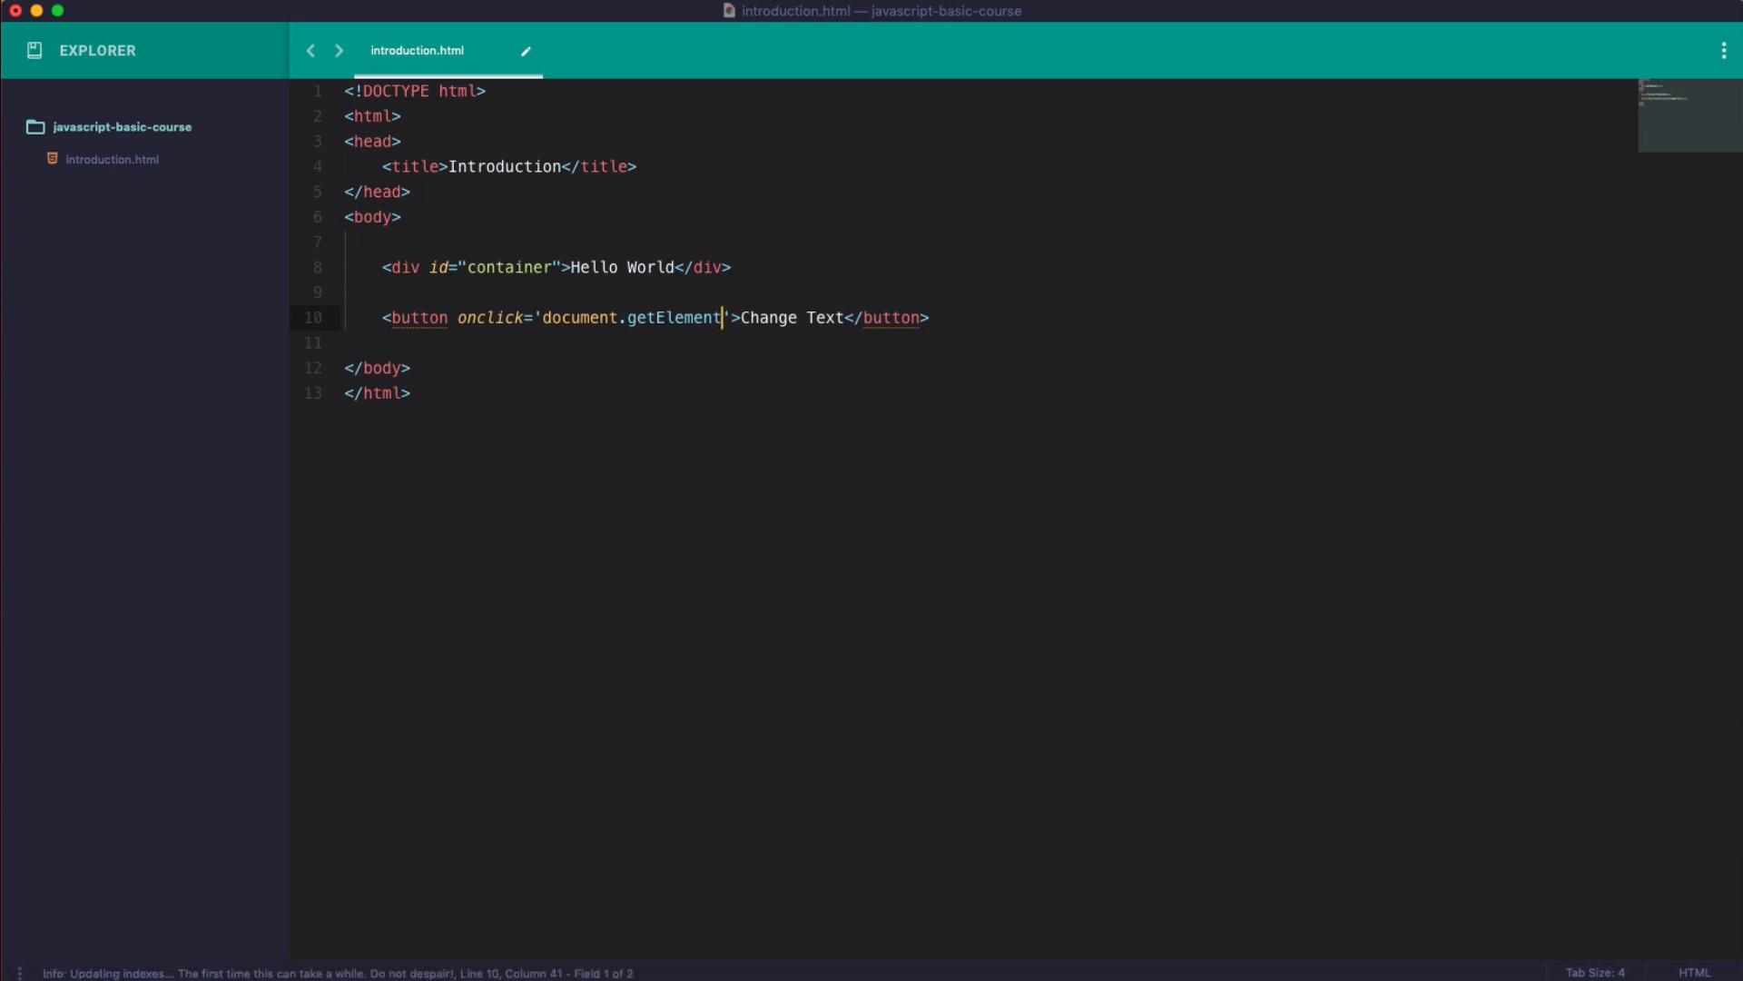
pyautogui.write('ById(')
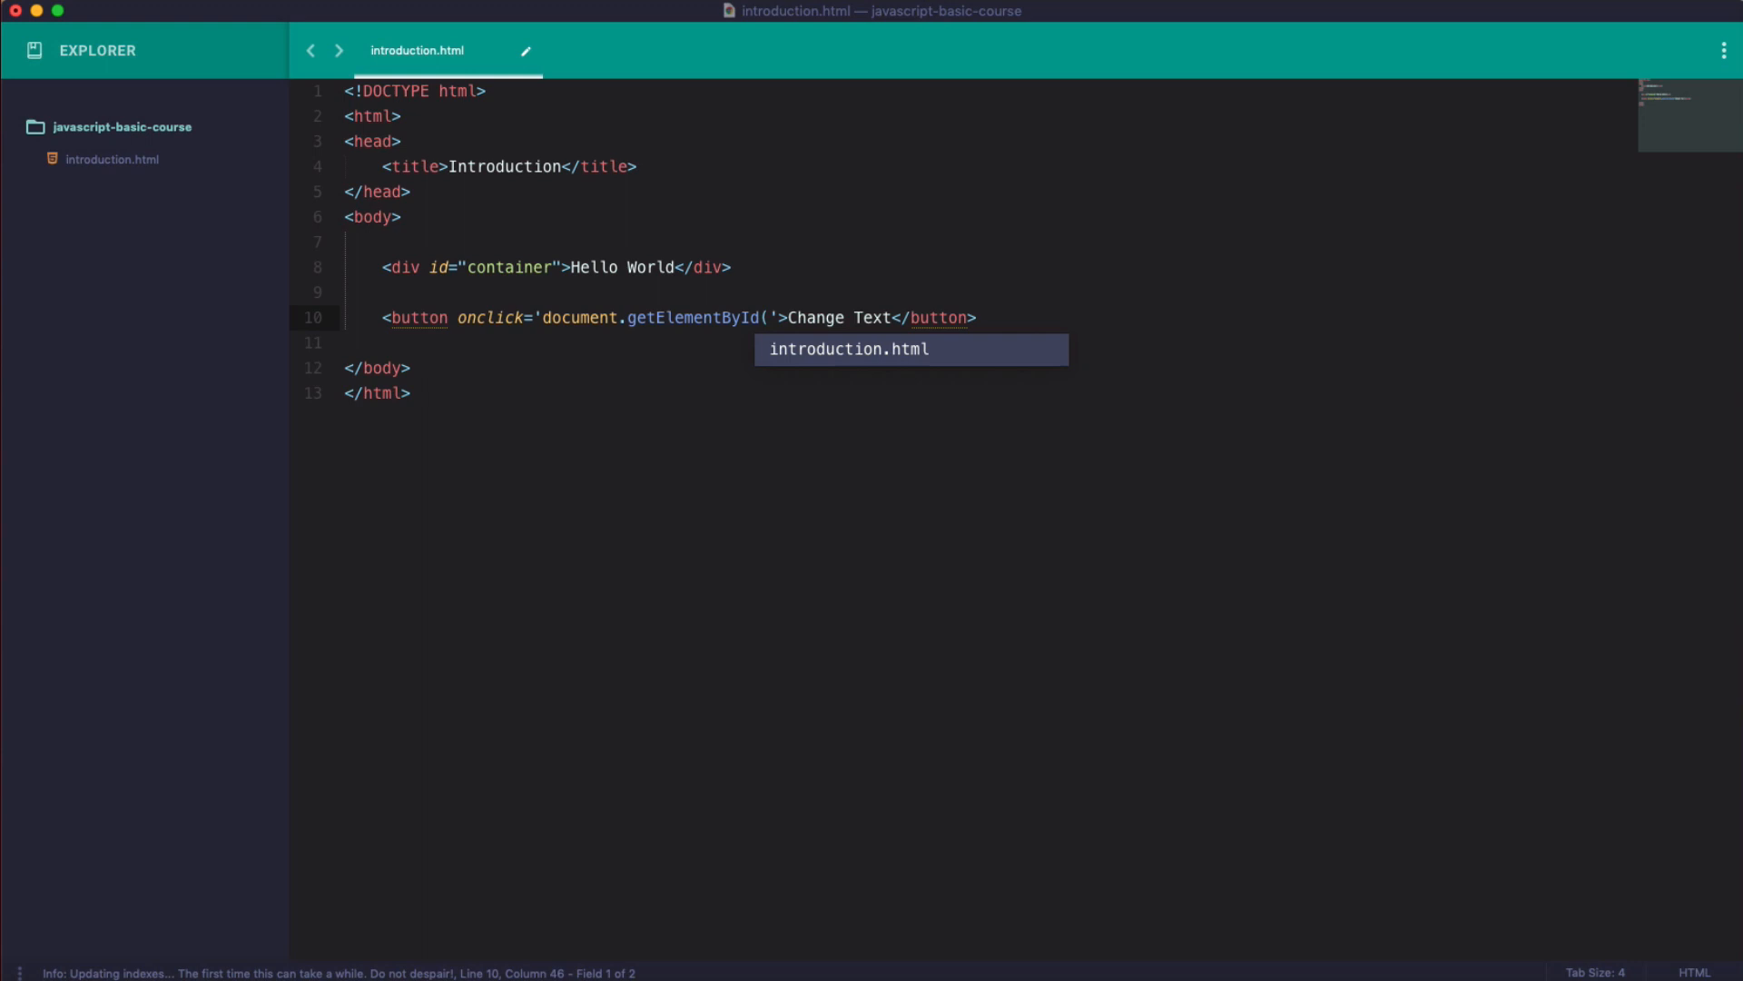
pyautogui.write(')')
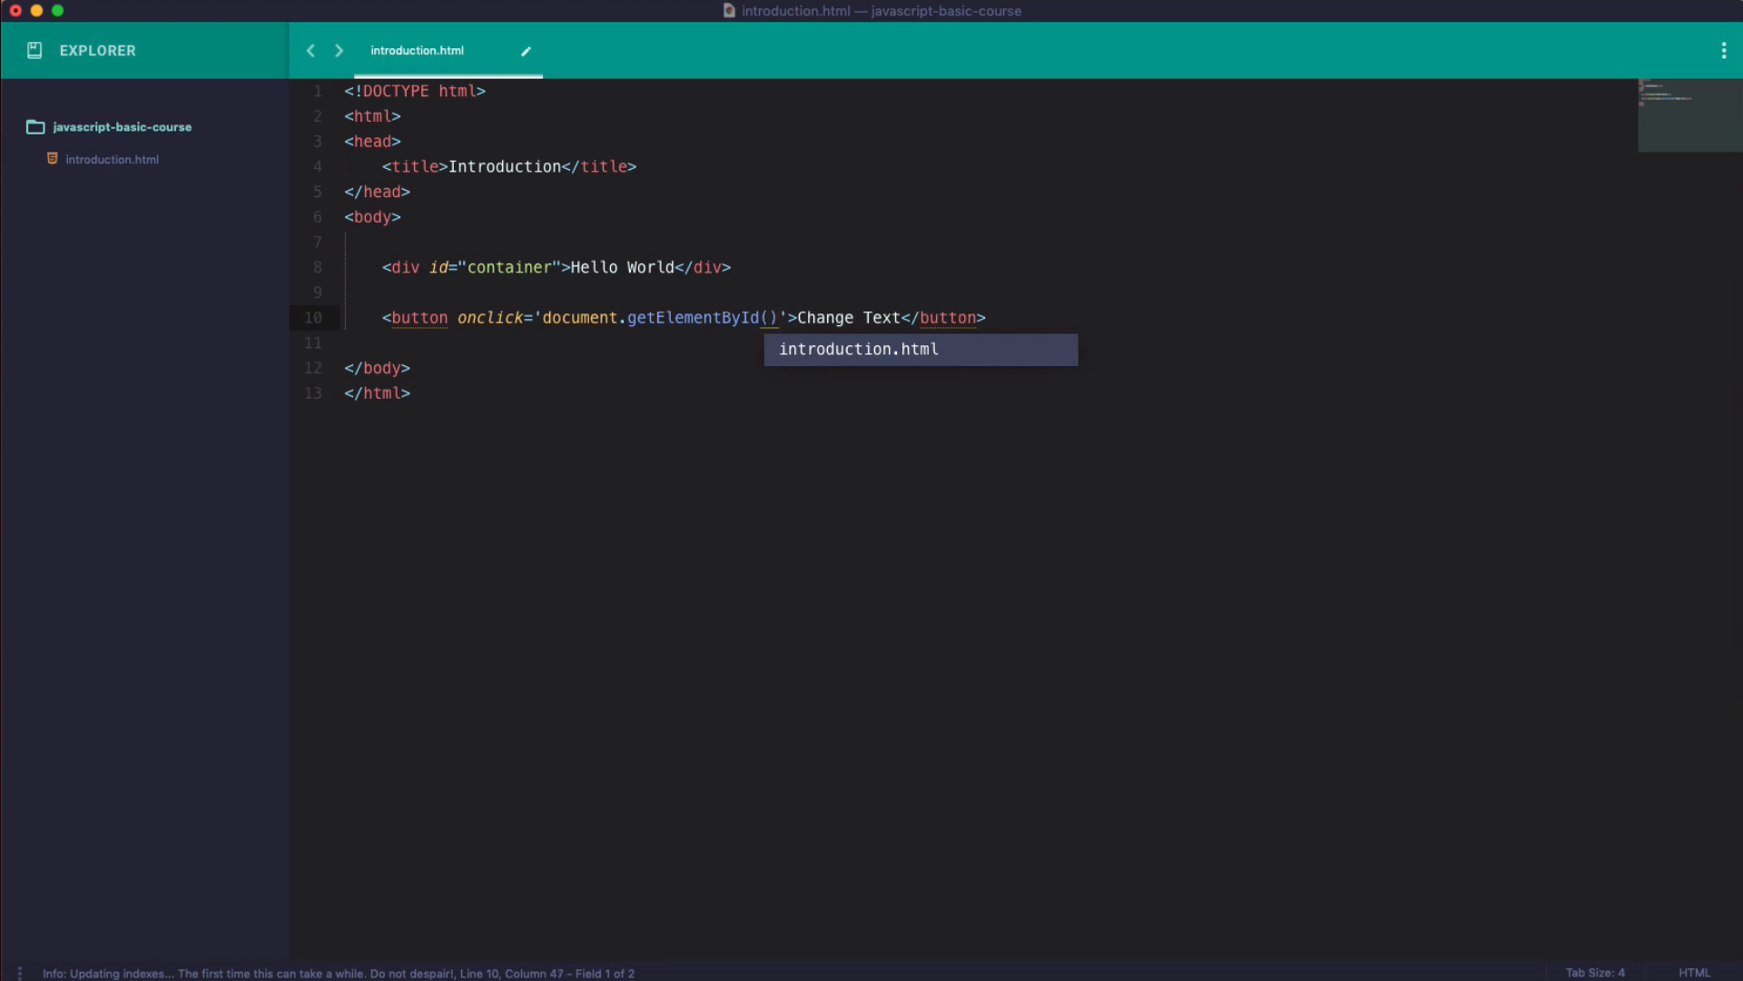
pyautogui.write('"c"')
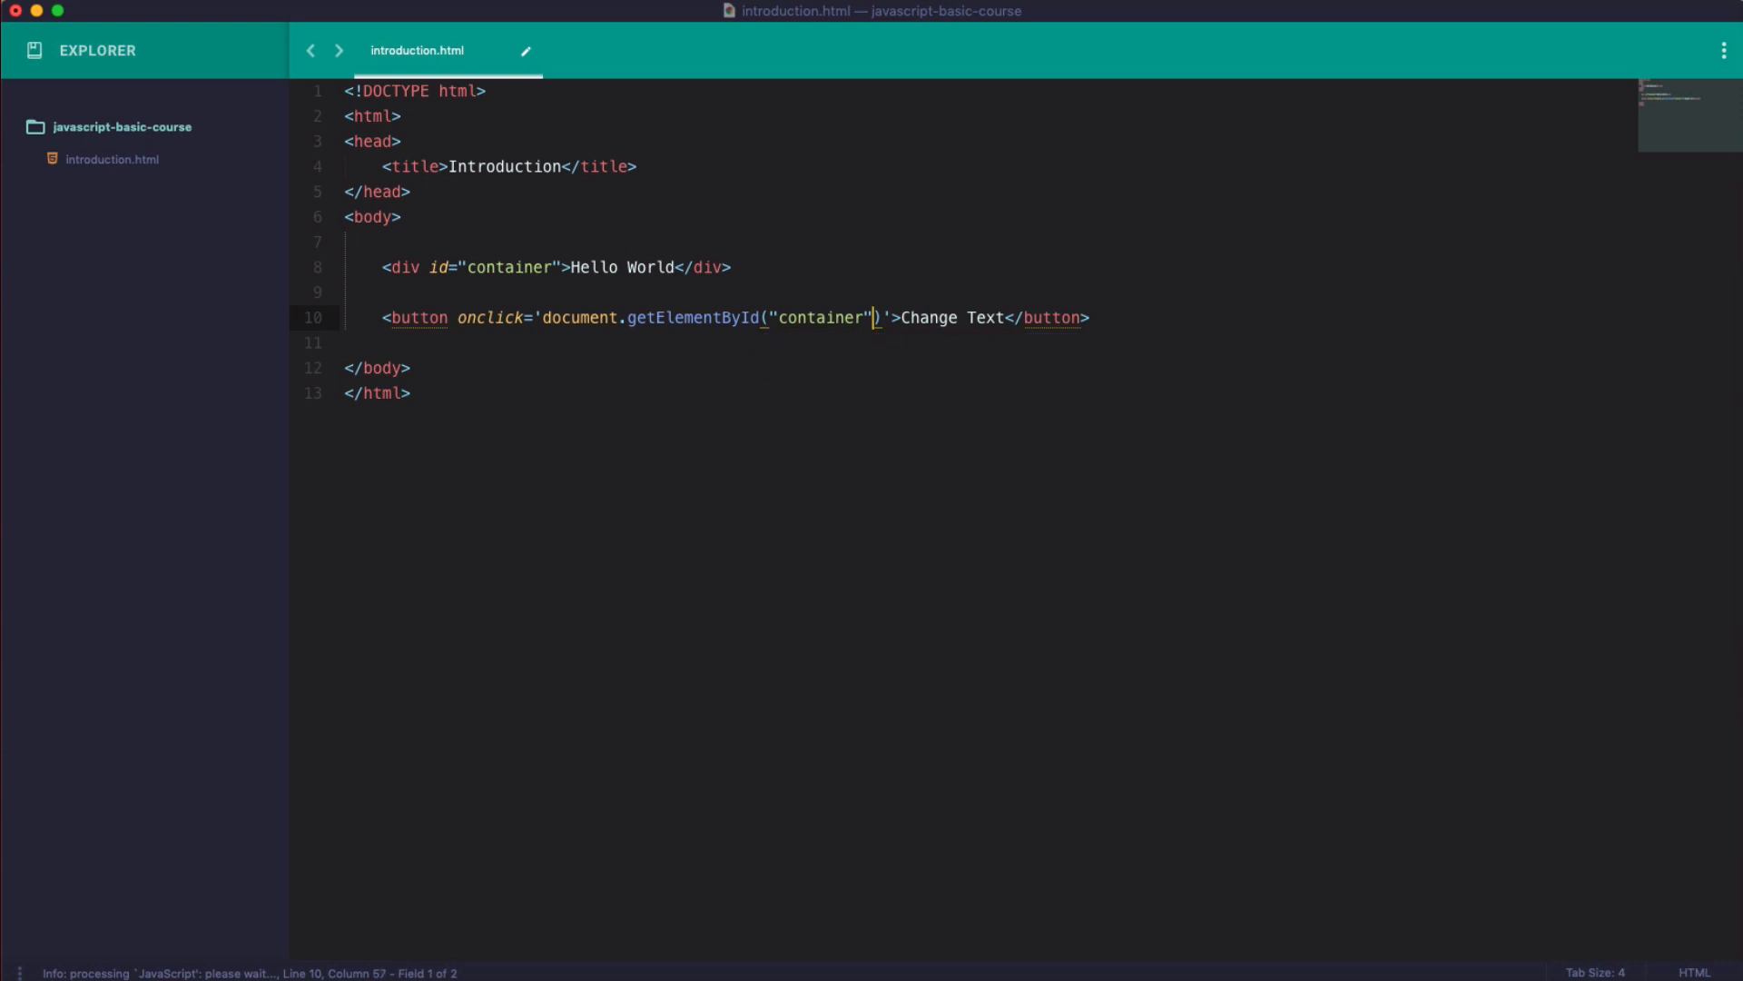
pyautogui.write('.')
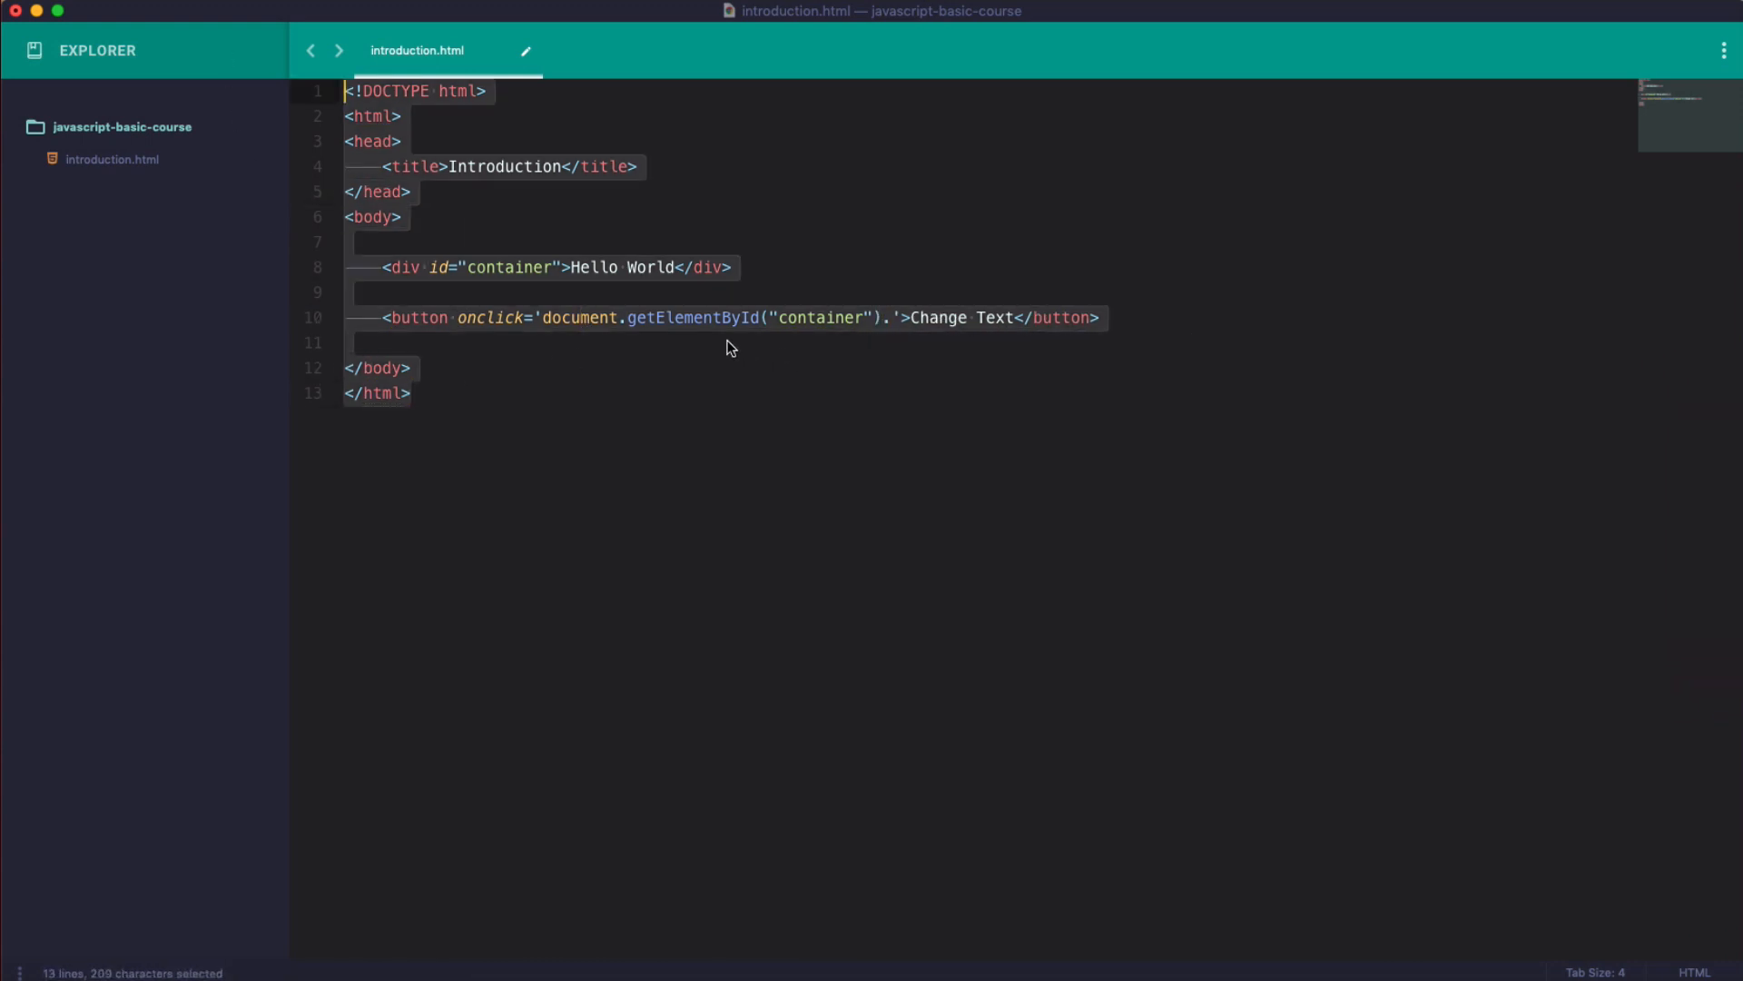
# Complete the onclick so it sets the container's innerHTML to "Learning Javascript".
pyautogui.click(487, 267)
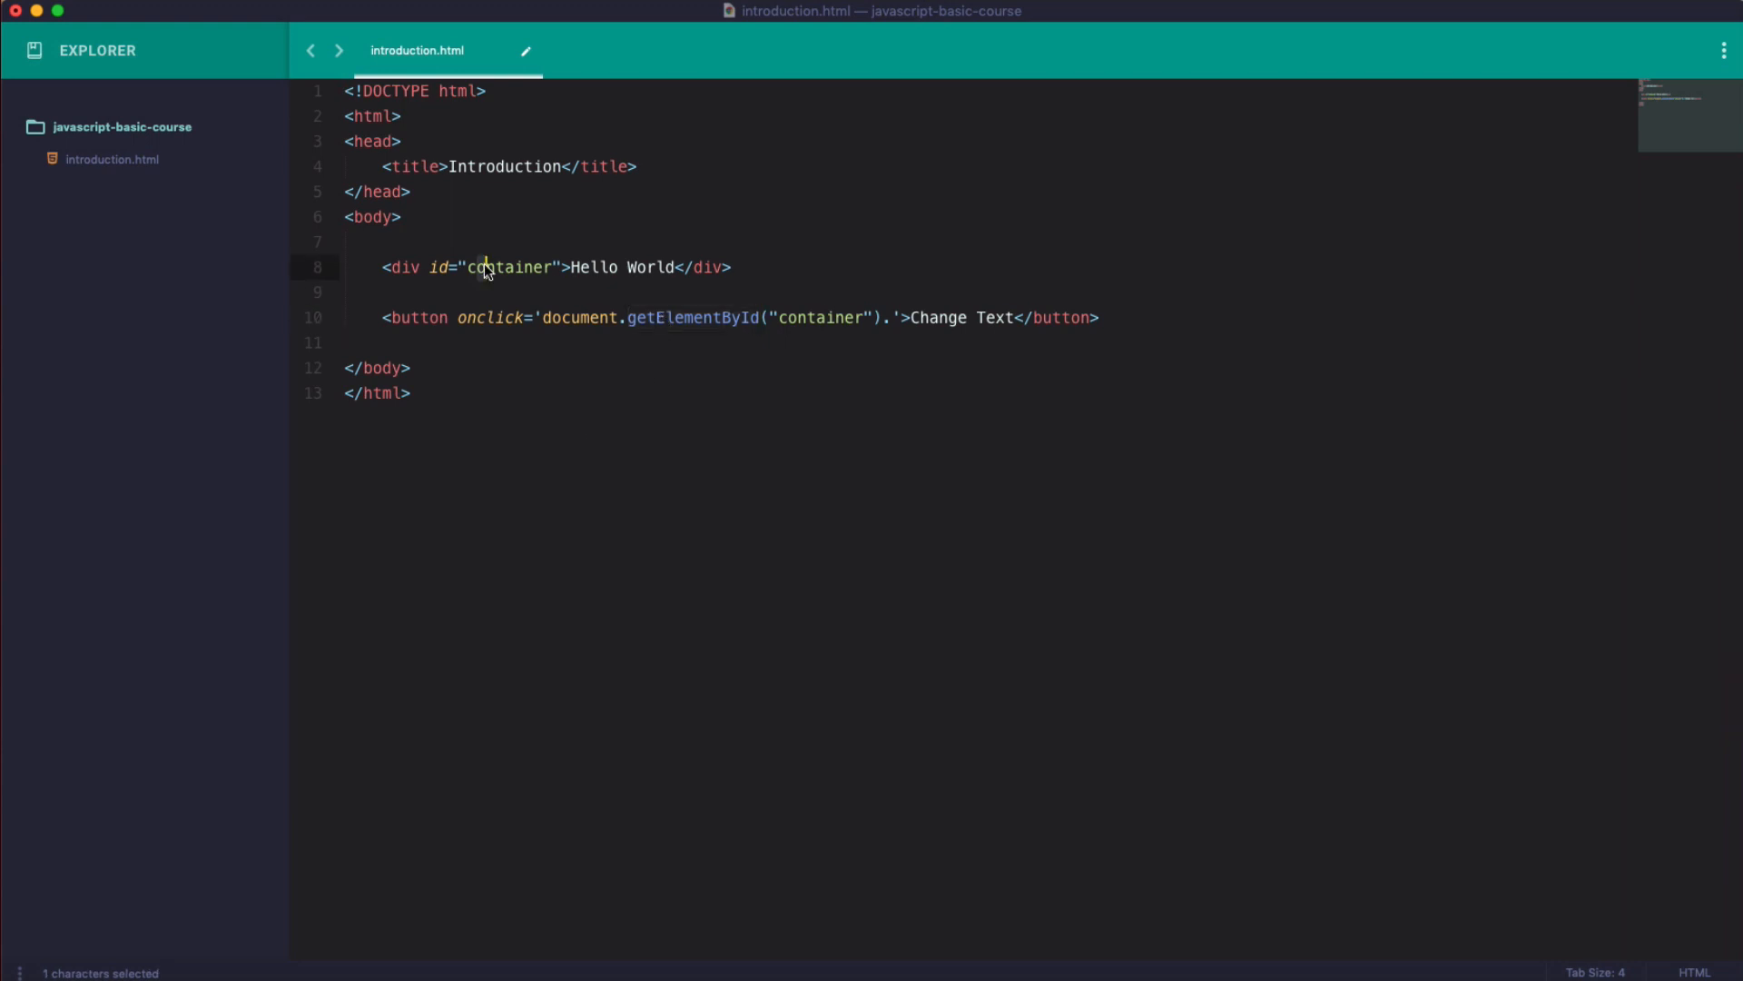
pyautogui.click(683, 318)
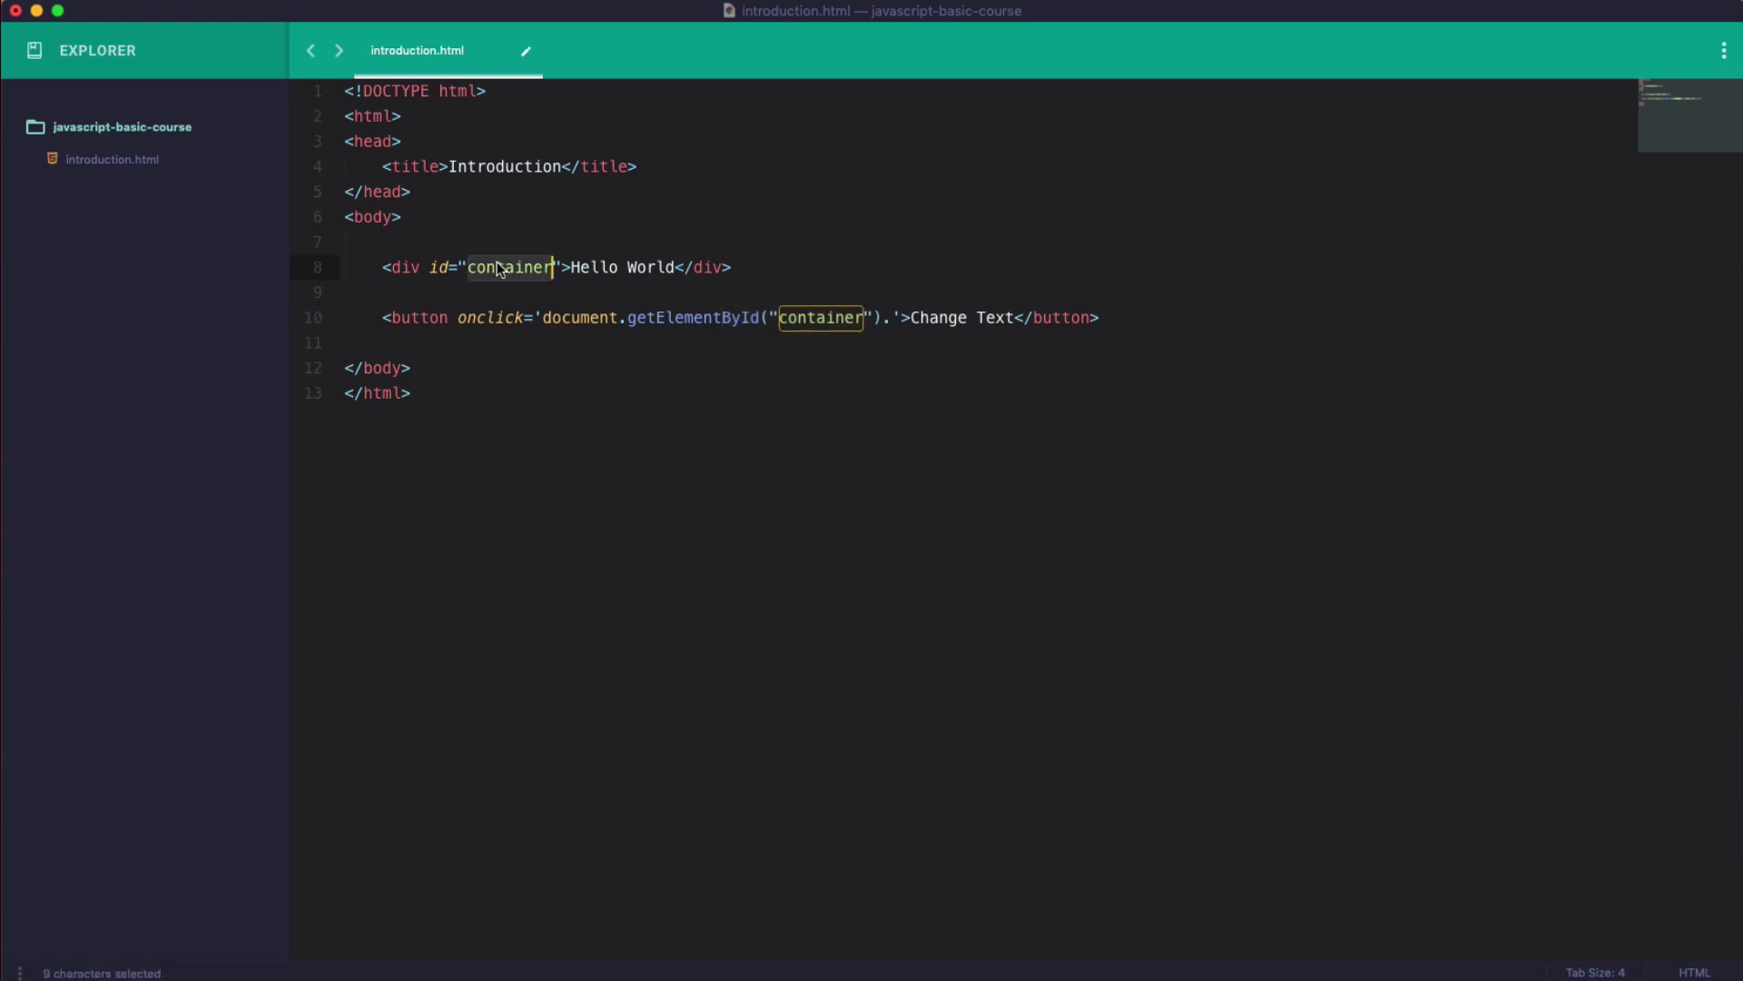
pyautogui.click(895, 322)
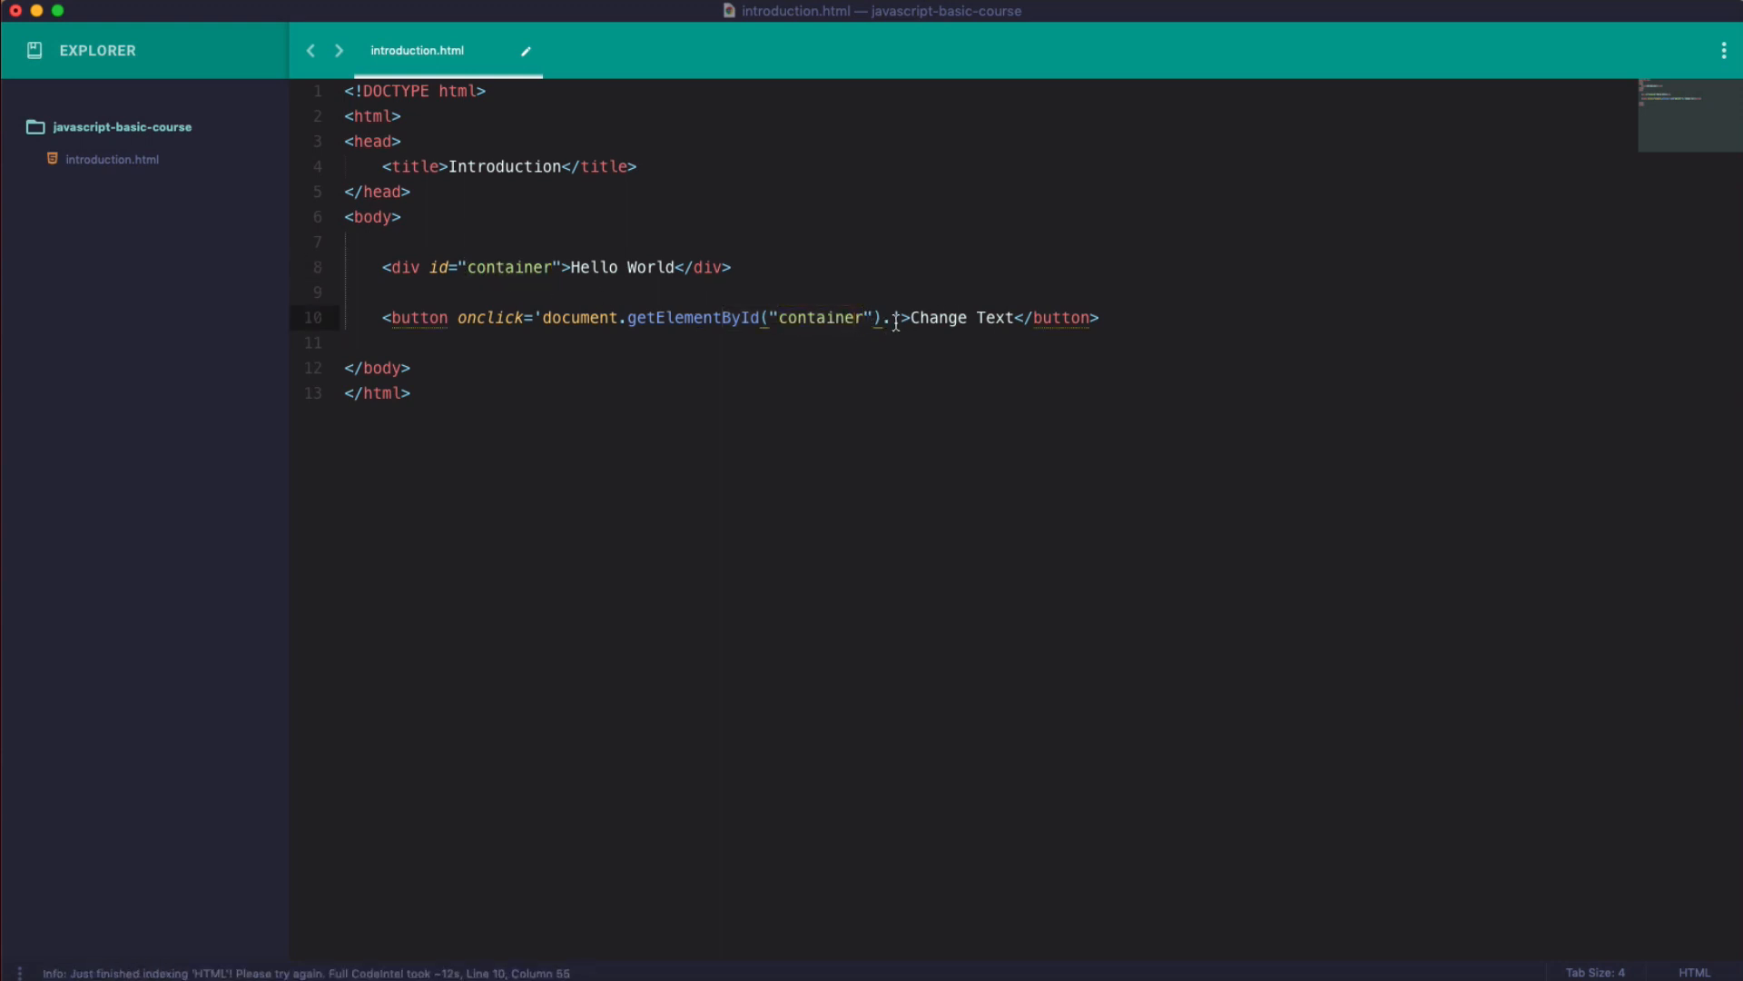
pyautogui.write("'")
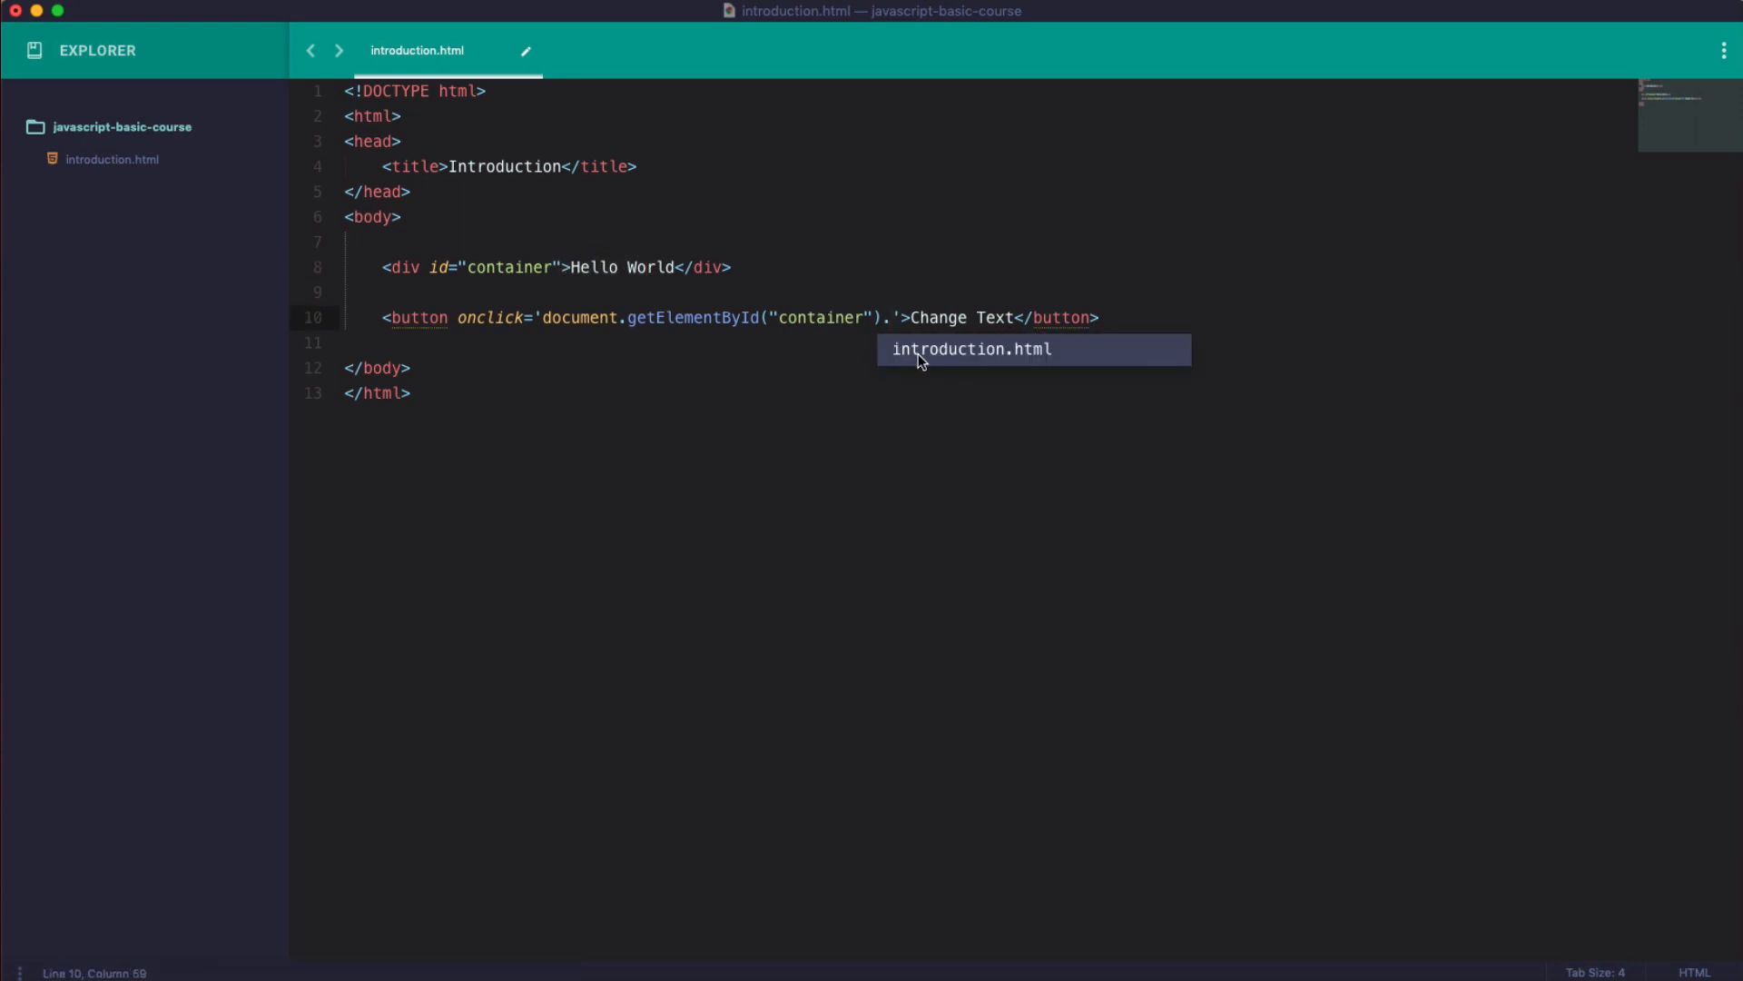
pyautogui.write('innerHTML =')
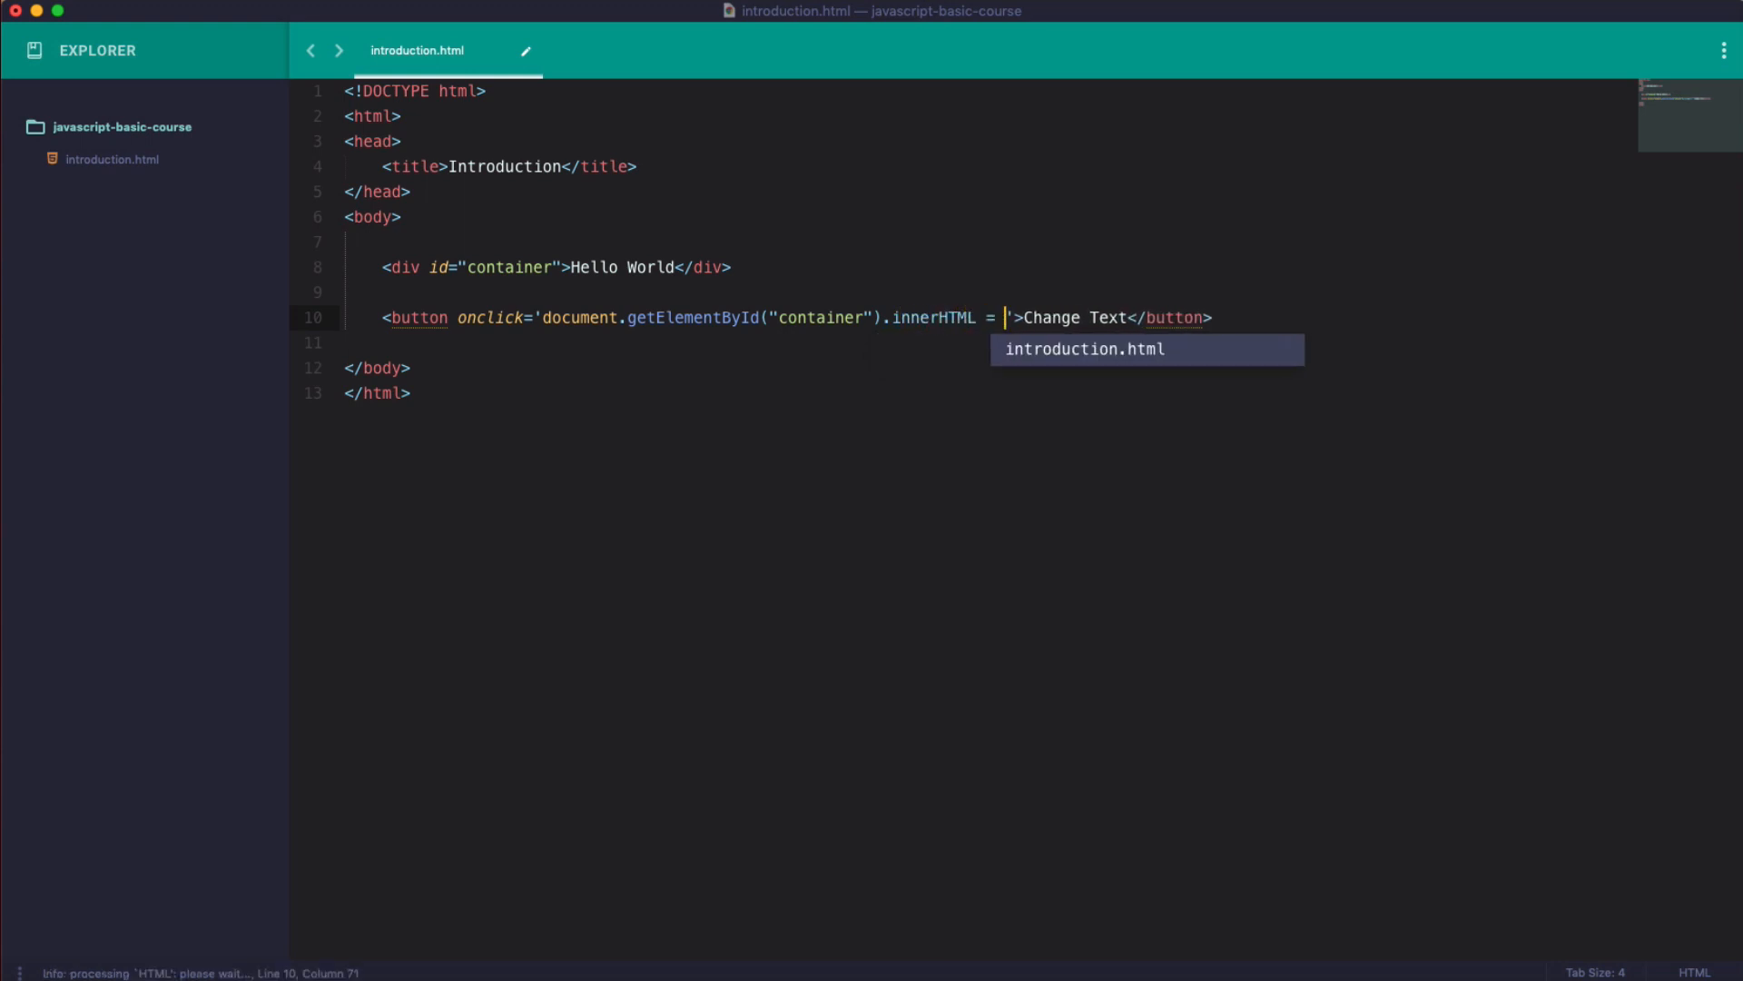
pyautogui.write('"')
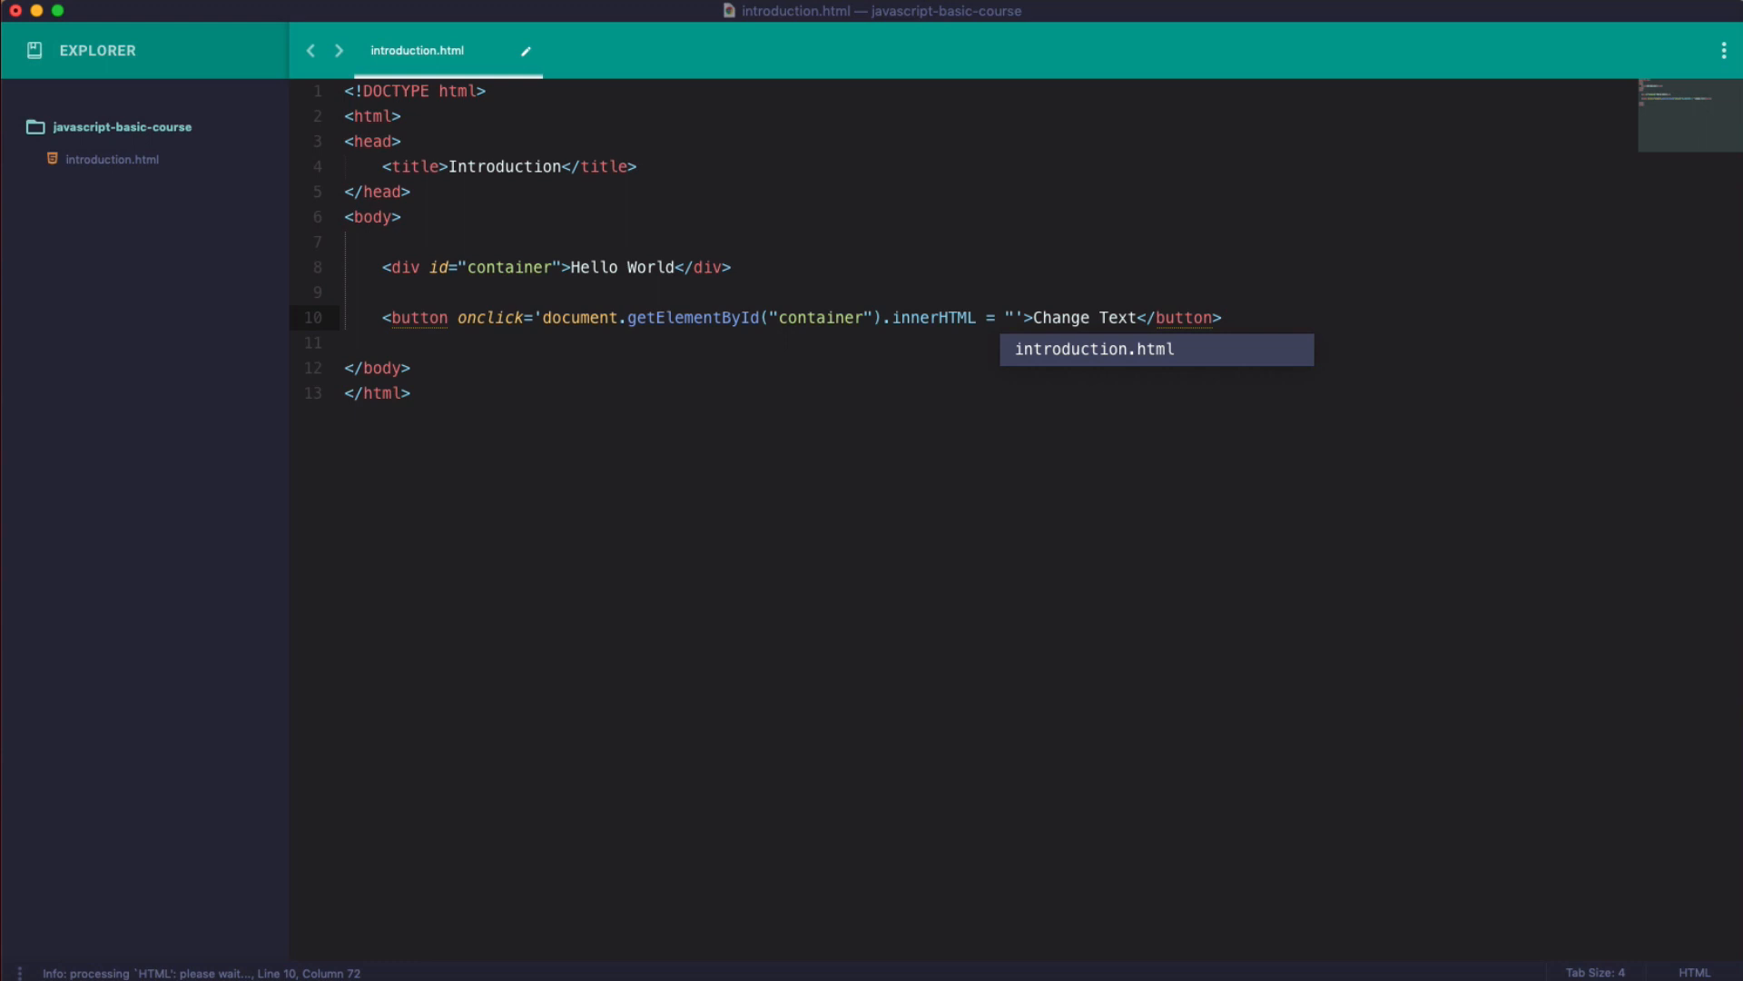
pyautogui.write('Lear')
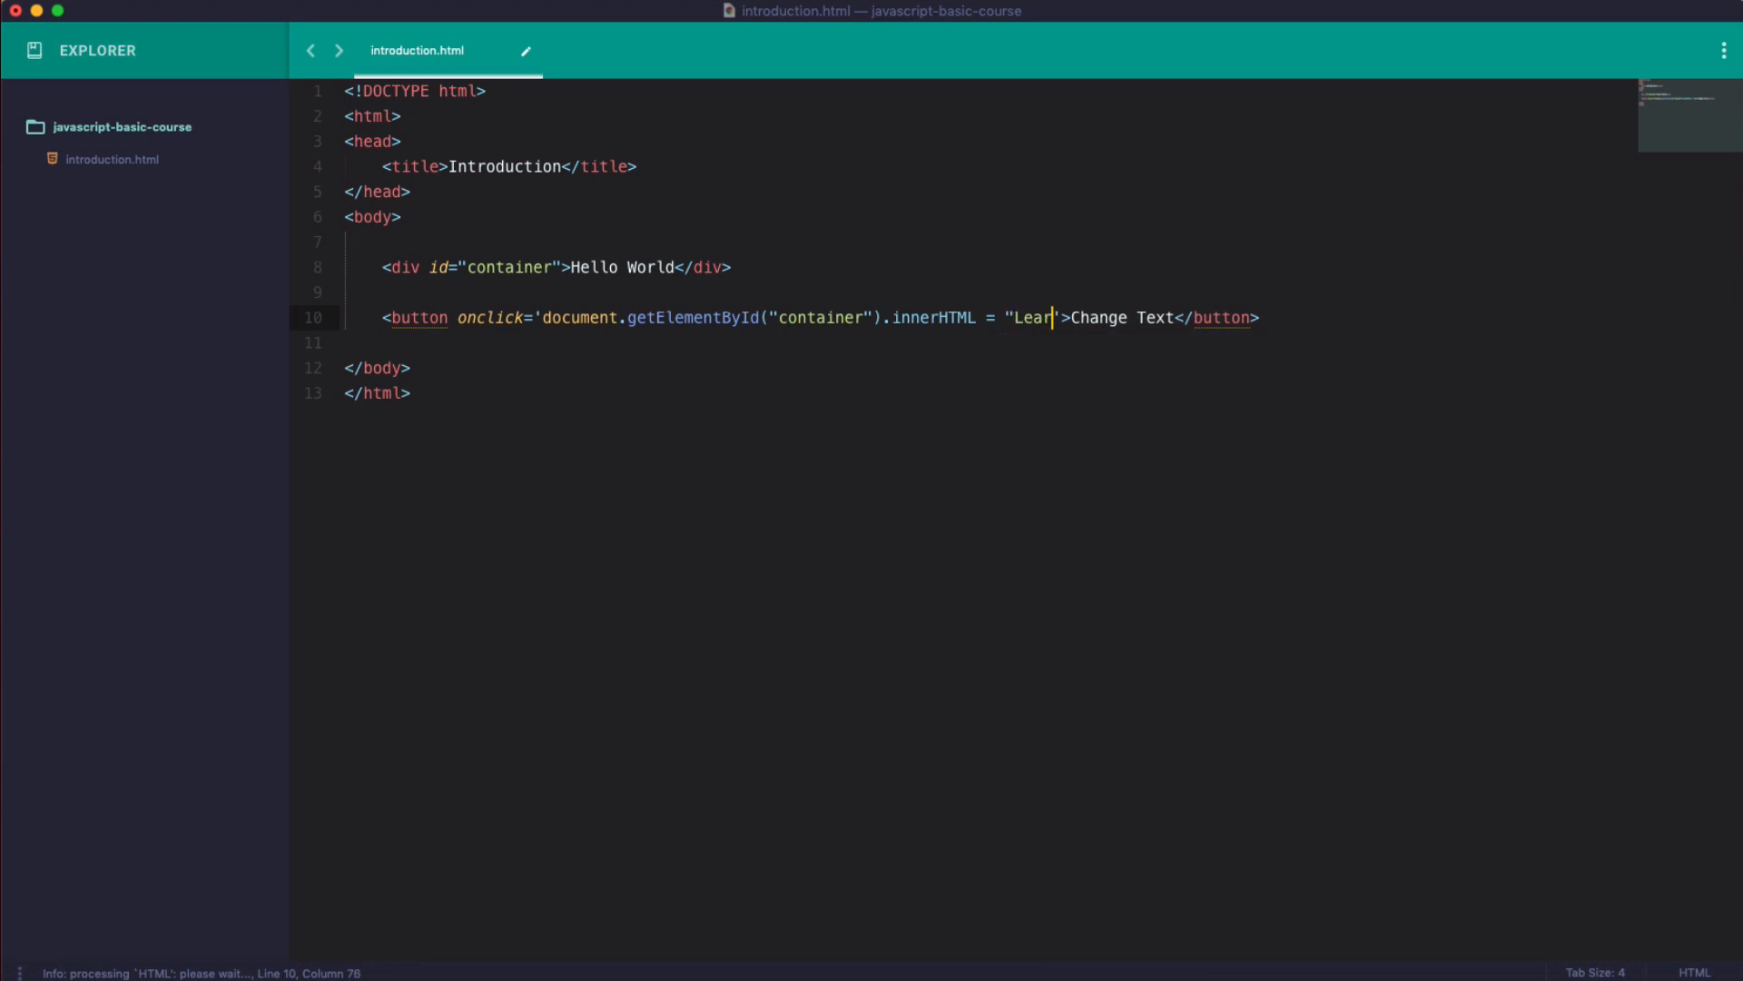
pyautogui.write('ning Java')
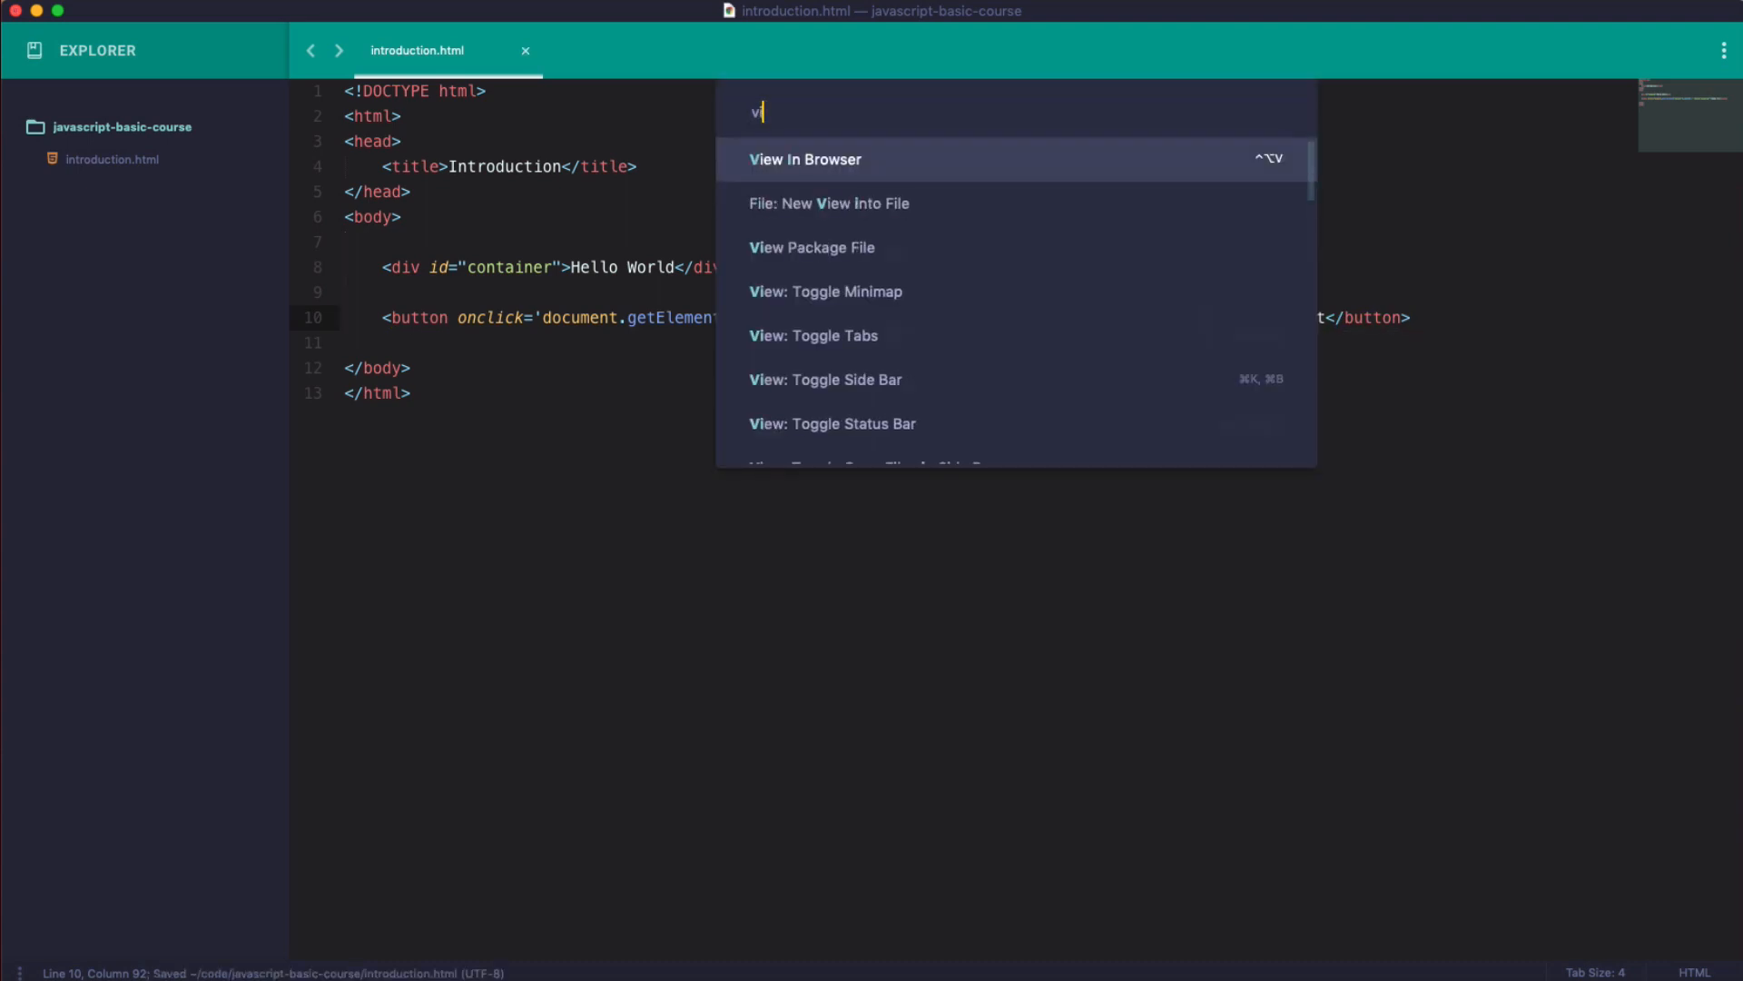
# Preview the page in Chrome, test Change Text, reload, and test it again.
pyautogui.click(806, 159)
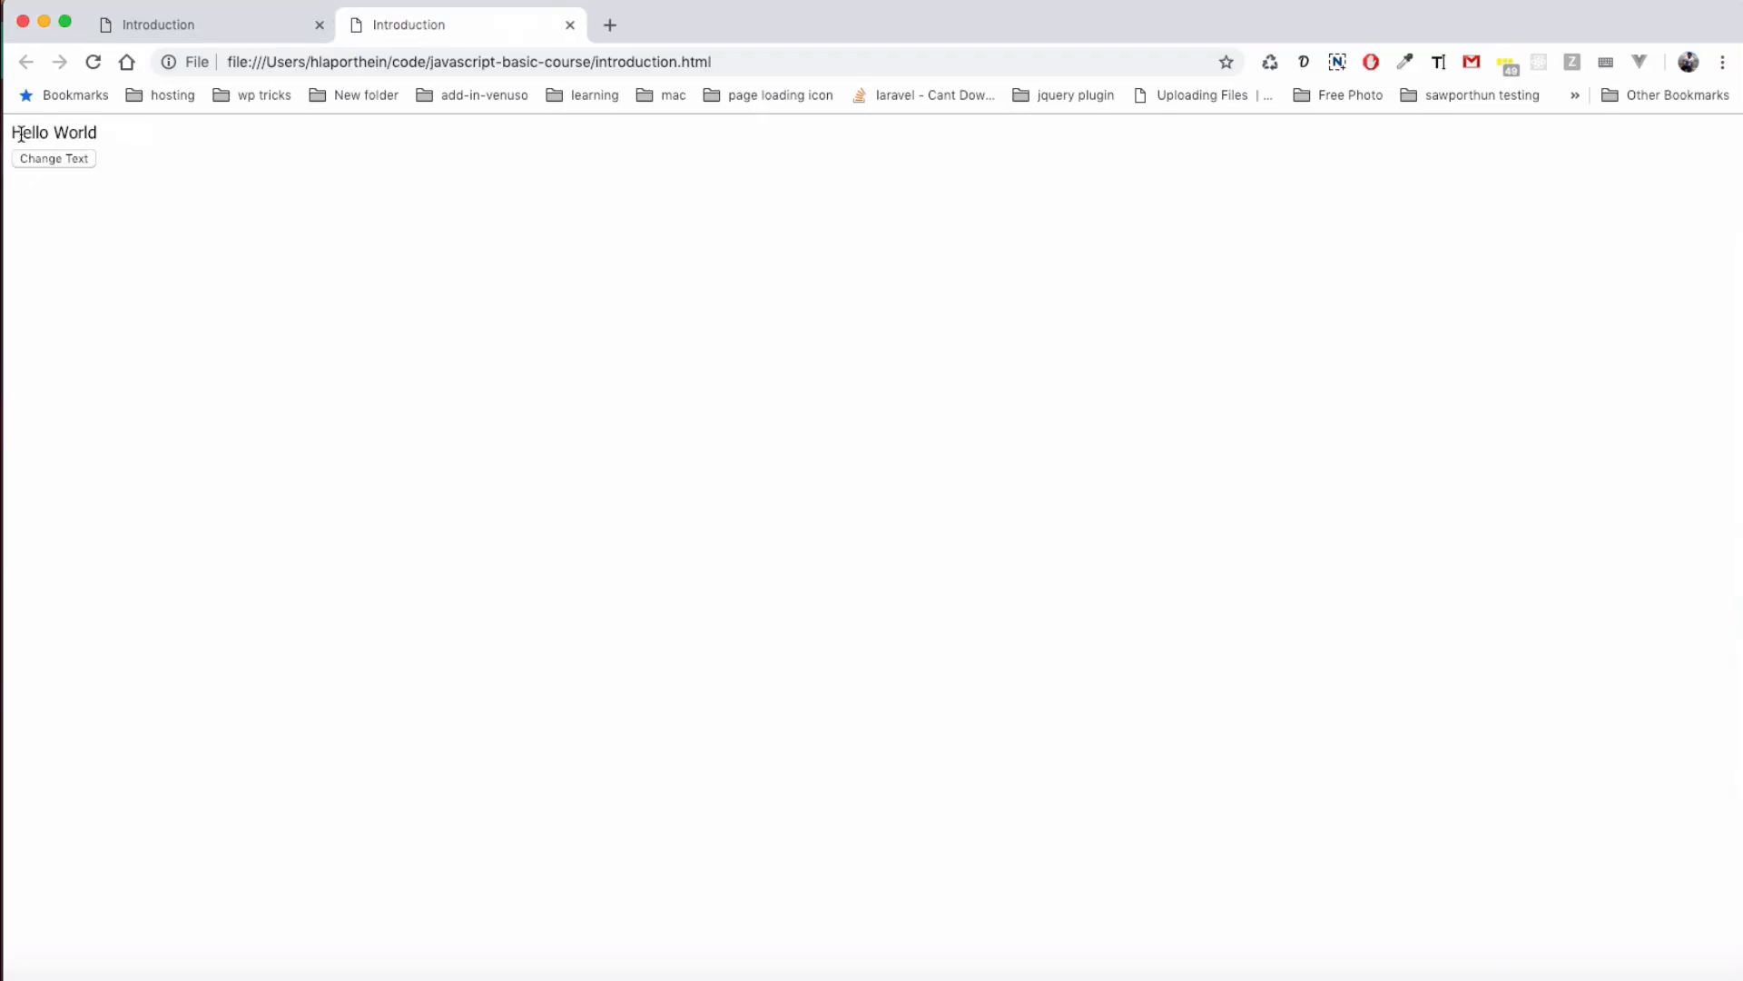
pyautogui.click(53, 158)
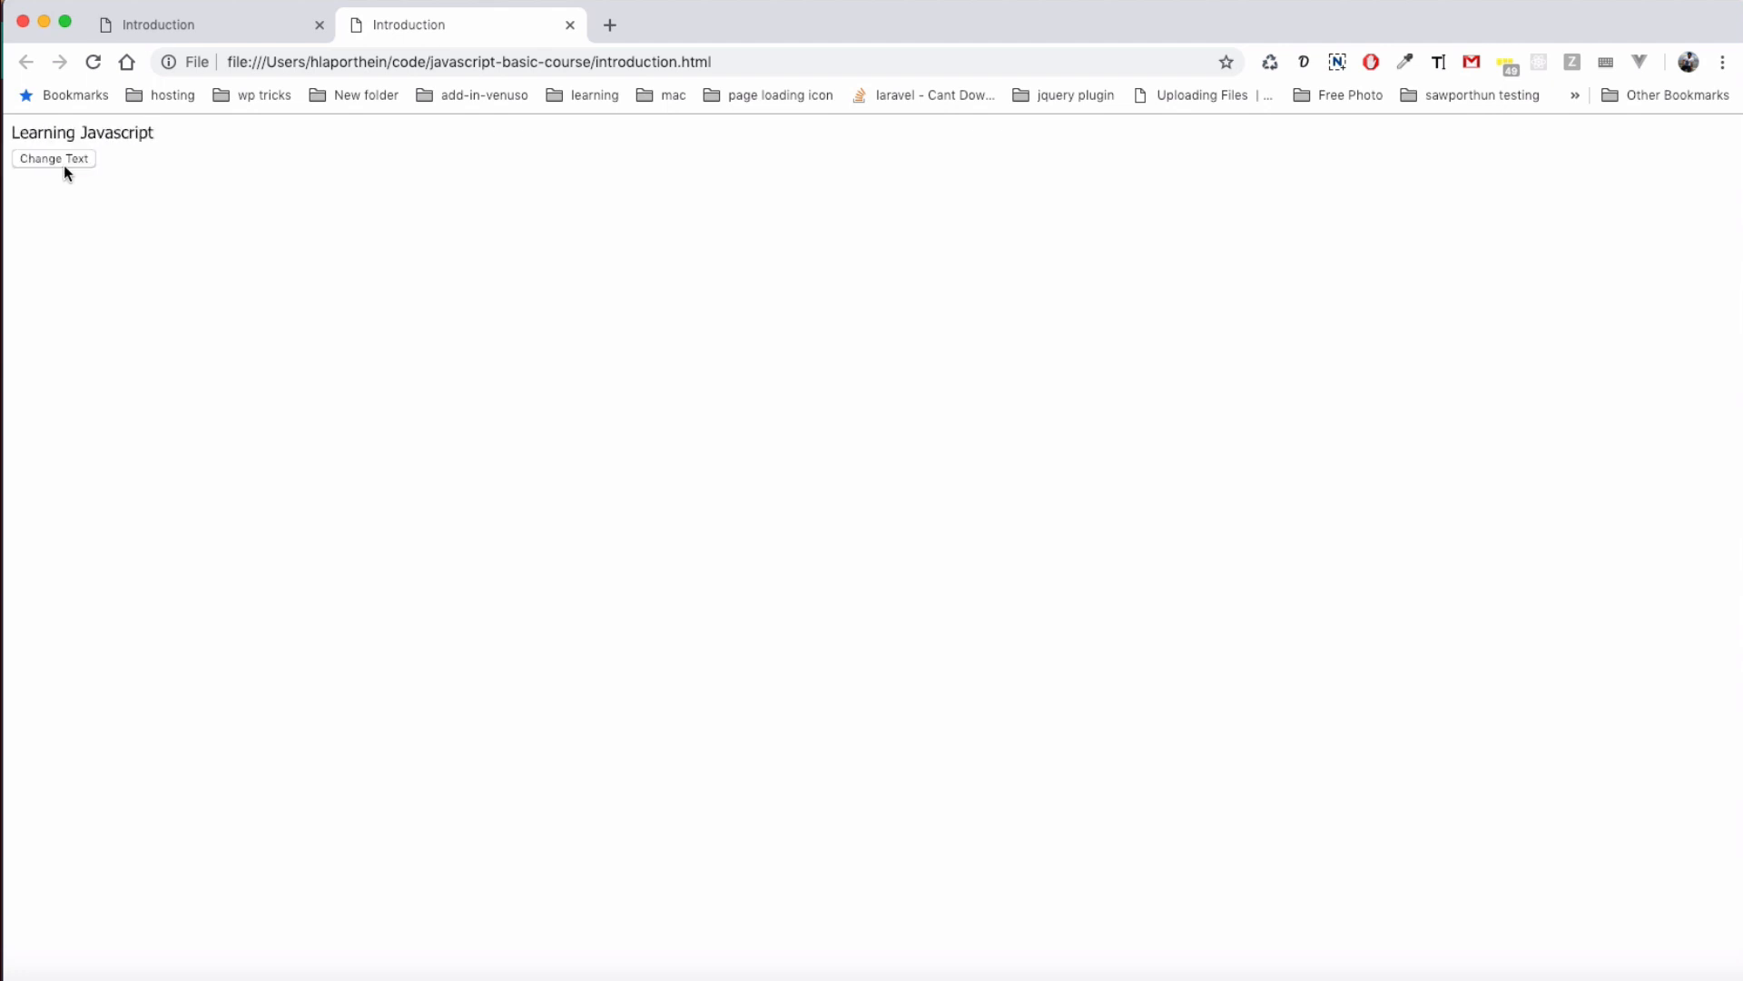
pyautogui.click(54, 158)
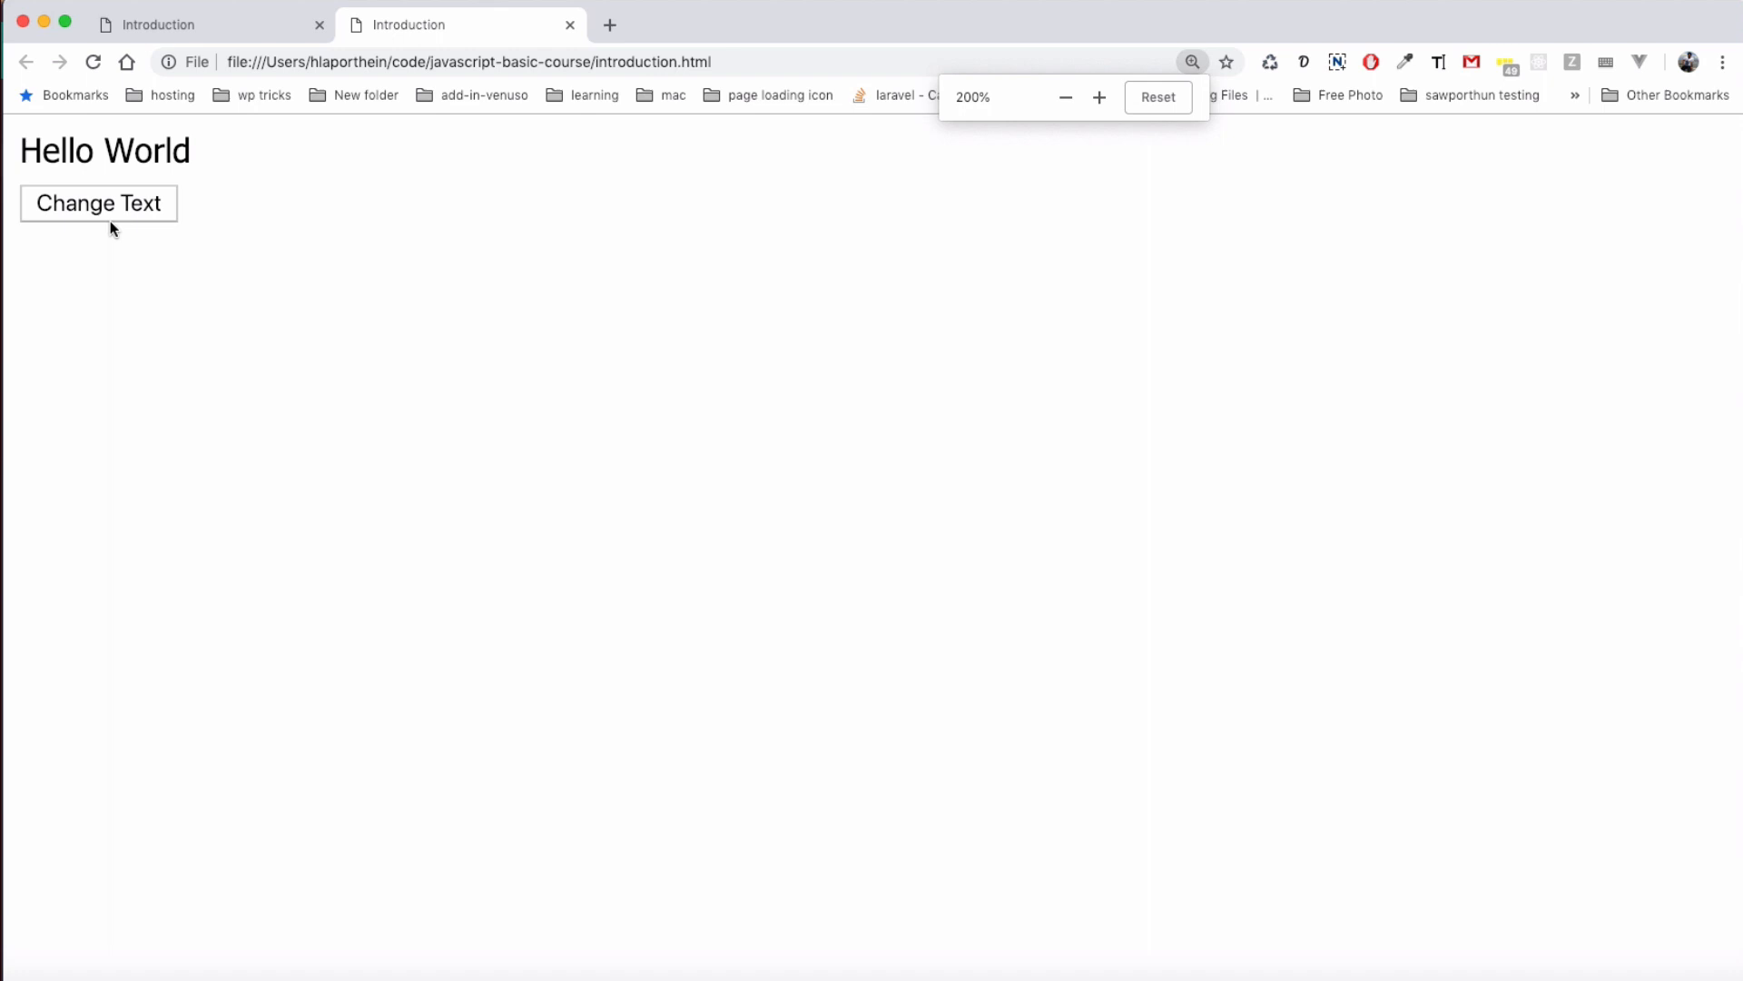
pyautogui.click(98, 203)
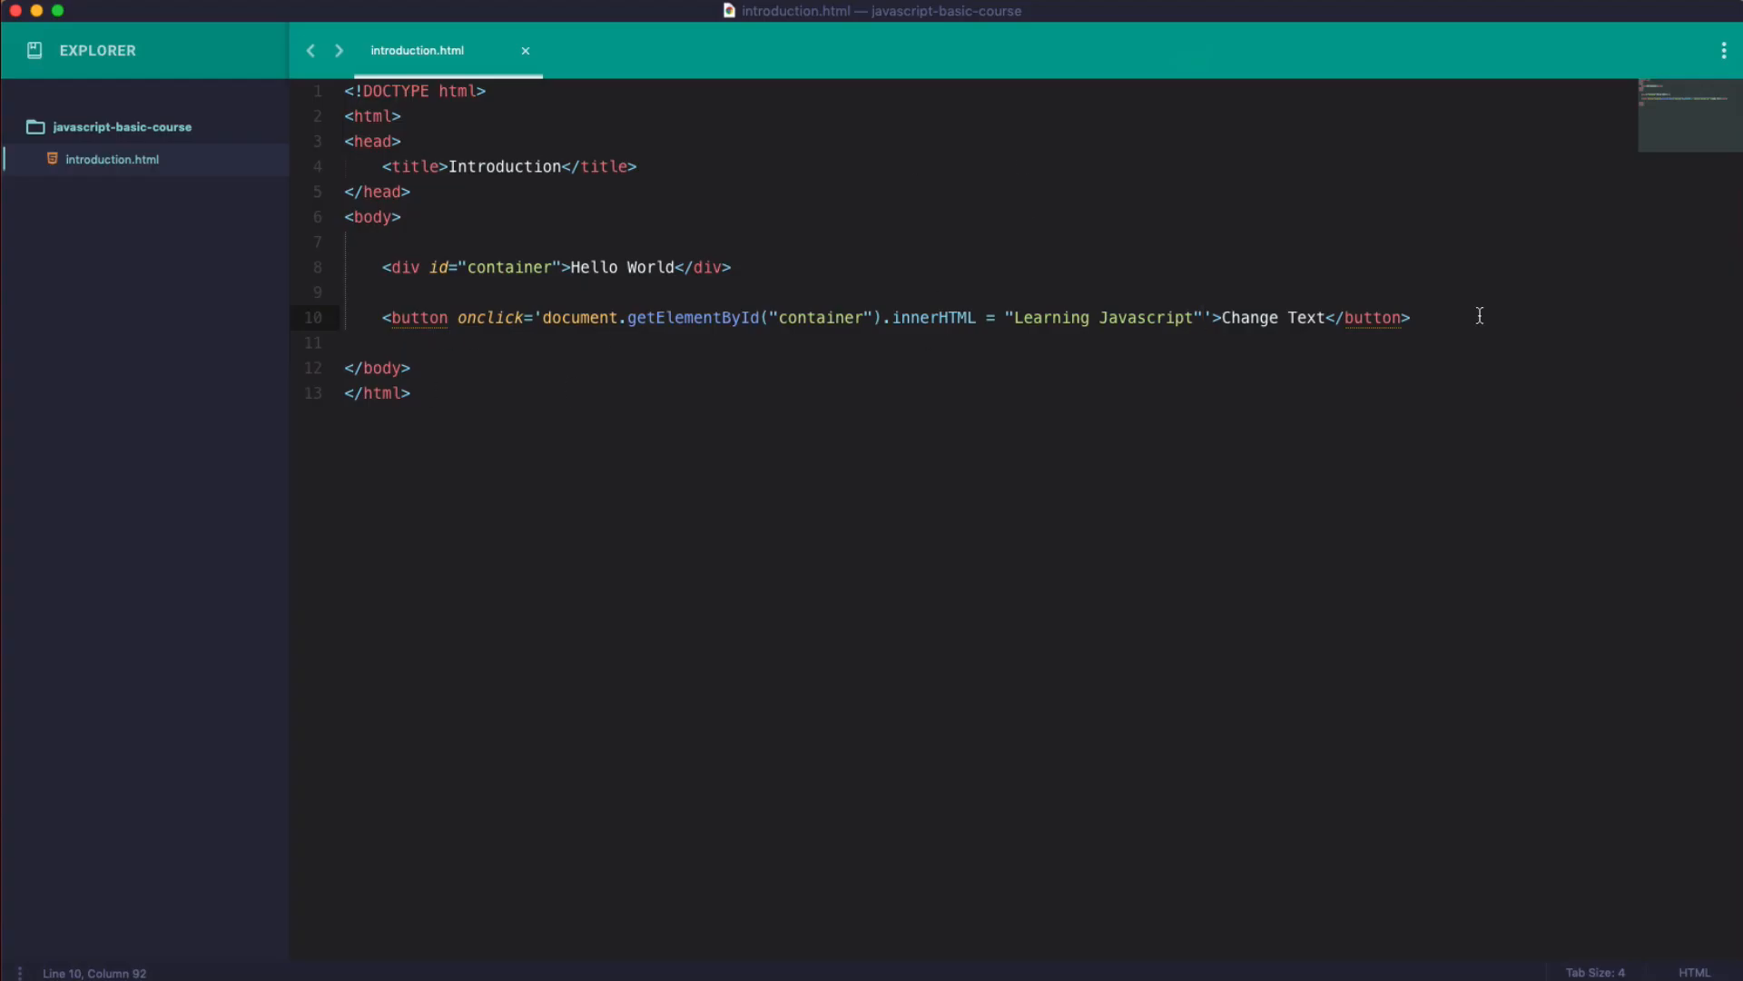
# Add <br/> and <hr/> below the Change Text button and begin an img tag.
pyautogui.click(1412, 317)
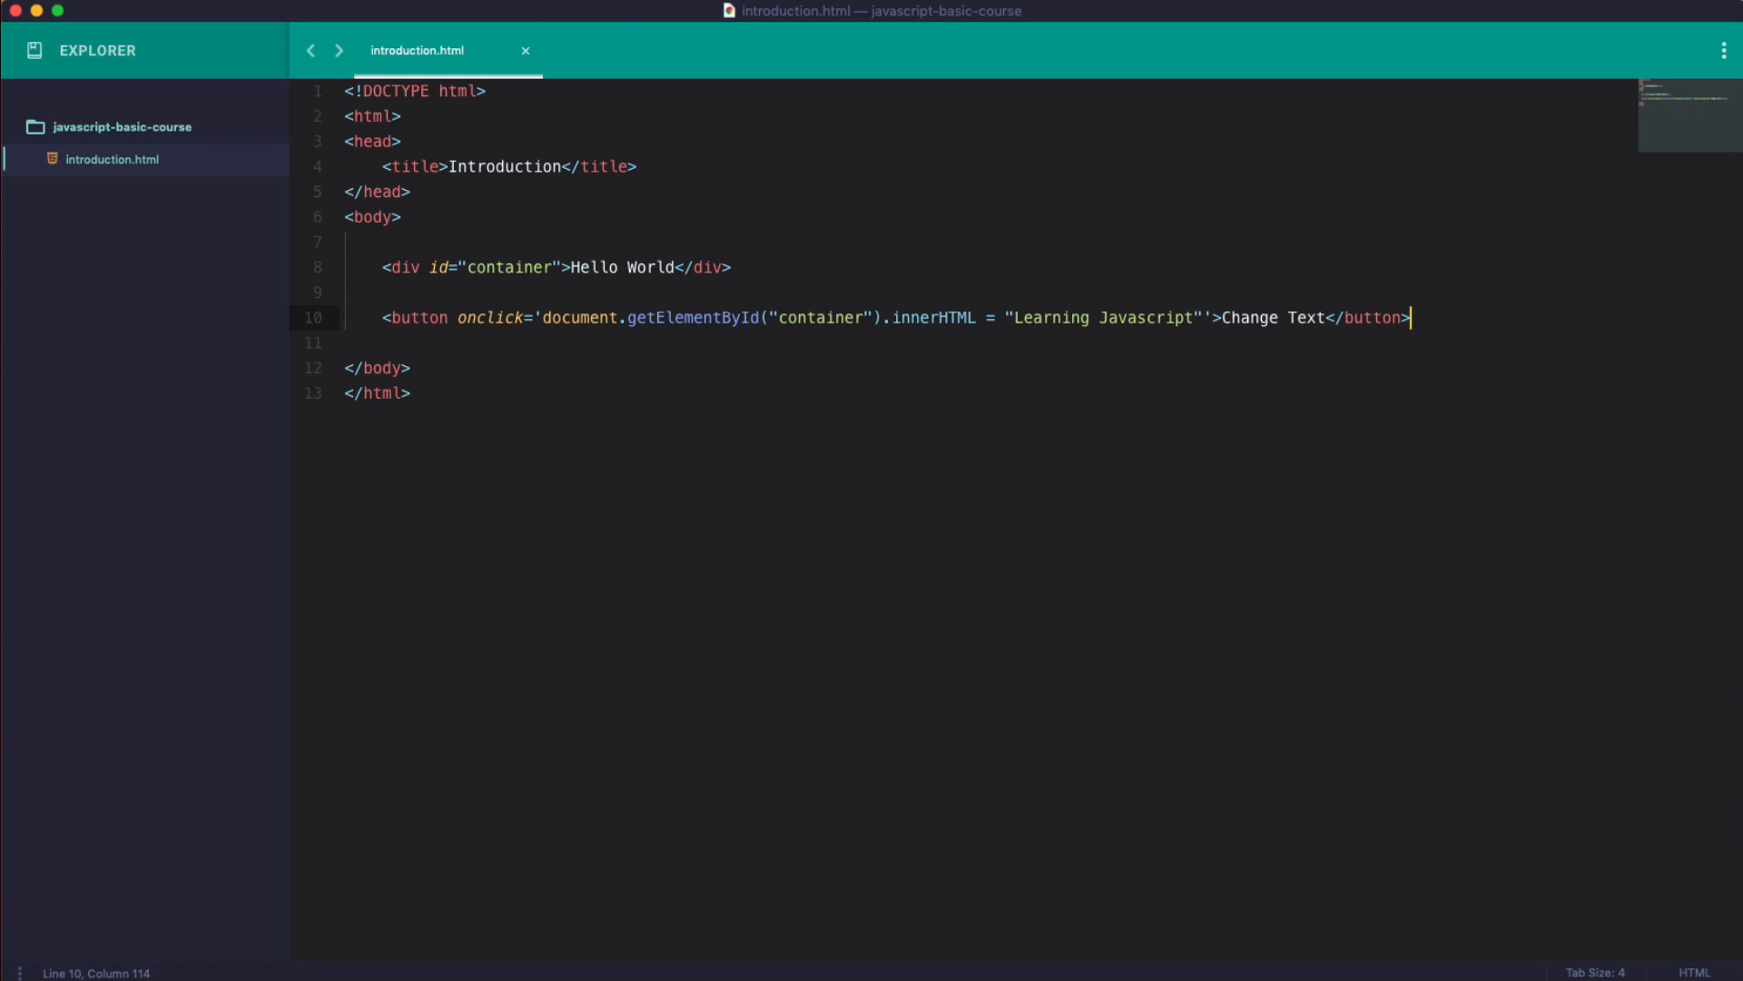
pyautogui.moveTo(940, 356)
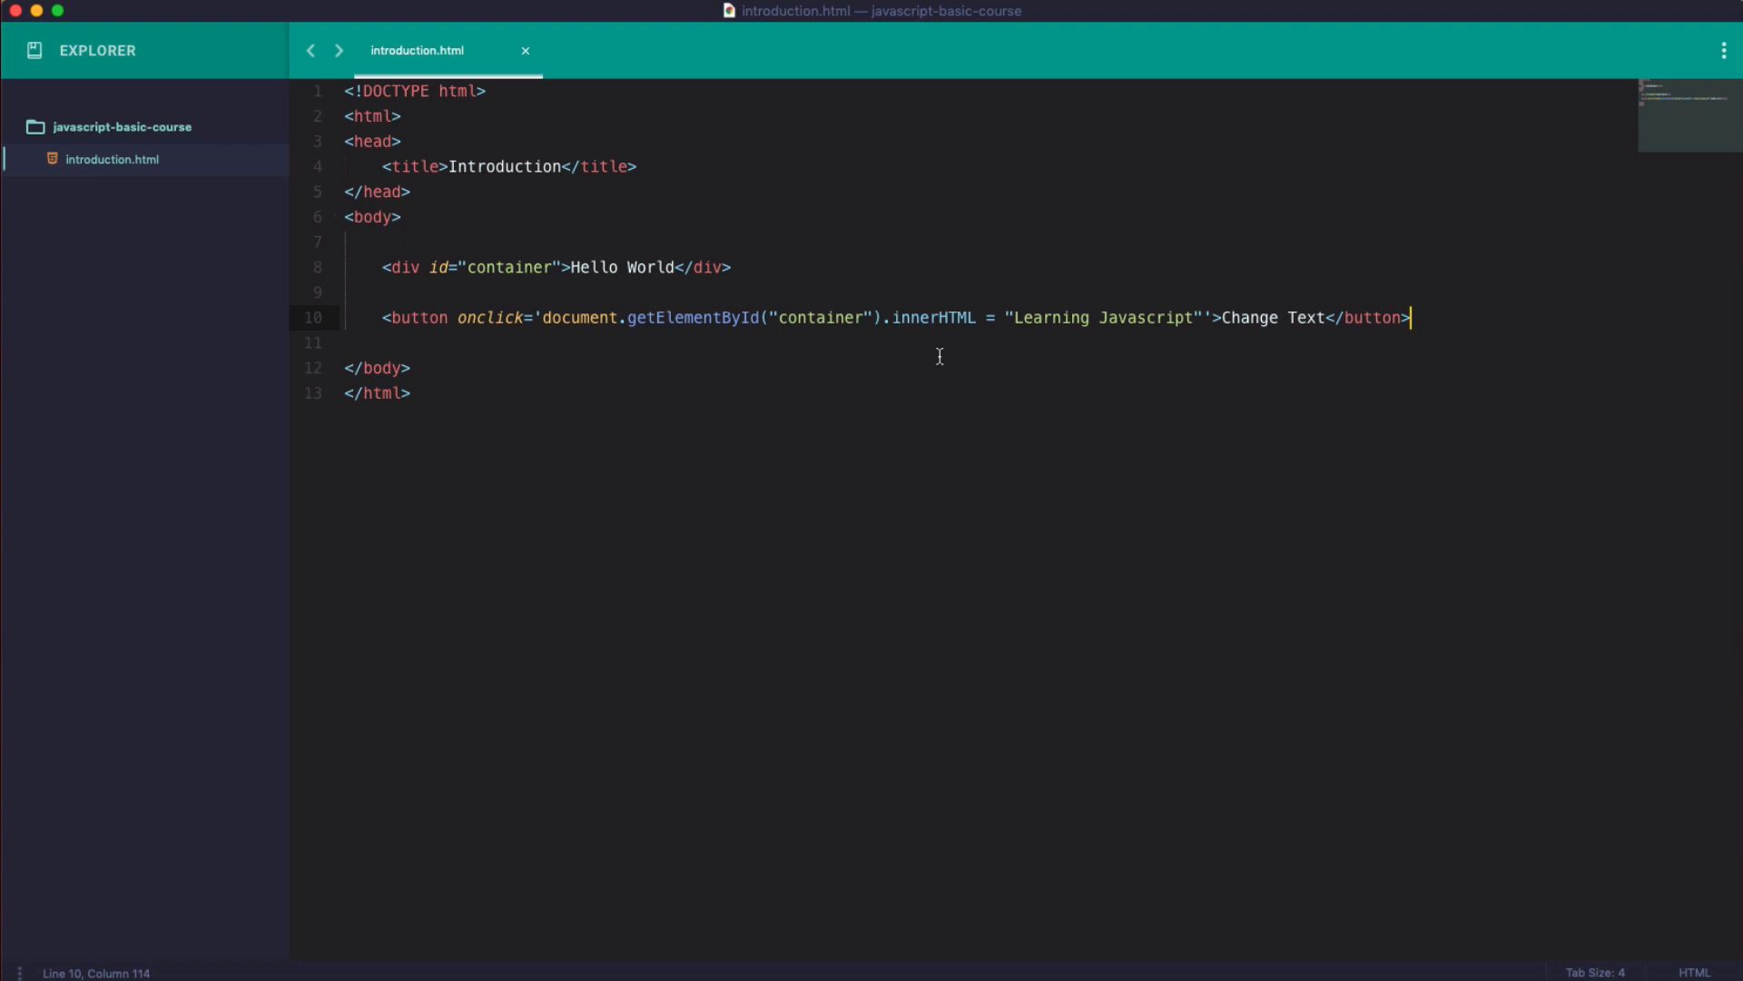
pyautogui.press('enter')
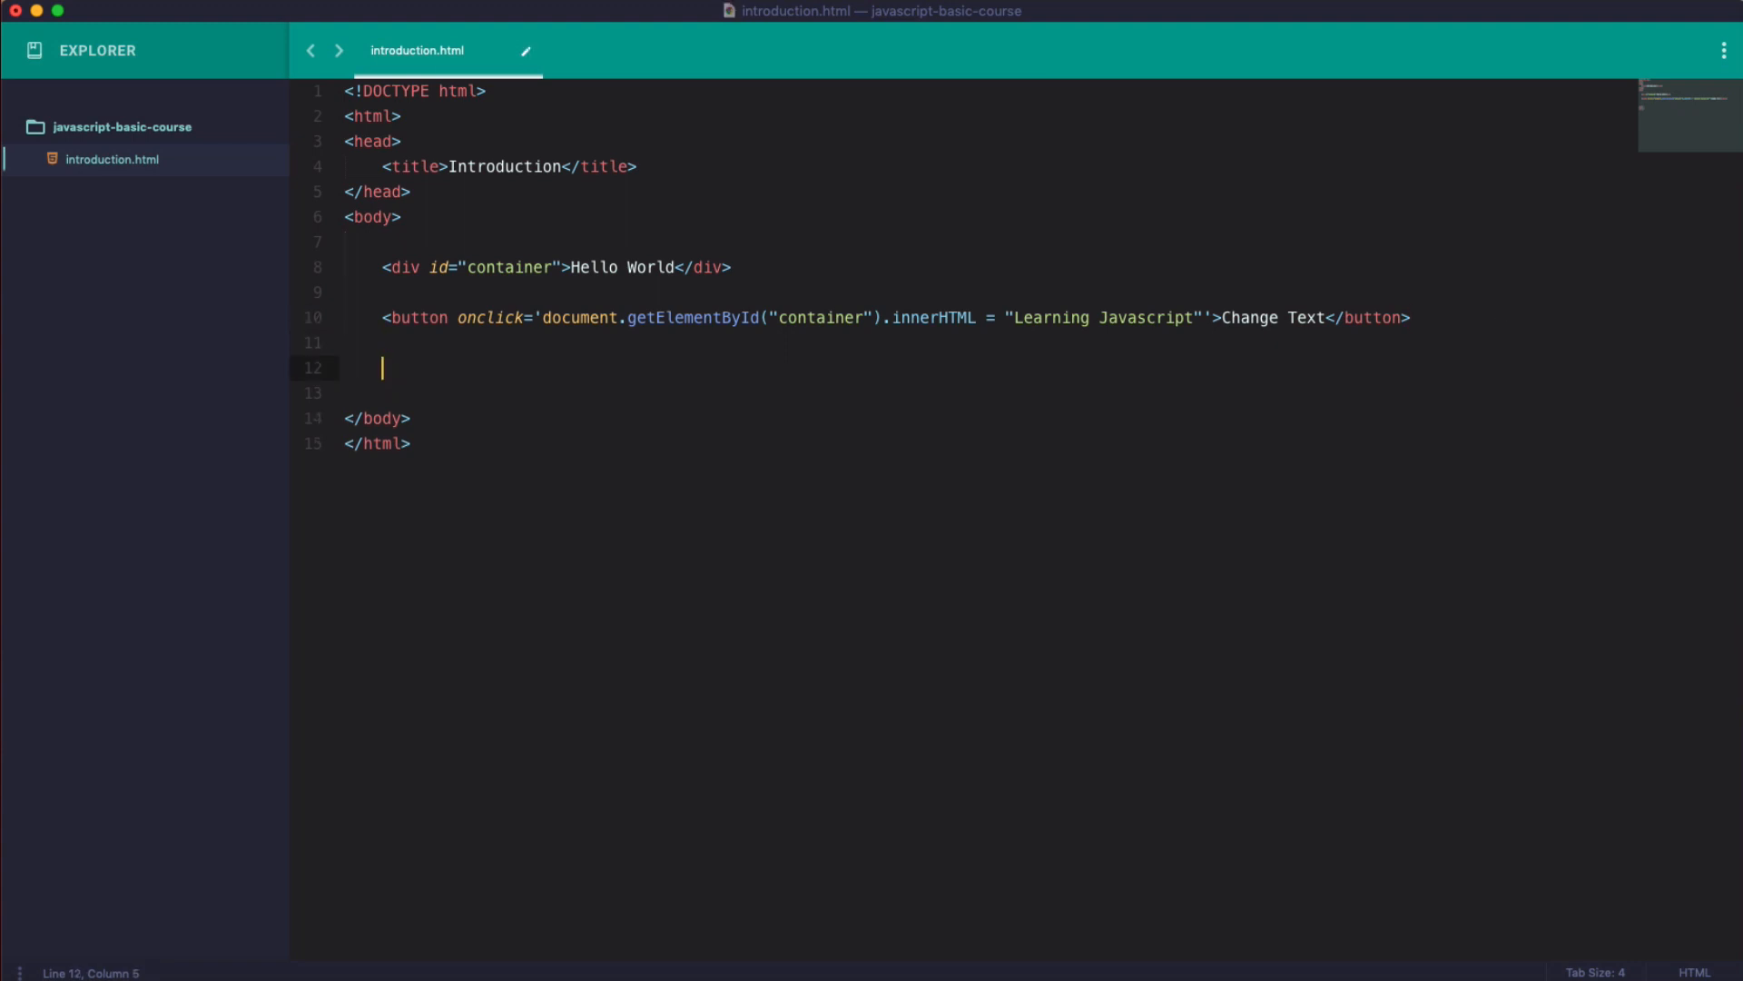
pyautogui.write('<br/>')
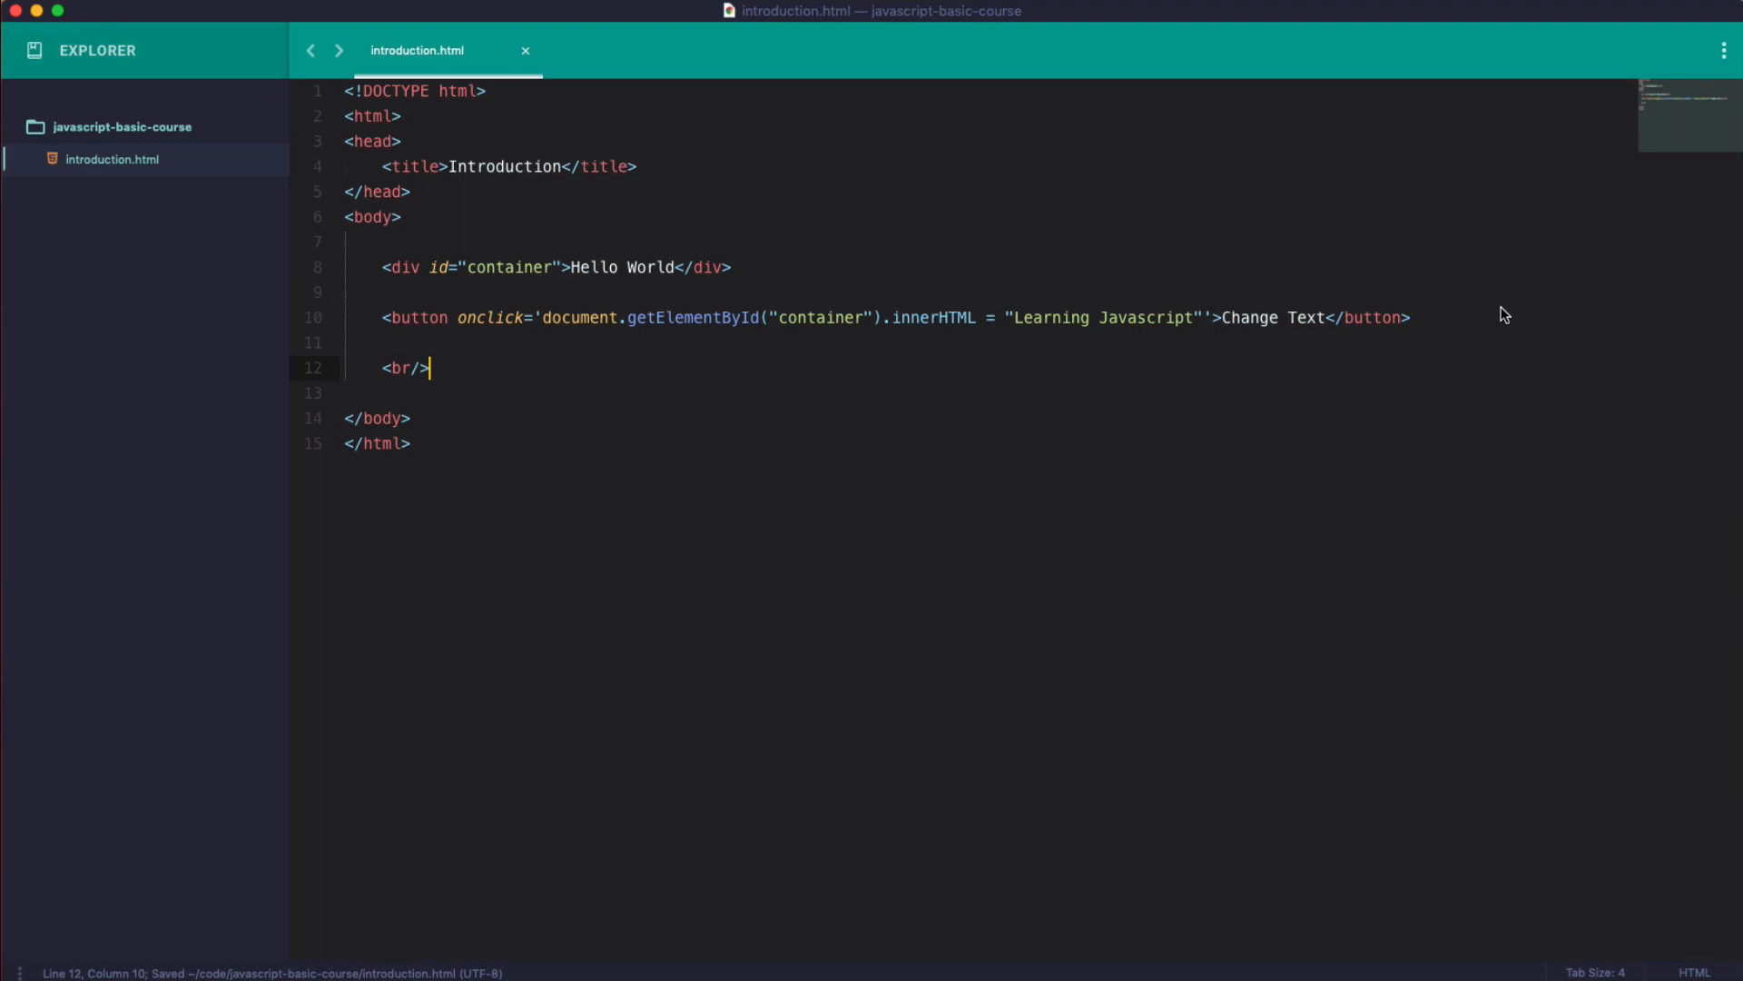
pyautogui.write('<hr/>')
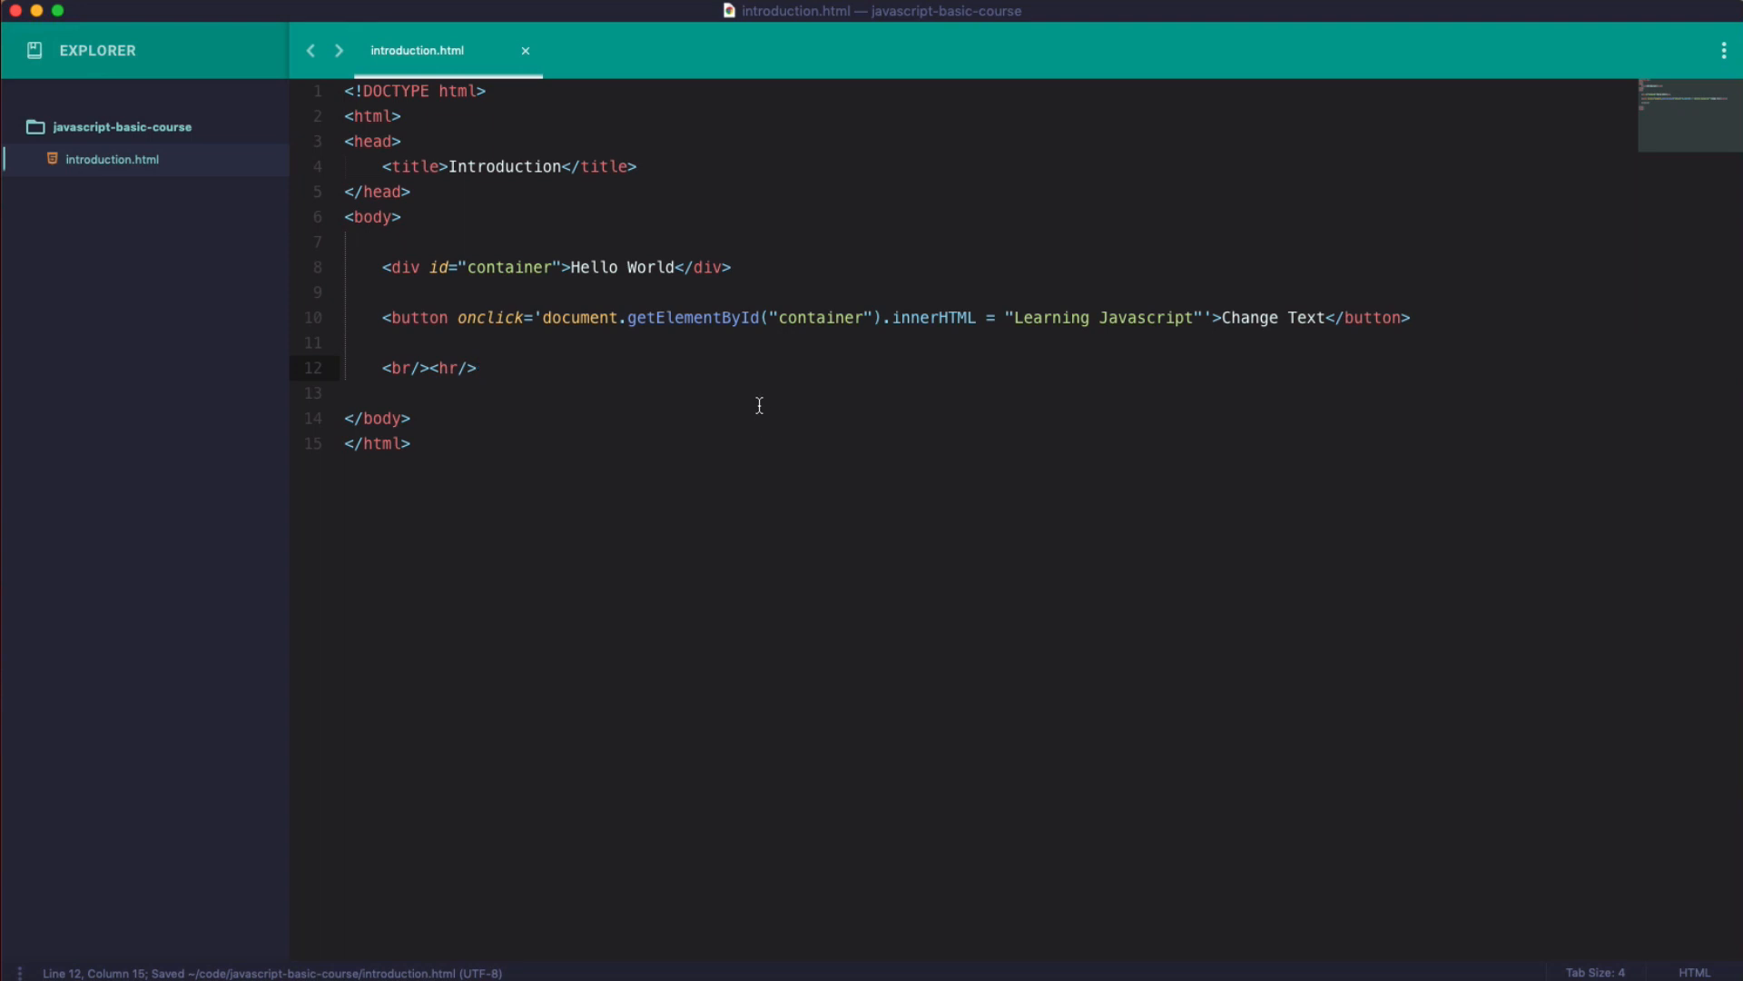
pyautogui.write('img')
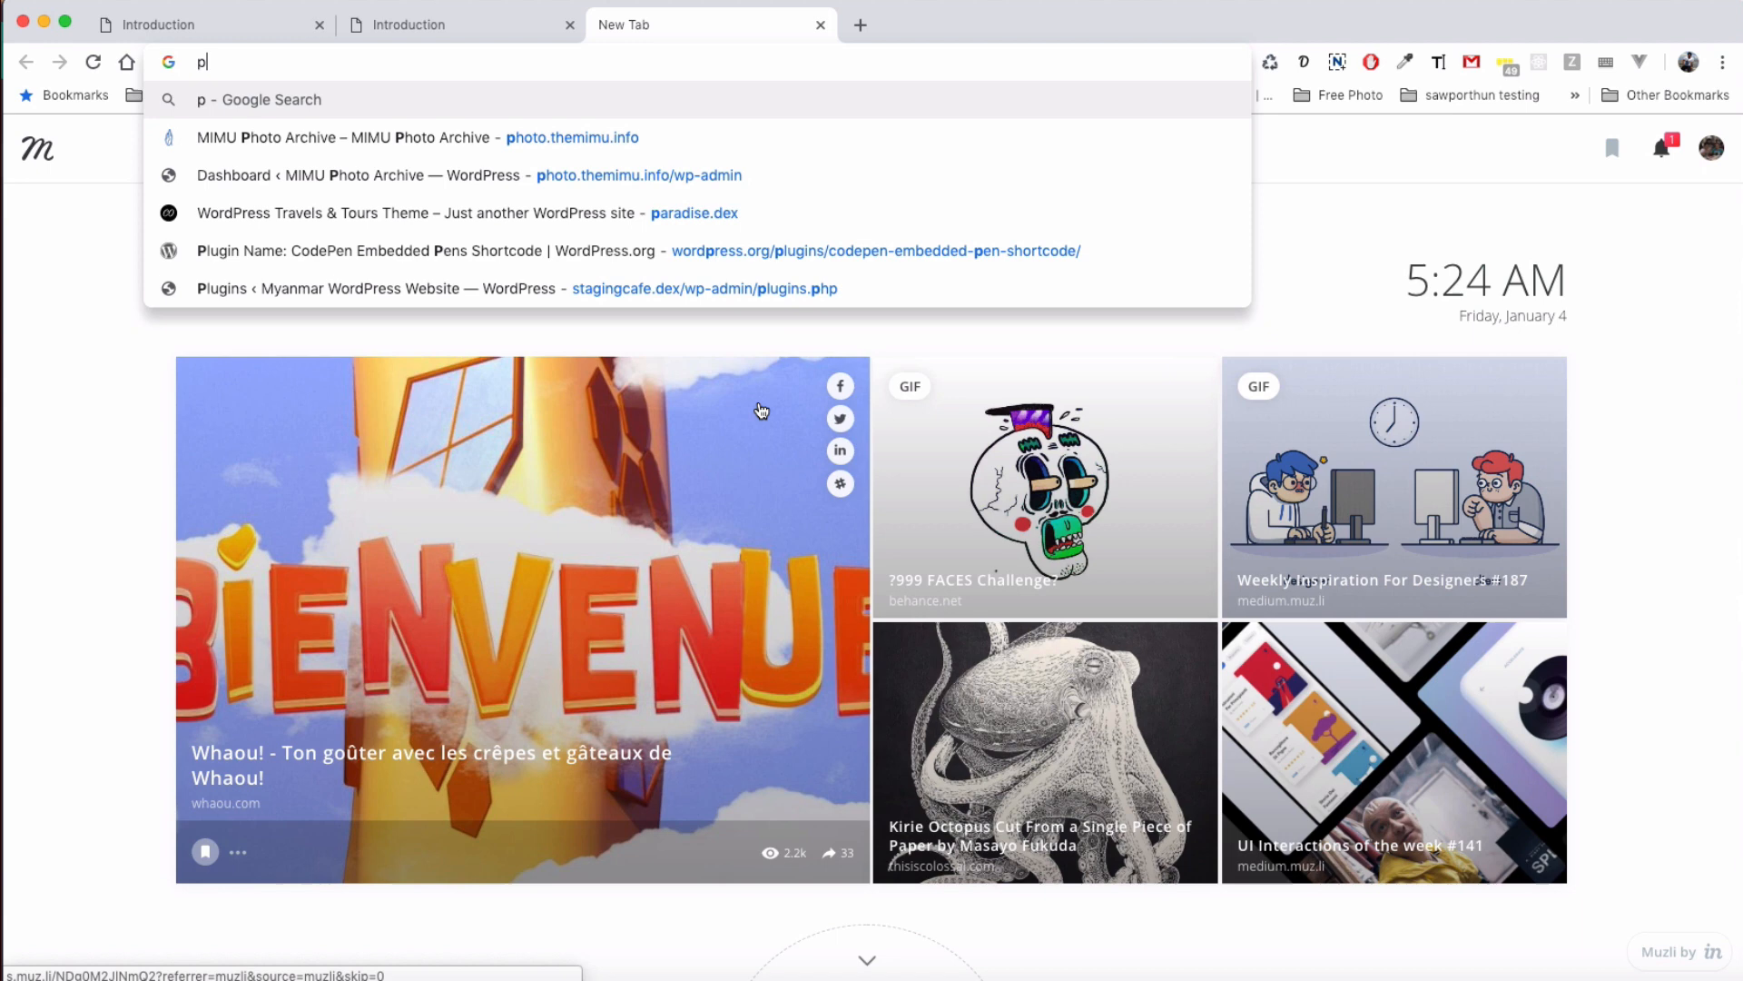
# Search 'lorem photo', open the Lorem Picsum gallery, and copy the walrus image 1084 URL.
pyautogui.write('lorem')
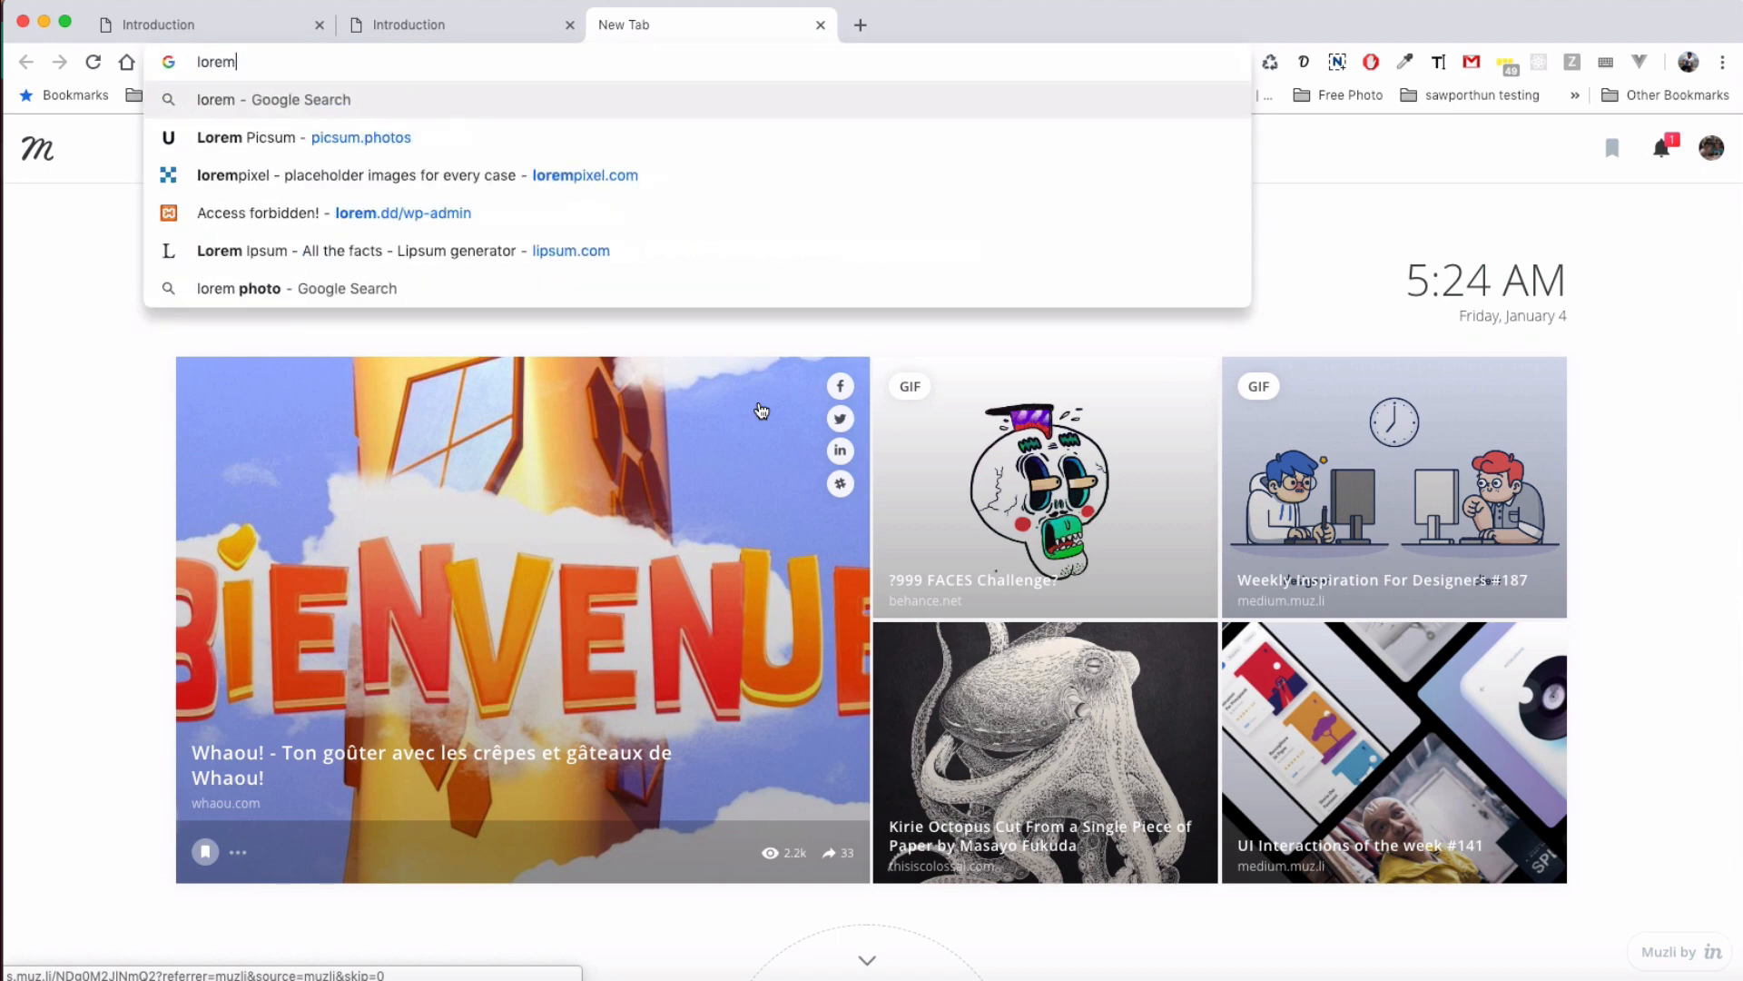
pyautogui.write('photo')
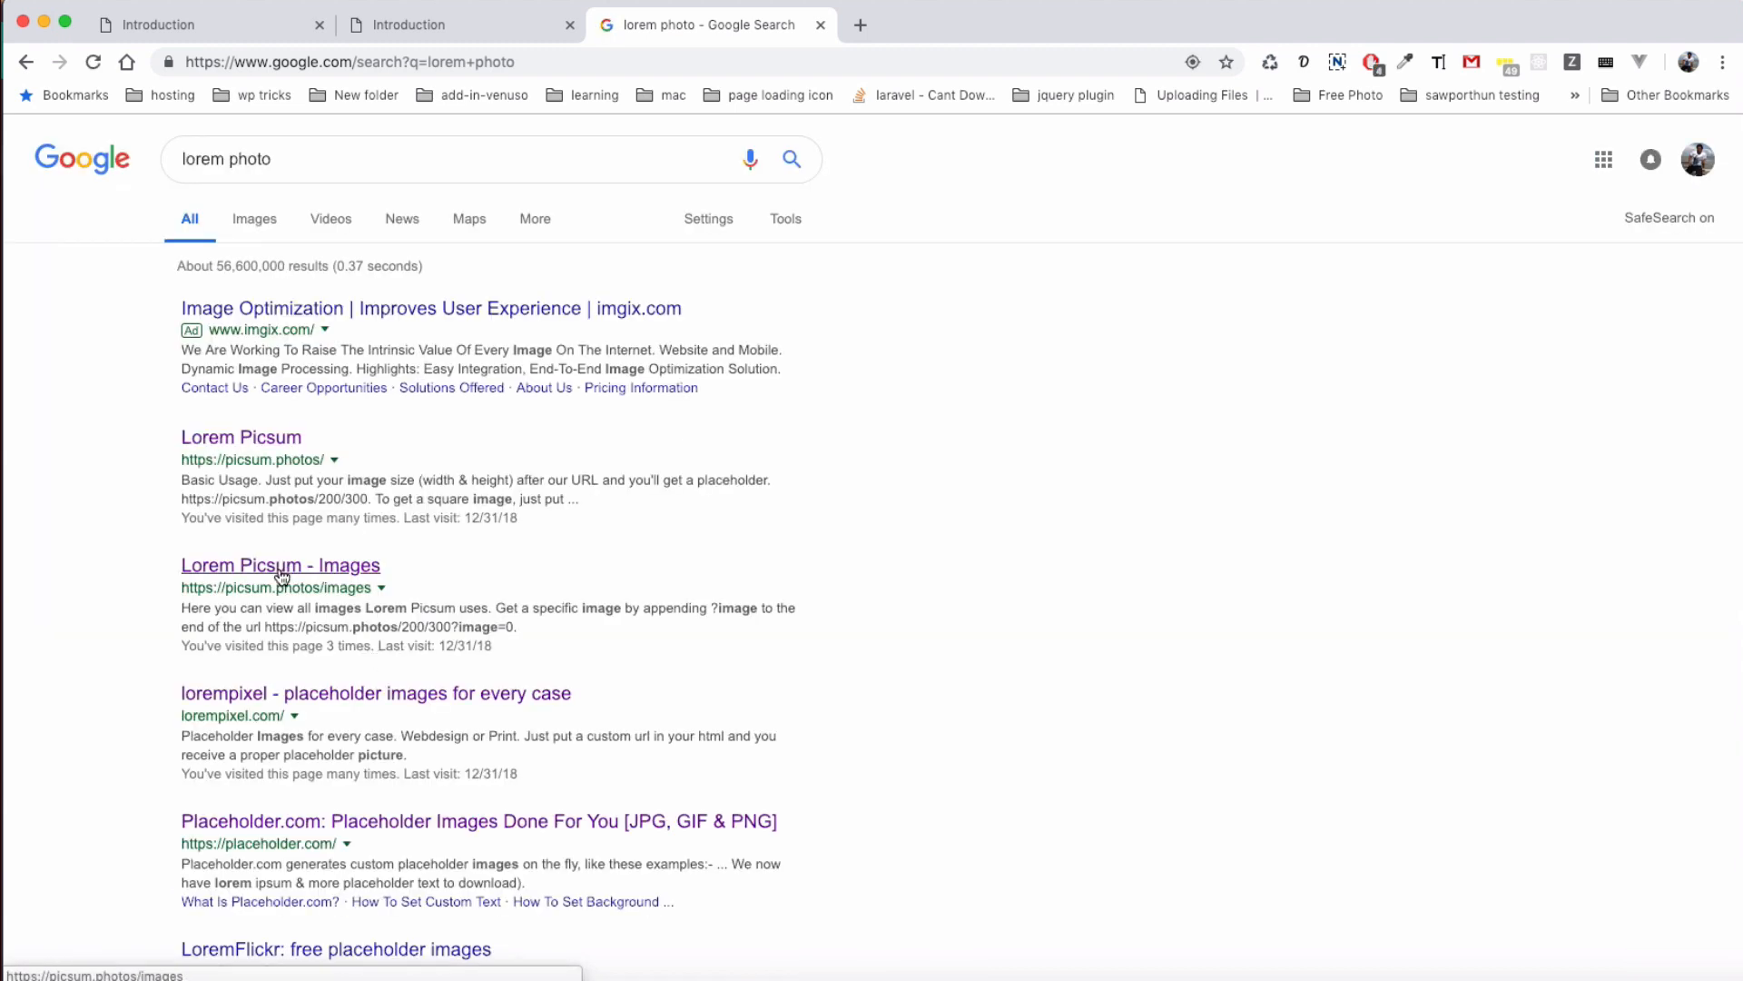
pyautogui.click(281, 565)
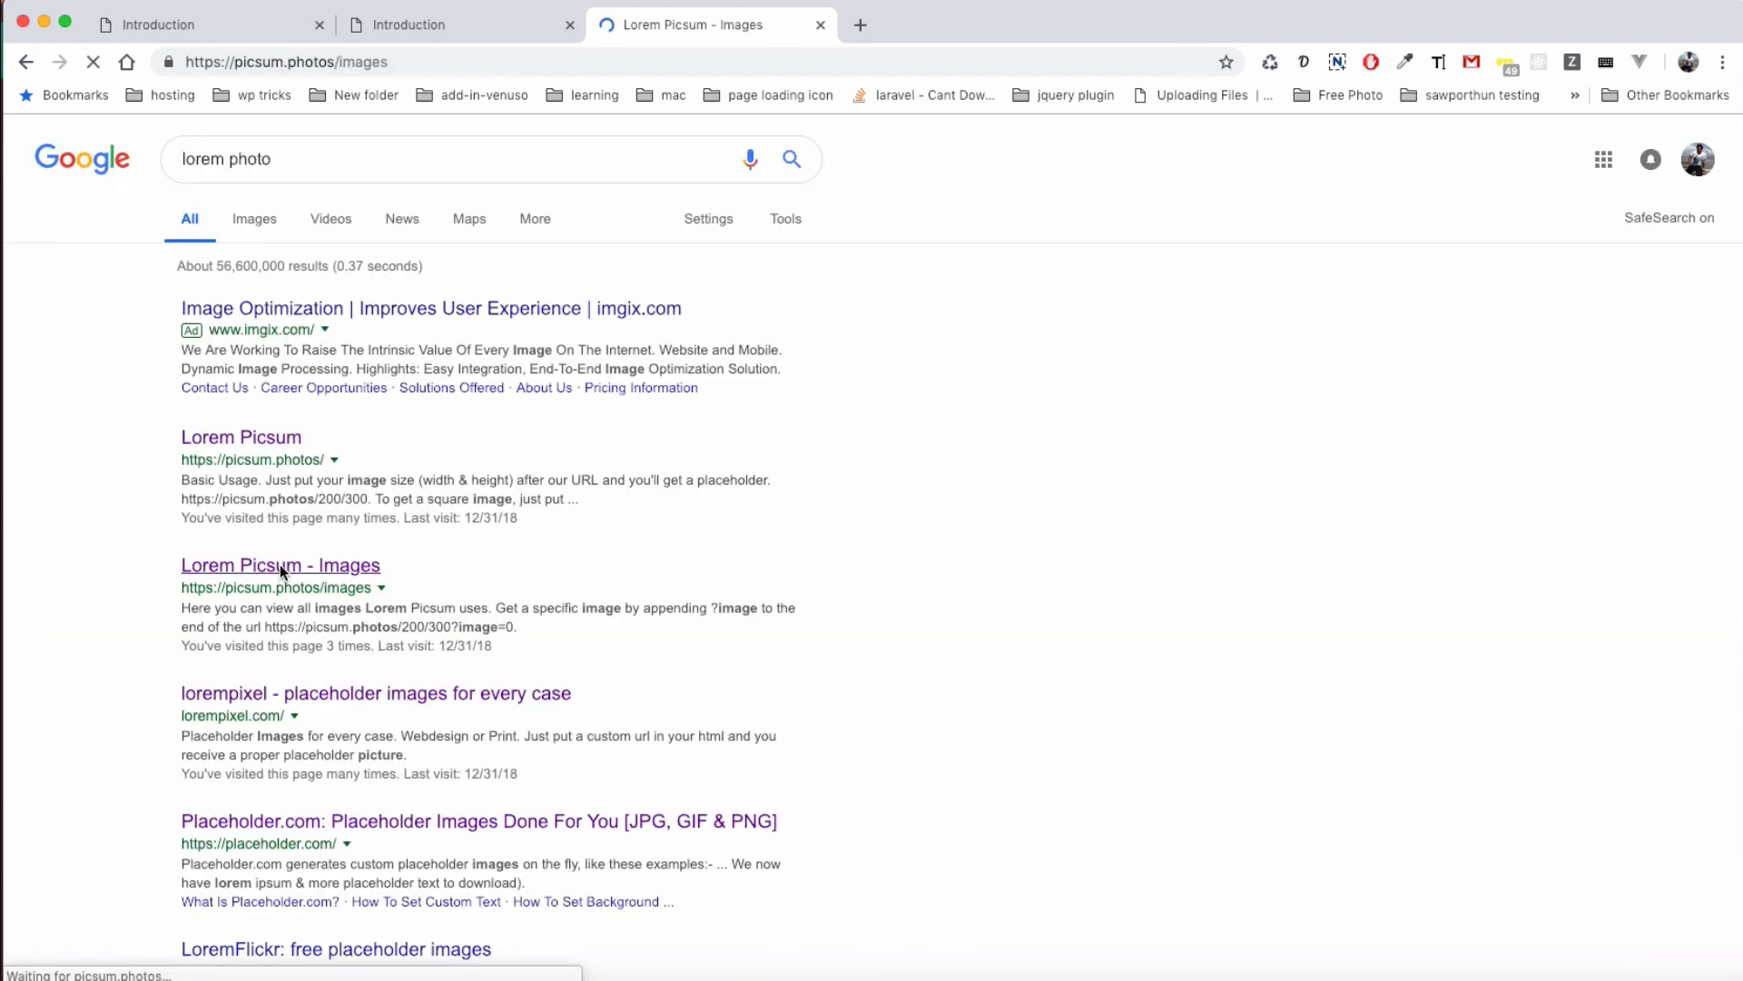
pyautogui.click(281, 565)
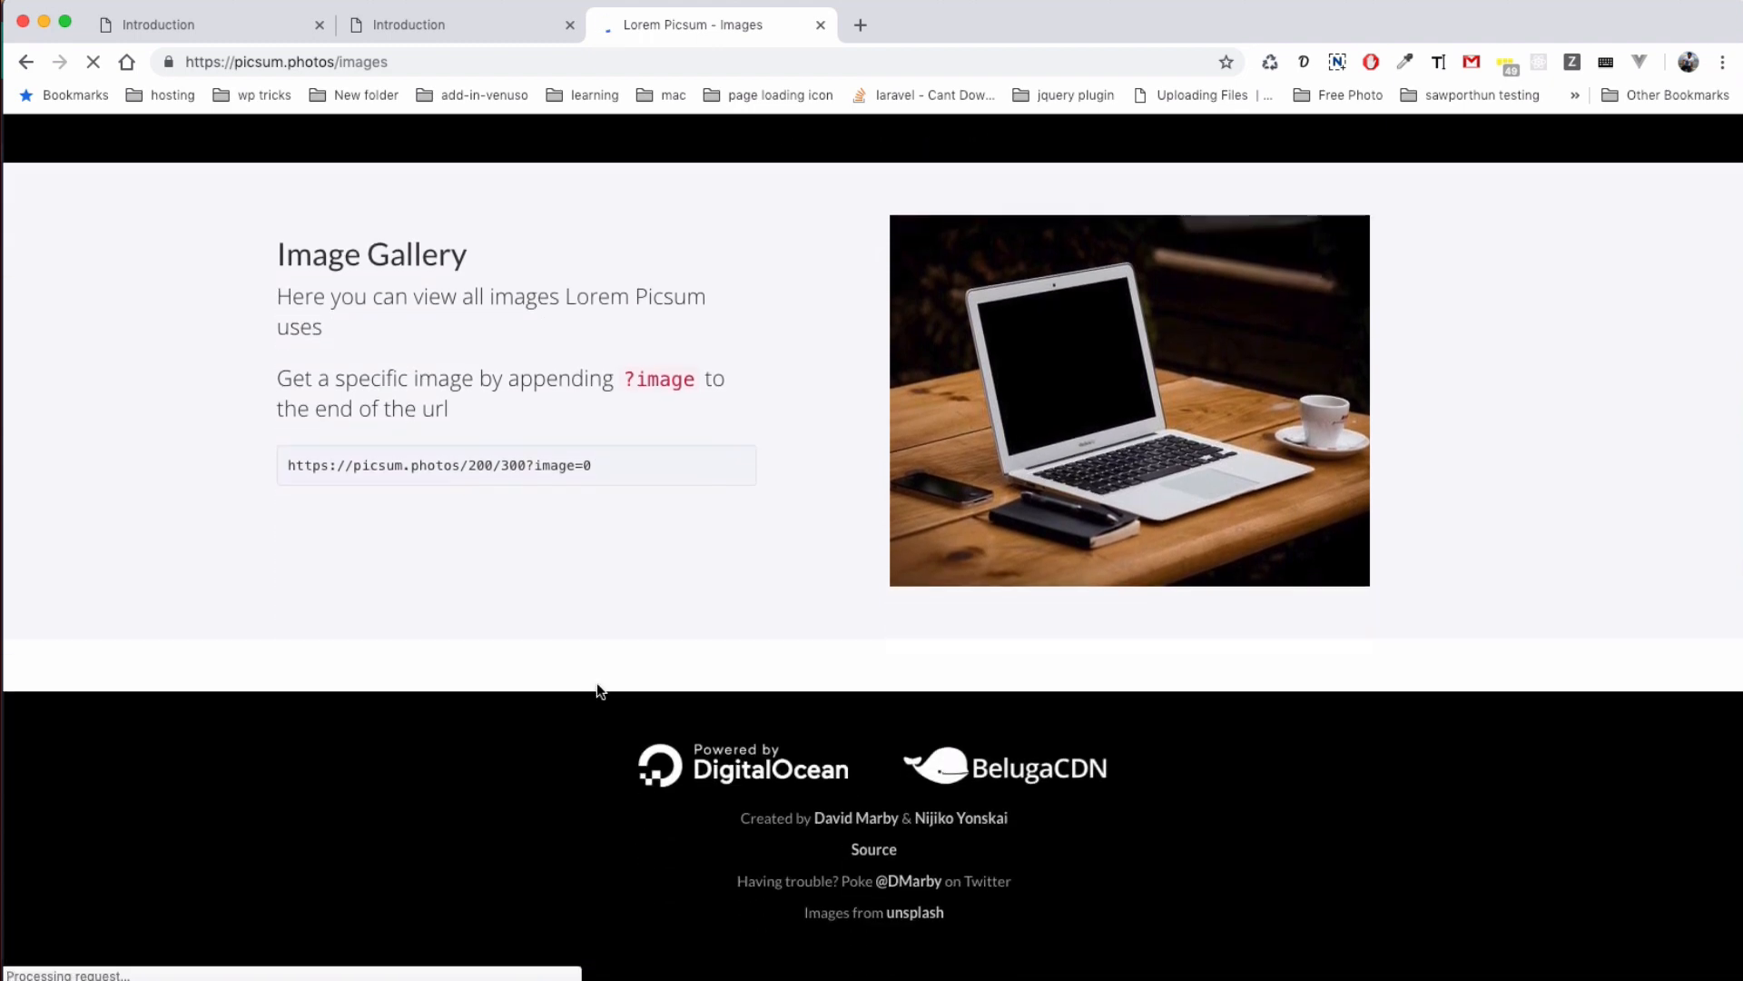
pyautogui.scroll(-3)
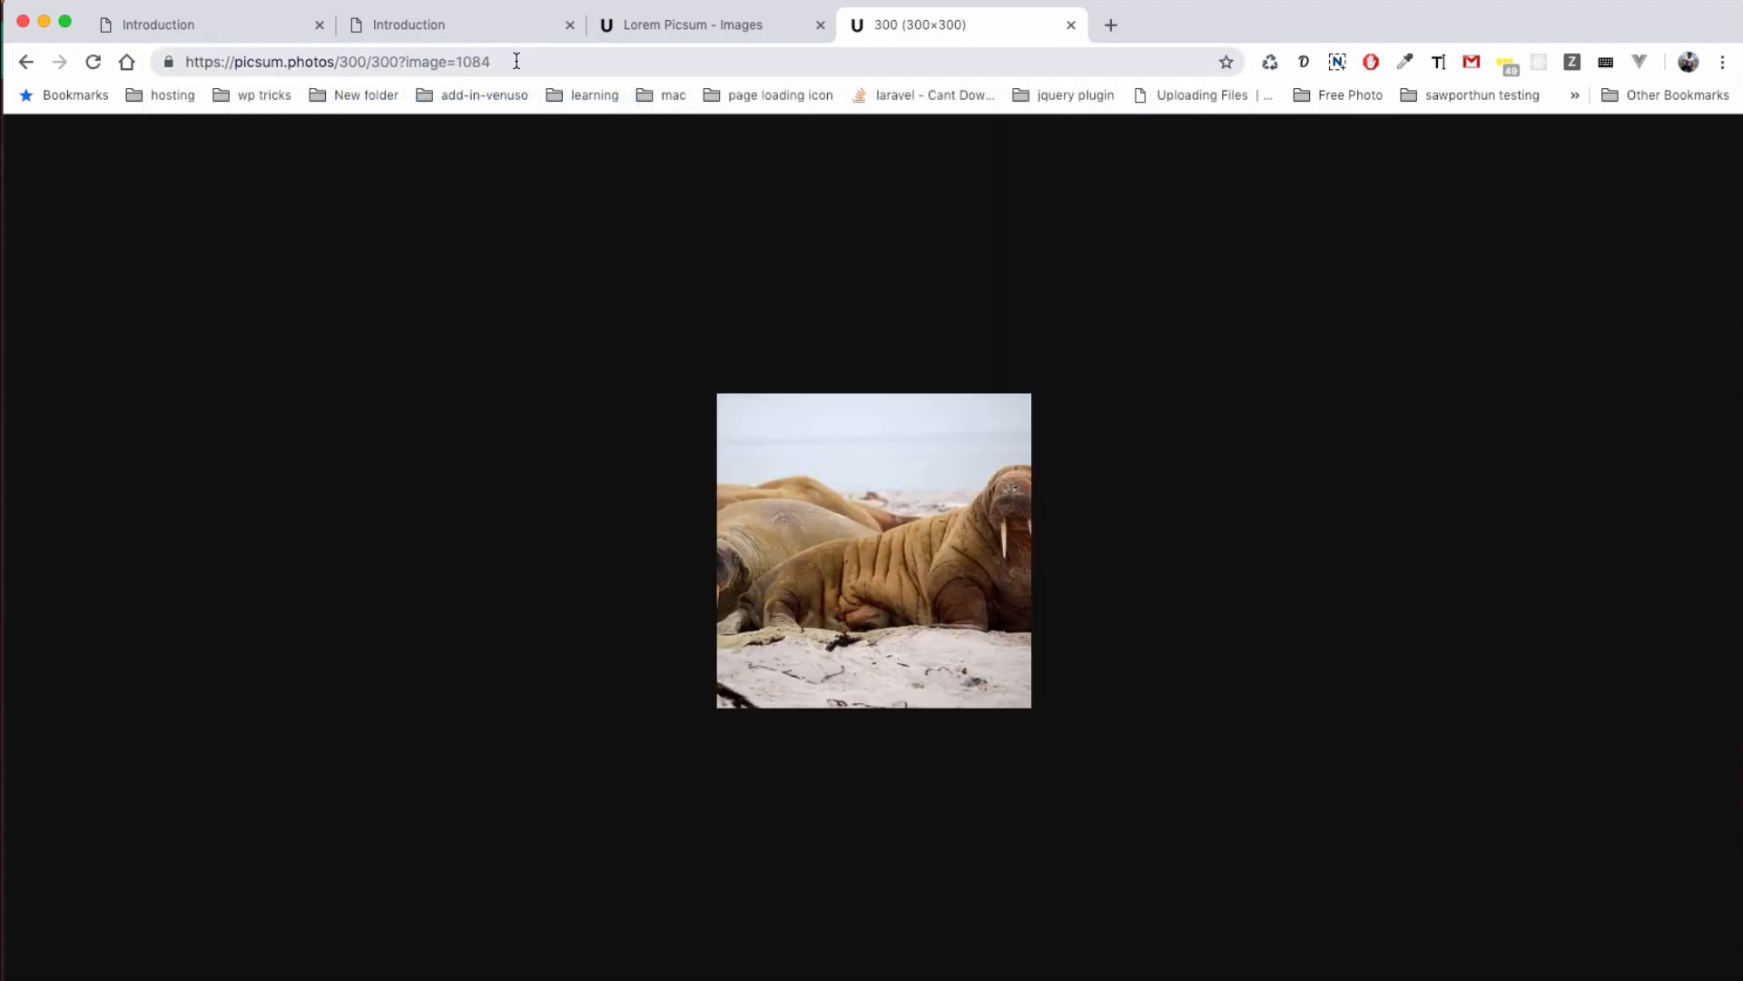
pyautogui.click(338, 61)
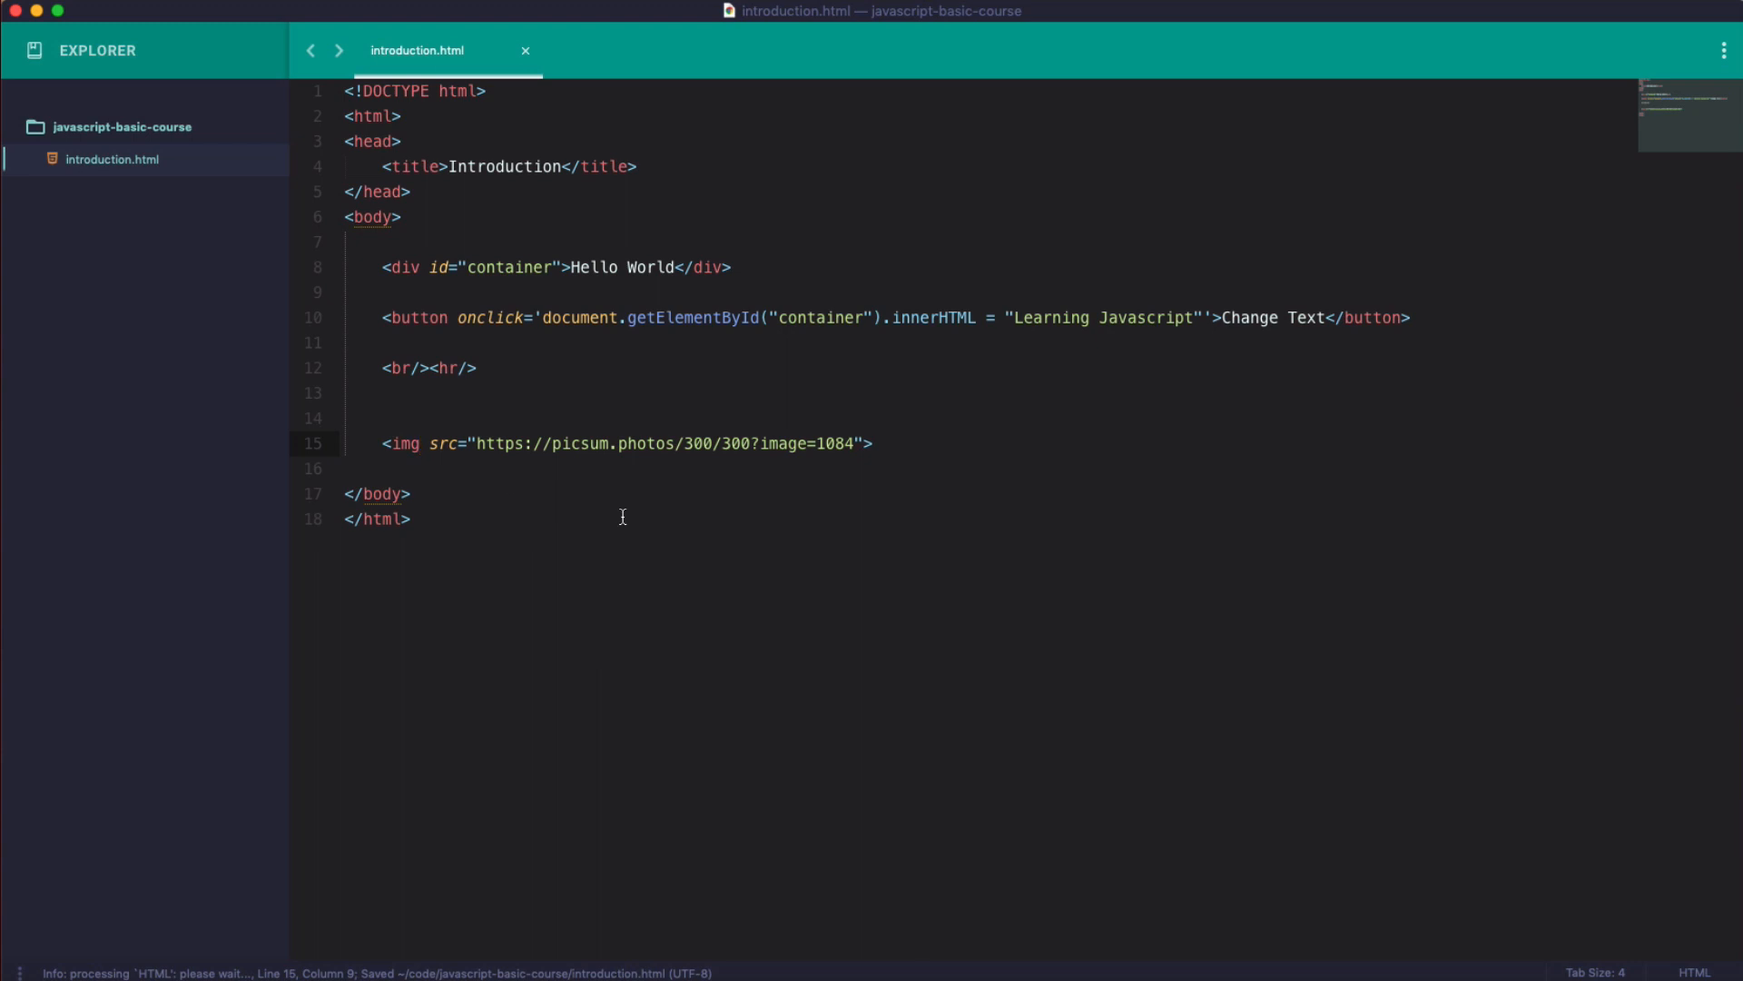
# Add id="thumbnail" to the img tag and preview the page in Chrome.
pyautogui.write('id="th"')
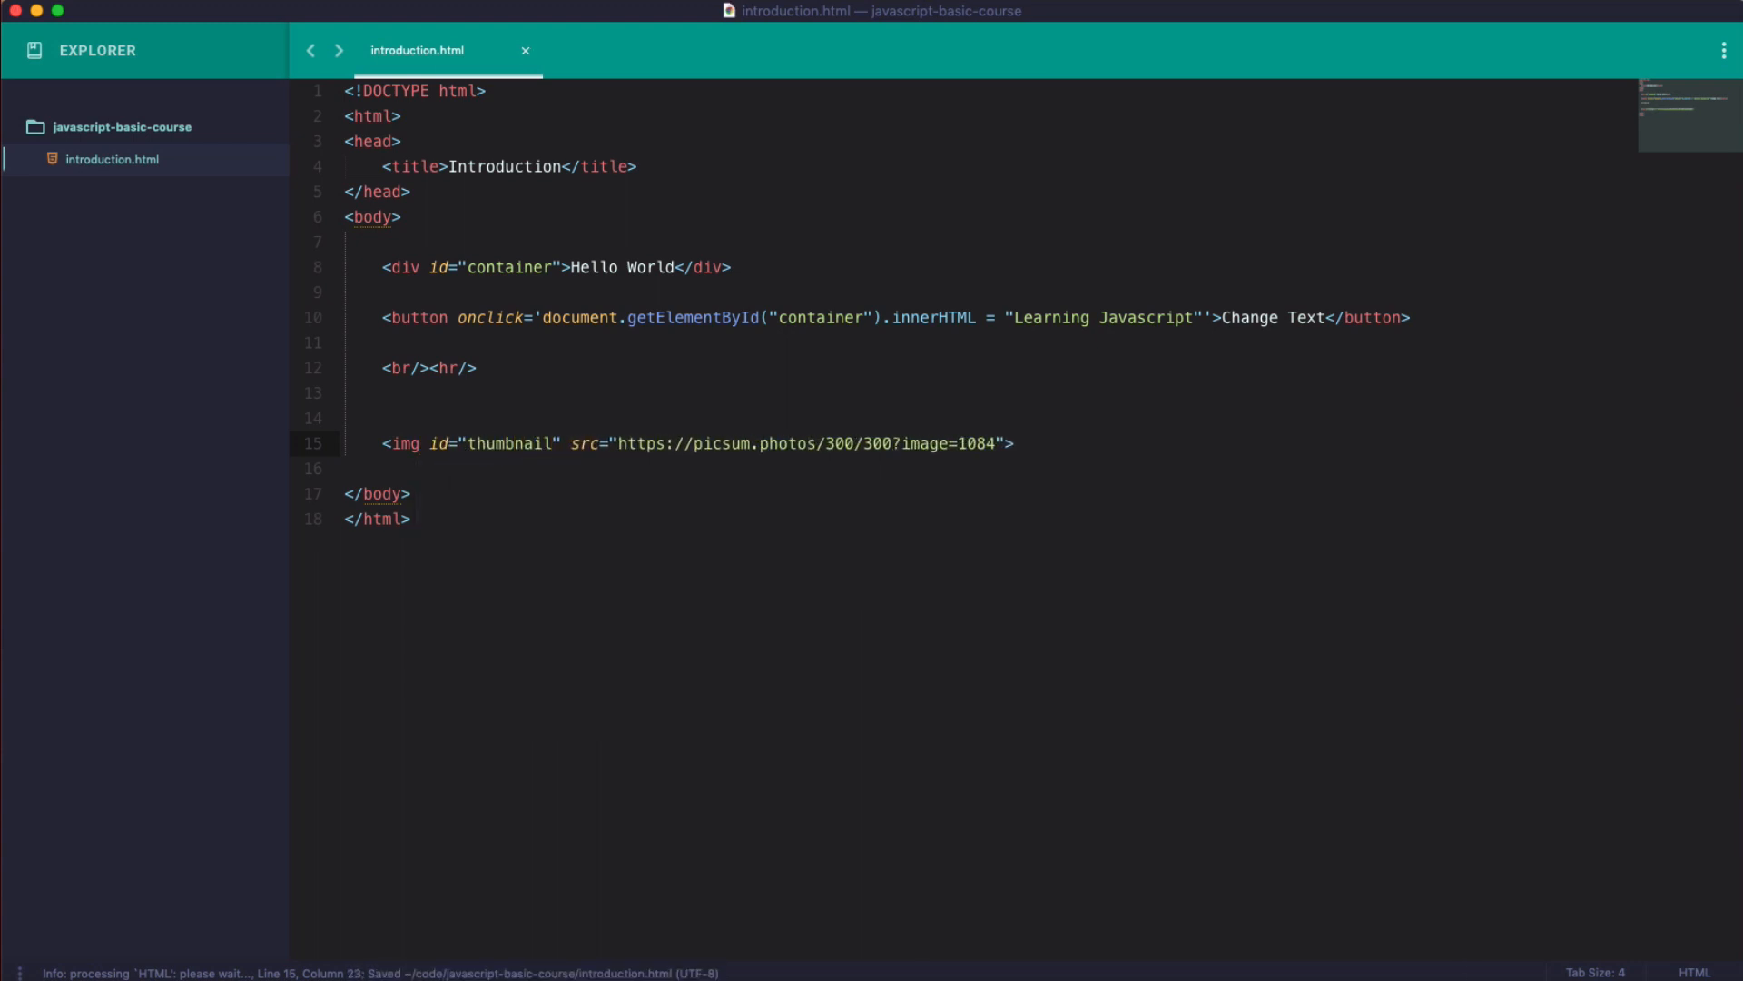
pyautogui.press('enter')
pyautogui.write('vi')
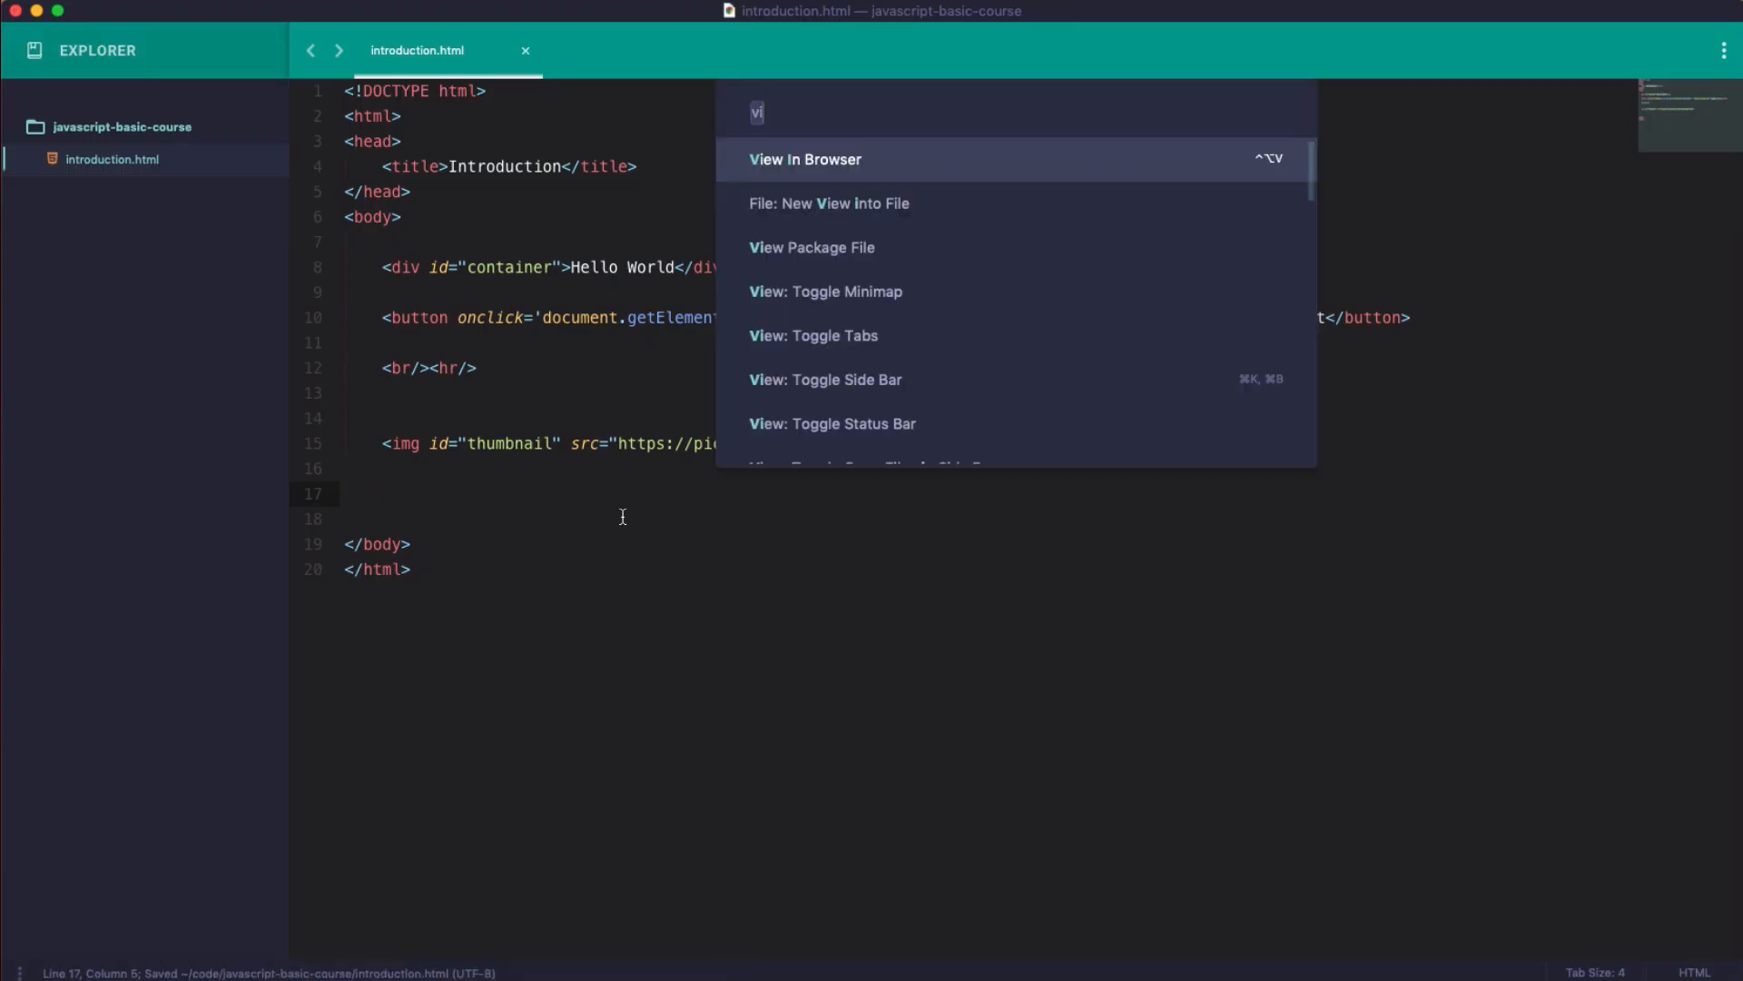
pyautogui.click(805, 159)
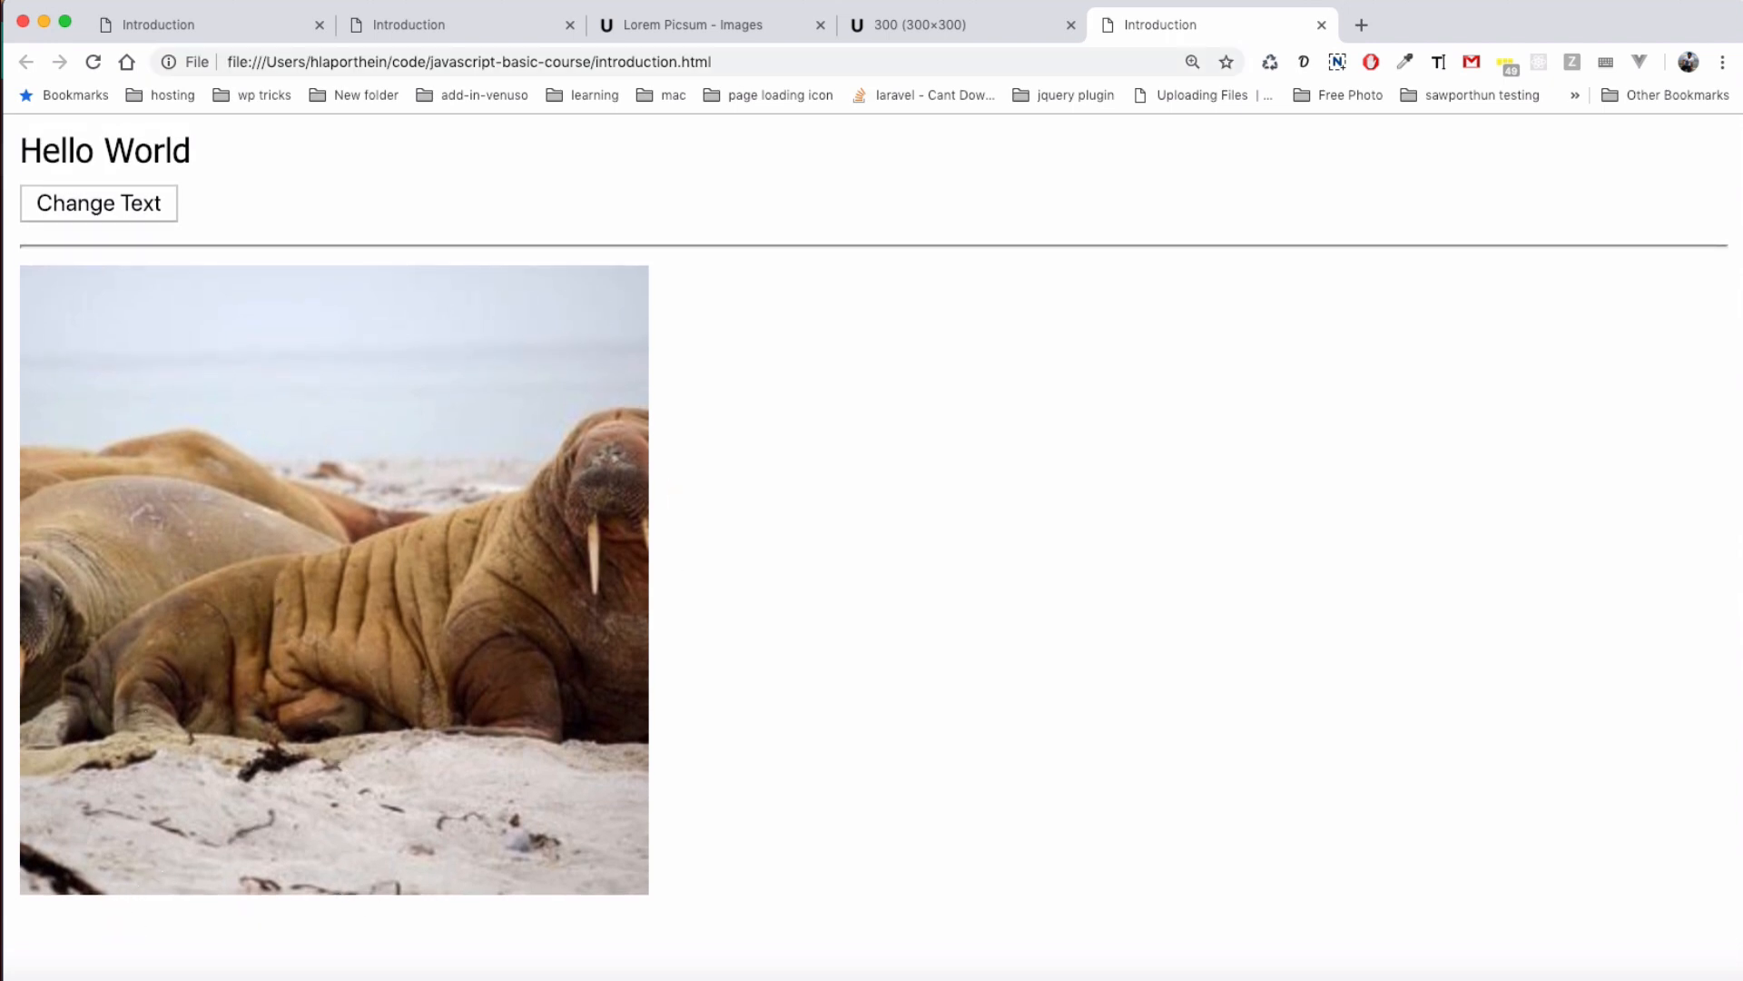
# Open Lorem Picsum image 1080 (strawberries) at 300/300 and copy its address.
pyautogui.click(689, 24)
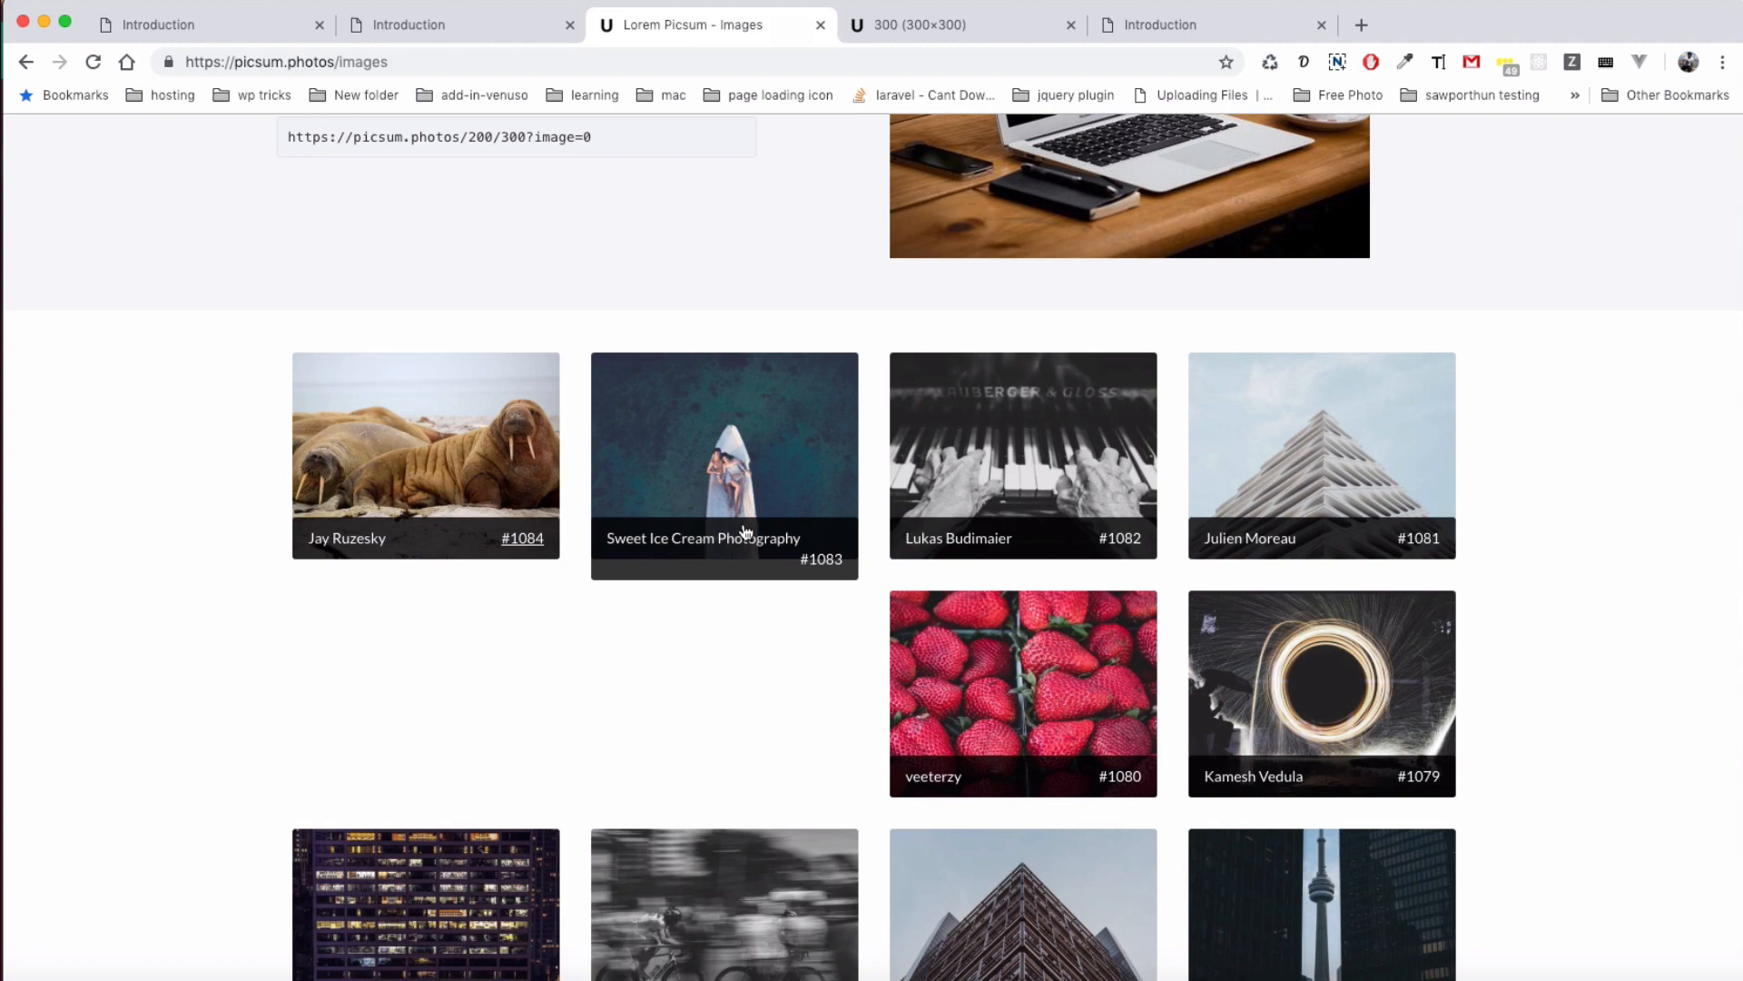
pyautogui.scroll(-3)
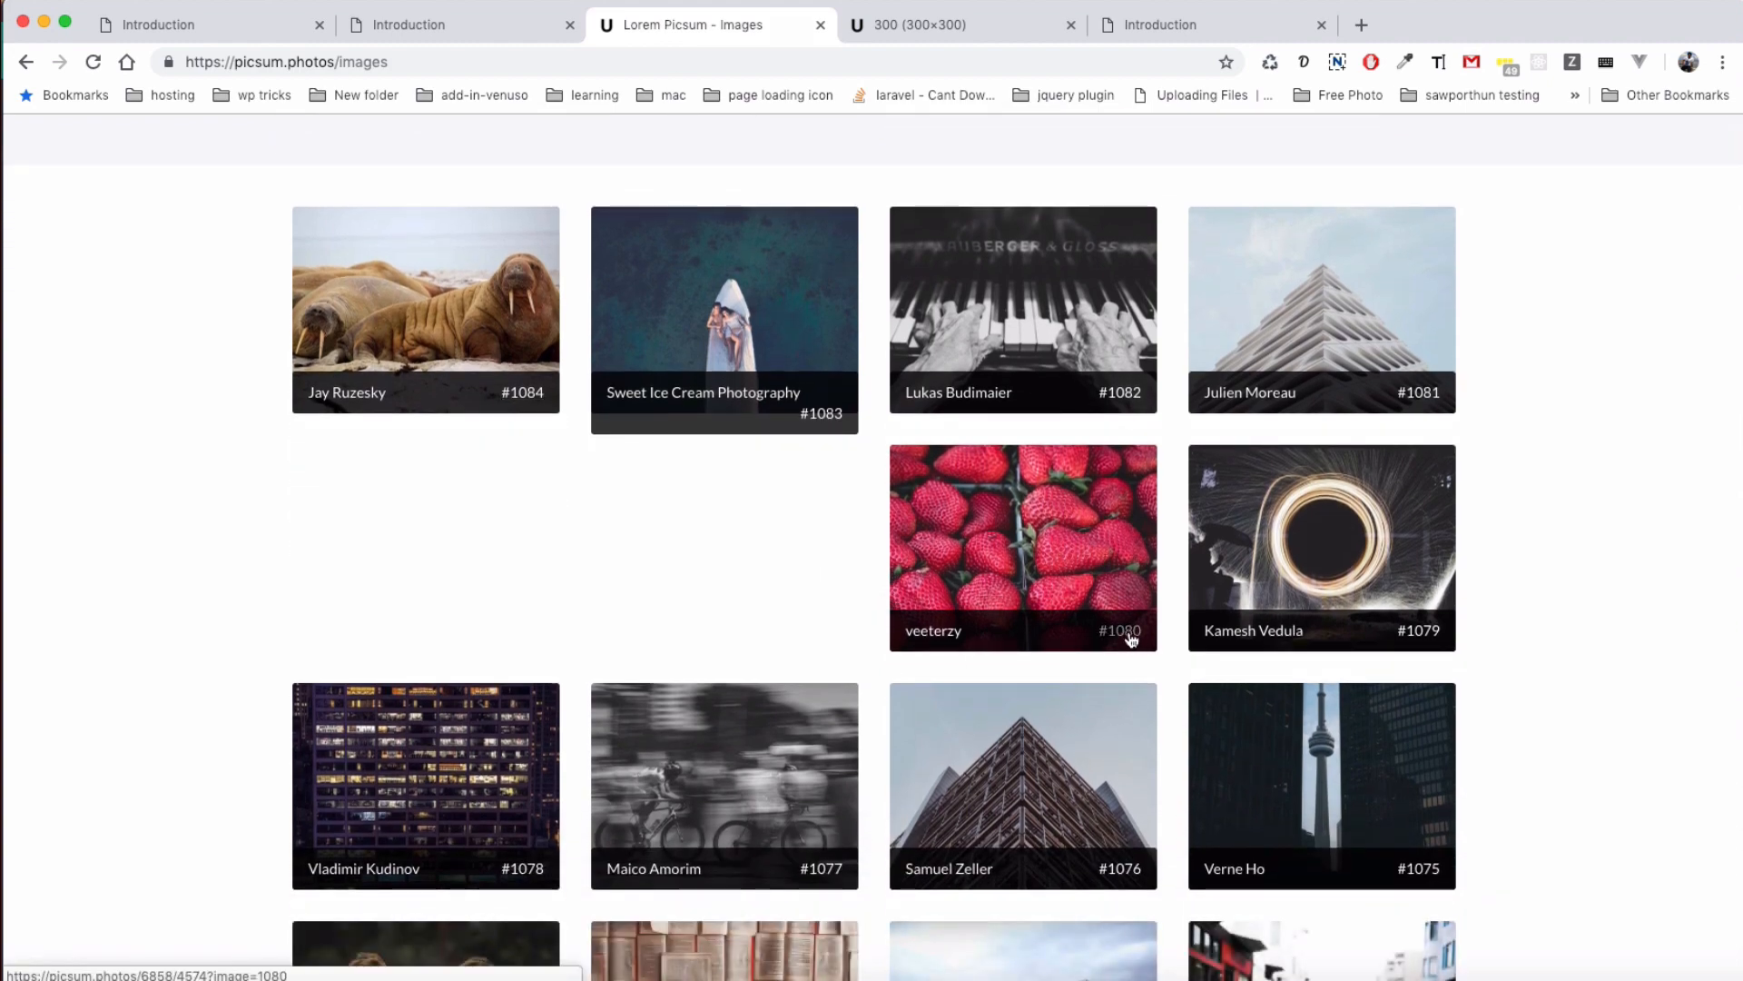
pyautogui.click(1021, 546)
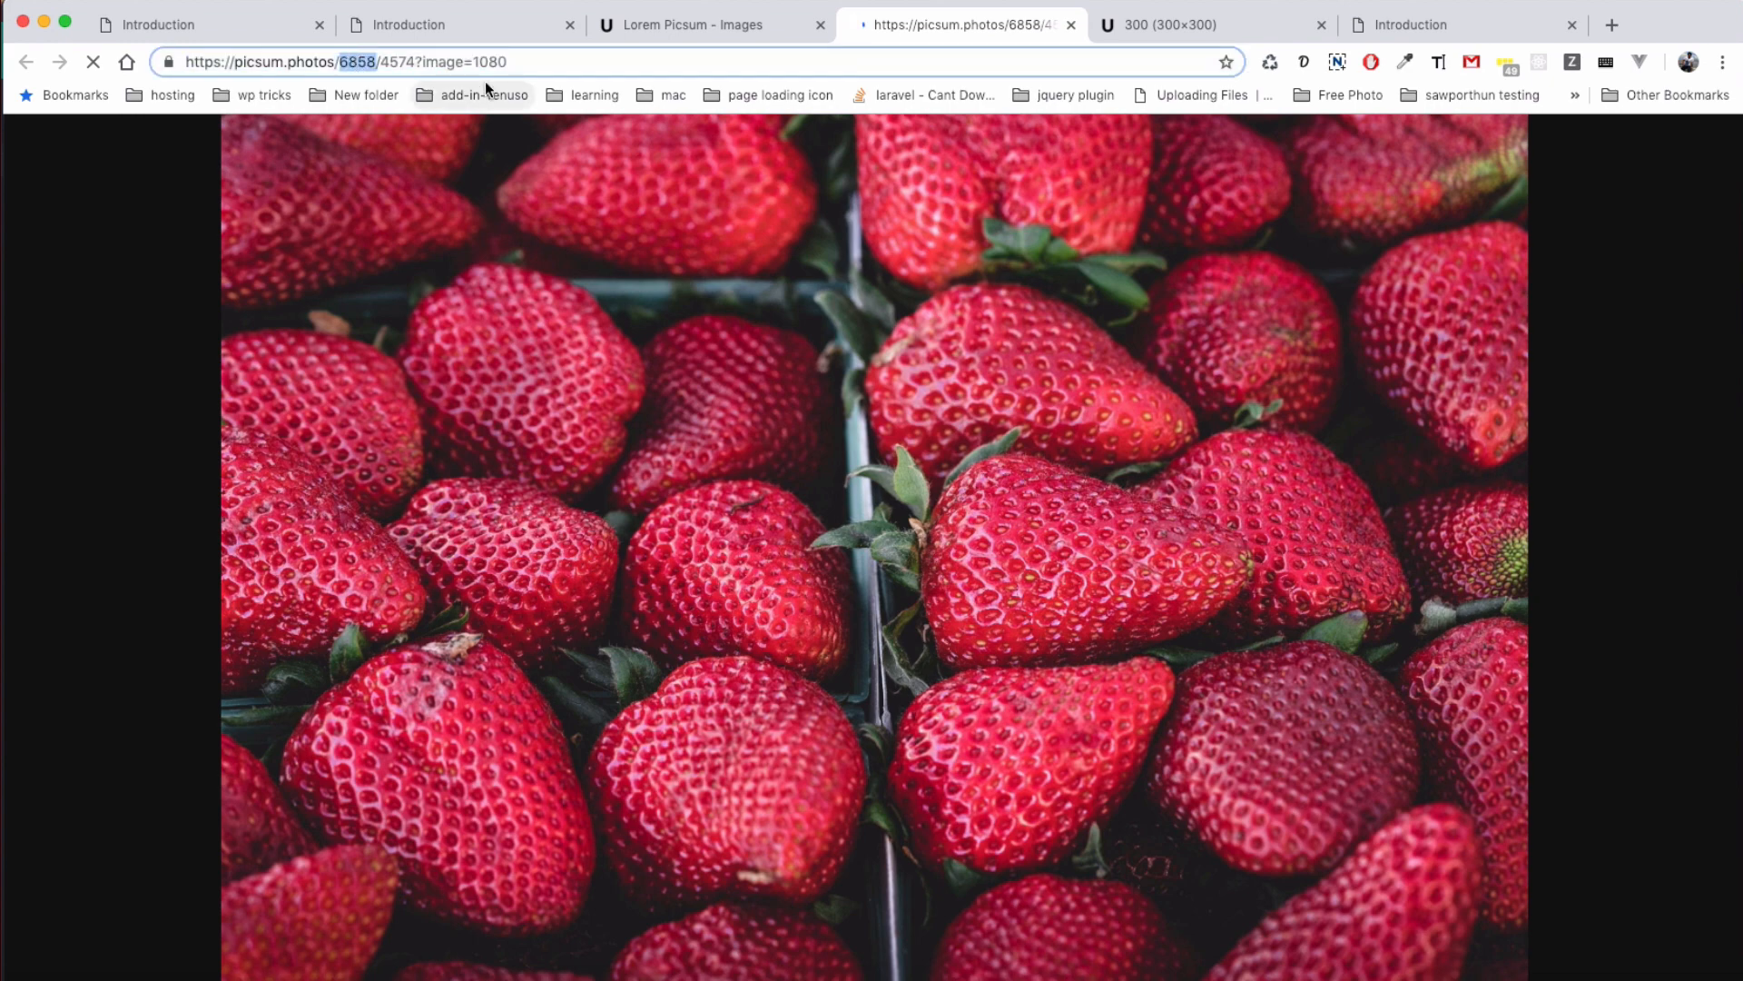
pyautogui.write('300')
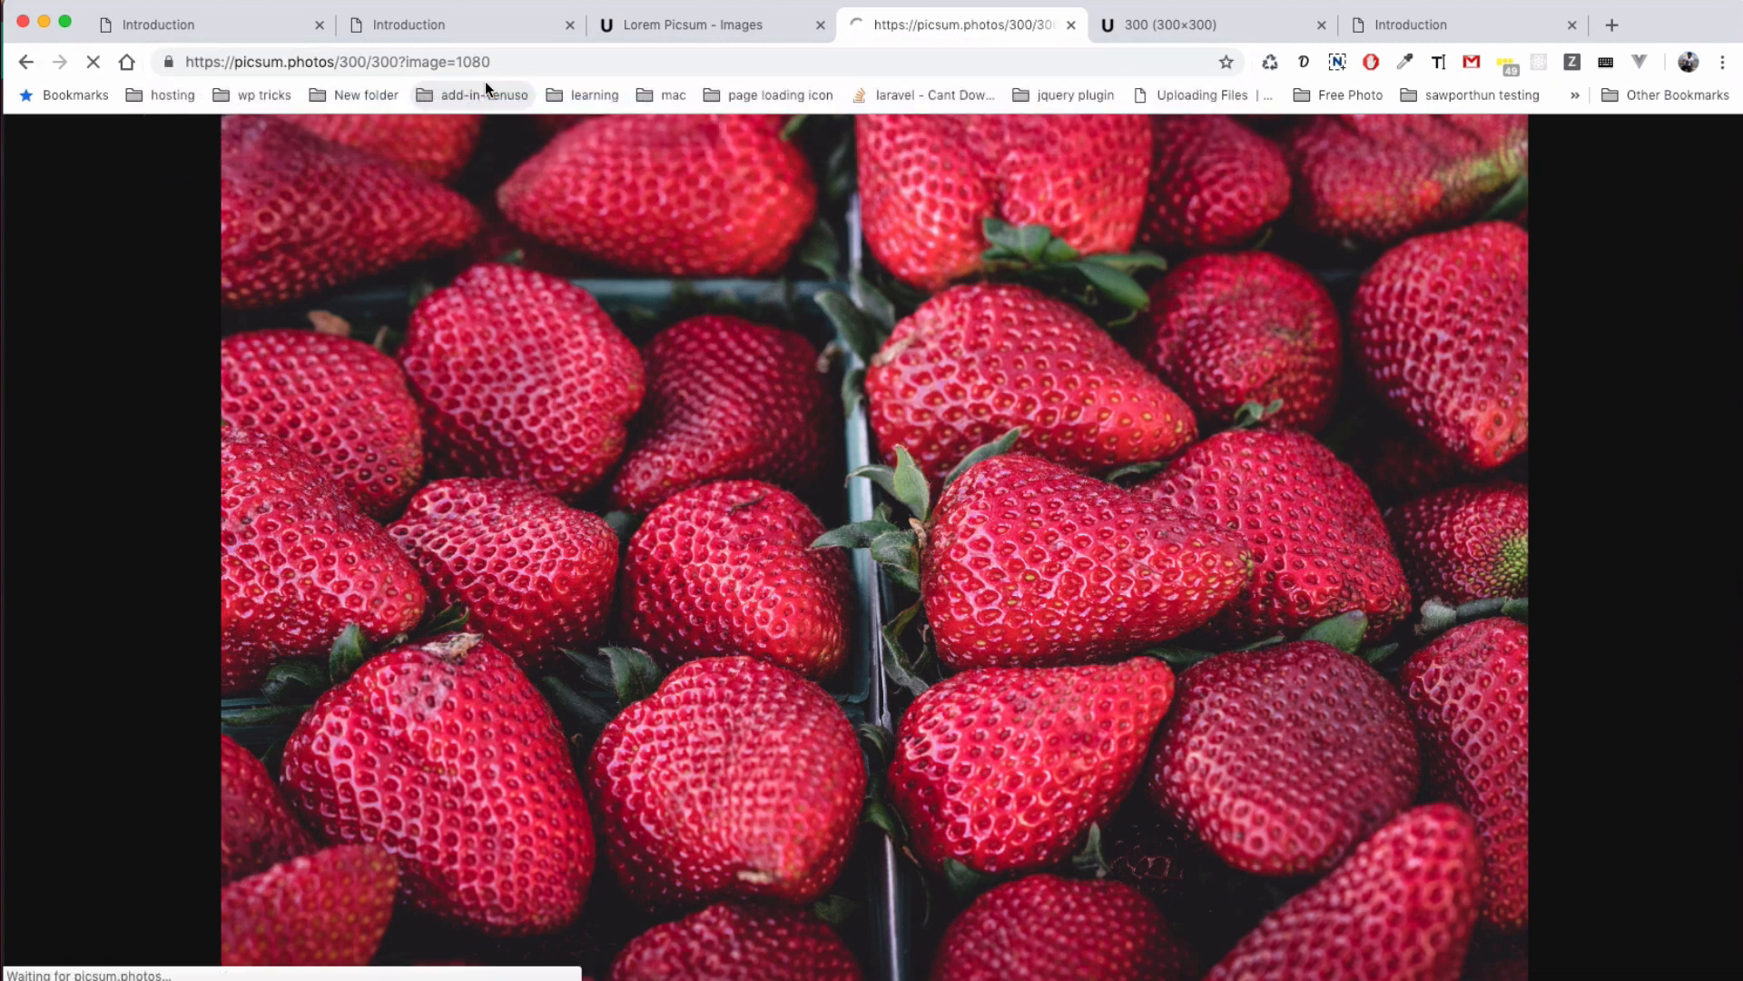
pyautogui.click(689, 24)
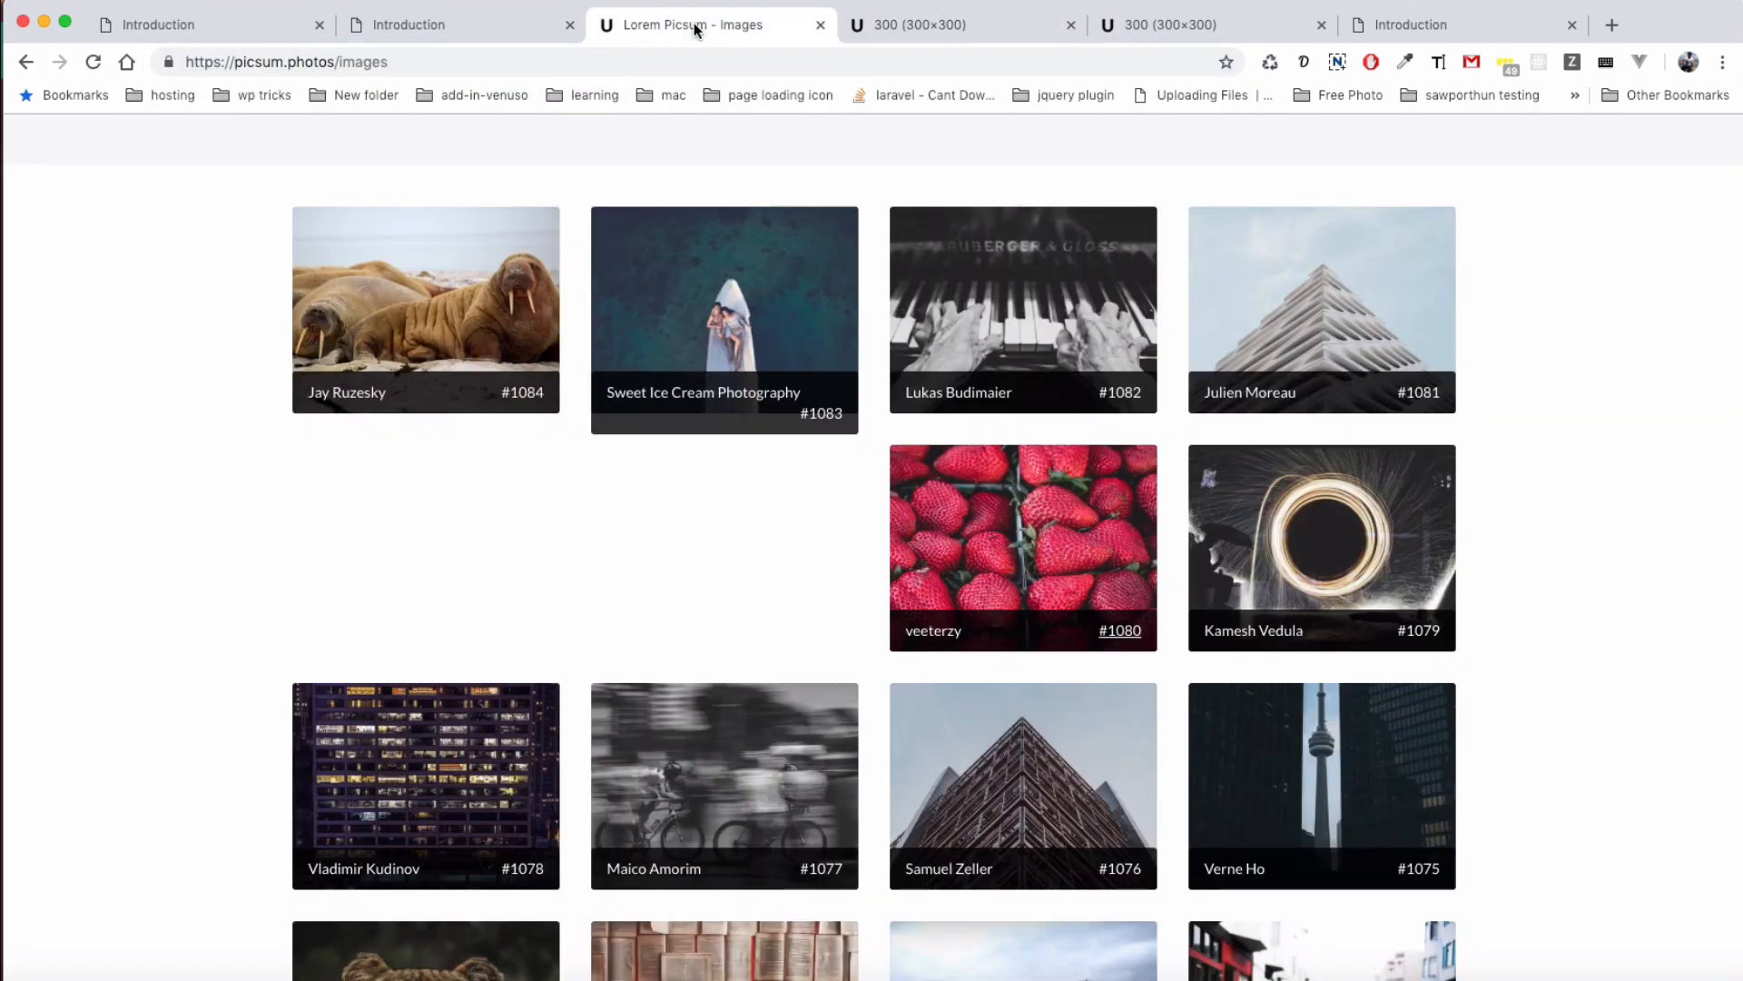
pyautogui.scroll(-3)
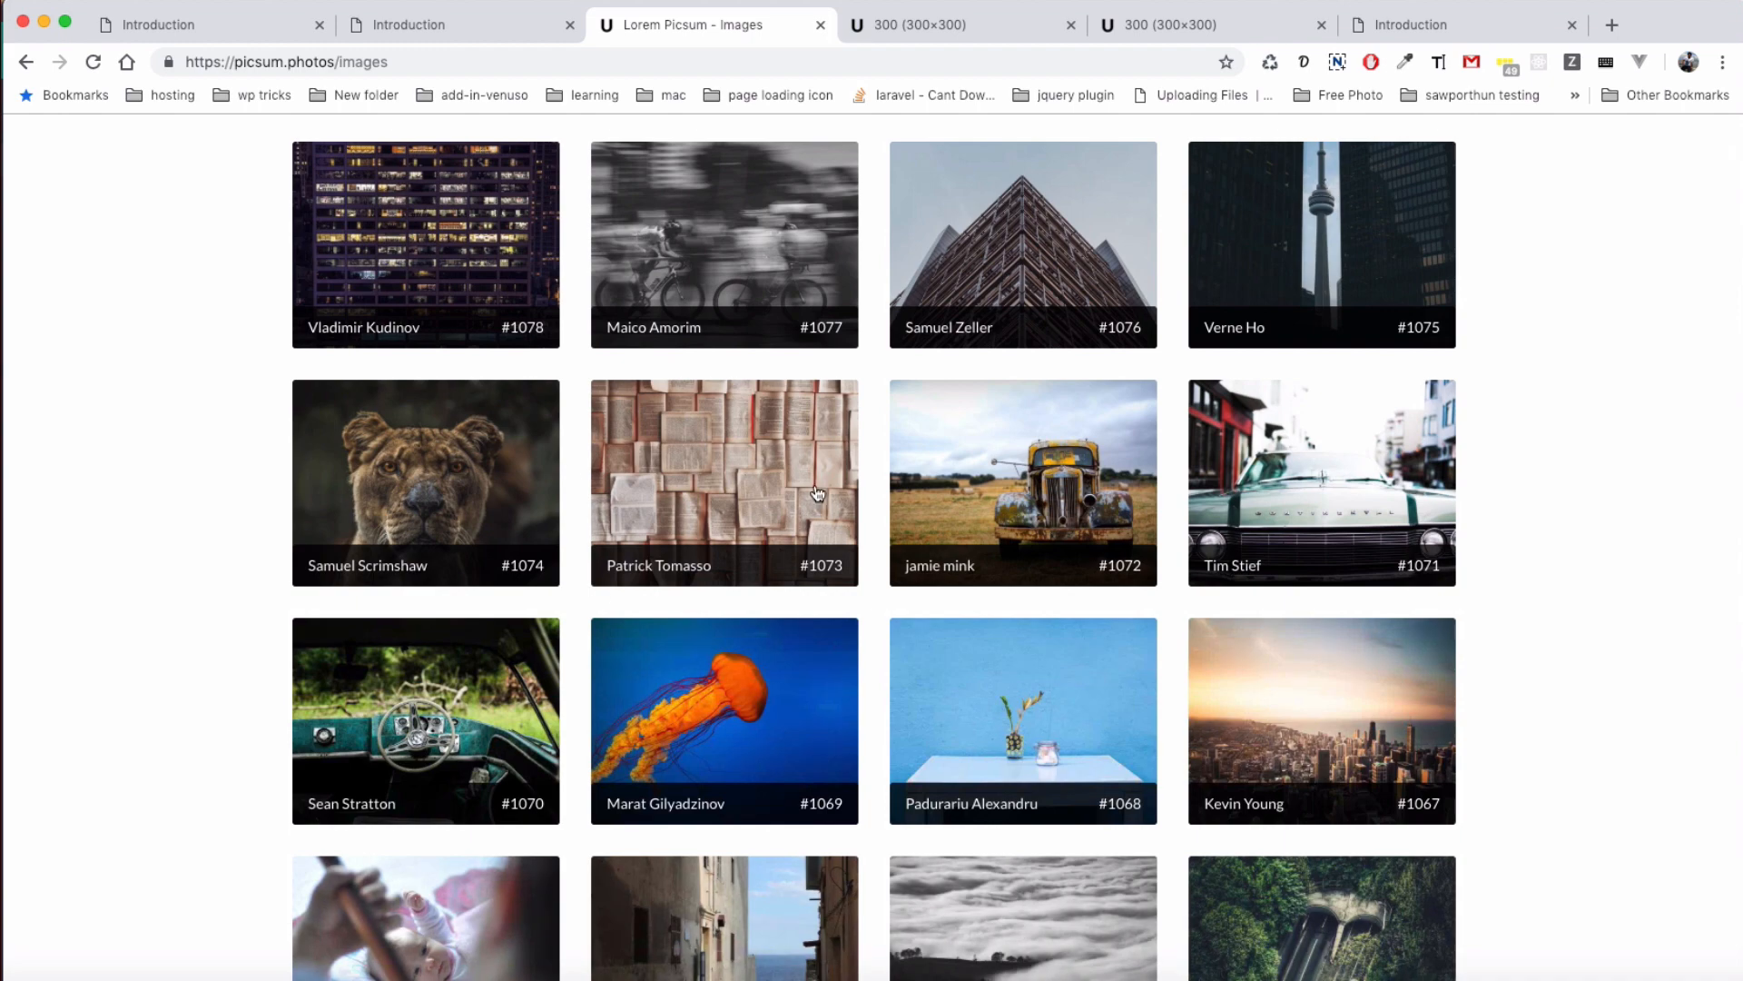
pyautogui.scroll(3)
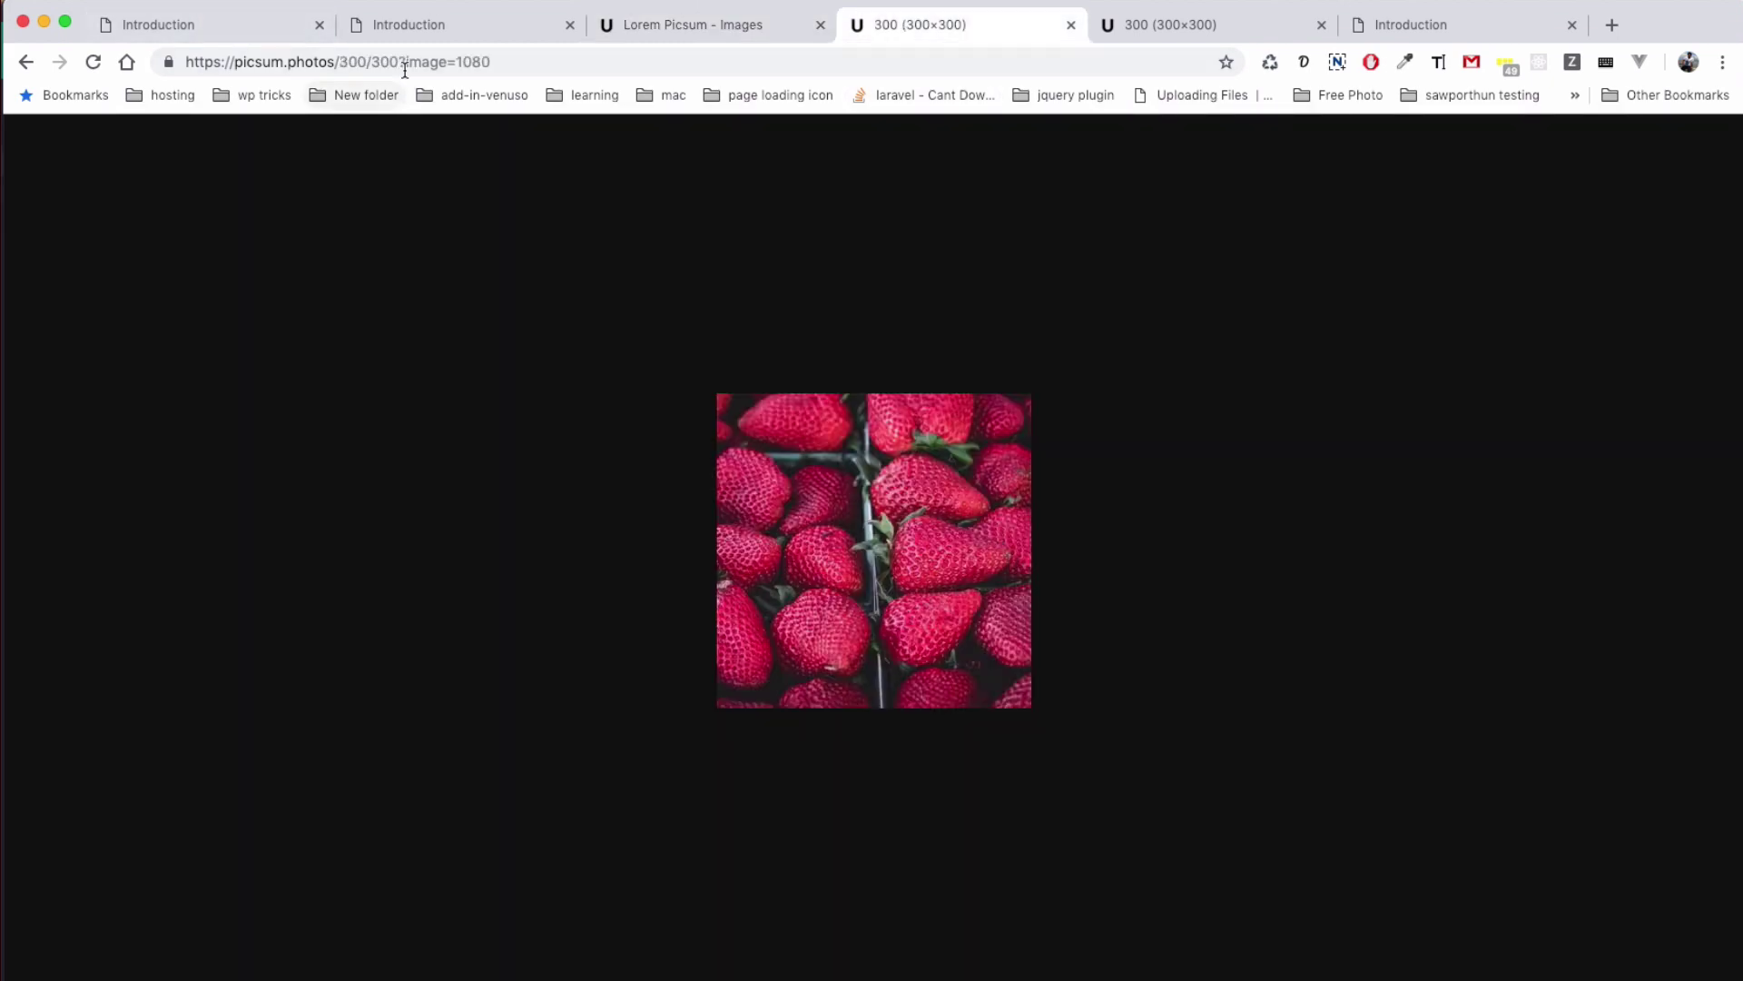
pyautogui.click(339, 60)
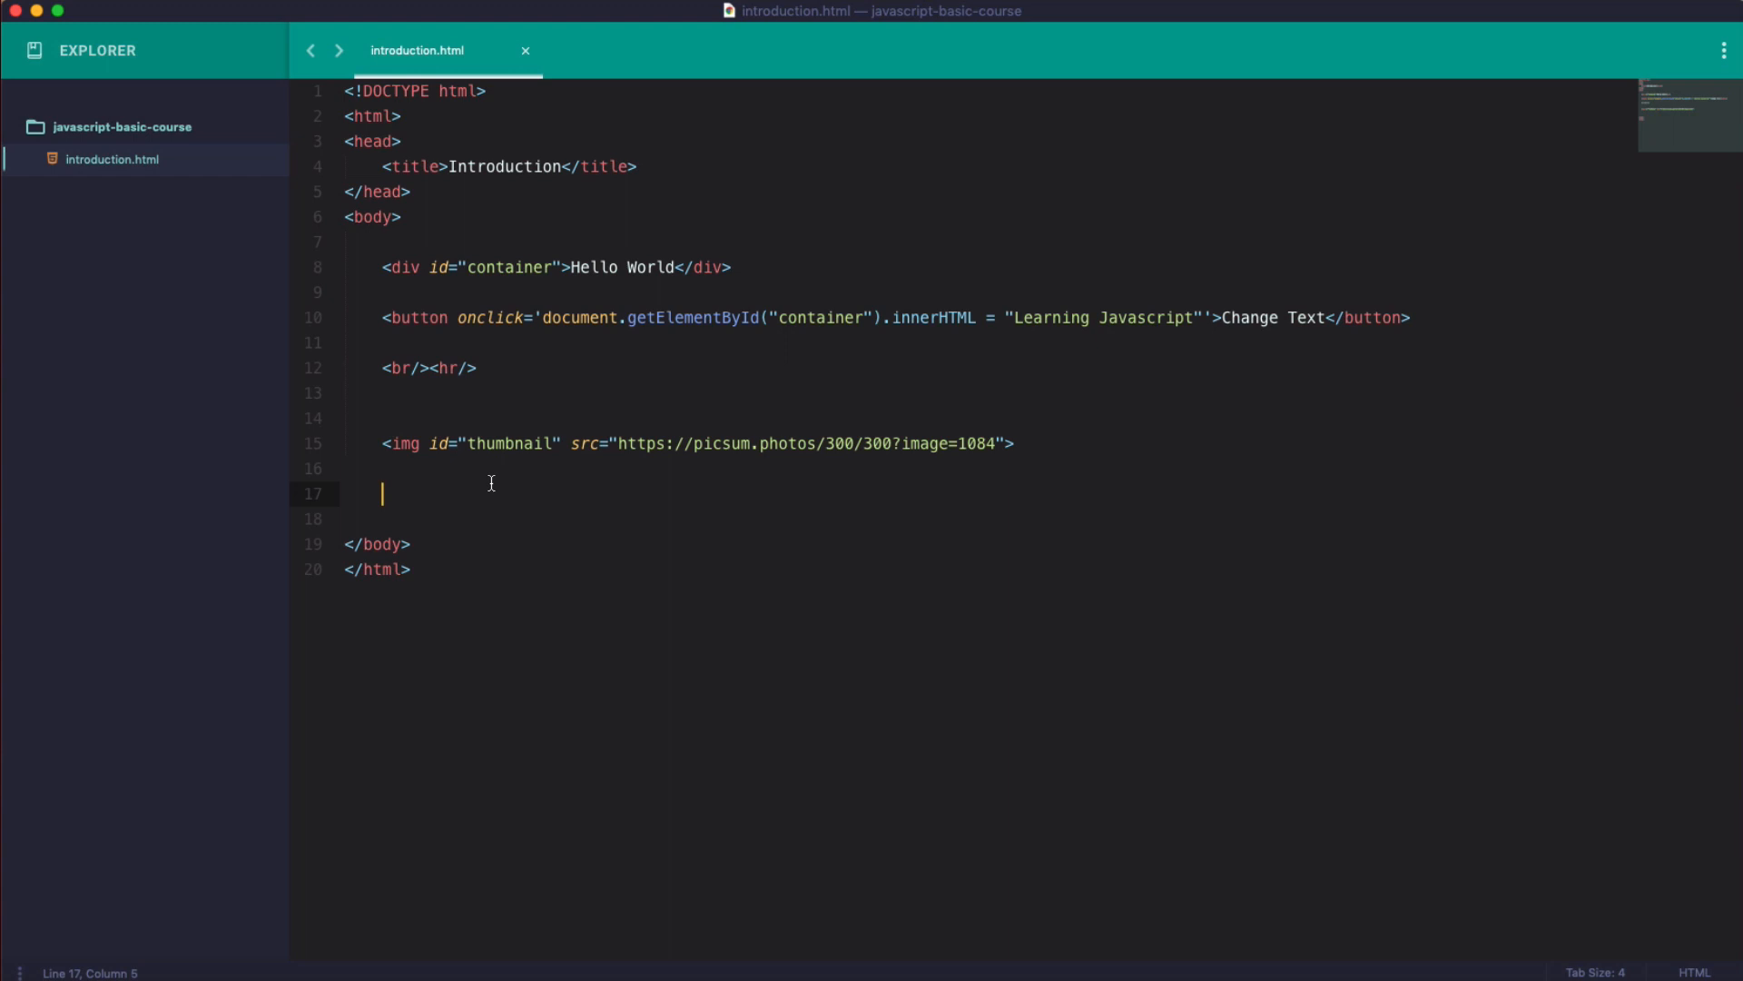
# Add a 'Change Image' button with an onclick starting document.getElementById().
pyautogui.write('button>Change </button>')
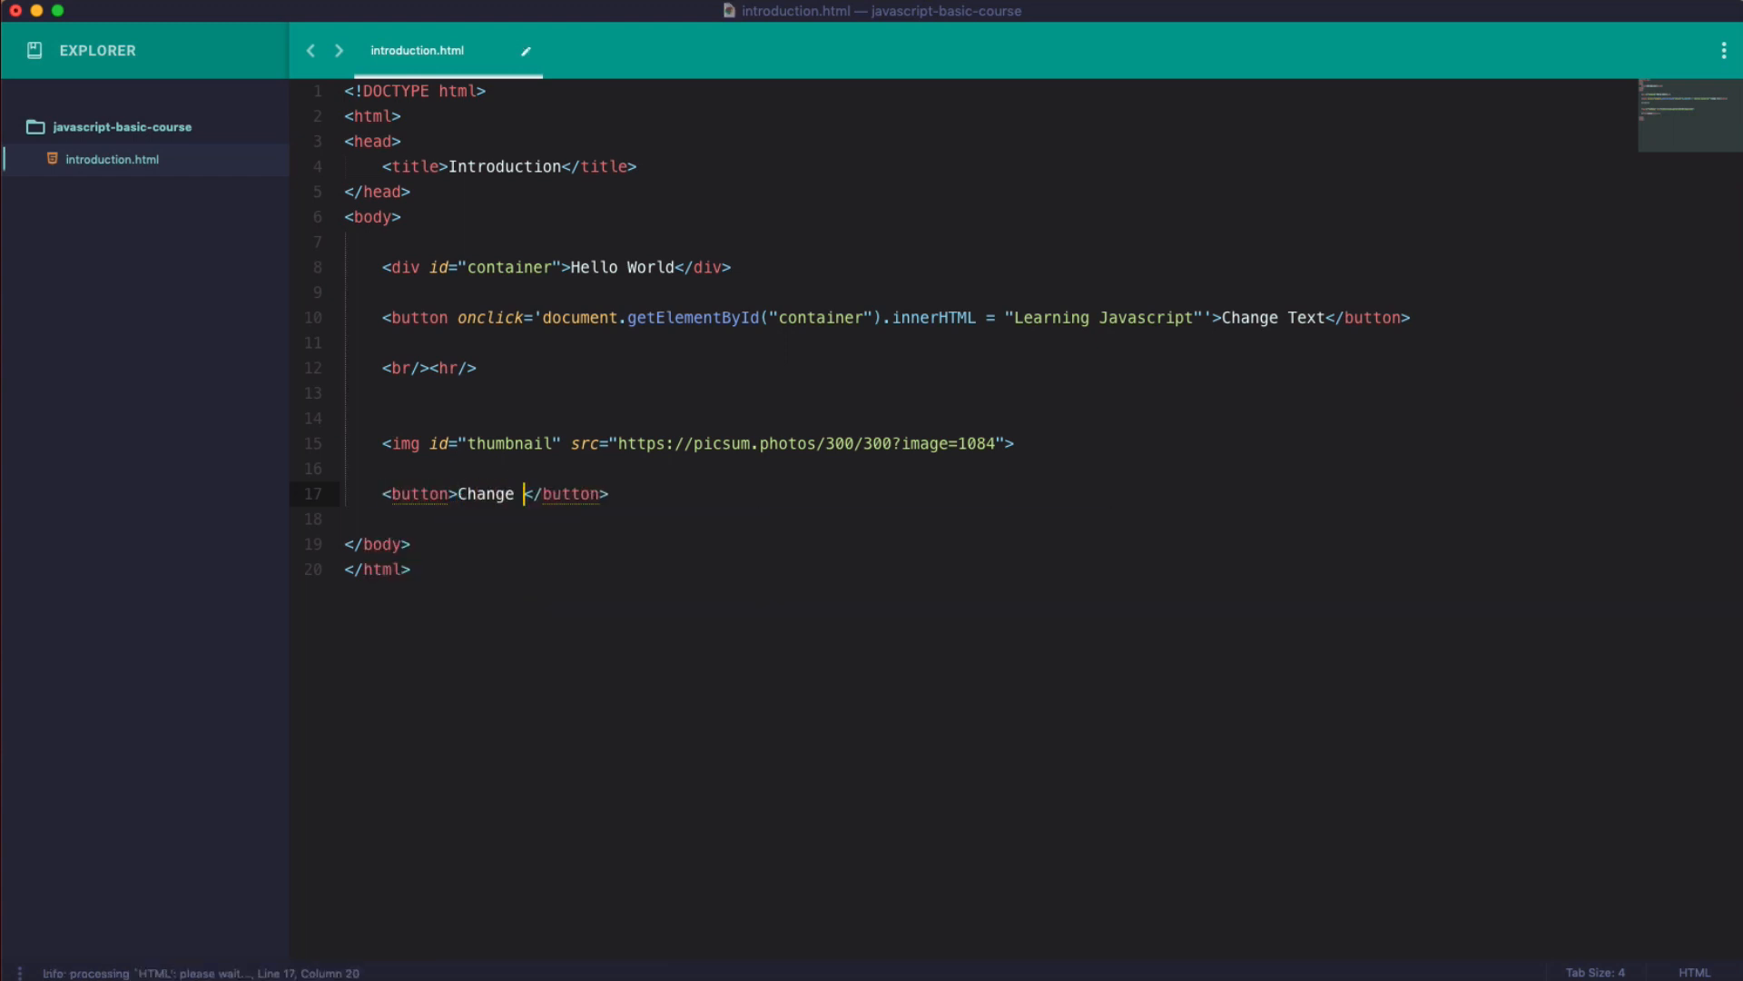
pyautogui.write('Image')
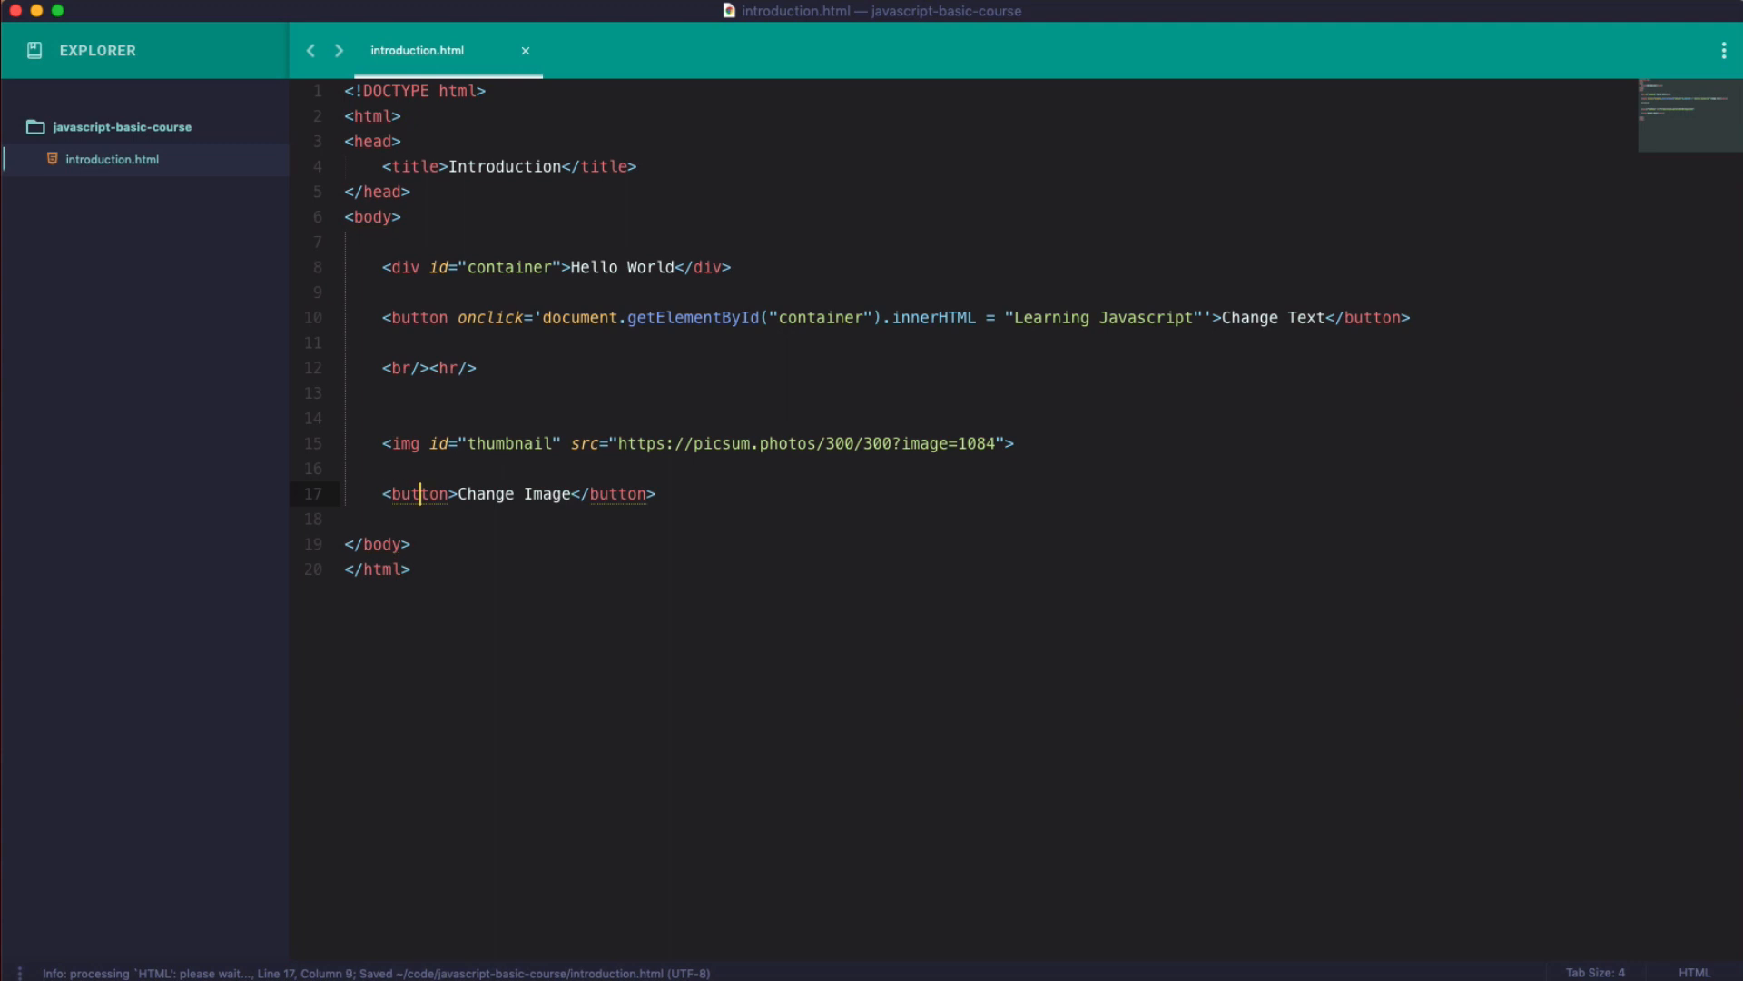
pyautogui.write('onclick="document.get')
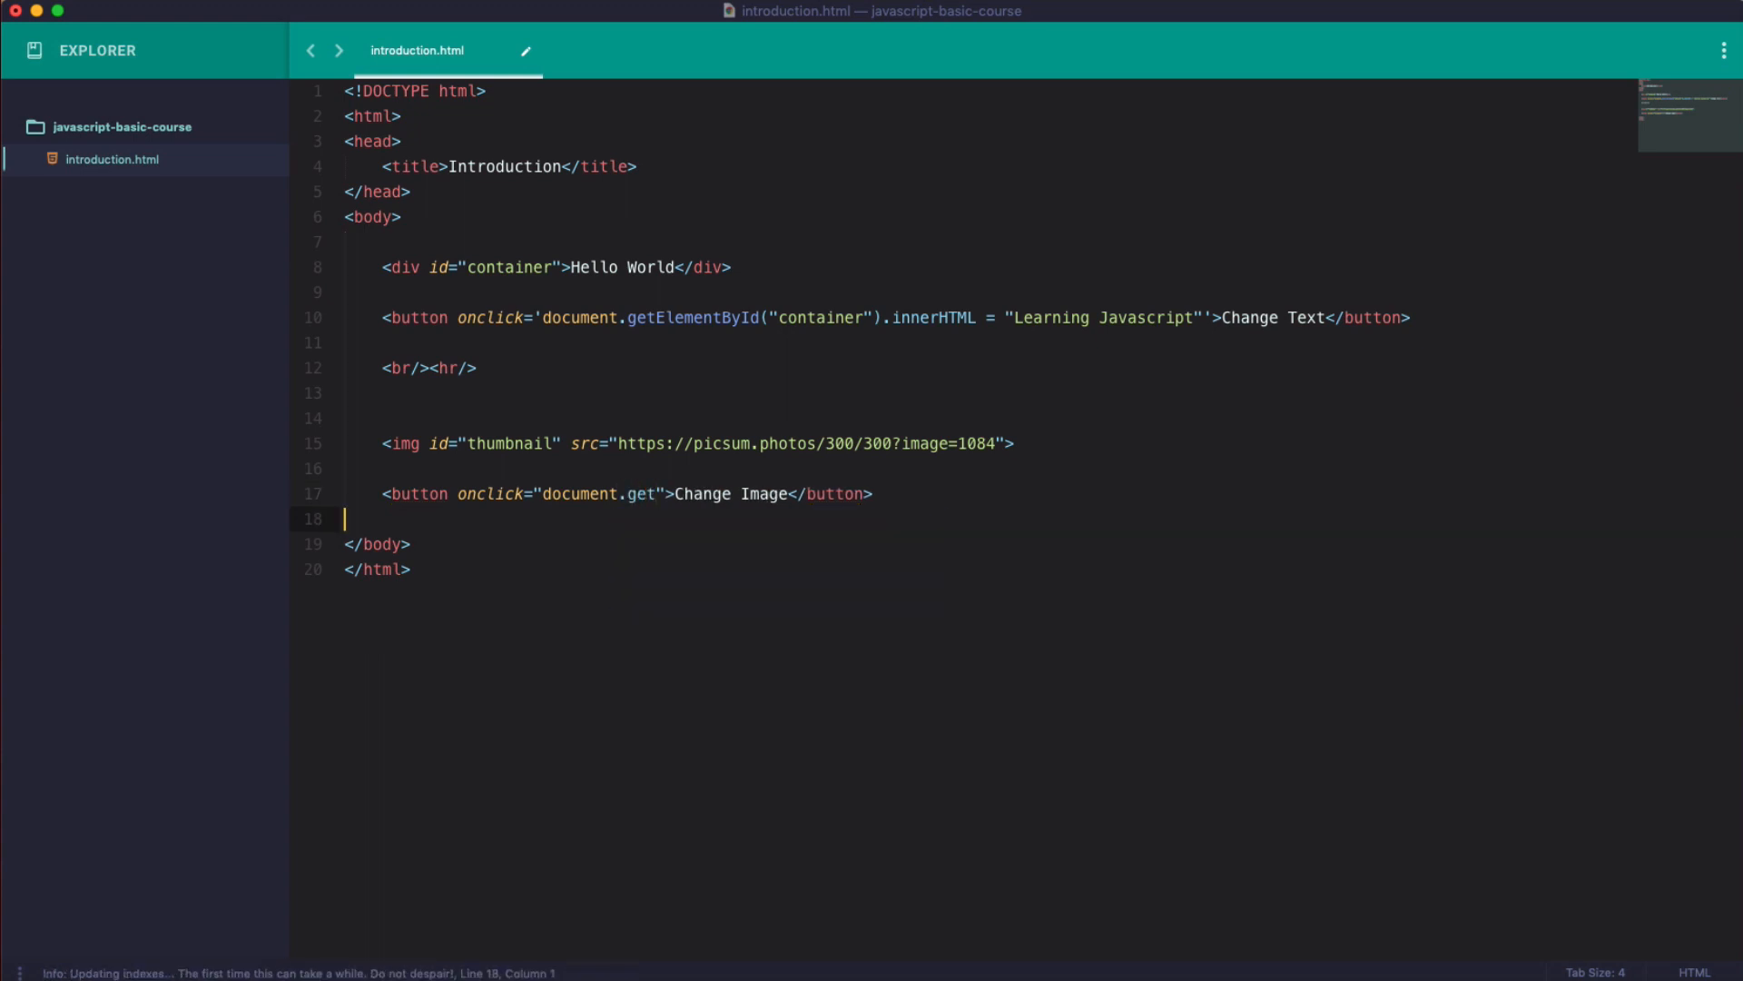
pyautogui.write('ElementById(')
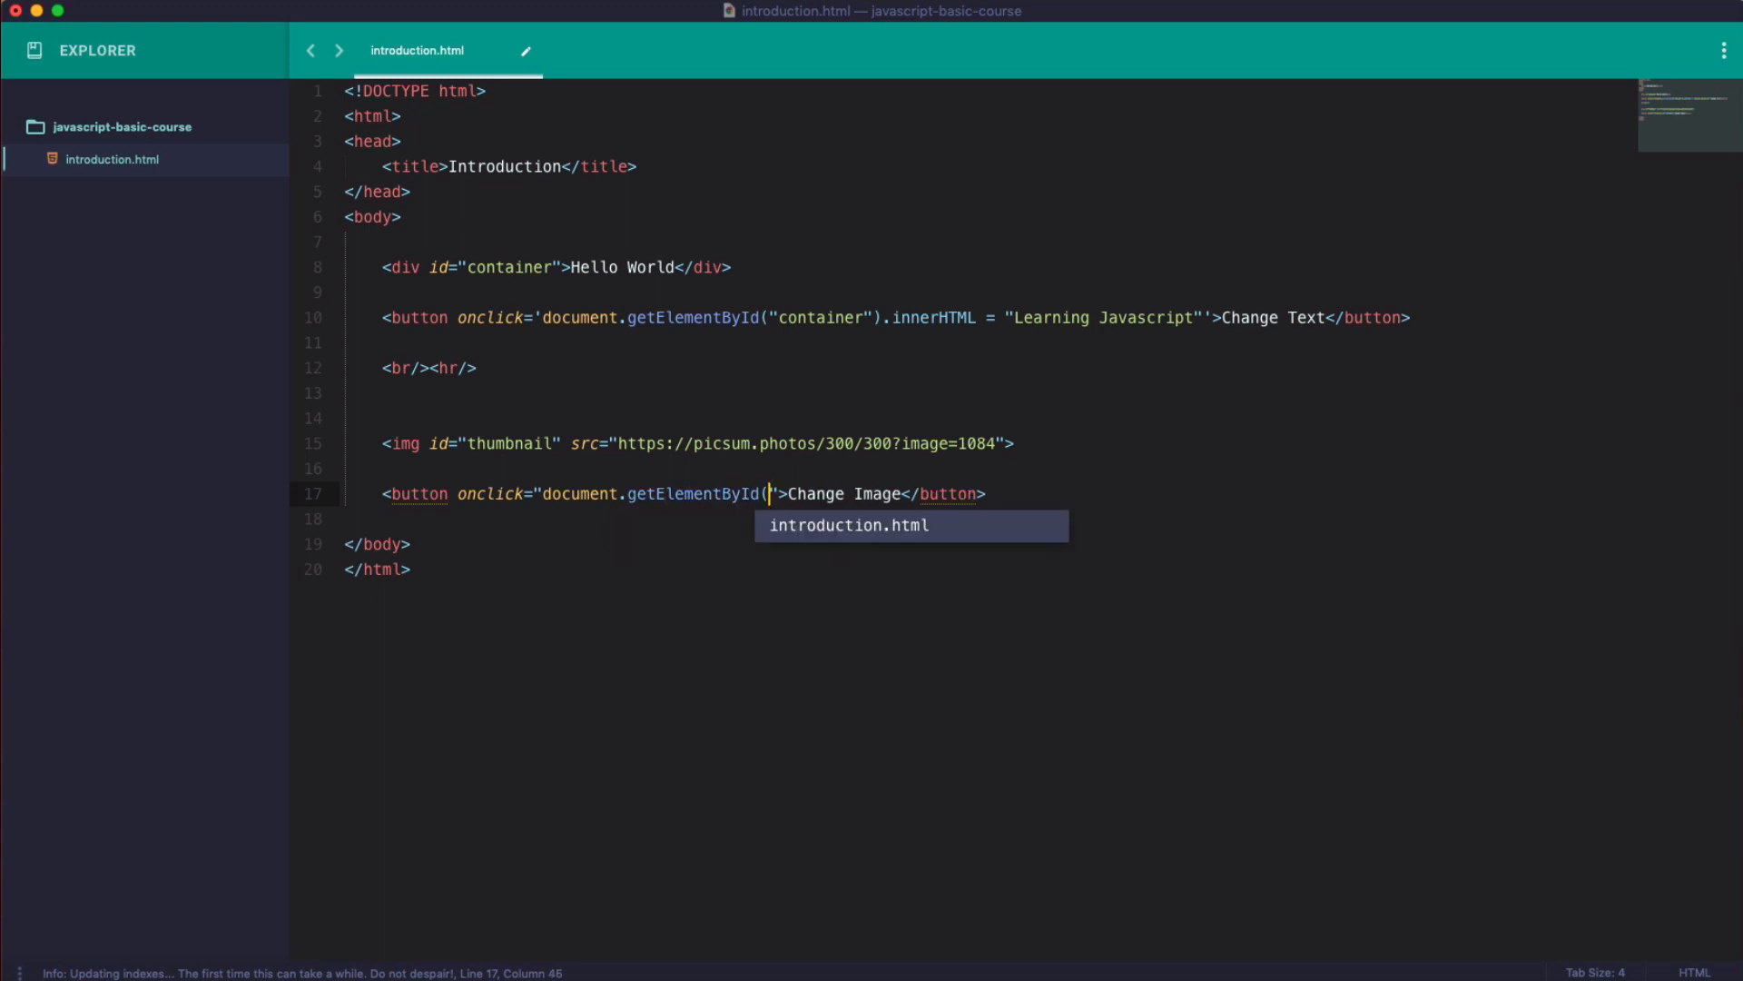
pyautogui.write(')')
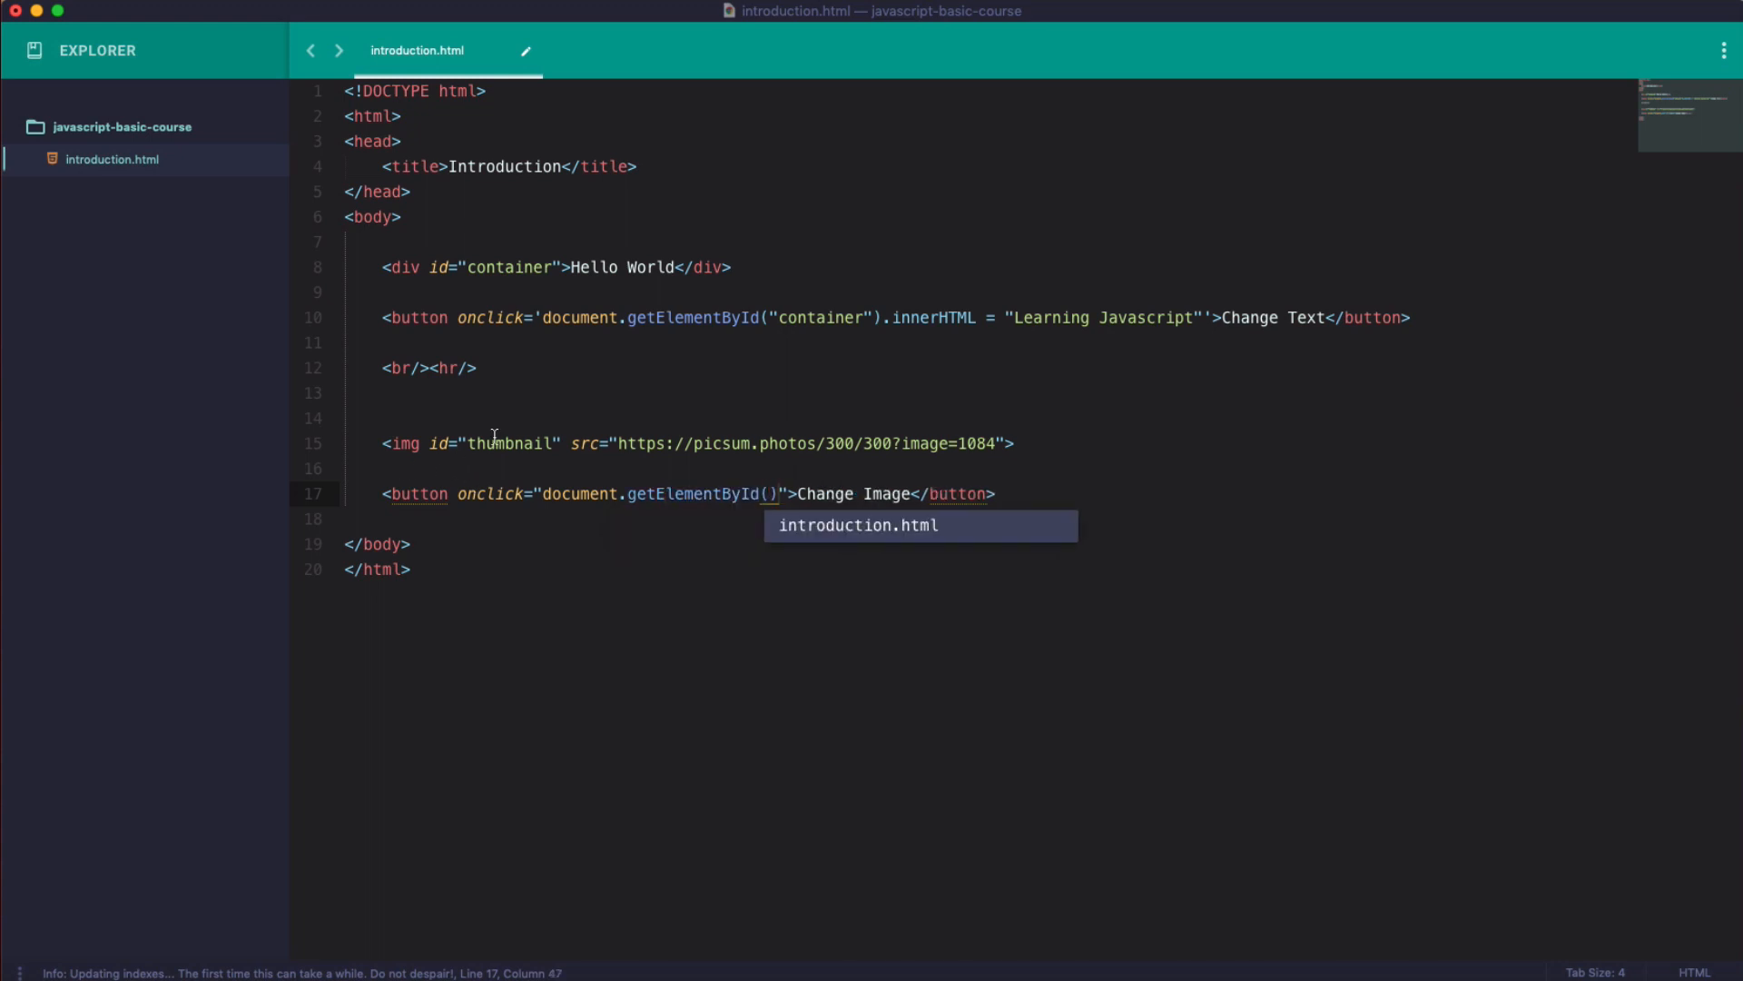
pyautogui.doubleClick(509, 442)
pyautogui.write("'")
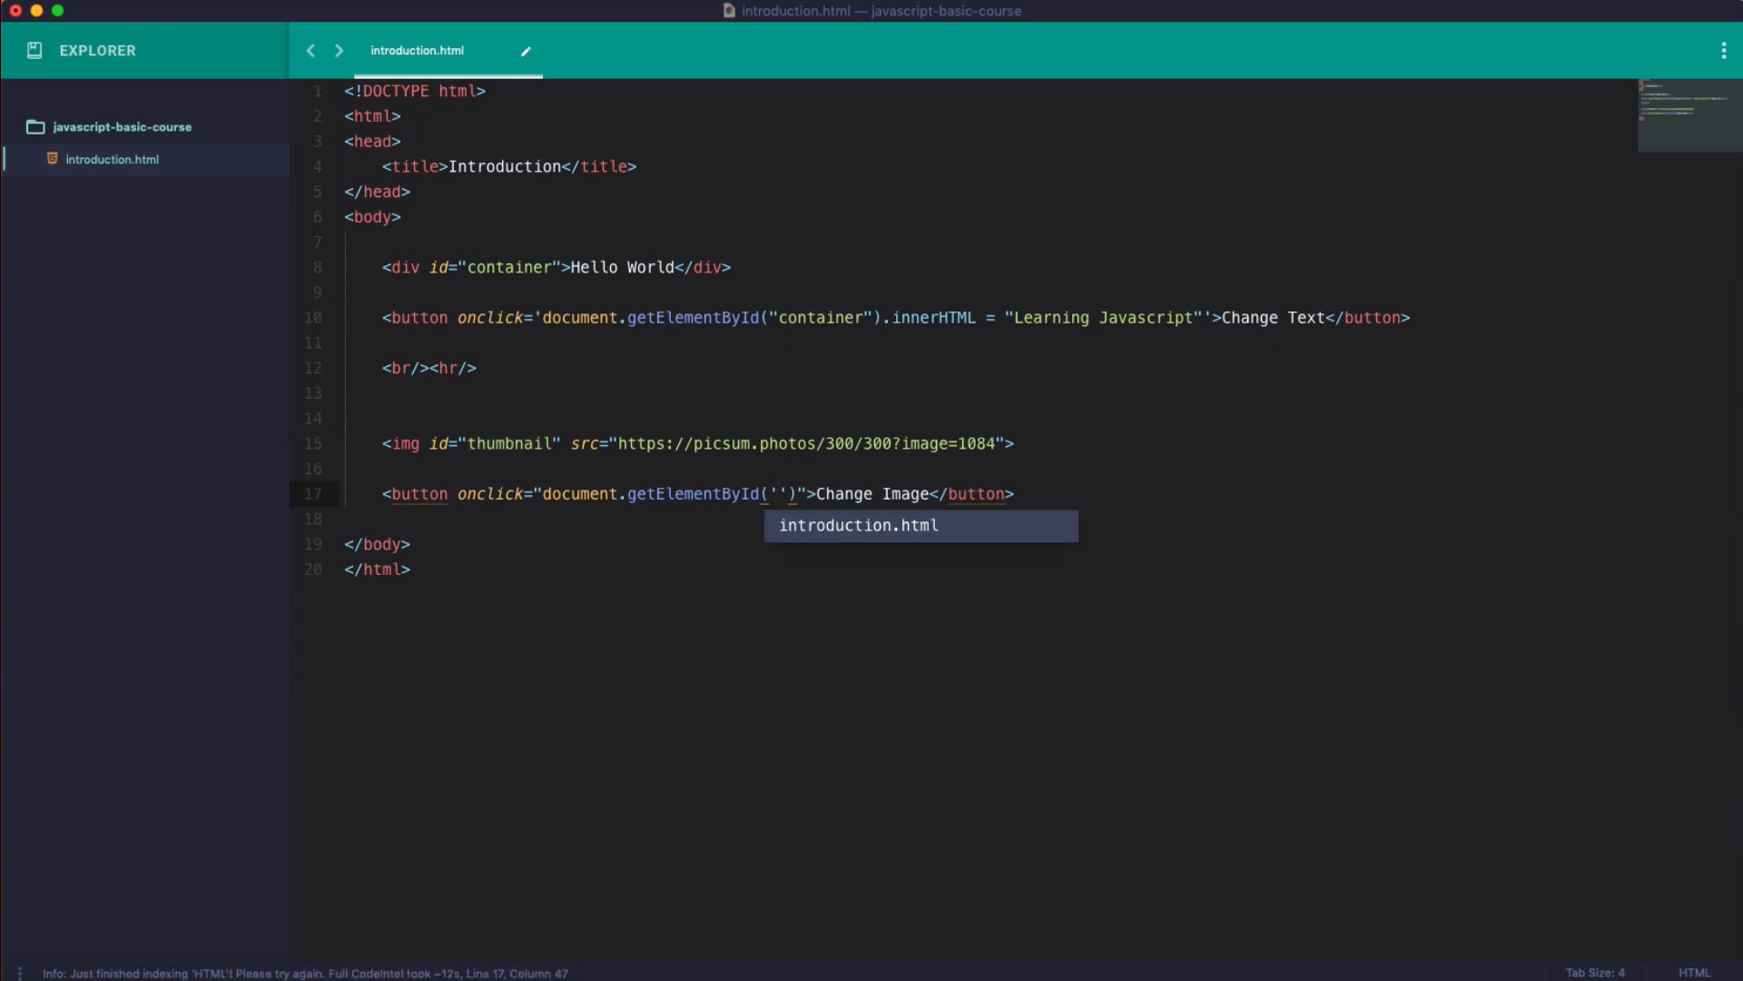
pyautogui.write('thumbnail')
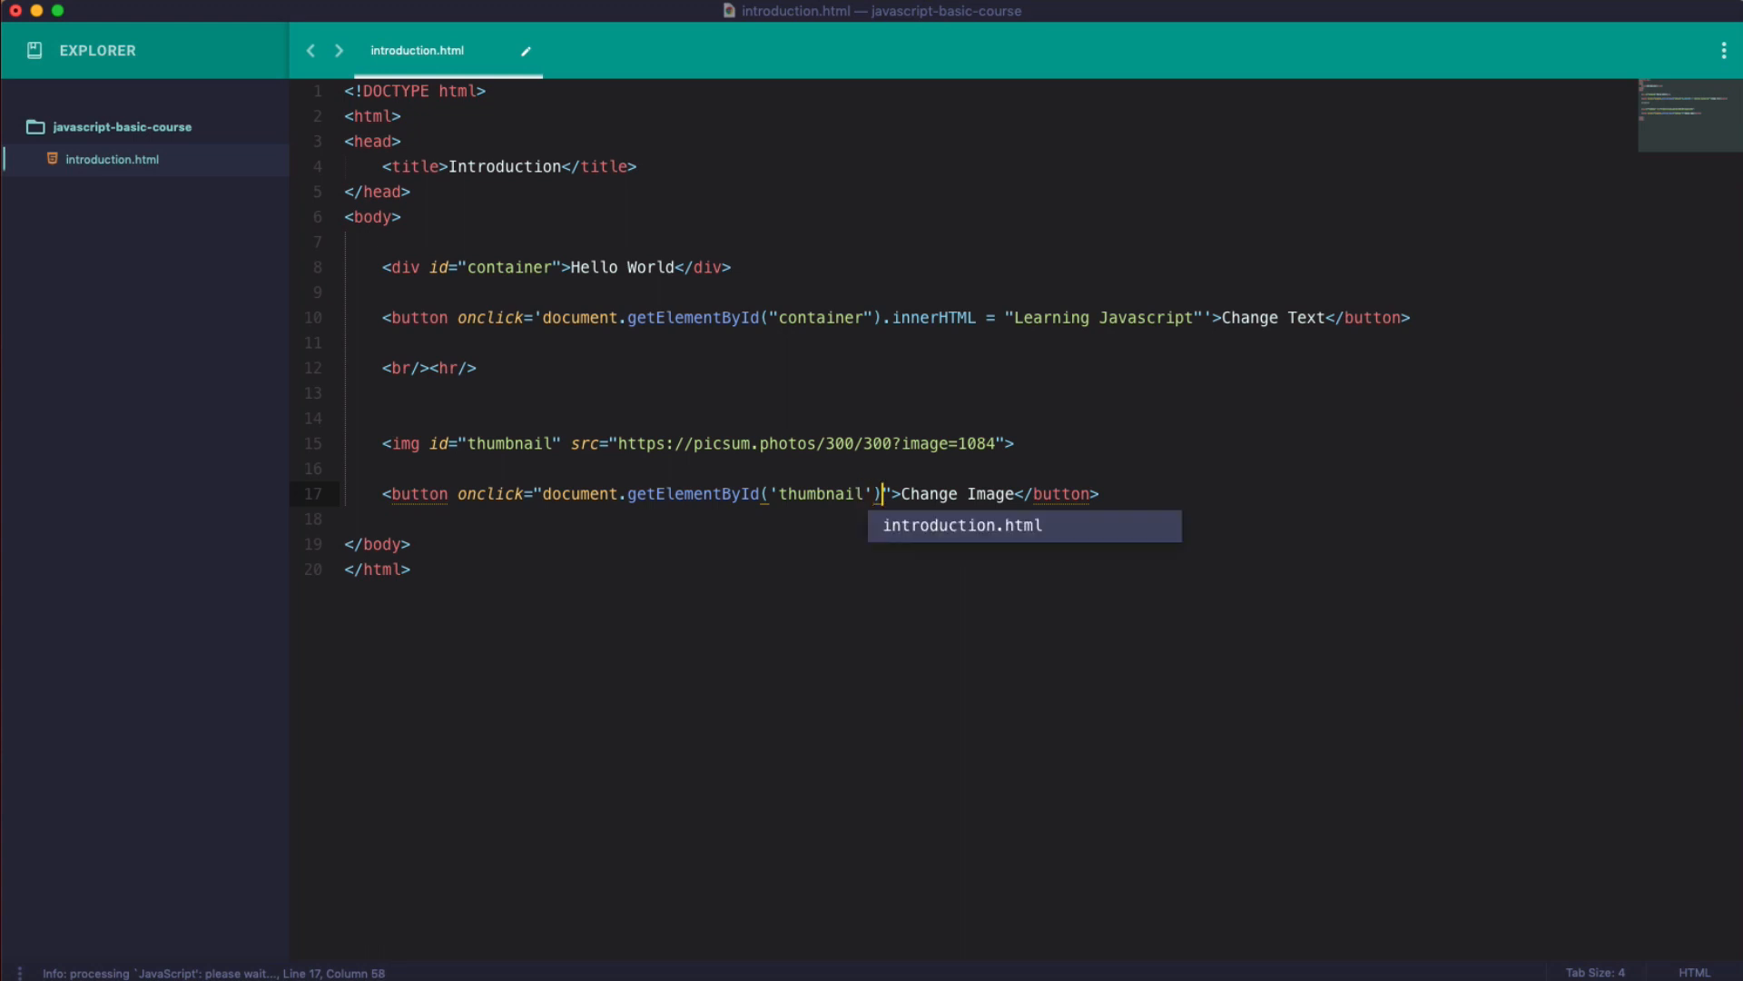
pyautogui.write('.')
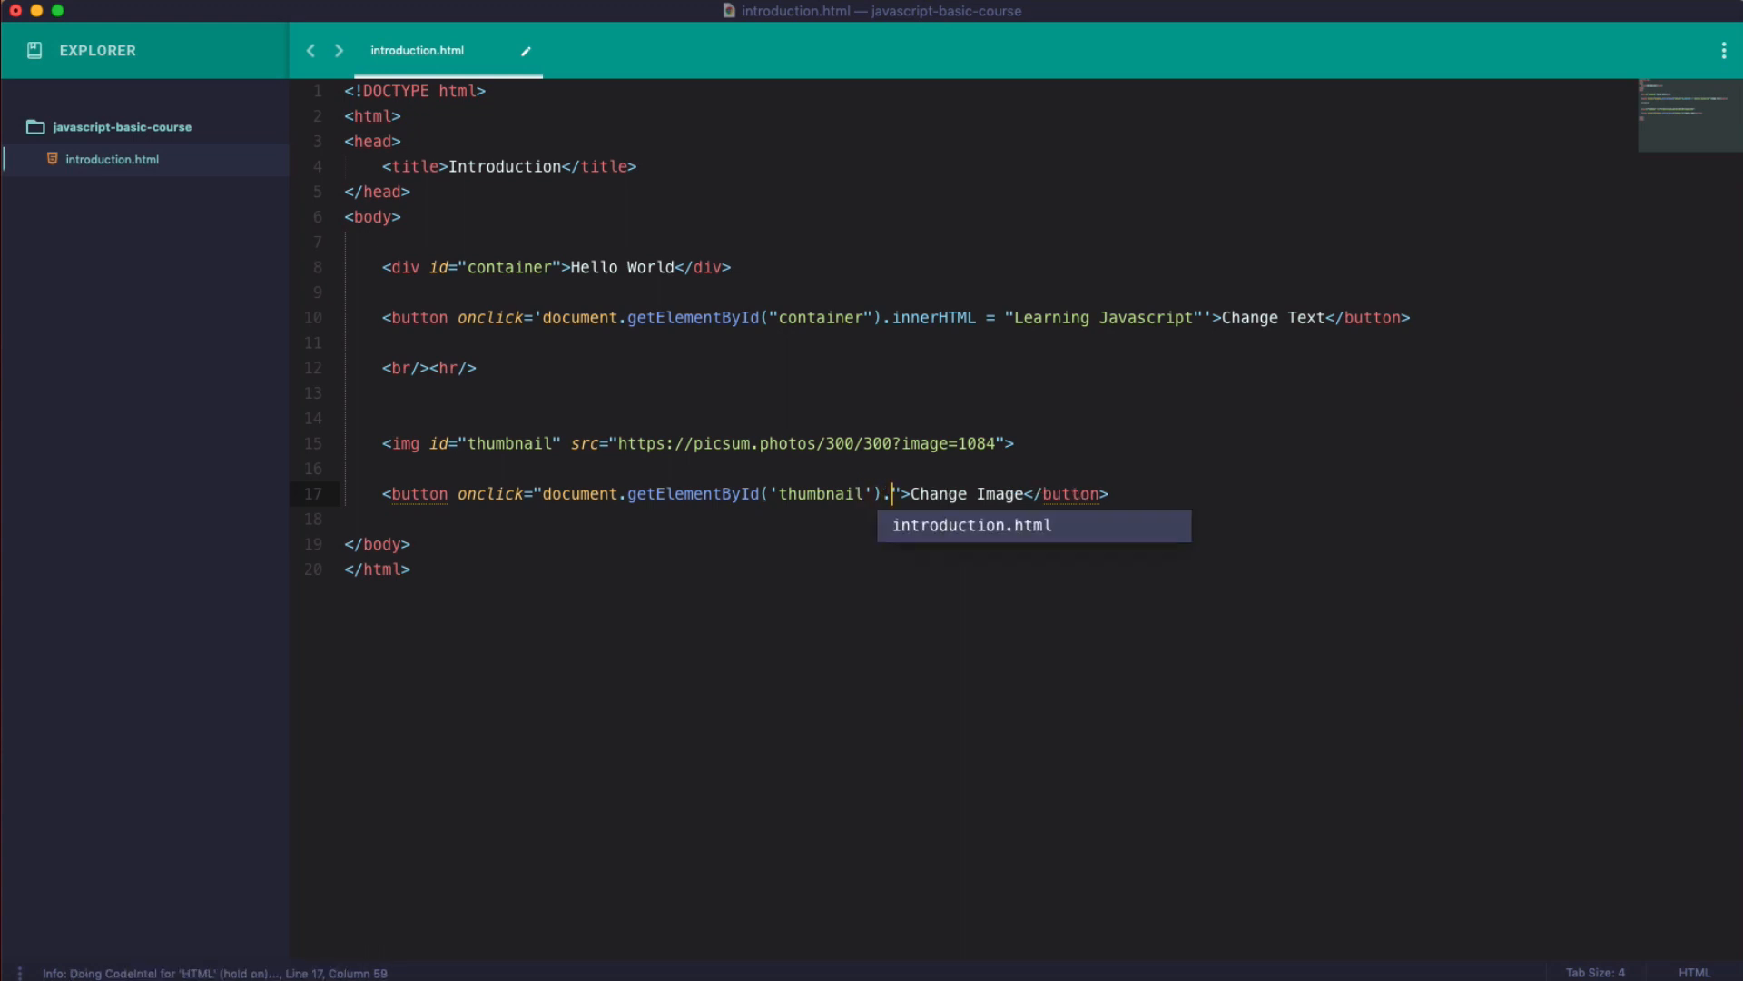
pyautogui.doubleClick(586, 444)
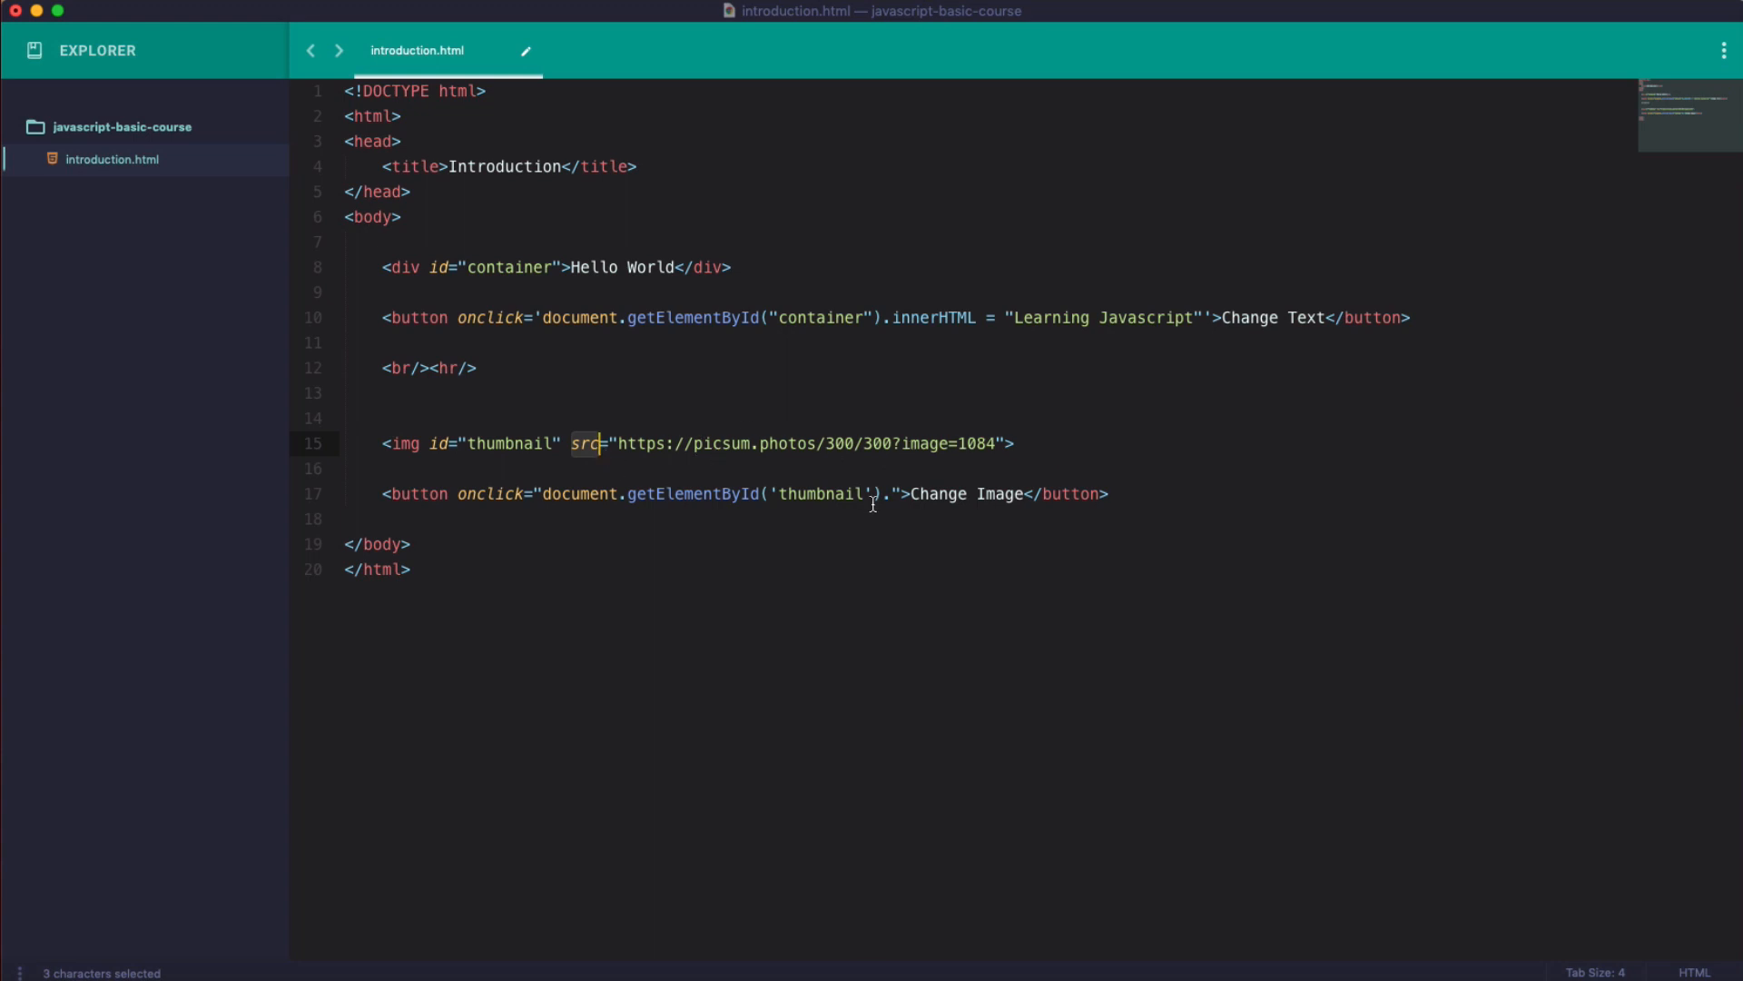
pyautogui.write("src='")
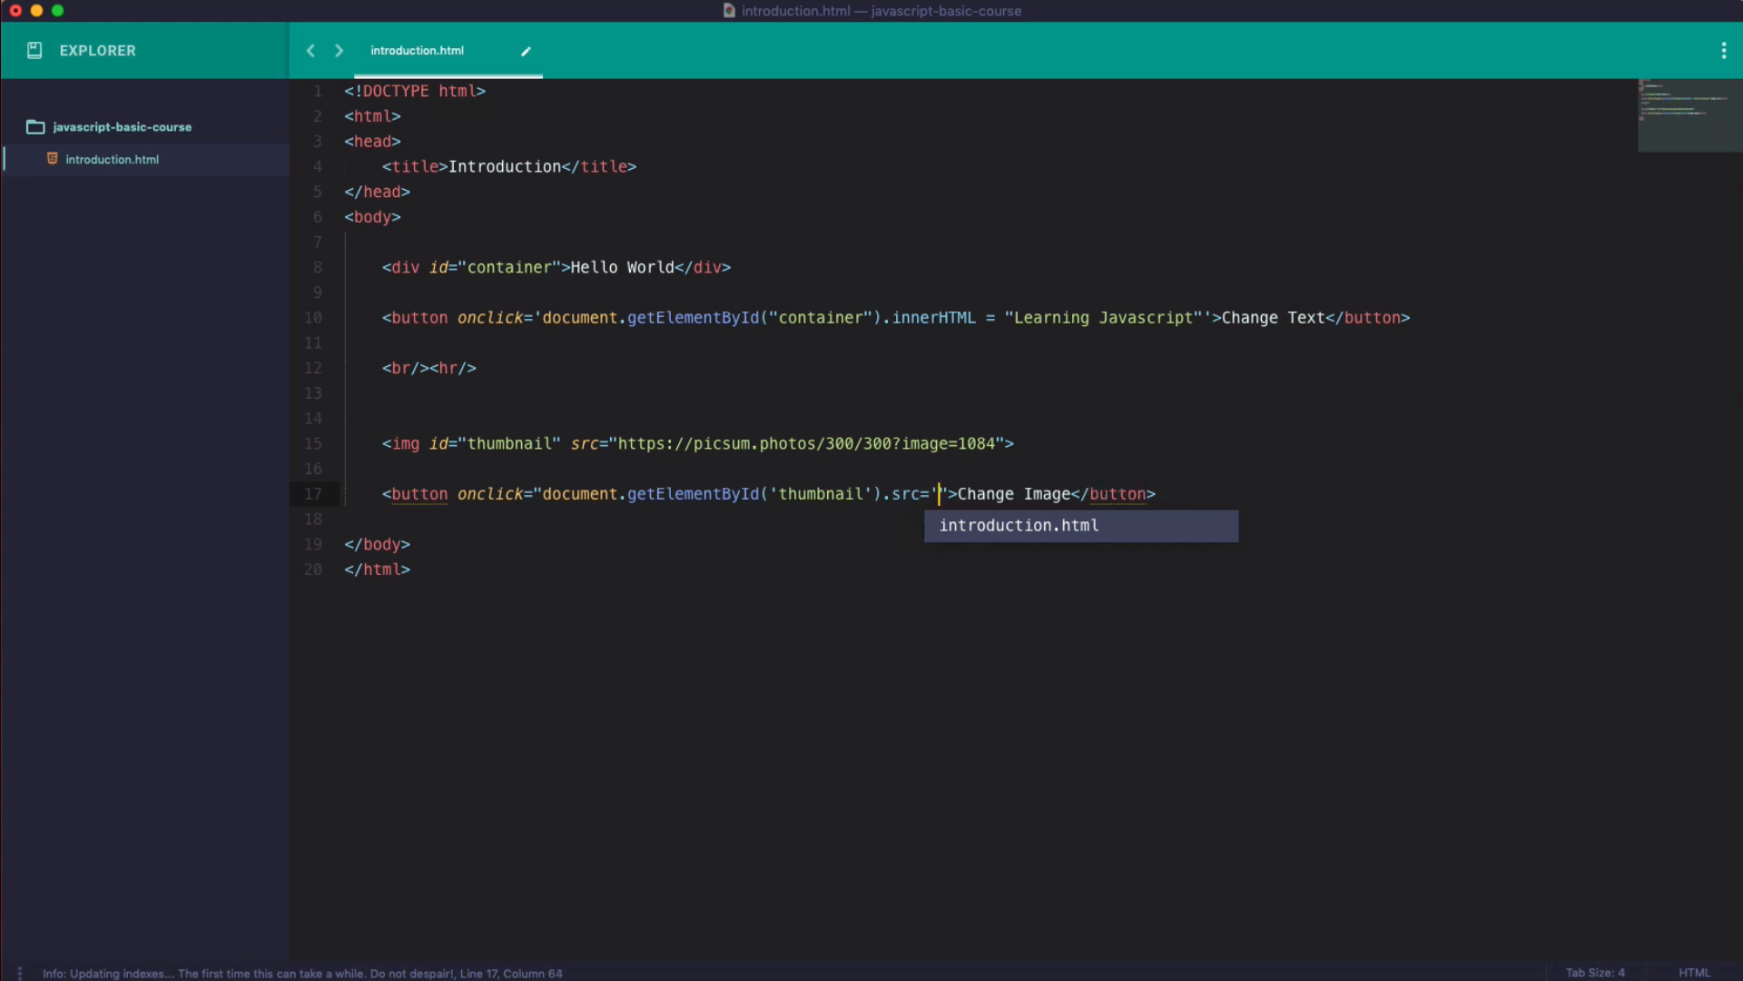
pyautogui.write('https://picsum.photos/300/300?image=1080')
pyautogui.write('vi')
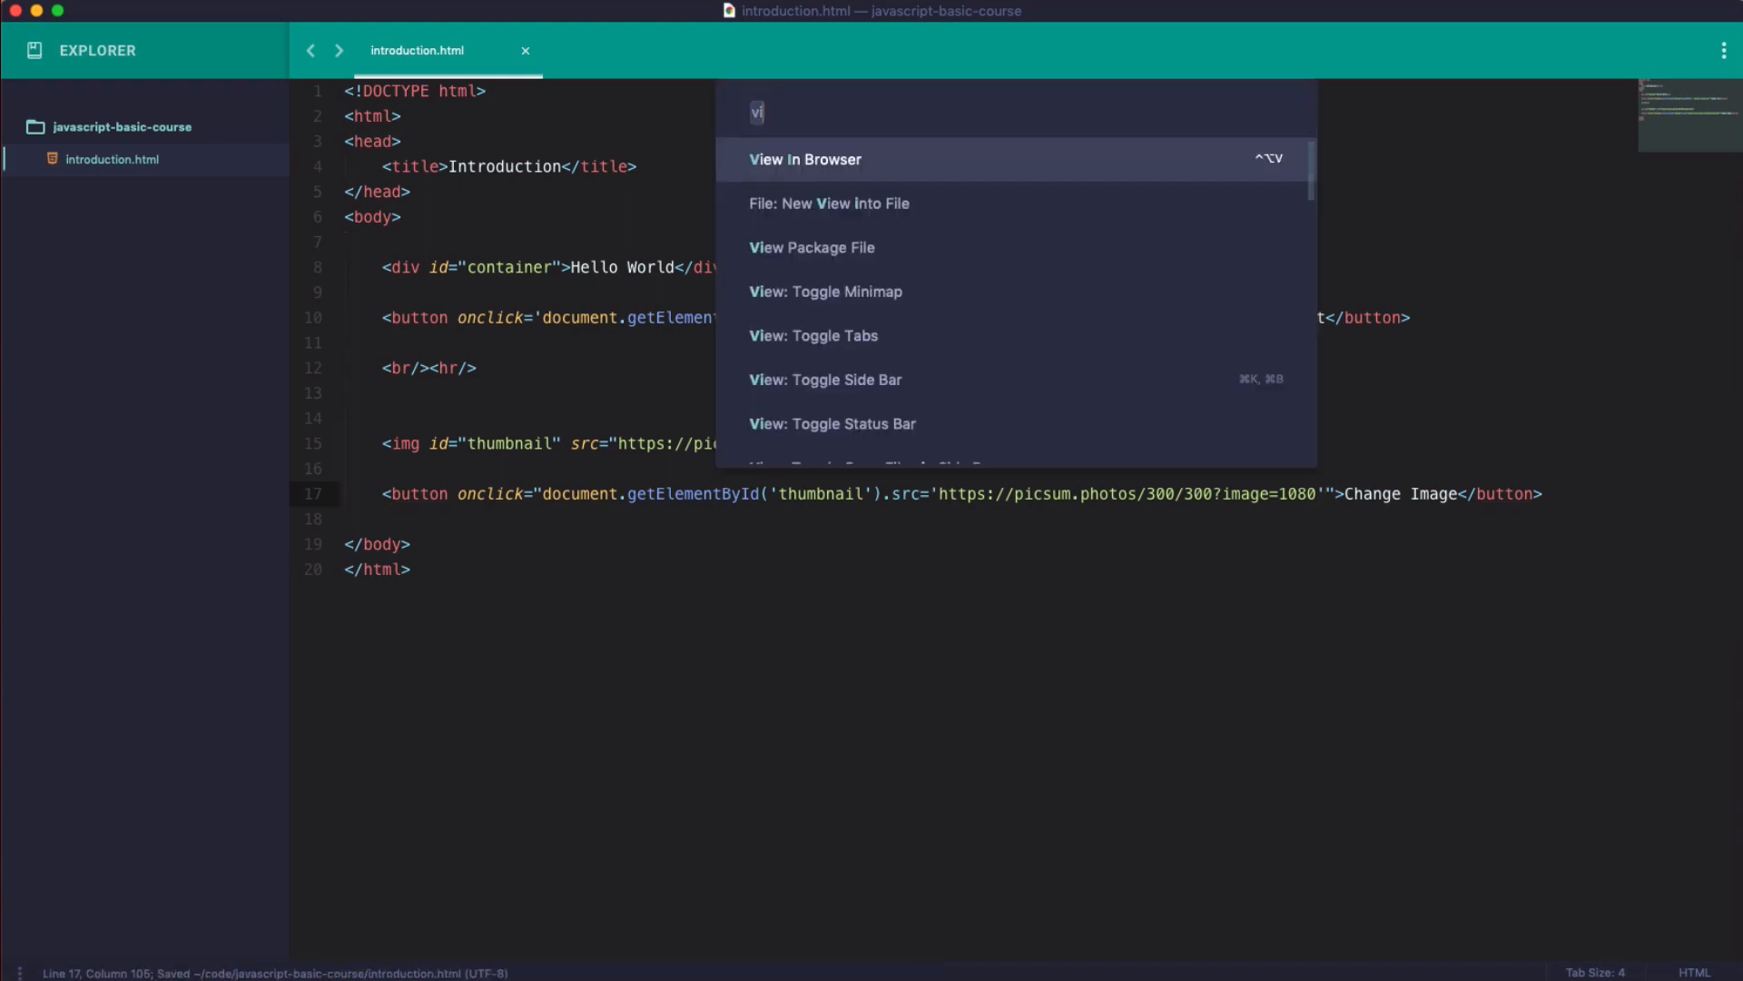
pyautogui.click(806, 159)
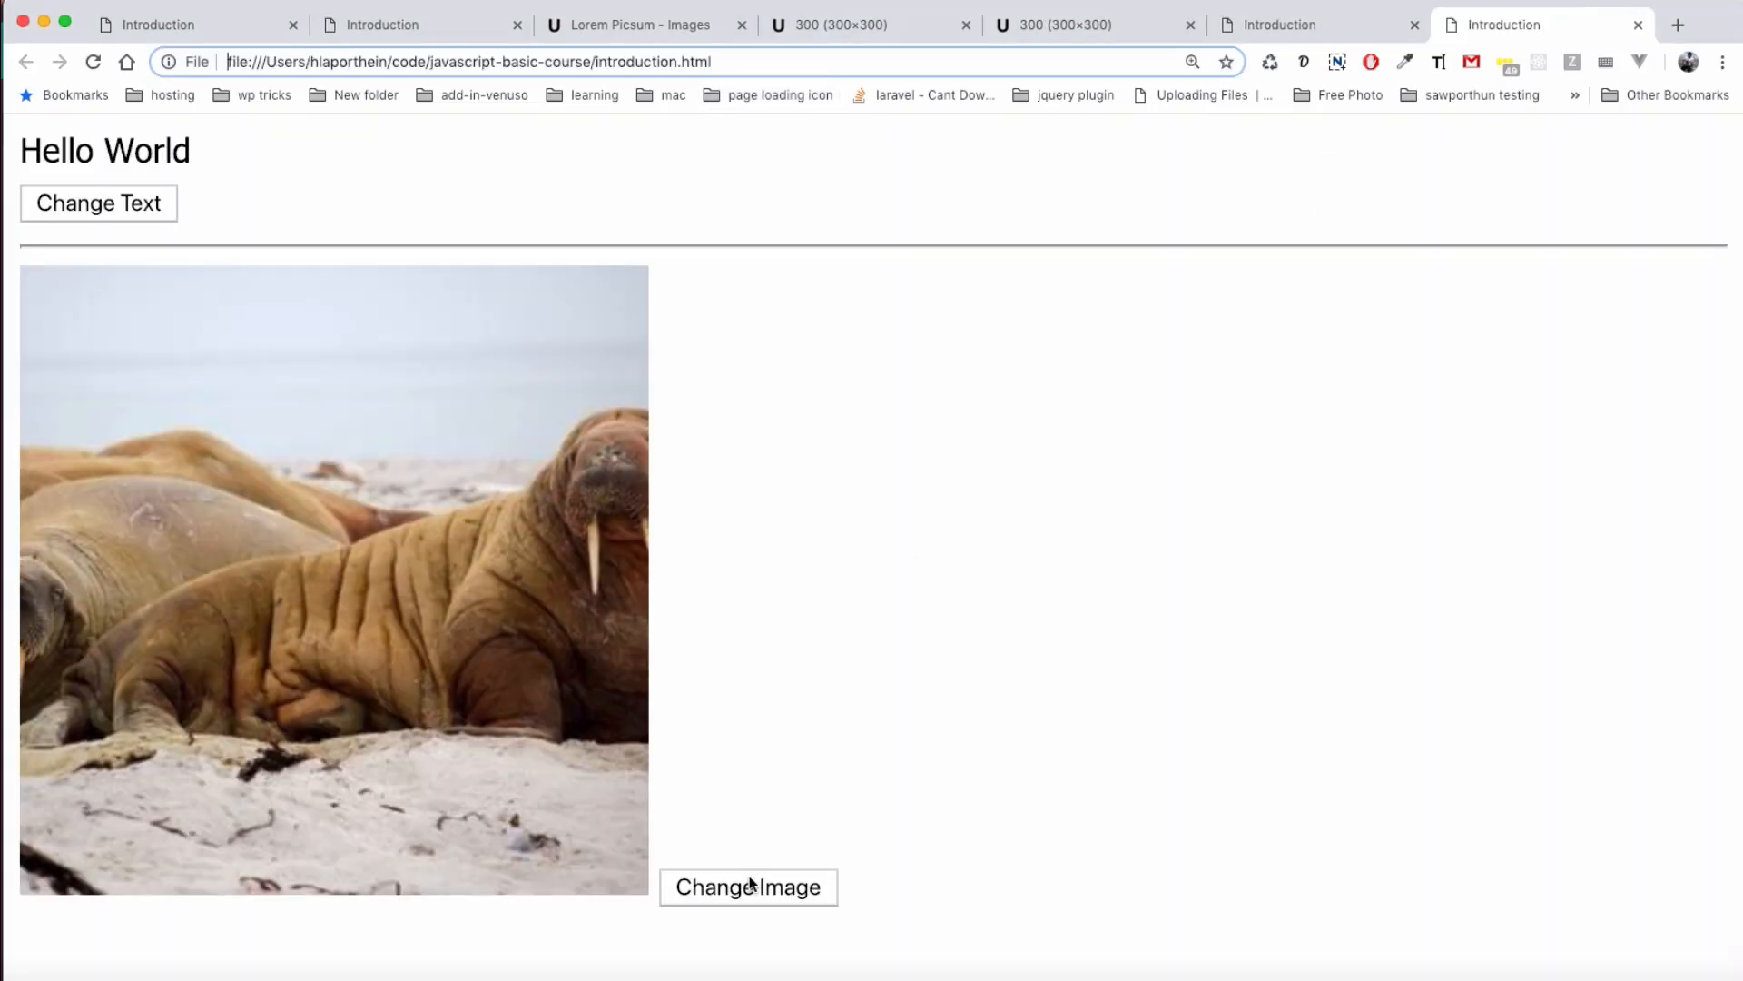
# Click Change Image to swap the walrus for strawberries, then reload the page.
pyautogui.click(748, 887)
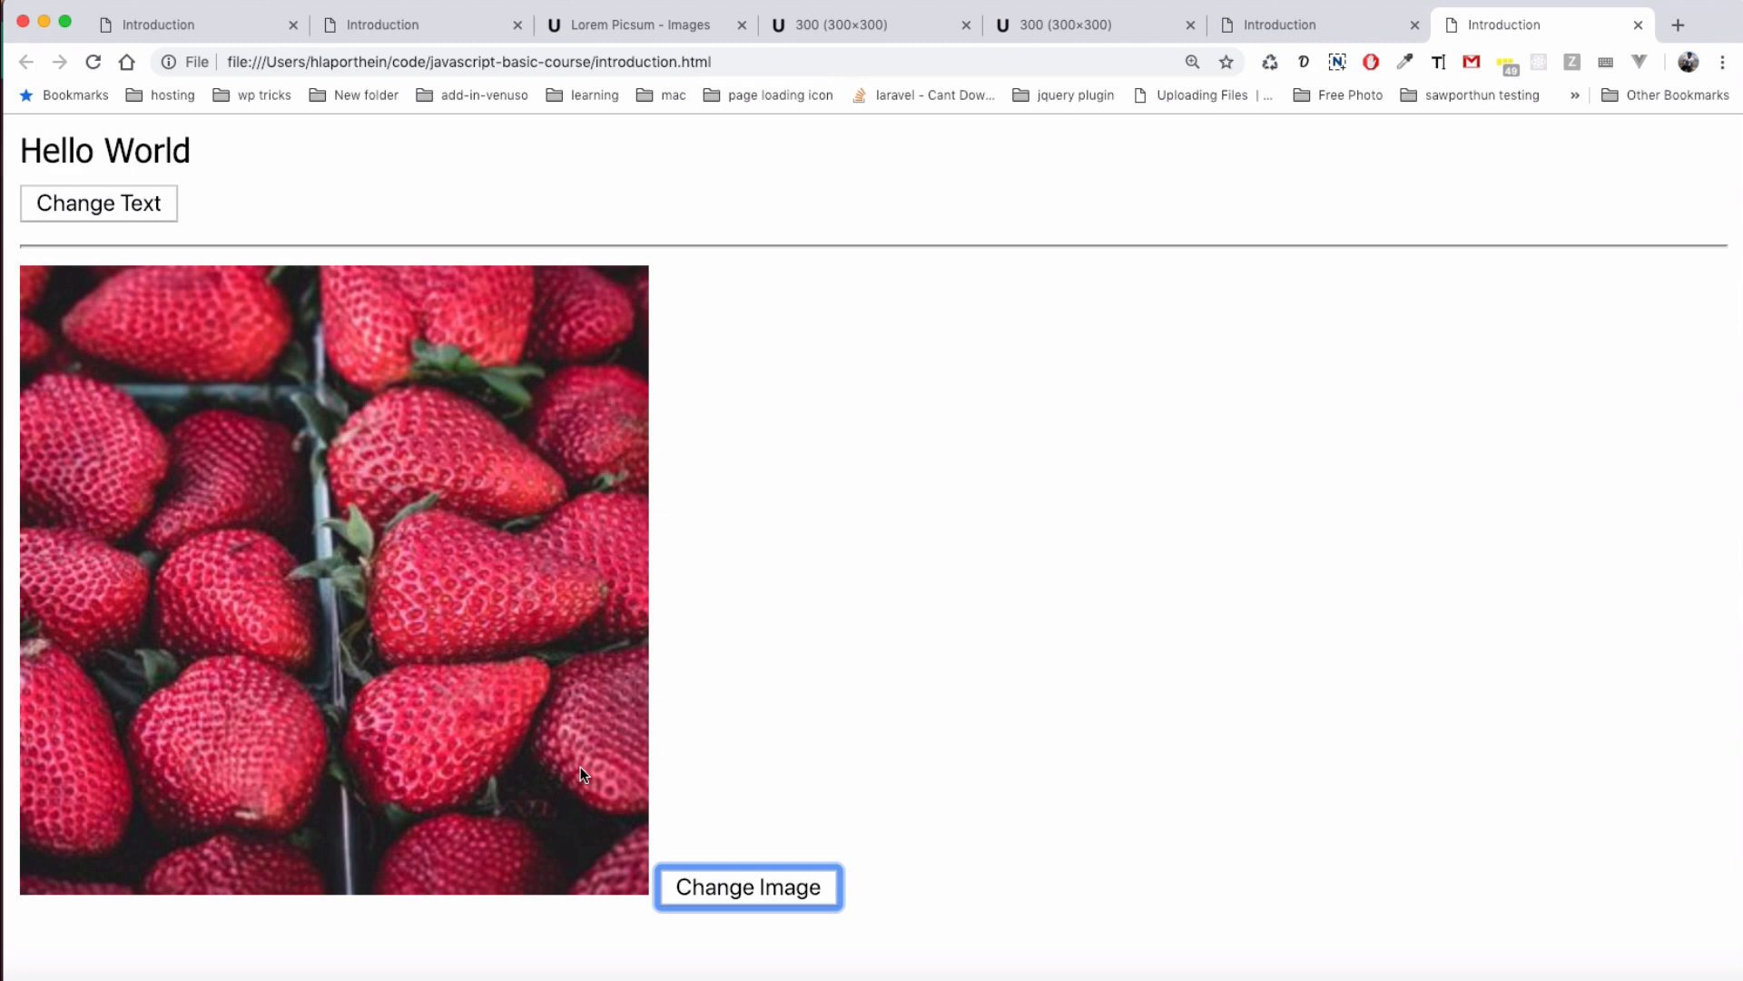
pyautogui.rightClick(778, 416)
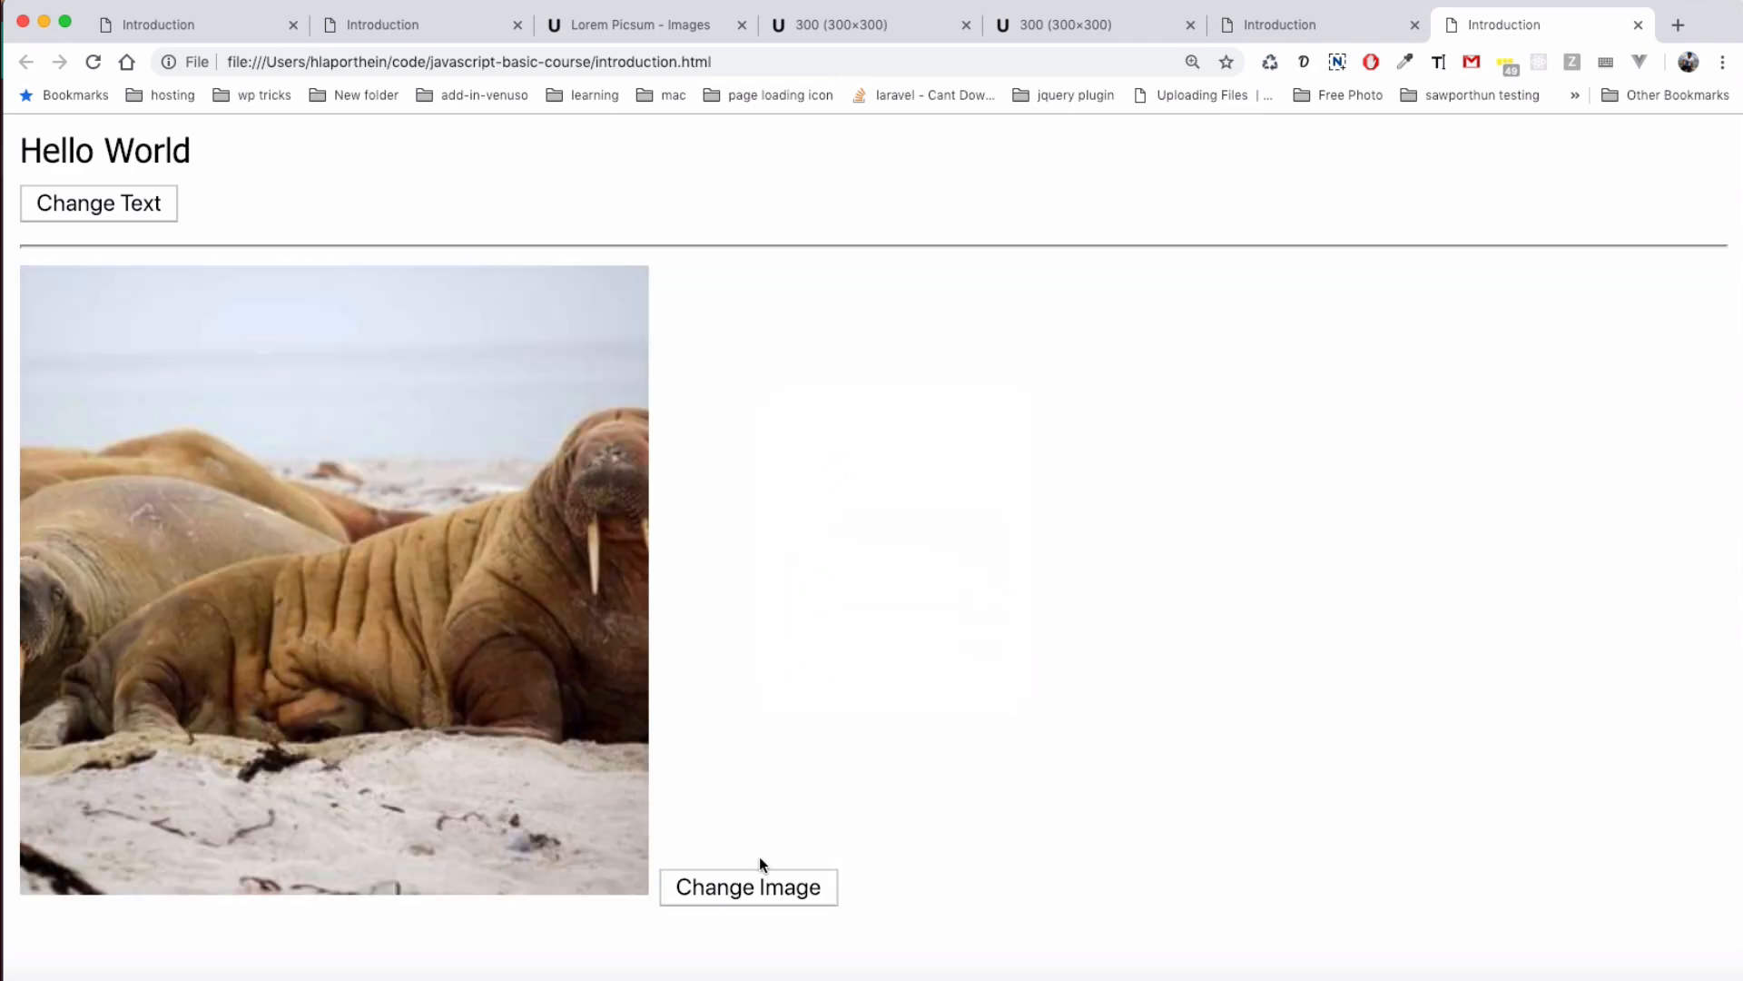
pyautogui.click(748, 886)
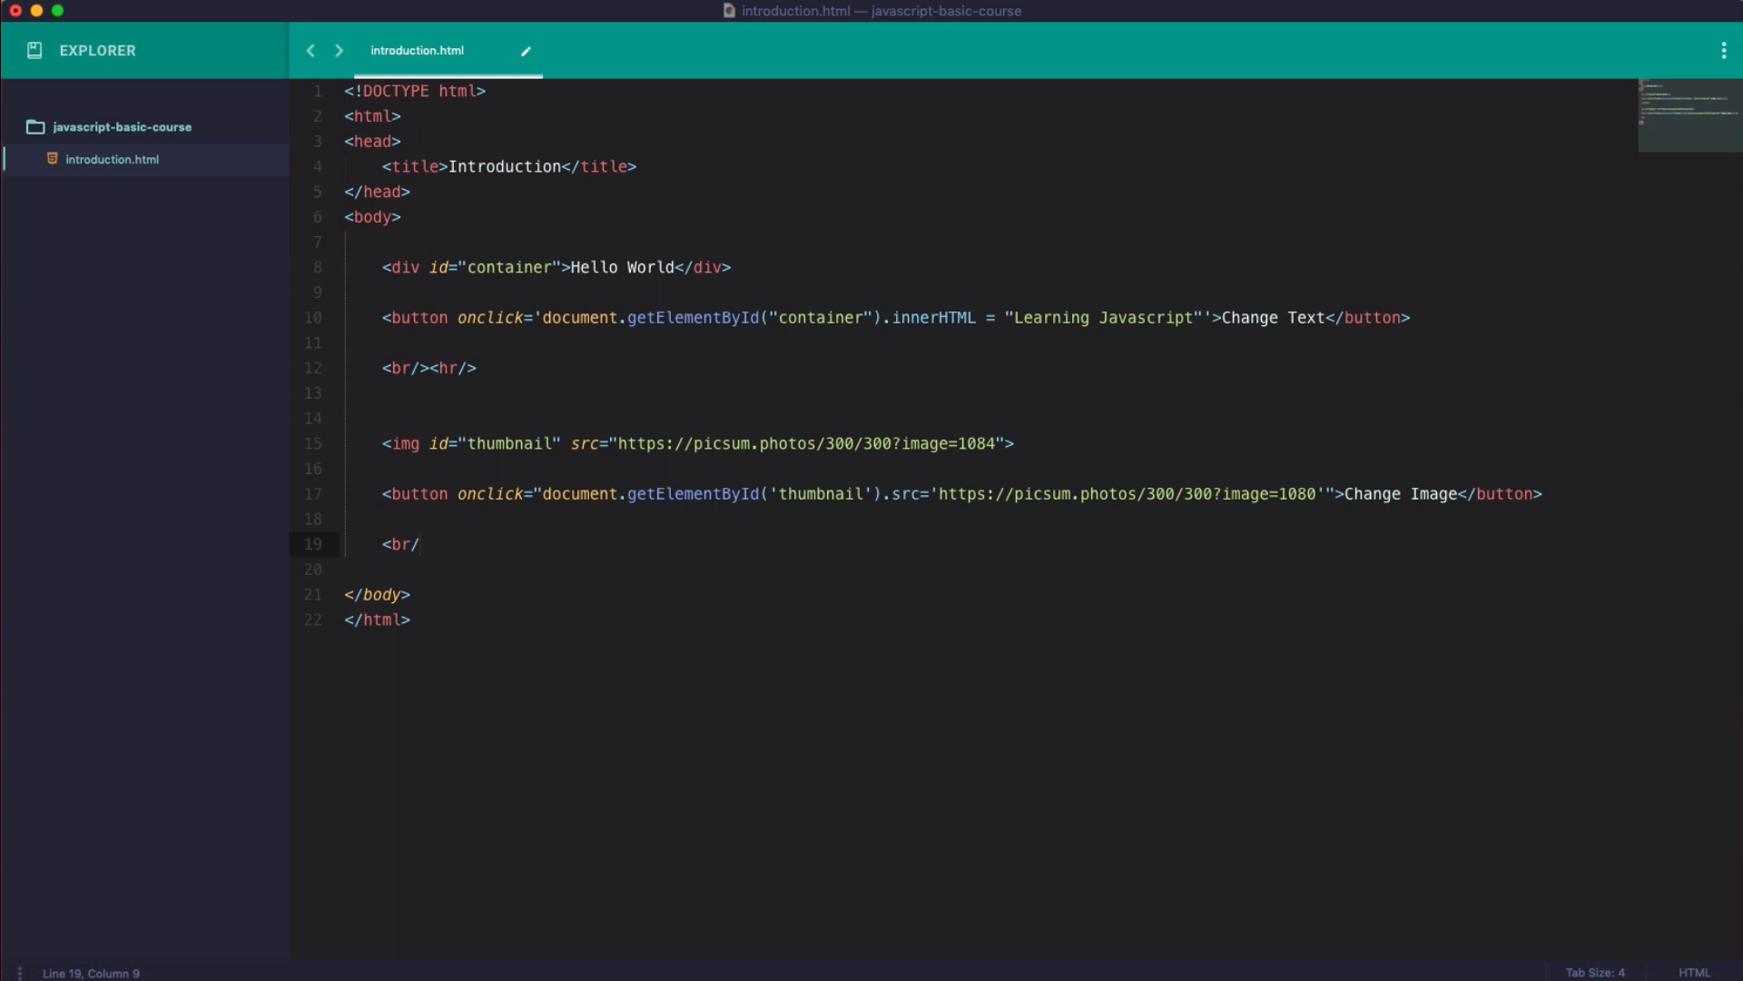
# Finish the <br/><hr/> divider below the Change Image button.
pyautogui.write('></')
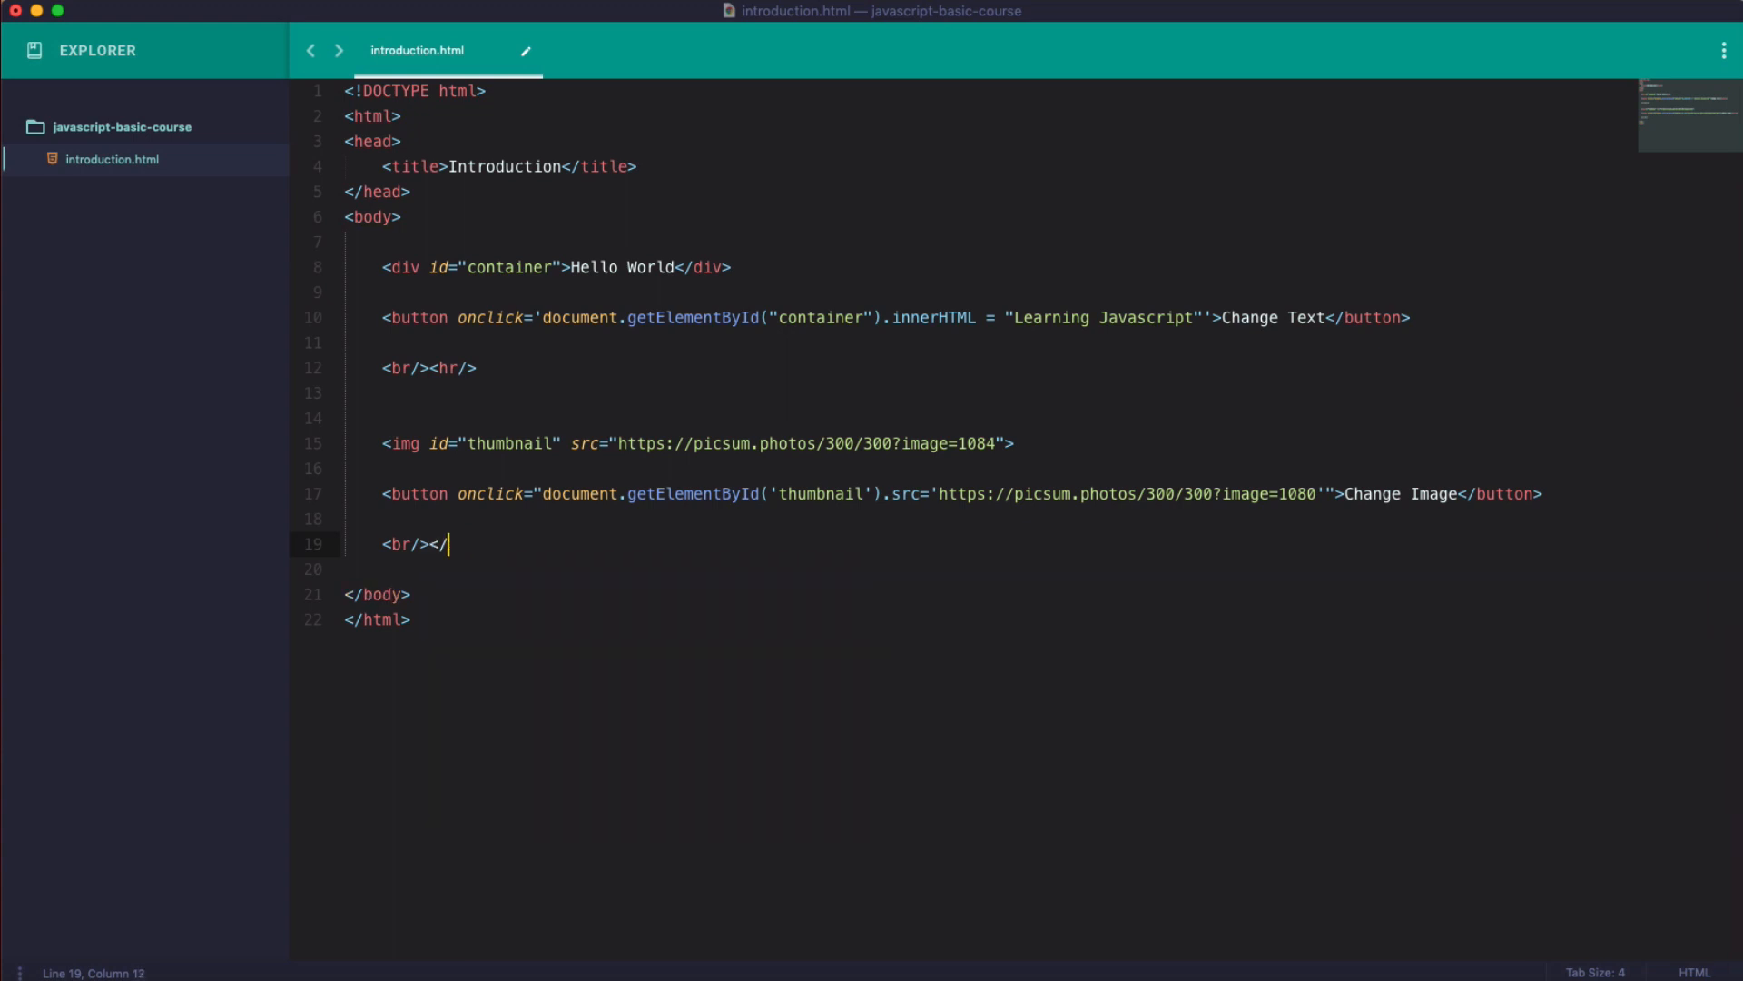
pyautogui.write('hr/>')
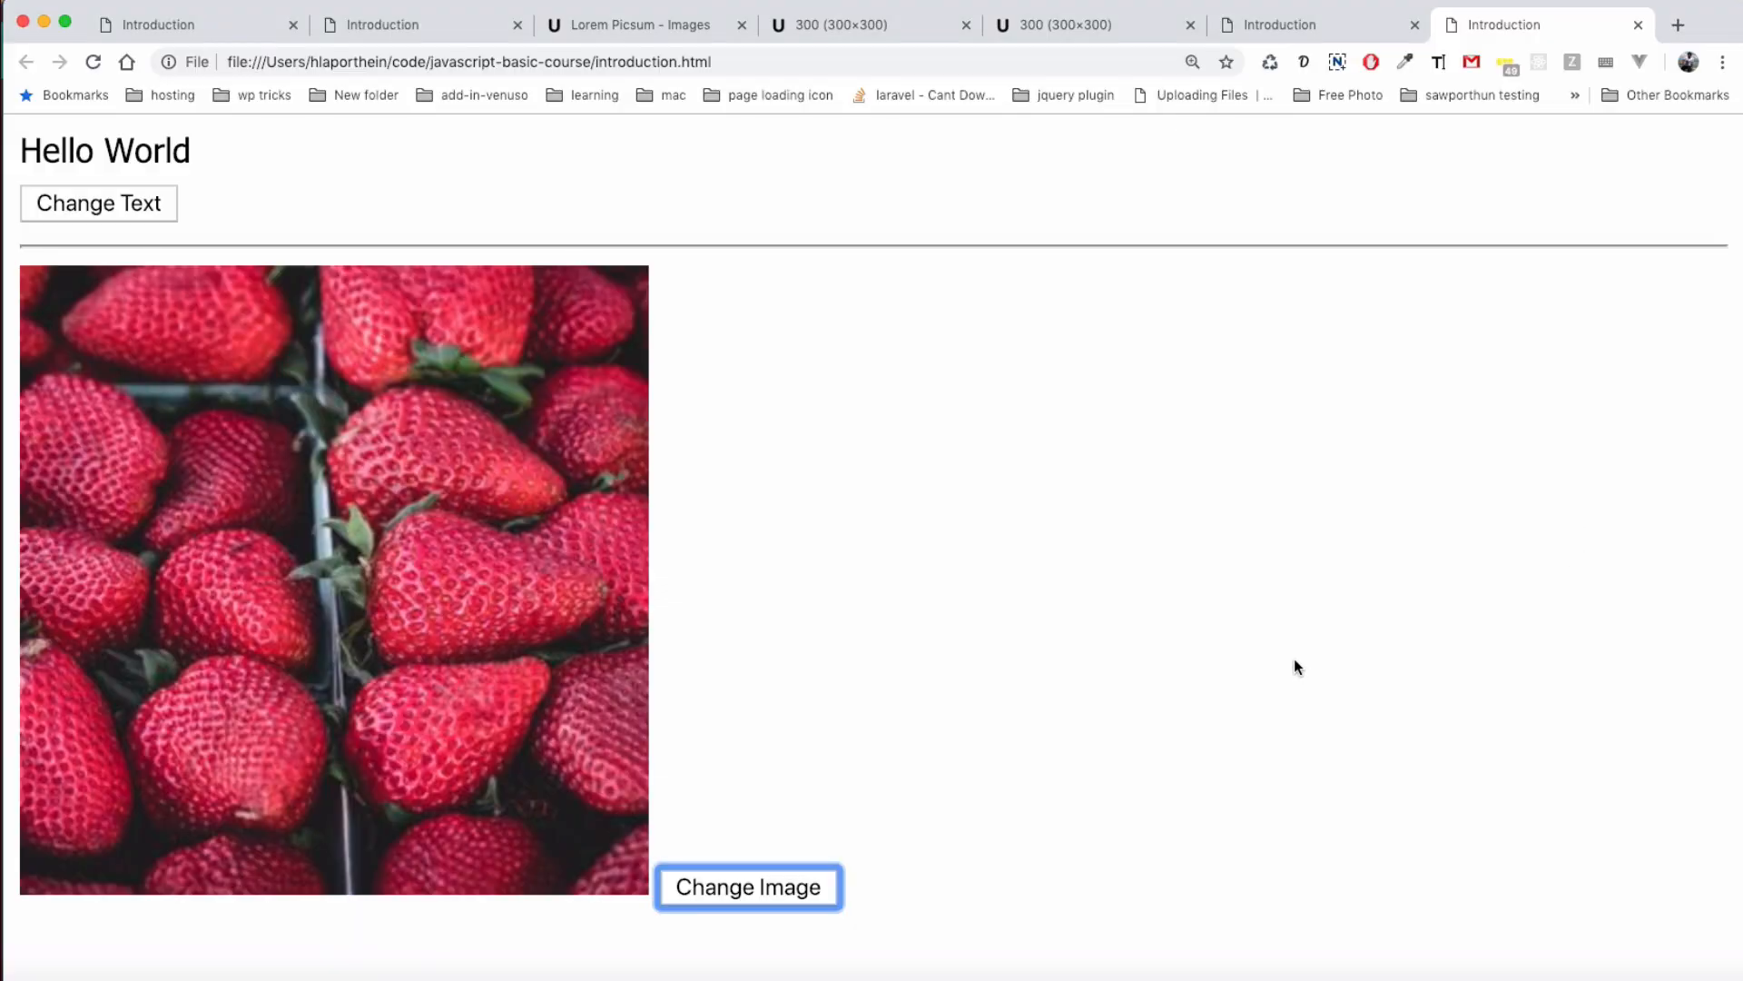
pyautogui.click(749, 886)
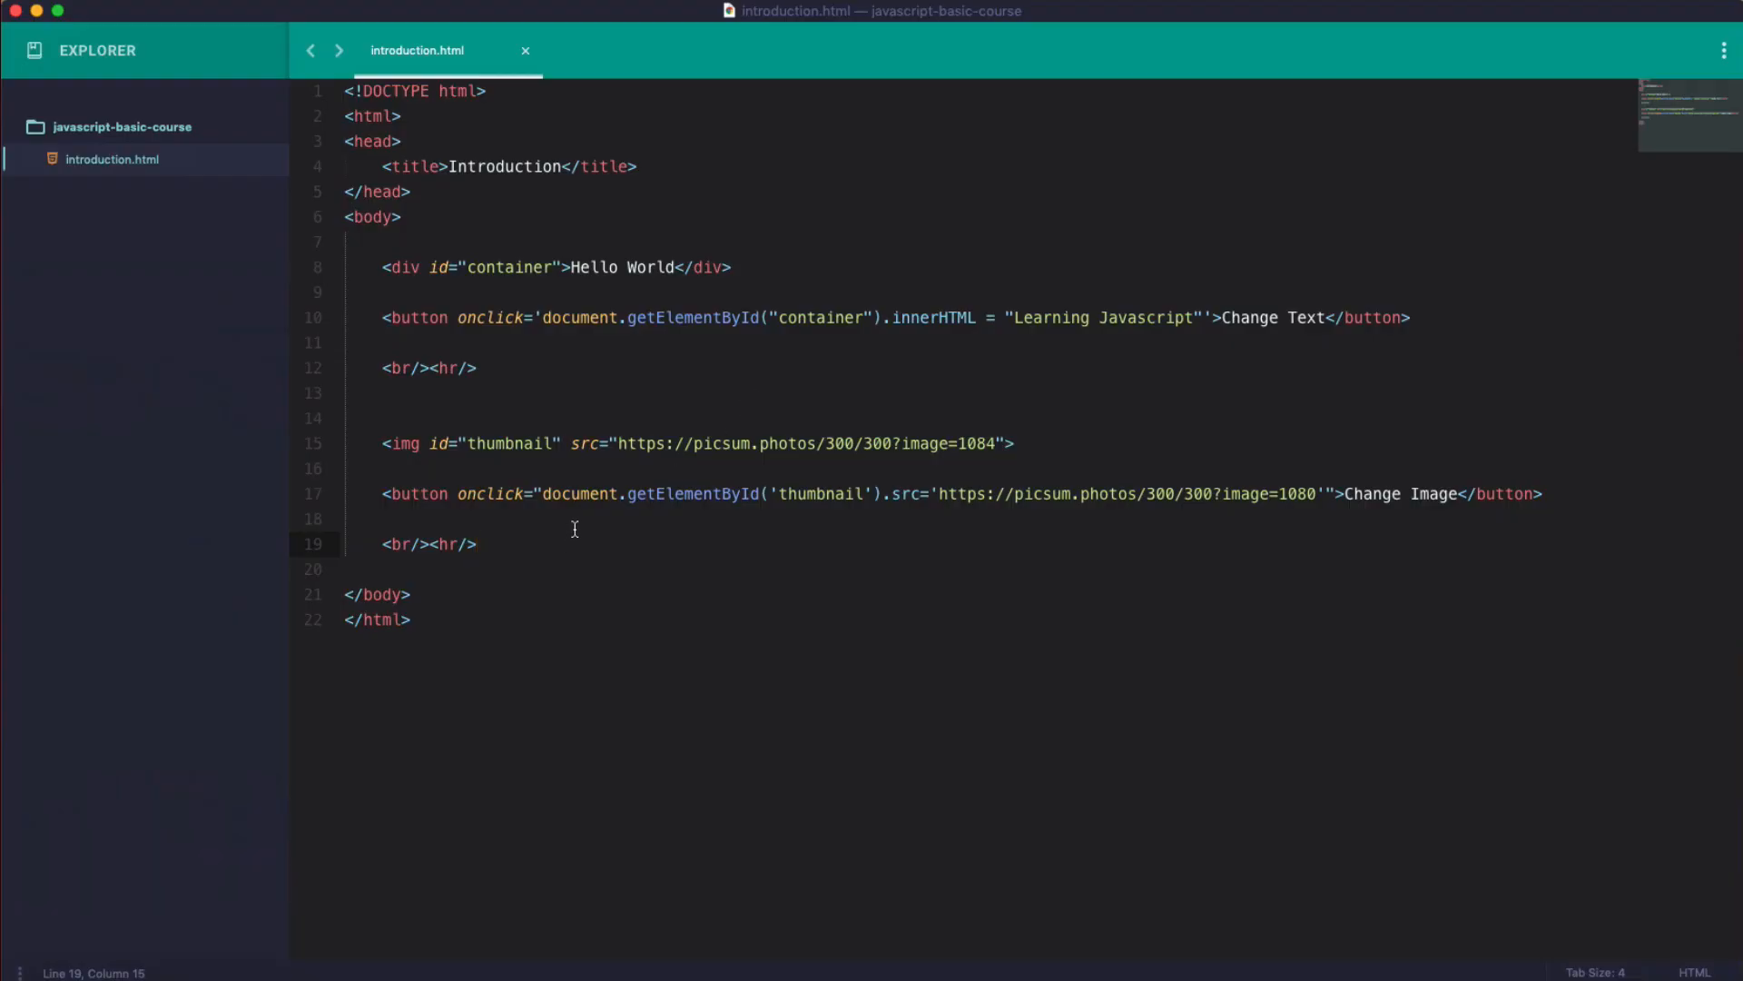
# Add <br/><hr/> dividers at the top of the body.
pyautogui.click(524, 221)
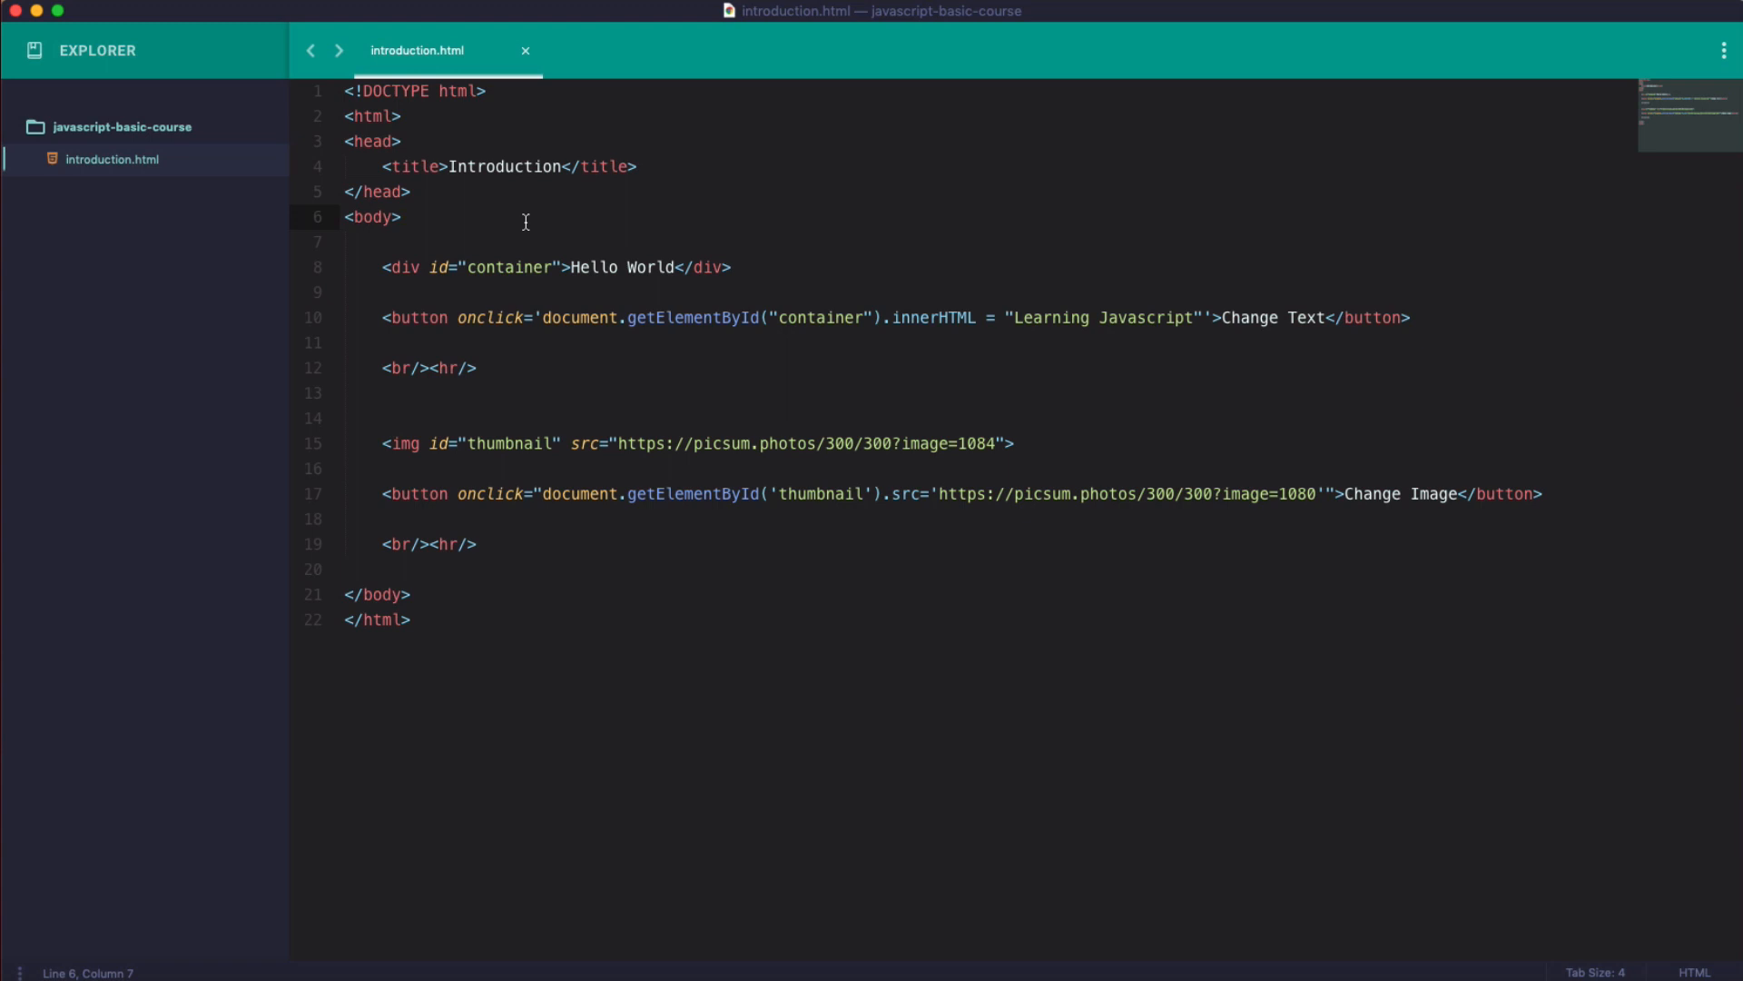
pyautogui.press('enter')
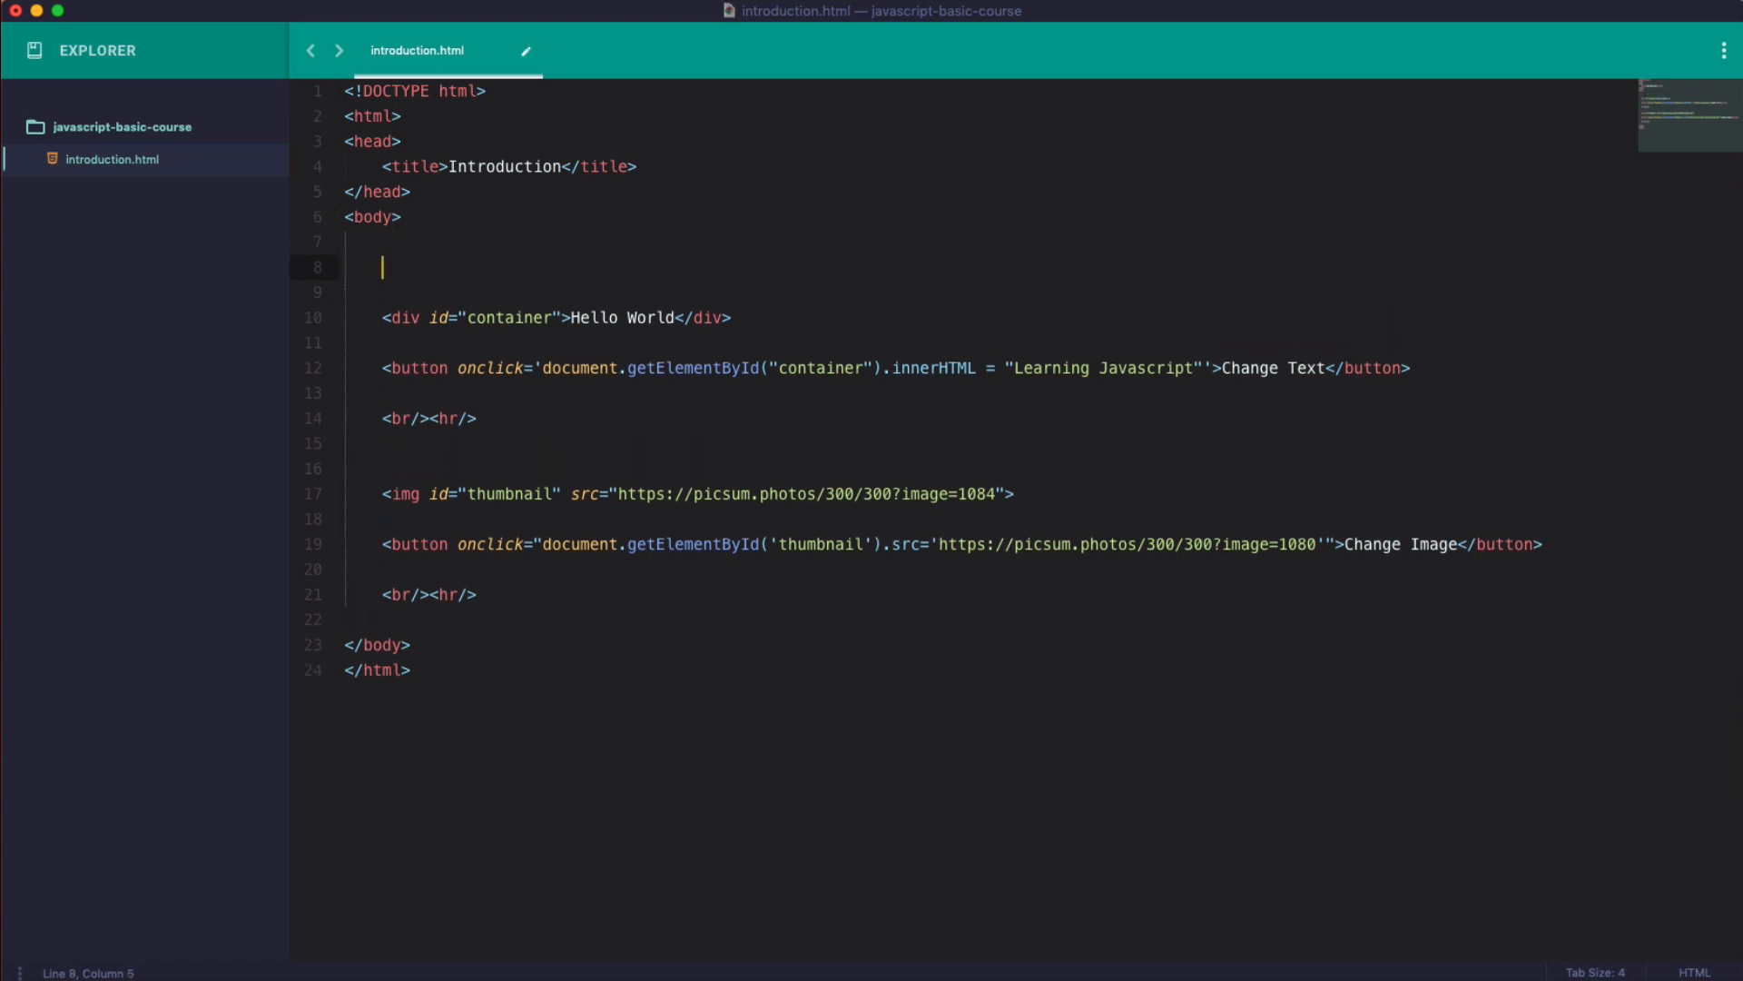
pyautogui.write('<br/')
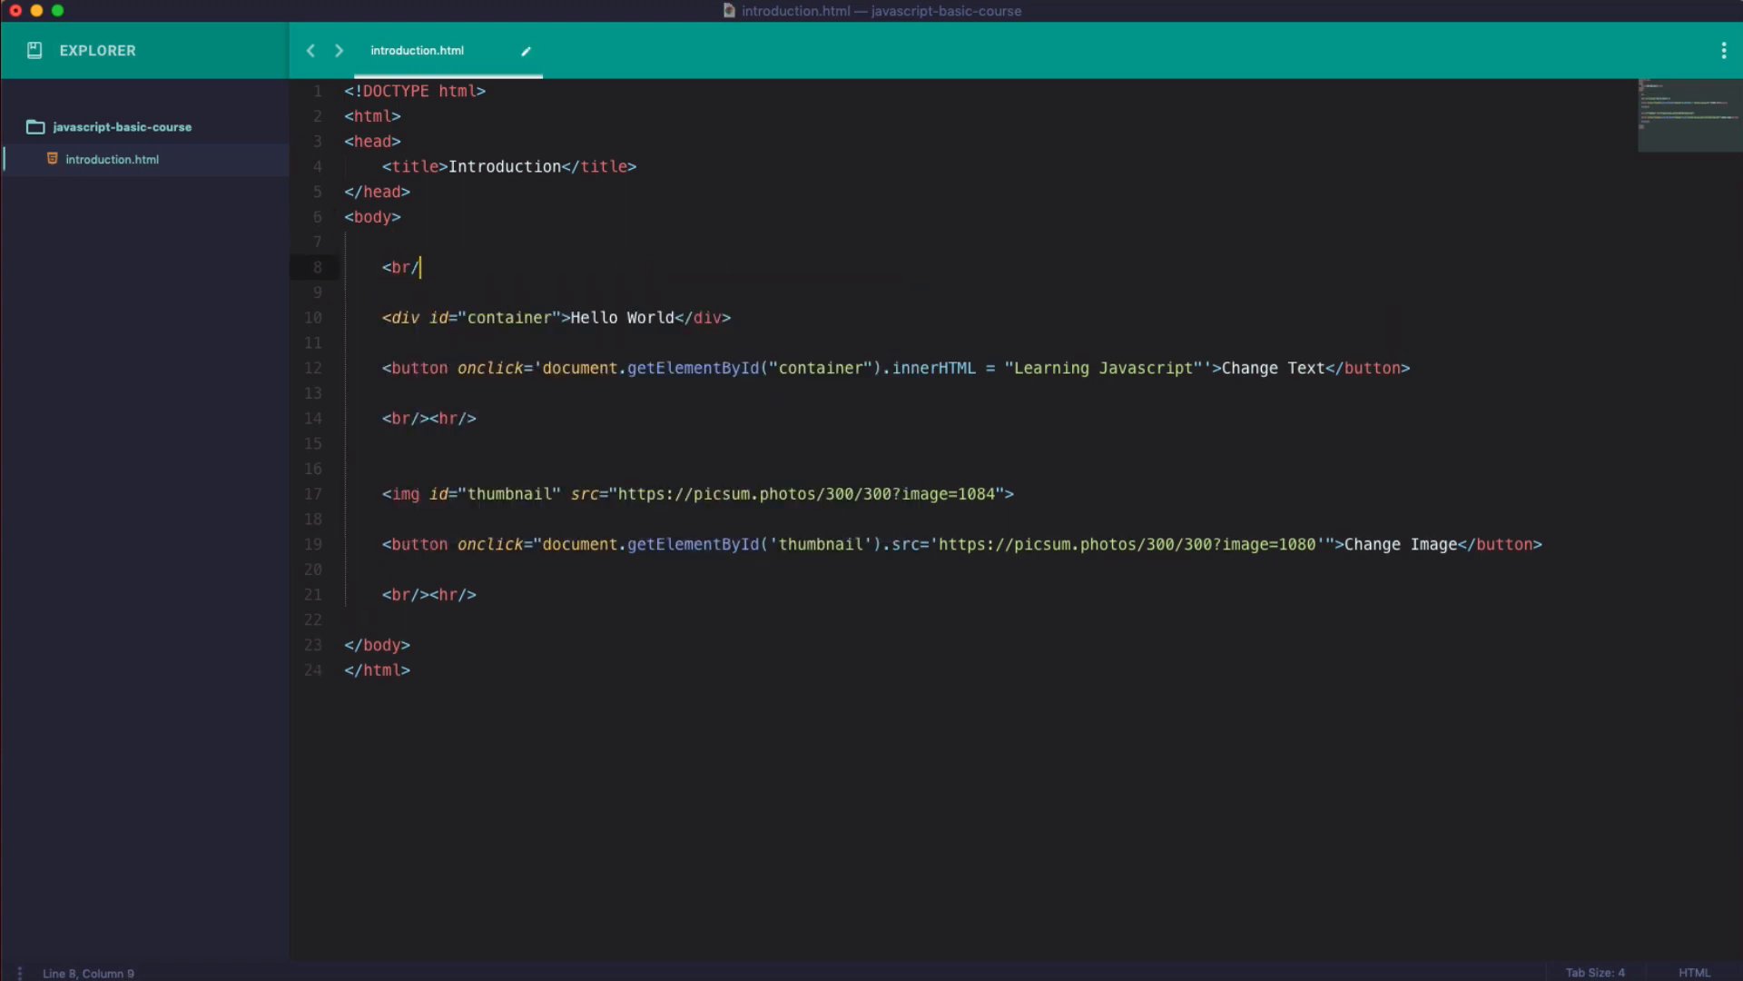
pyautogui.write('>')
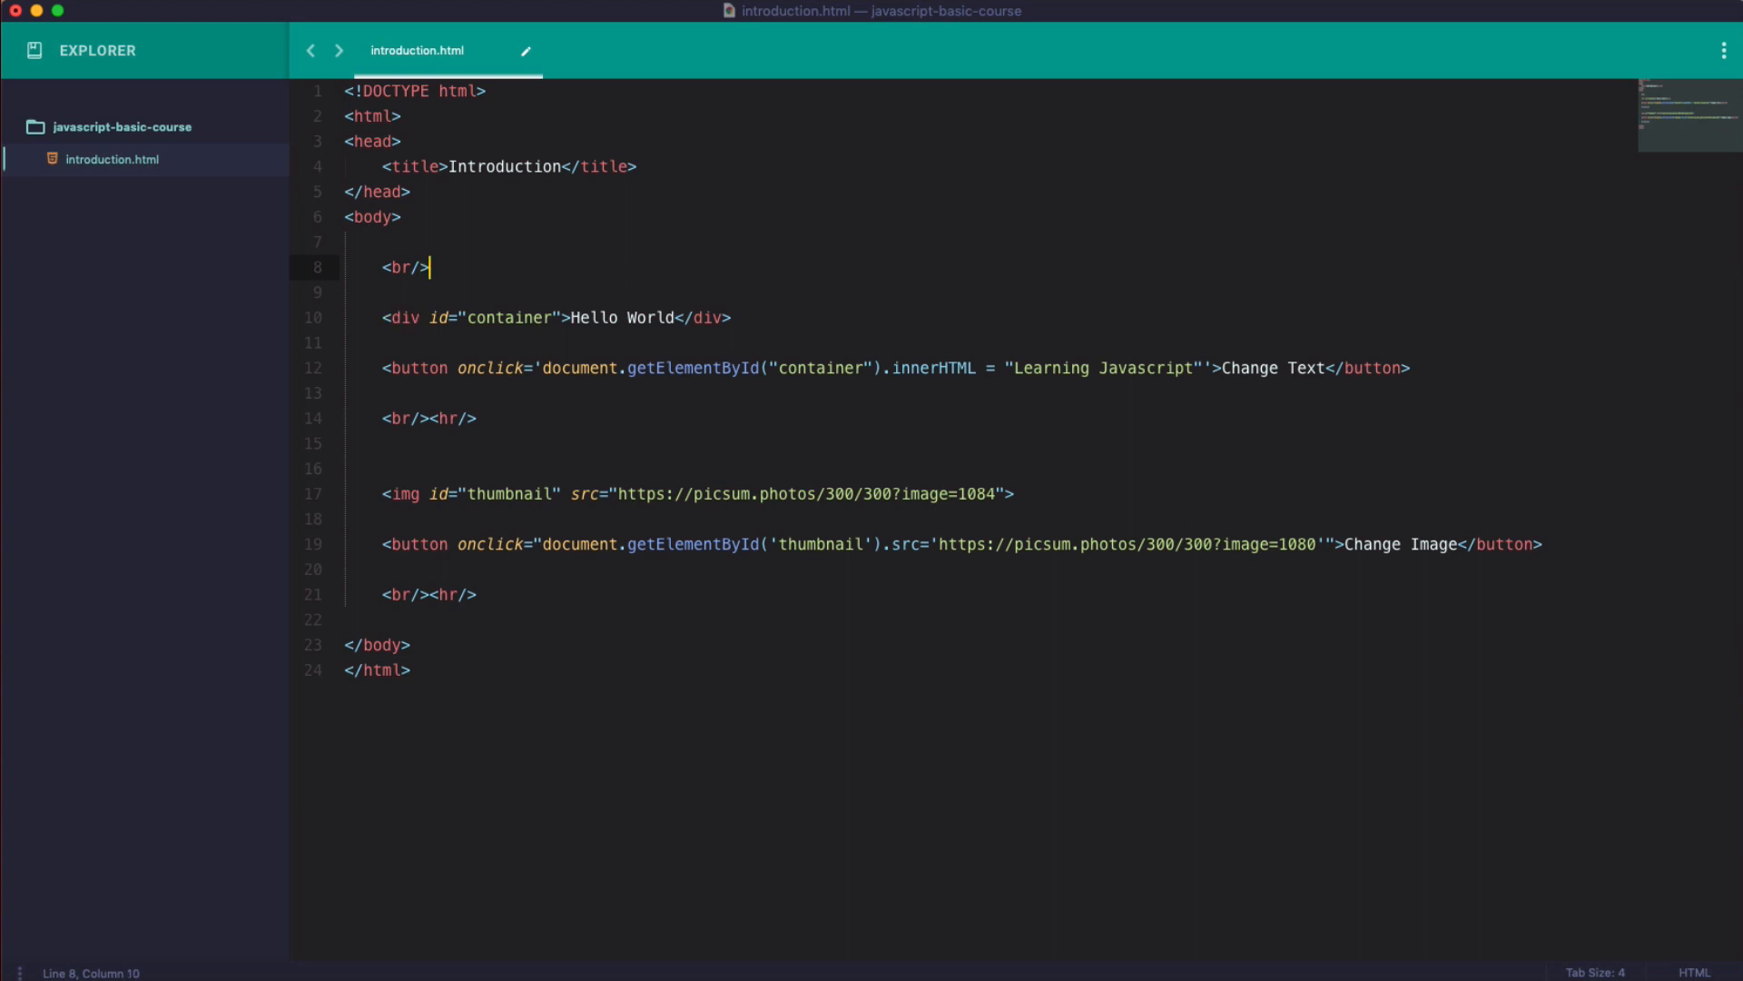
pyautogui.write('<hr/>')
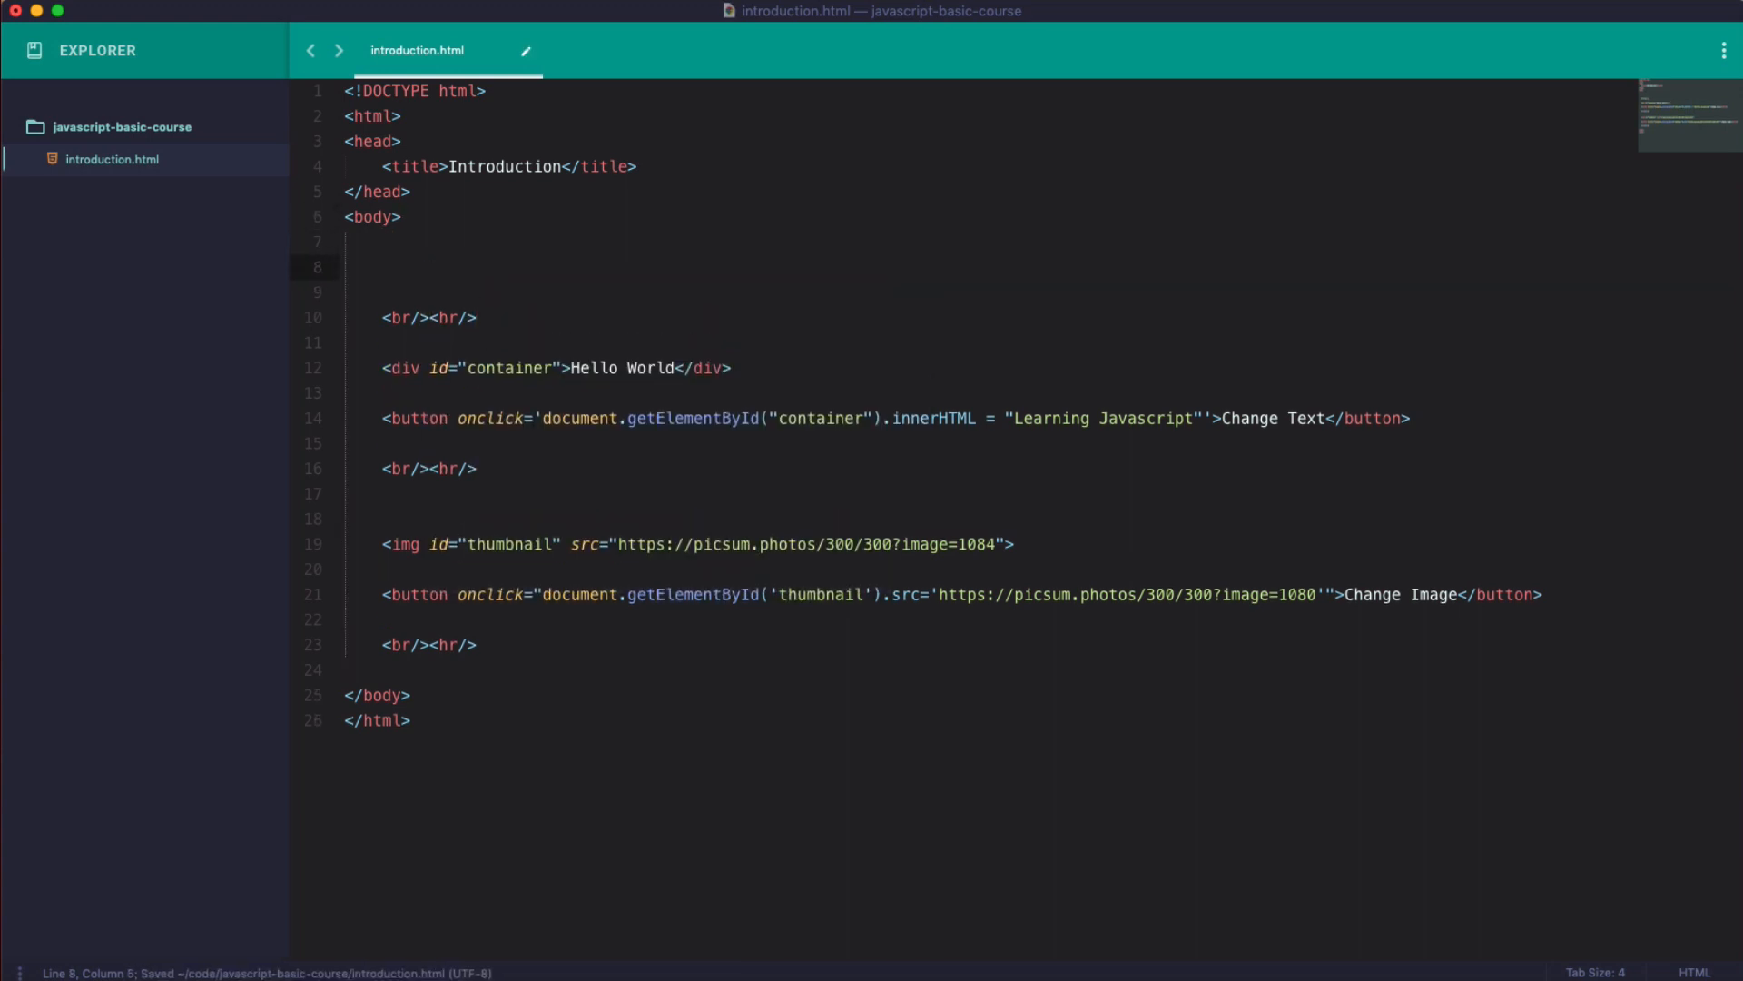
# Add an h3 with id heading3 reading 'Hello Javascript' and preview the page.
pyautogui.write('h')
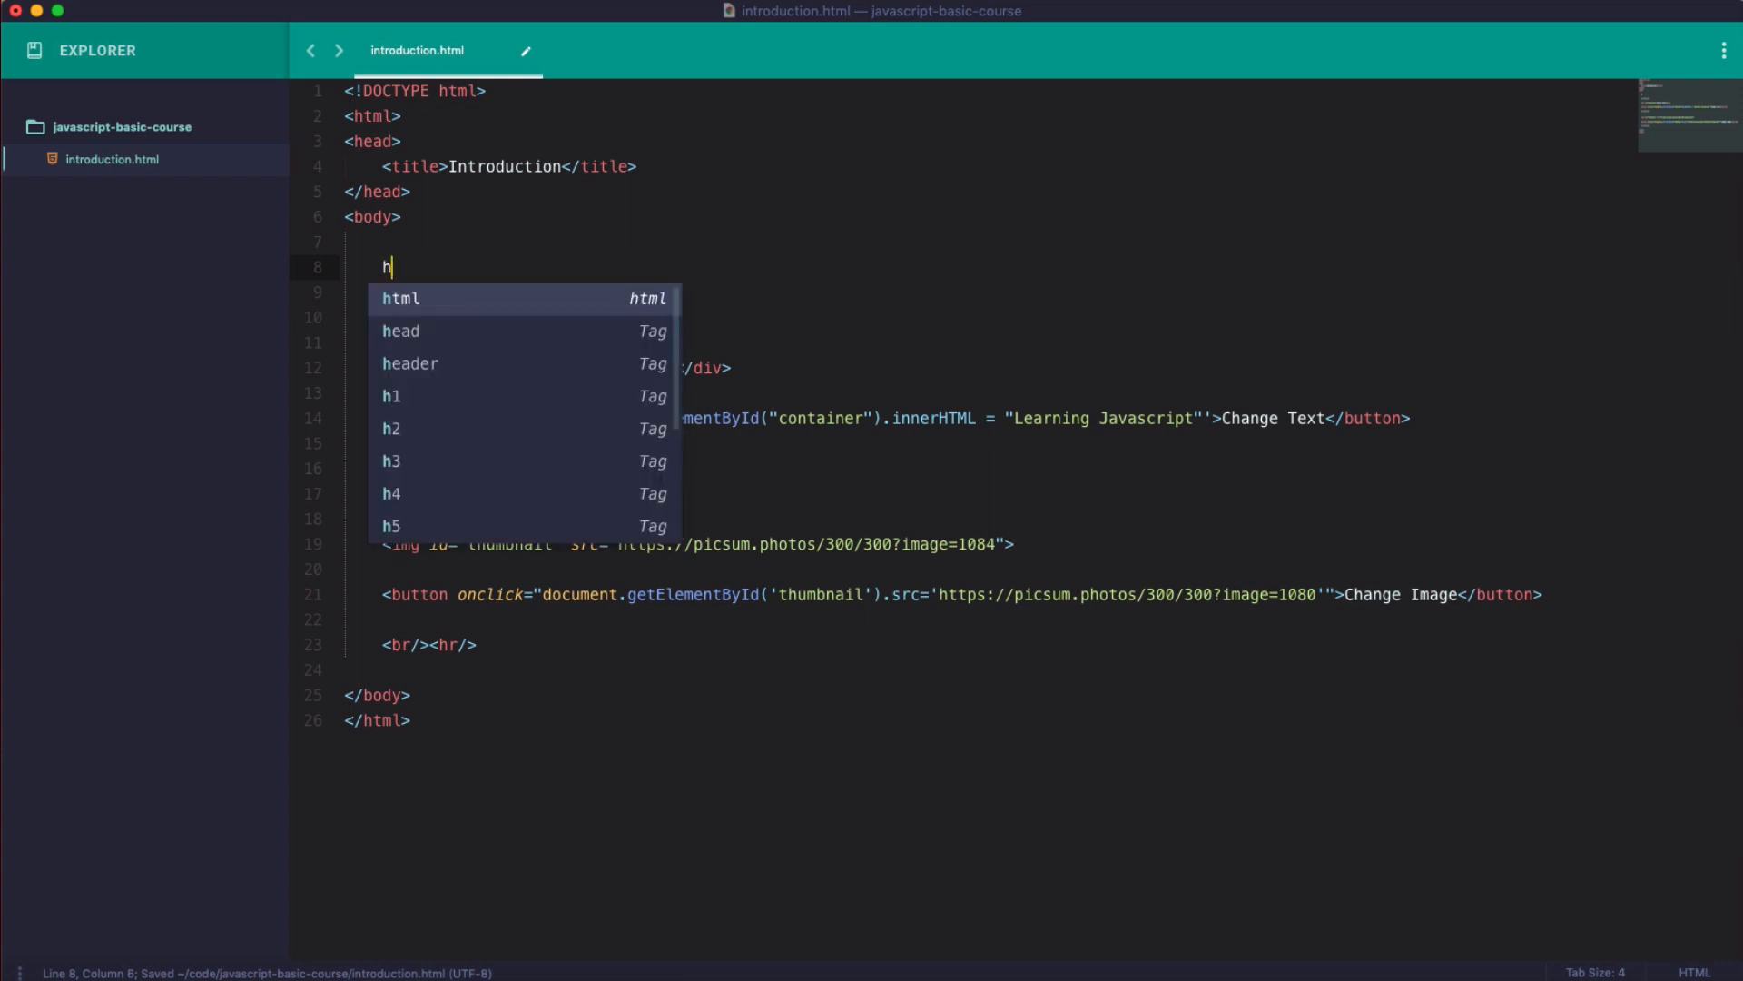
pyautogui.write('3')
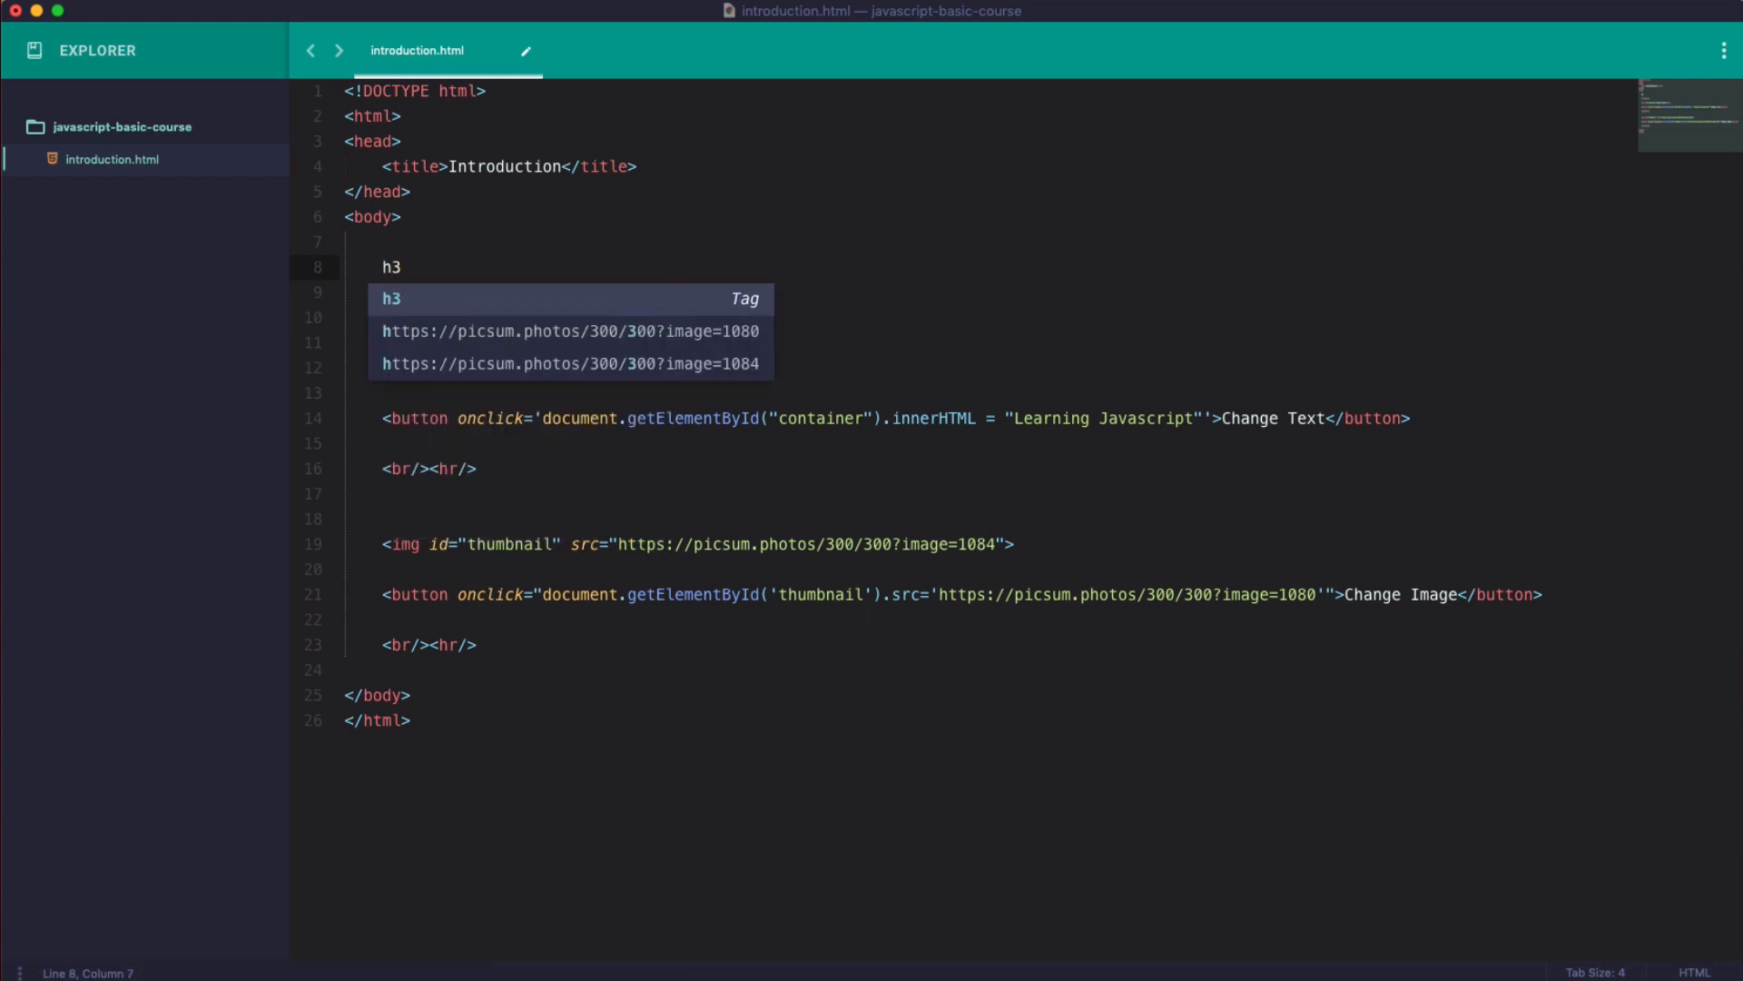
pyautogui.write('#heading3">H</h3>')
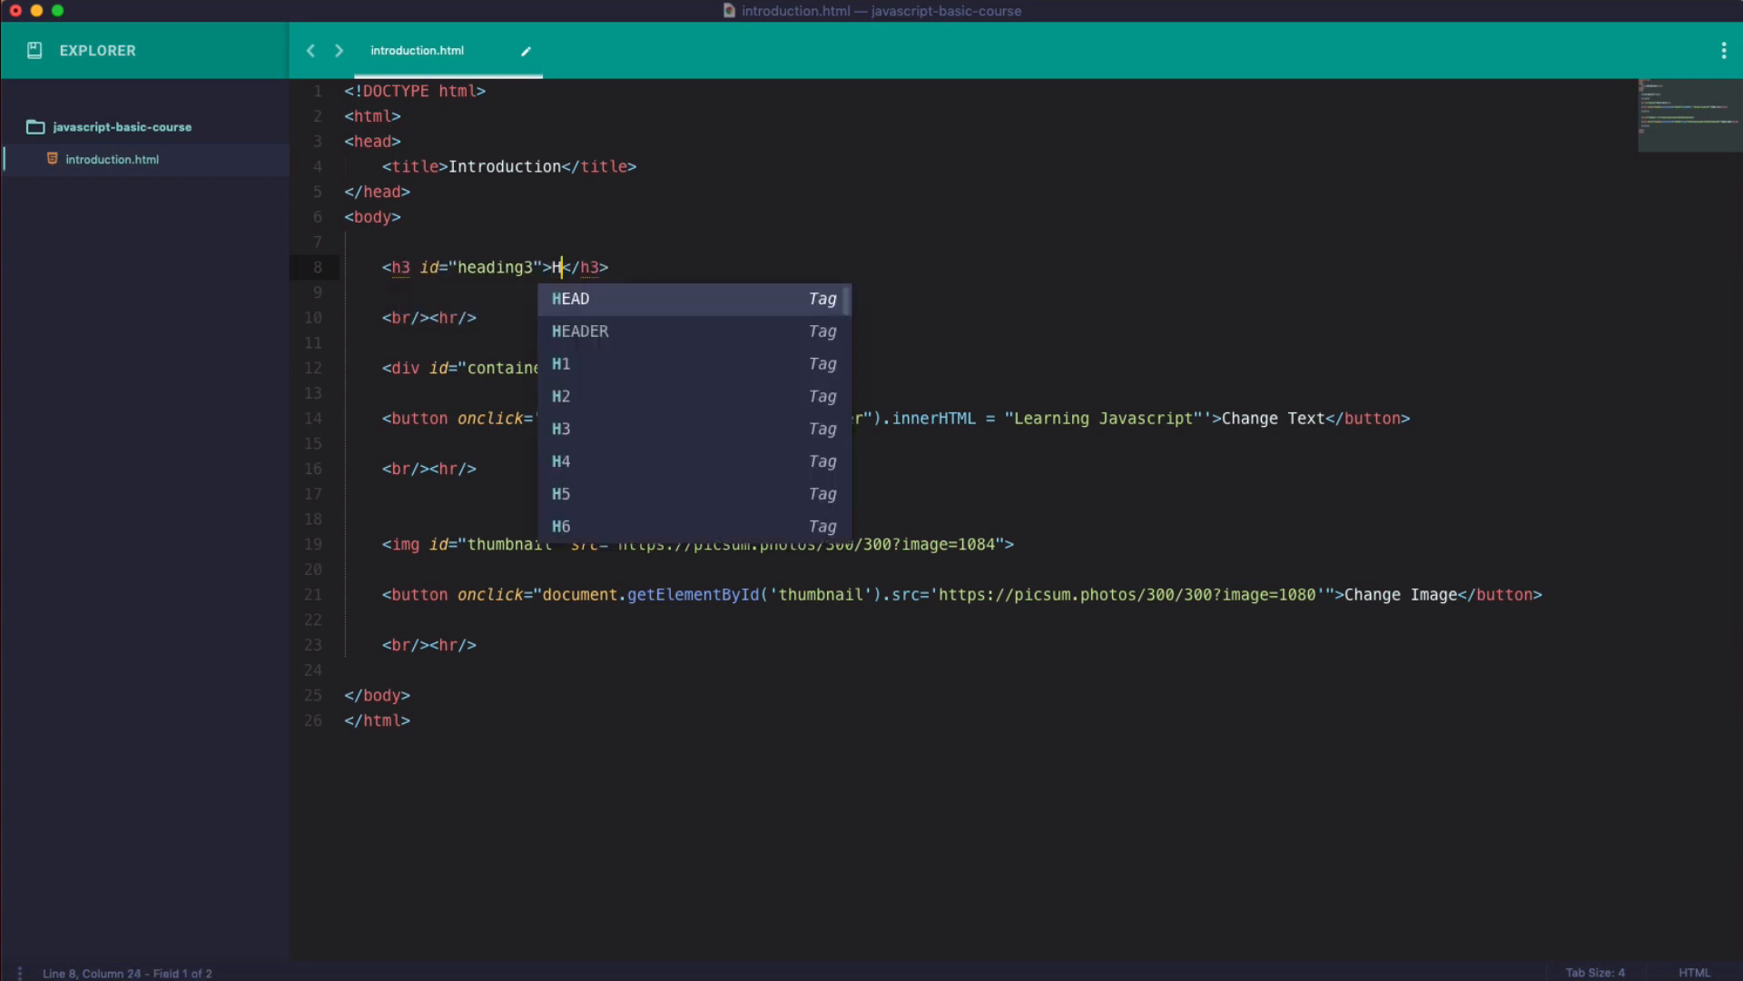
pyautogui.write('ello Javascript')
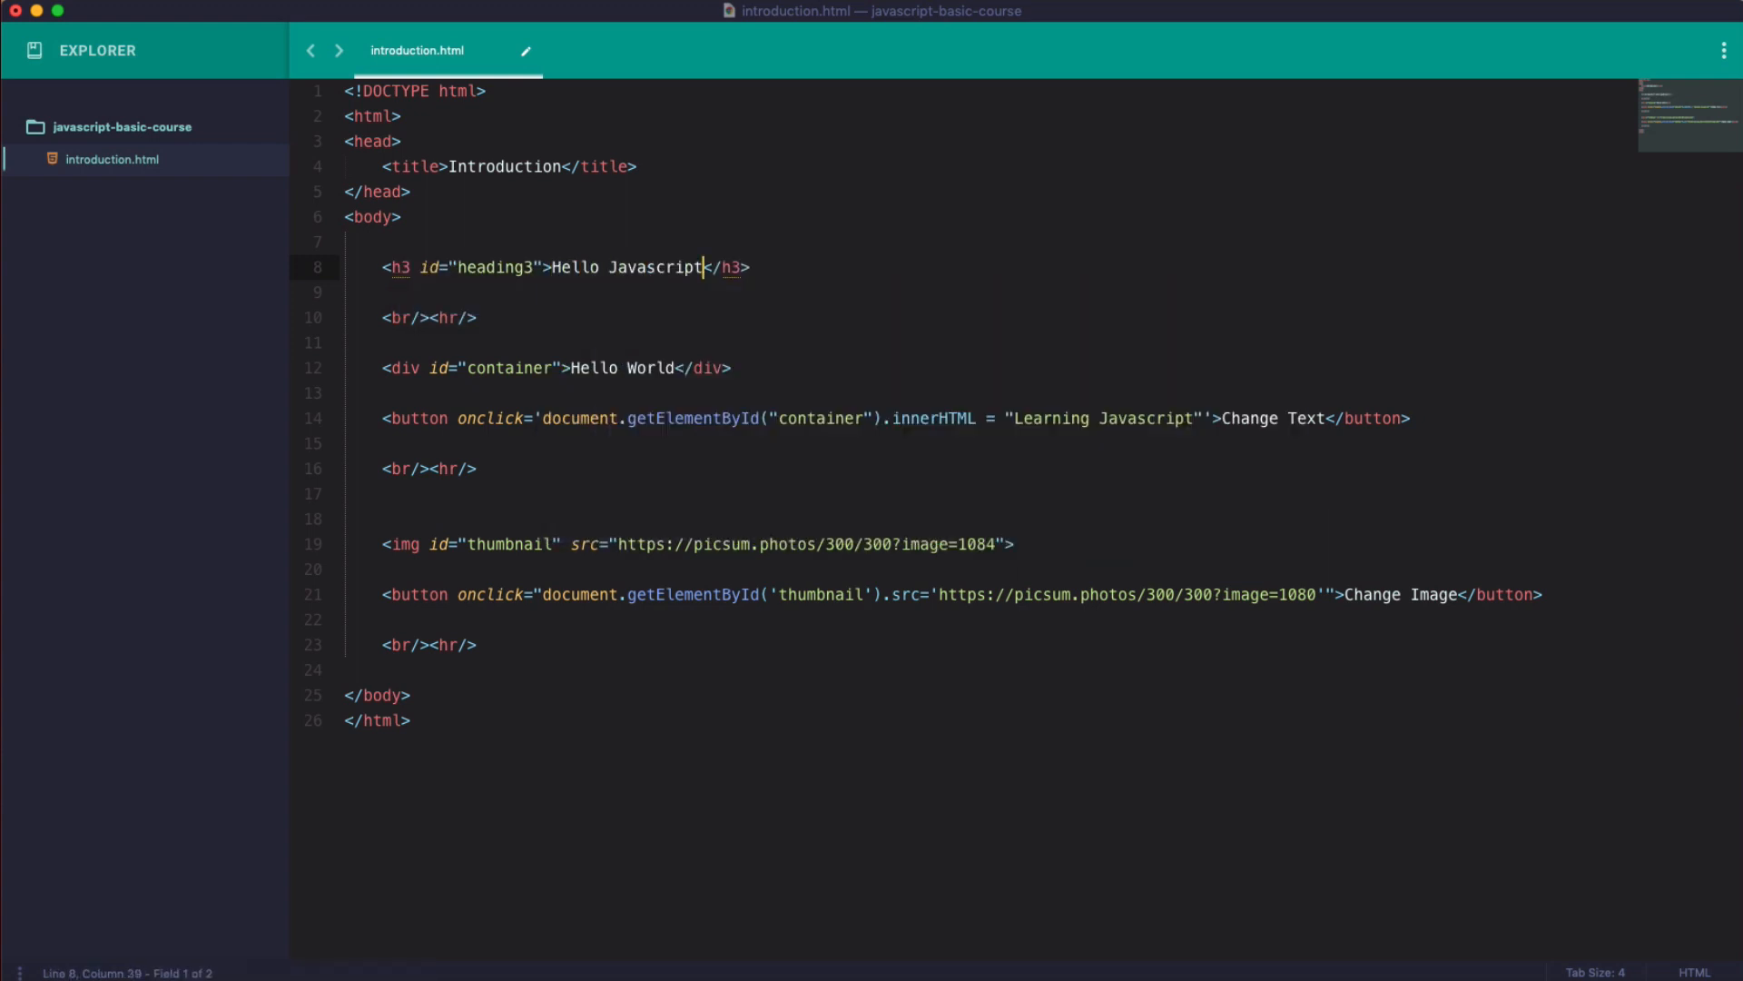
pyautogui.press('enter')
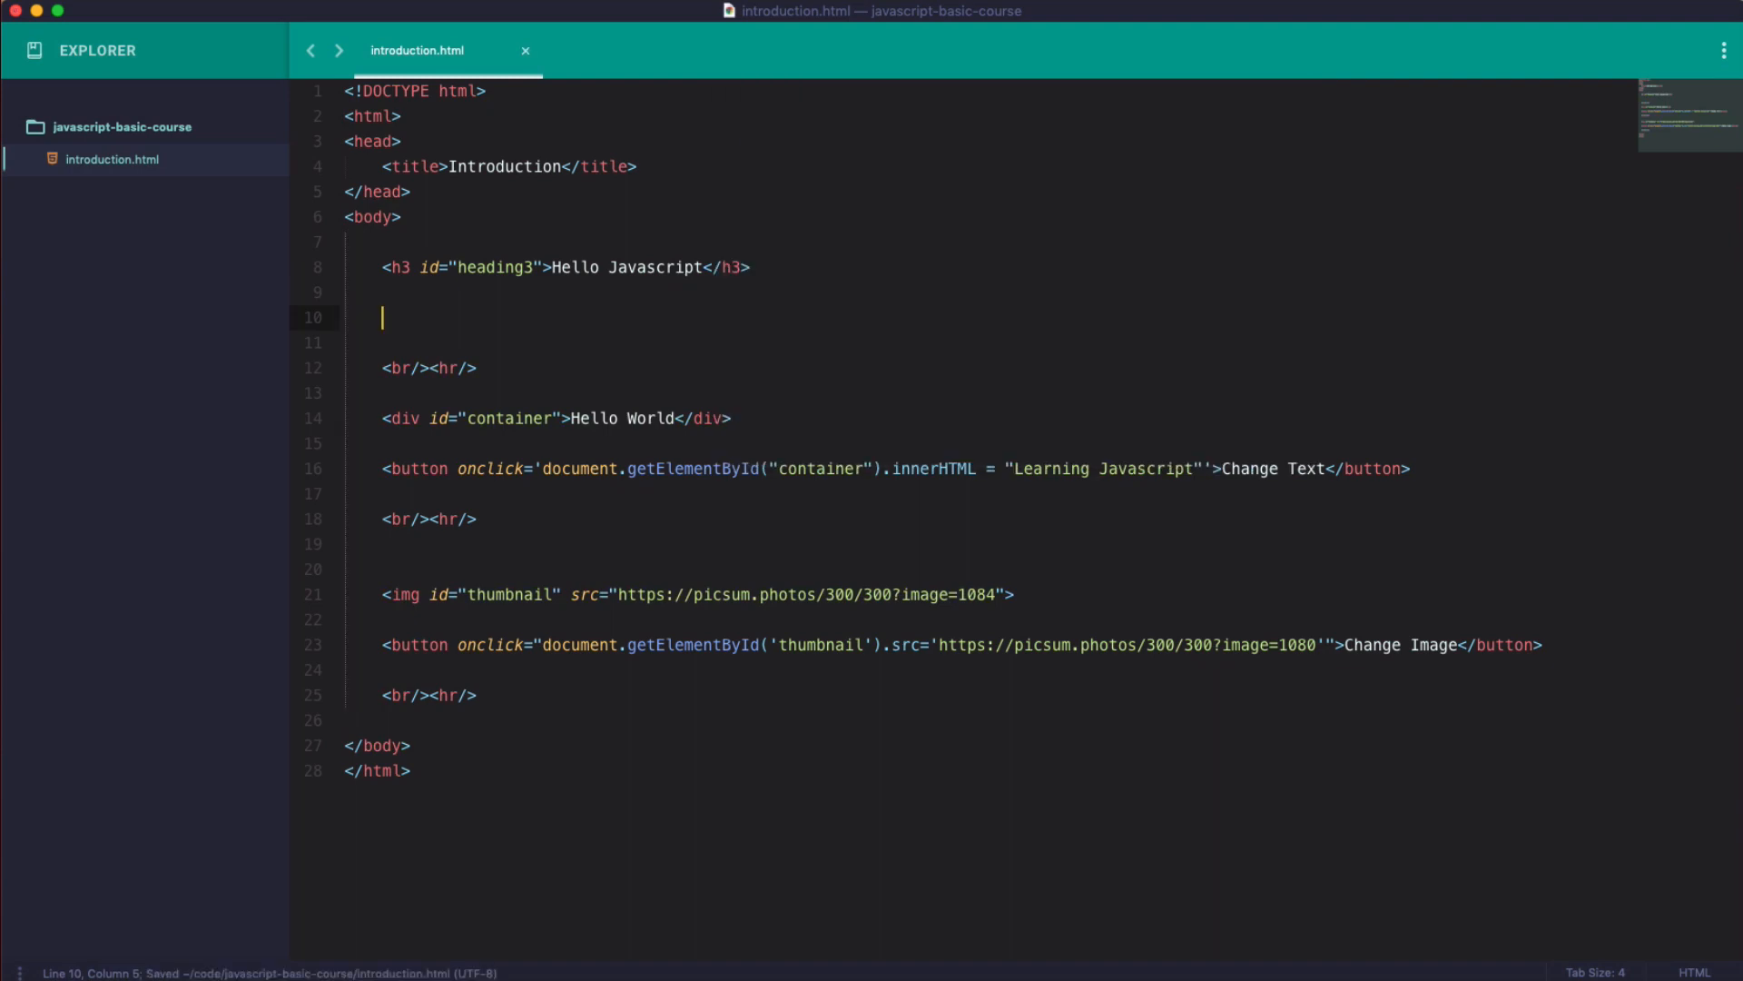
pyautogui.click(1530, 24)
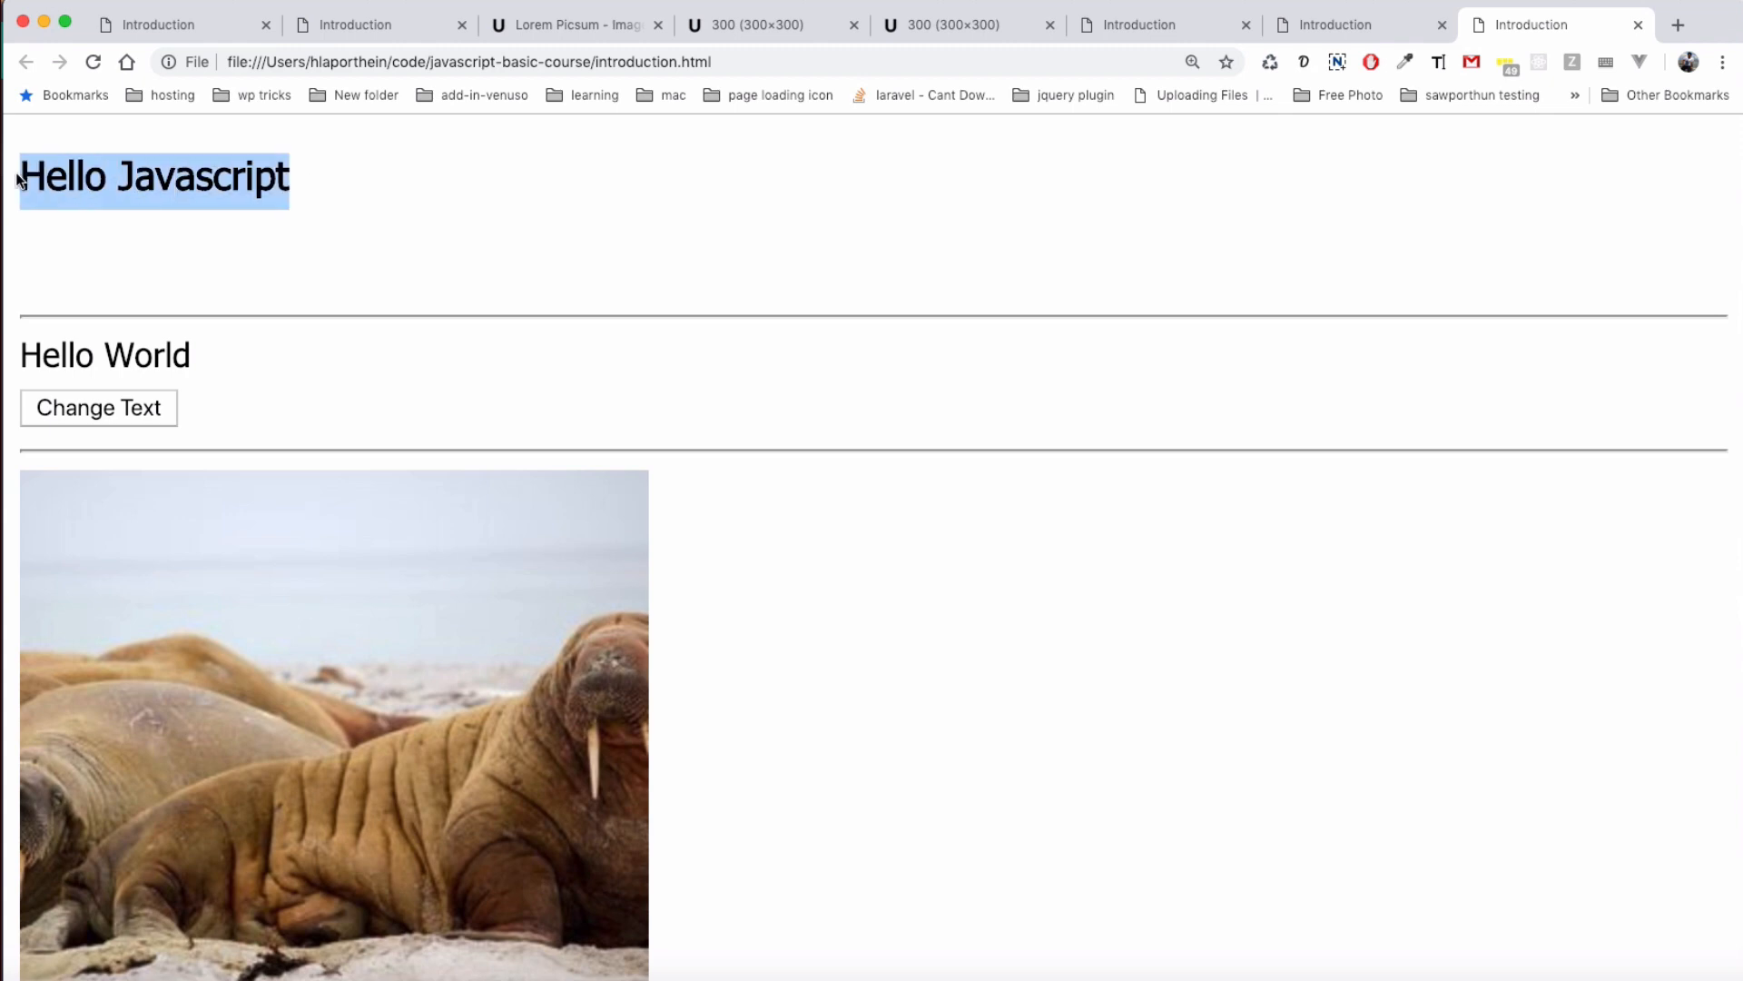
pyautogui.moveTo(216, 198)
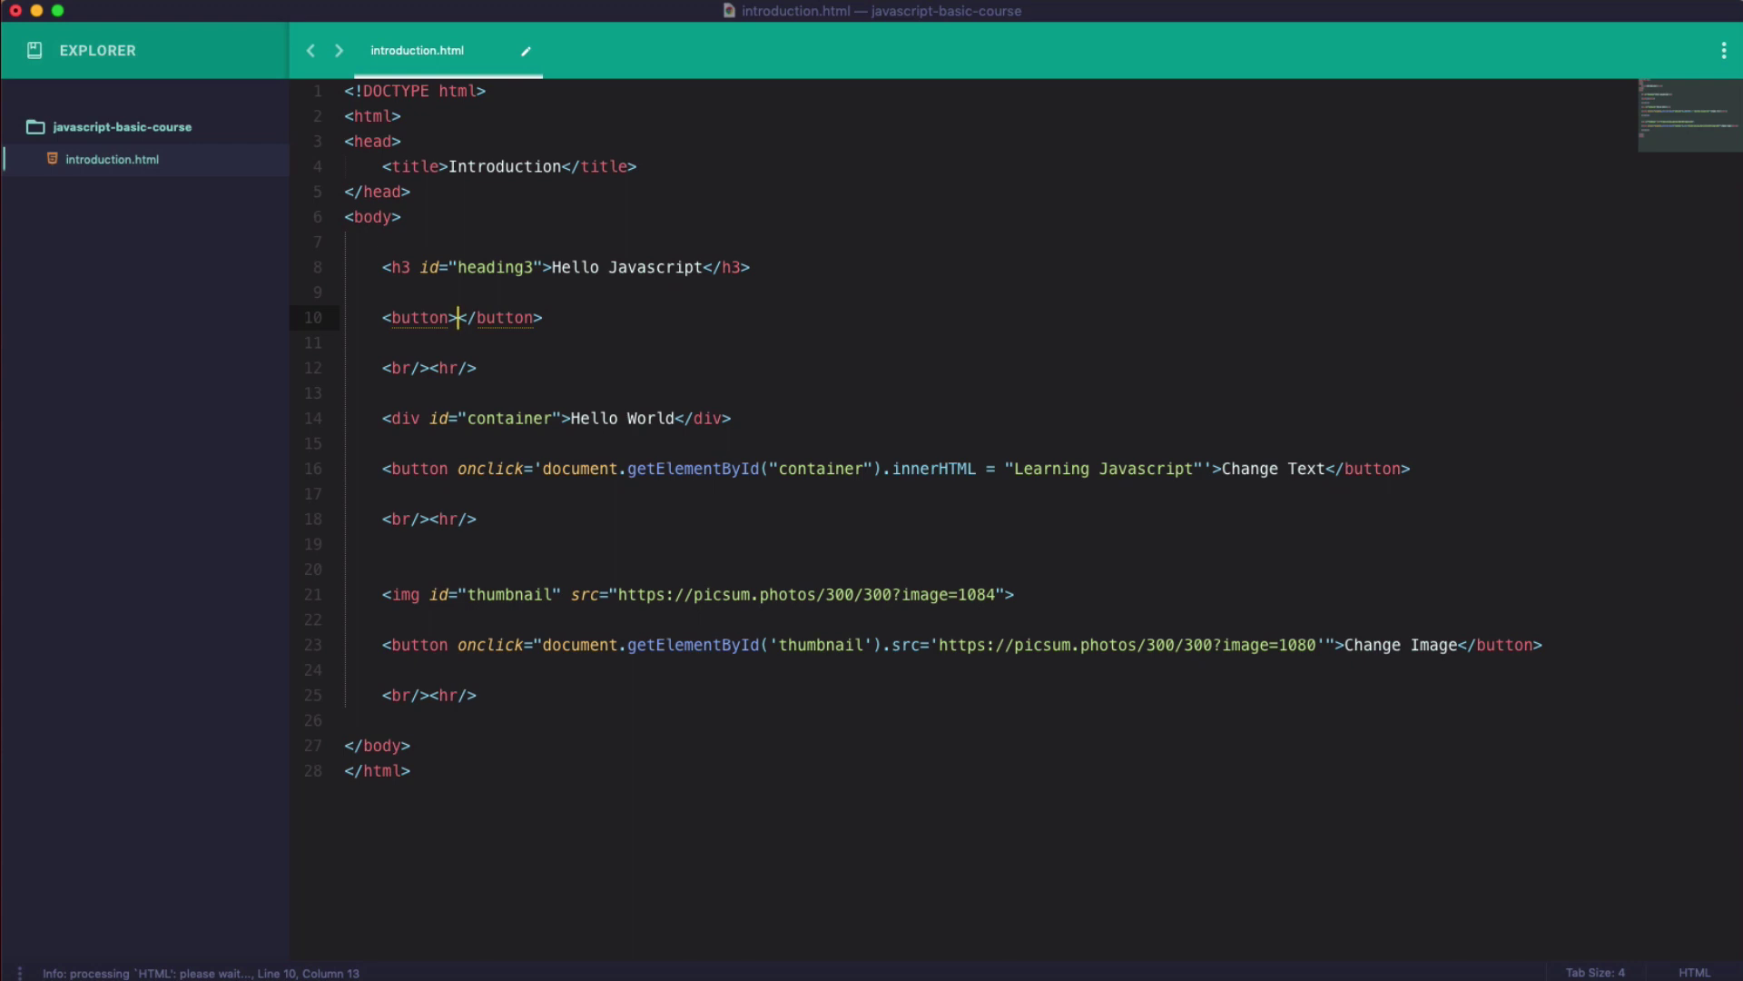
# Label the button 'Change Font 20px' and give it an onclick attribute.
pyautogui.write('Font 20px')
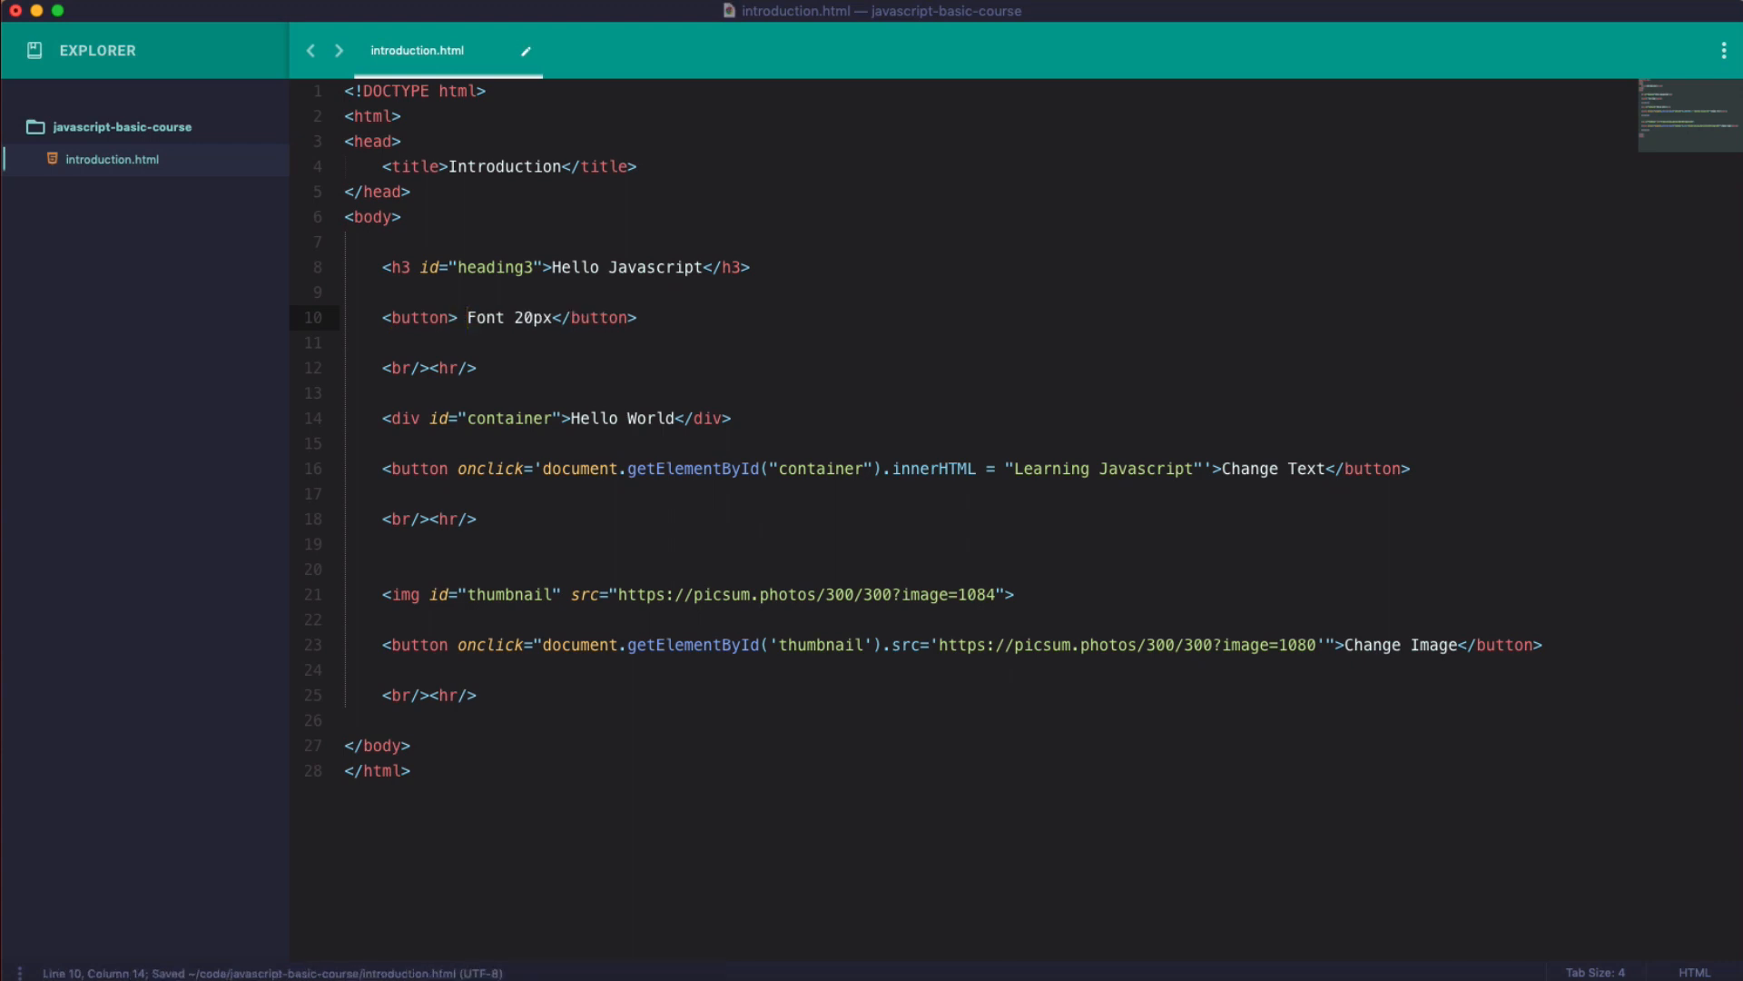
pyautogui.write('Change')
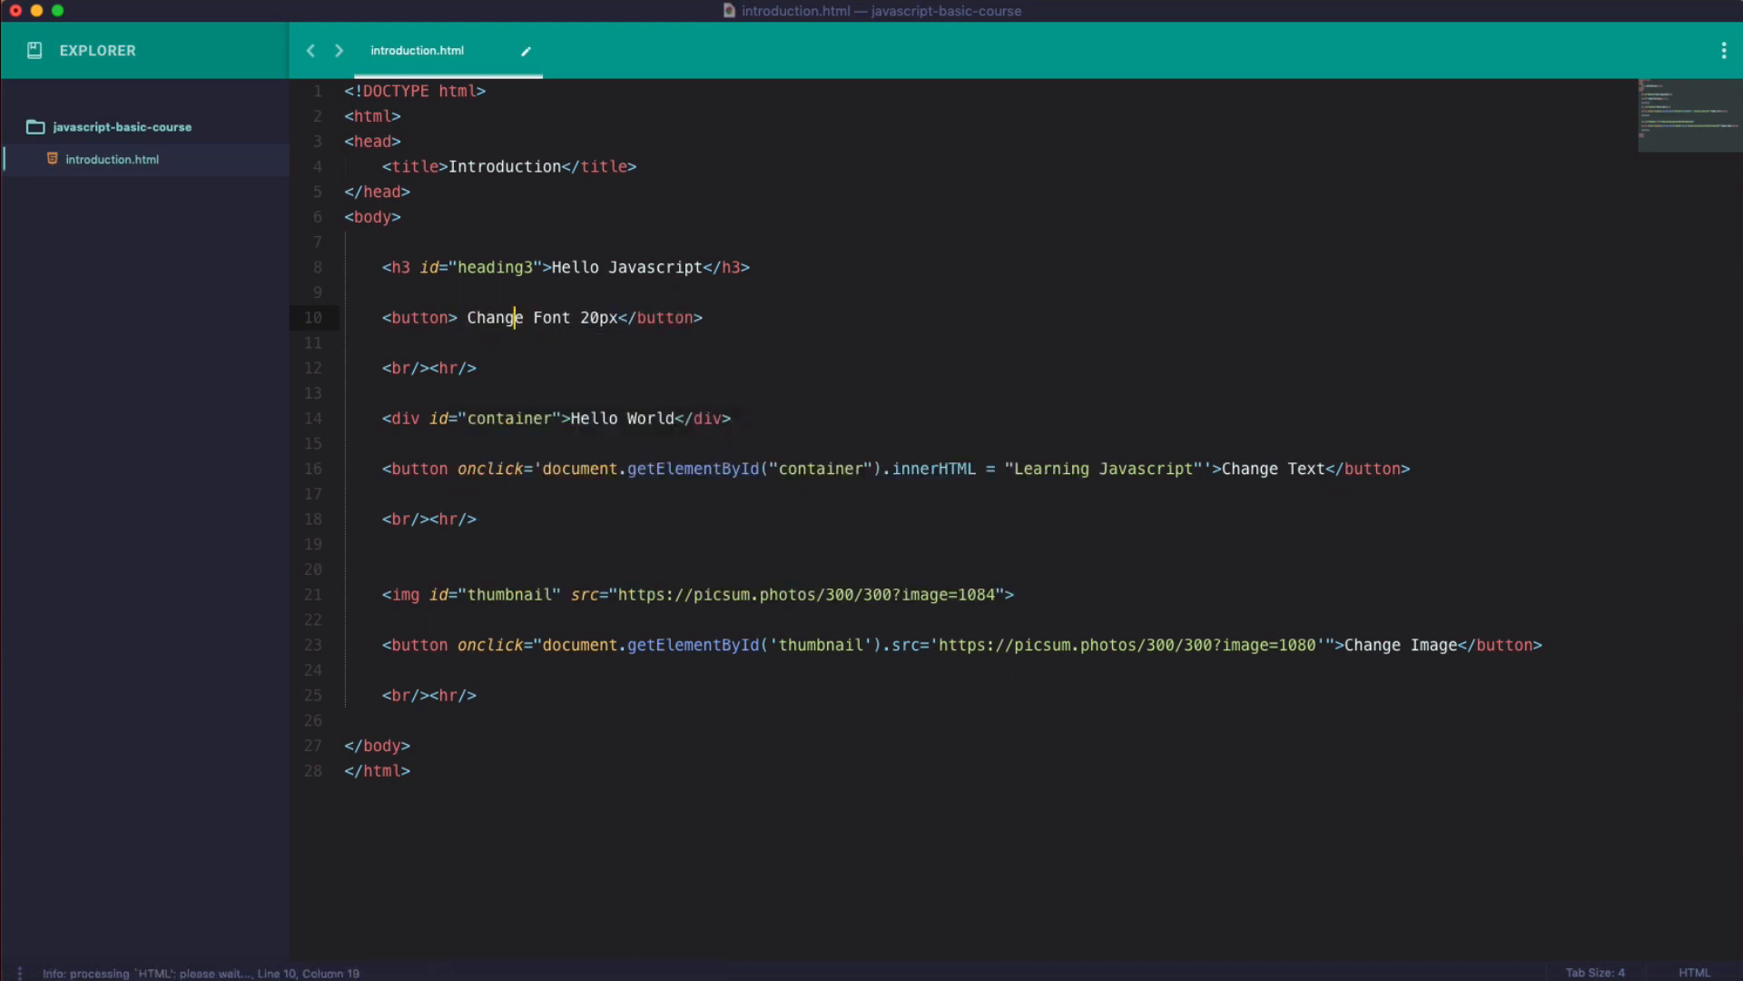
pyautogui.write('onclick=')
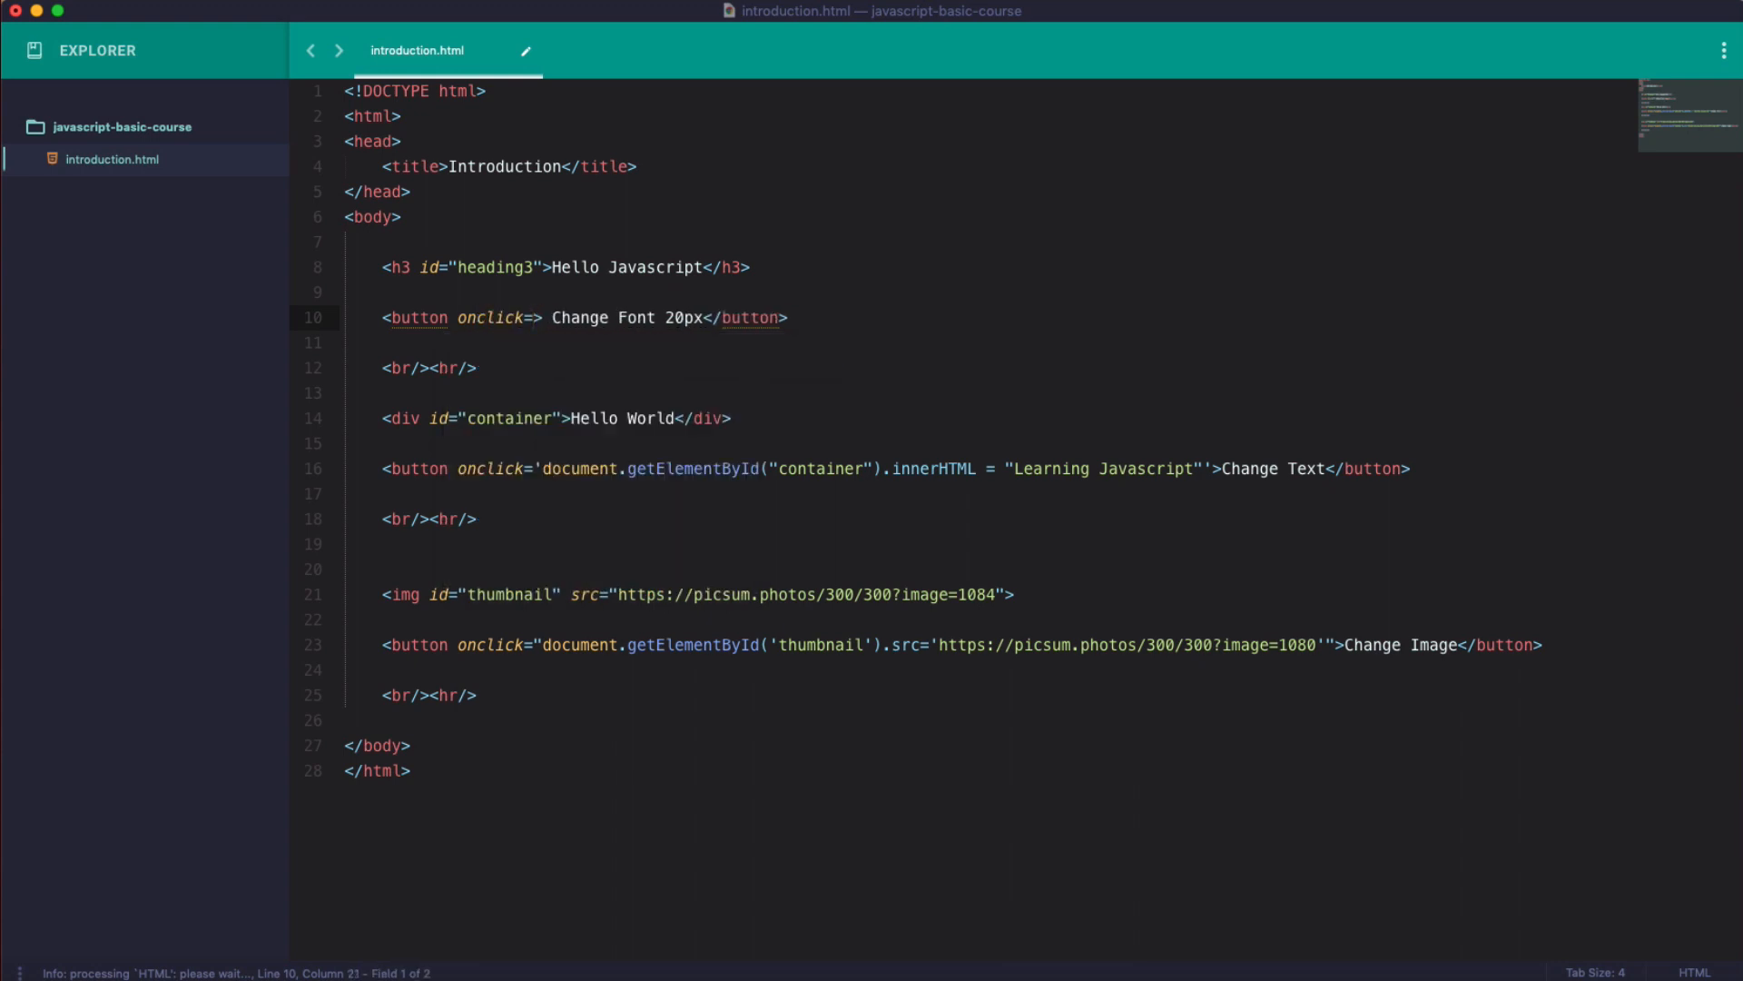
# Write the onclick as document.getElementById("heading3").style.fontSize="20px".
pyautogui.write("'doc'")
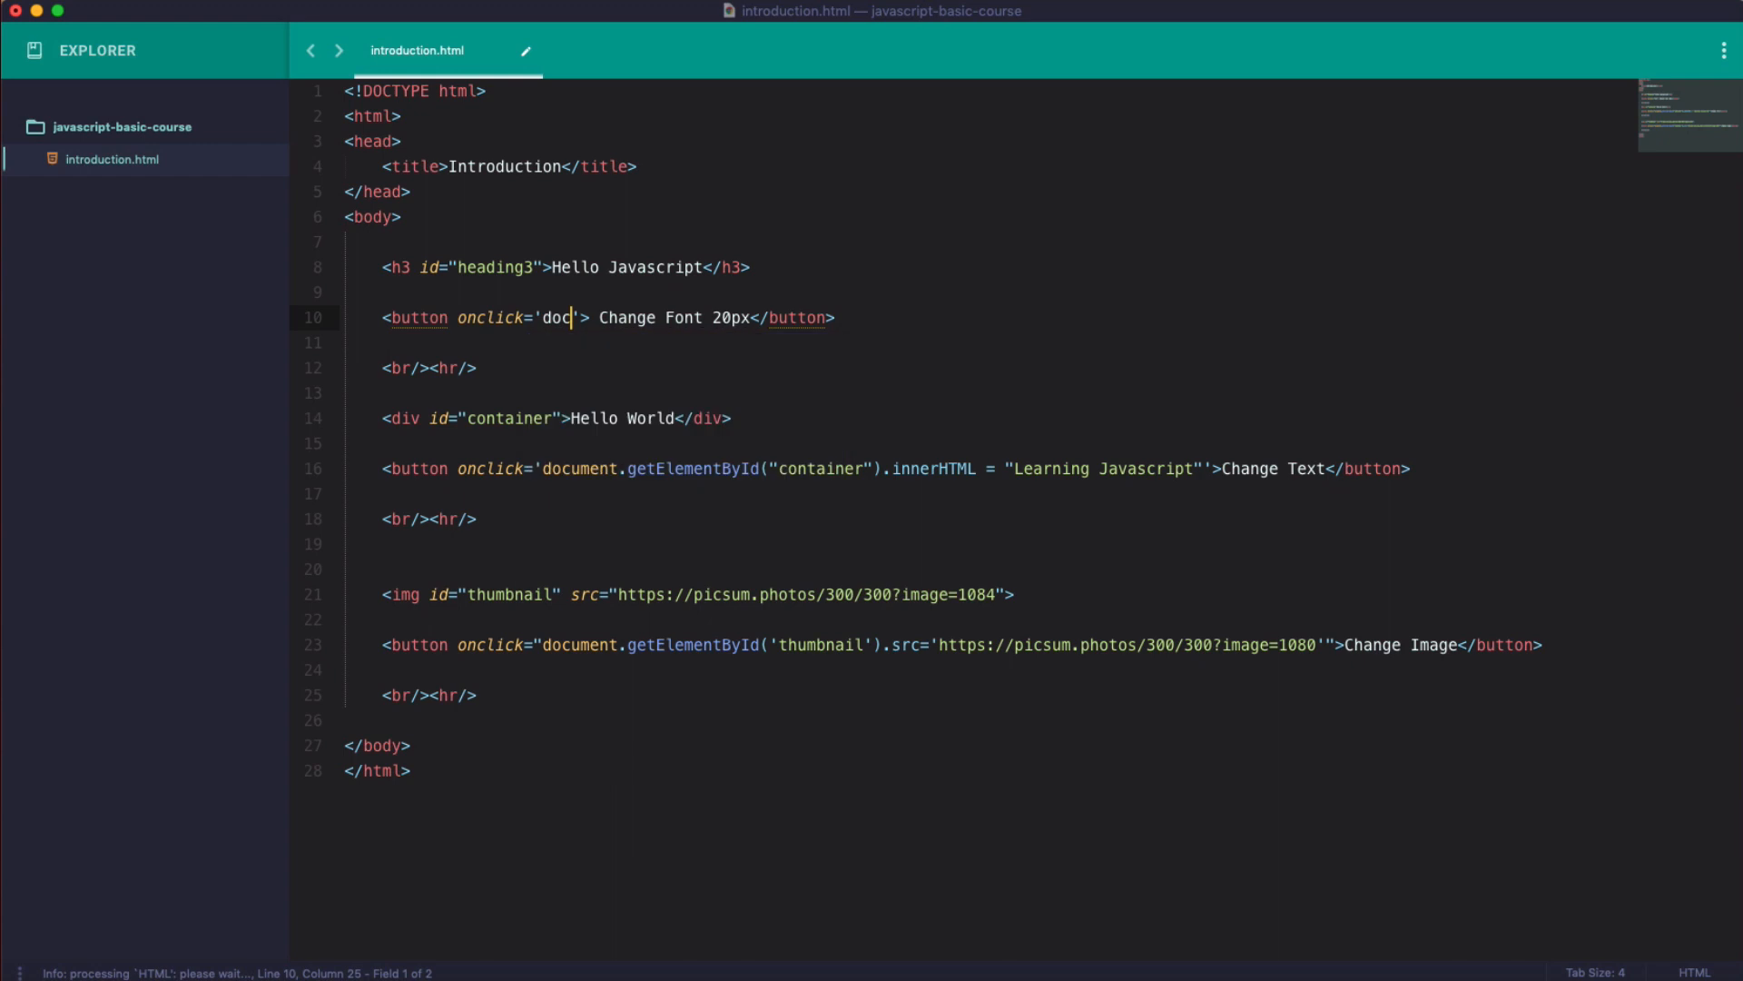
pyautogui.write('u')
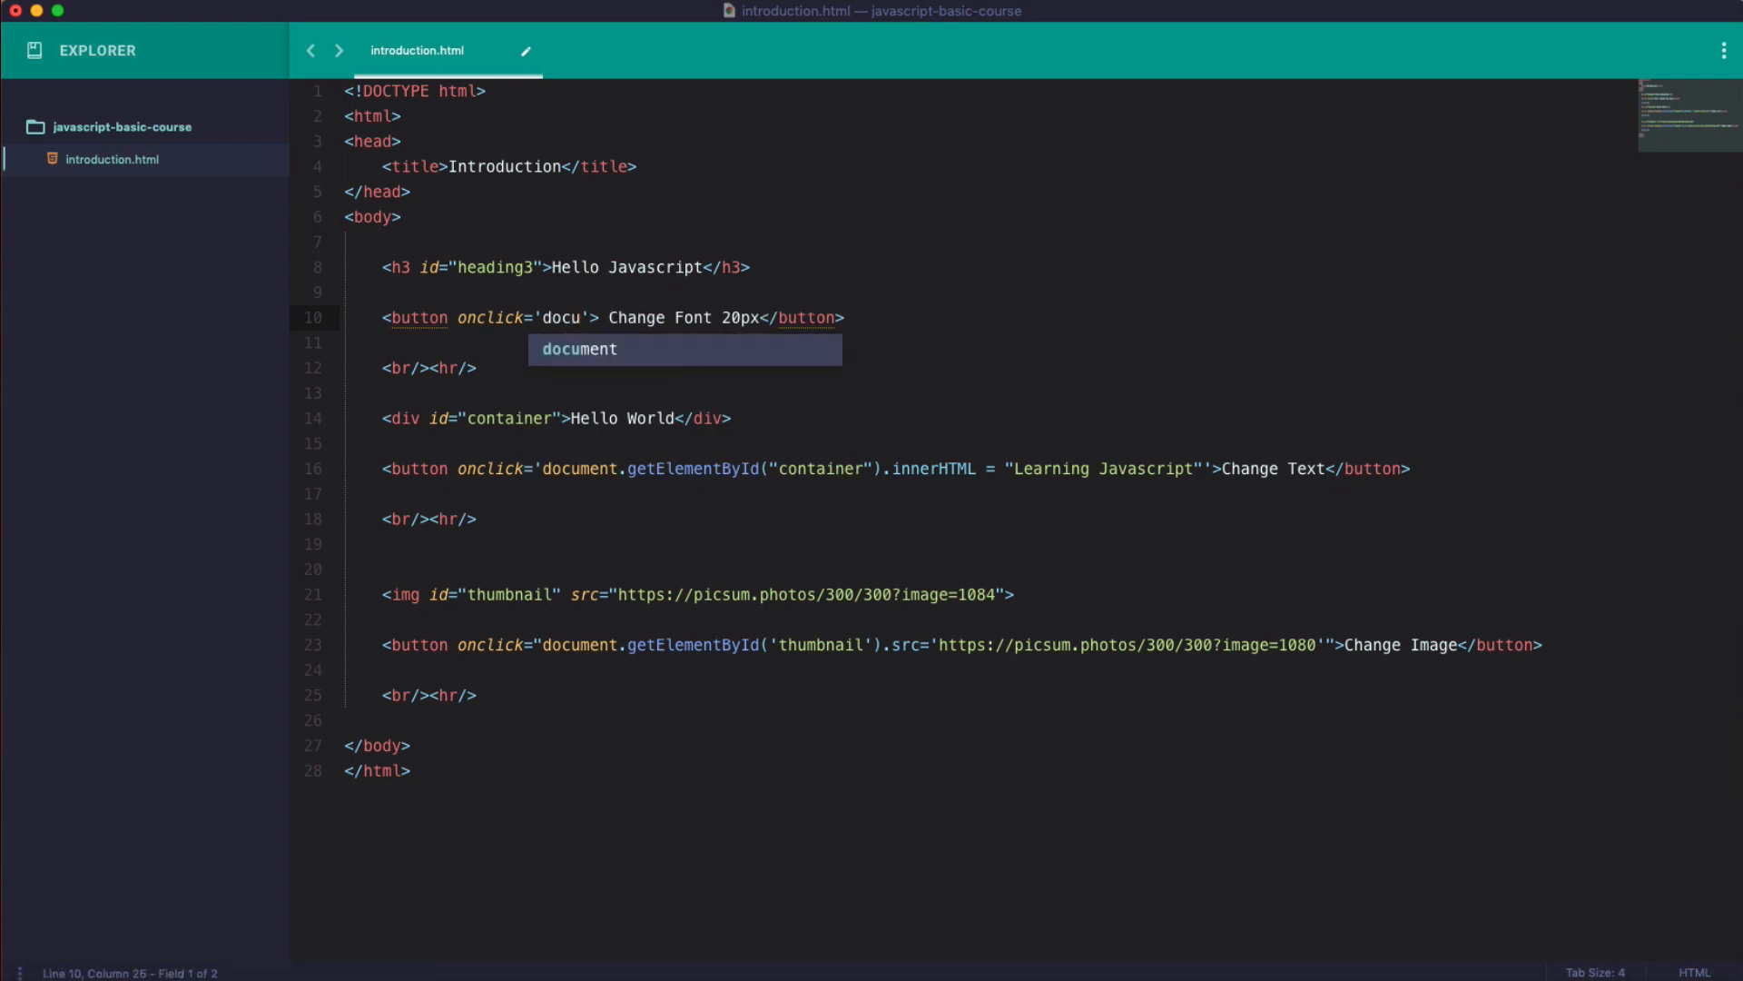
pyautogui.write('ment.get')
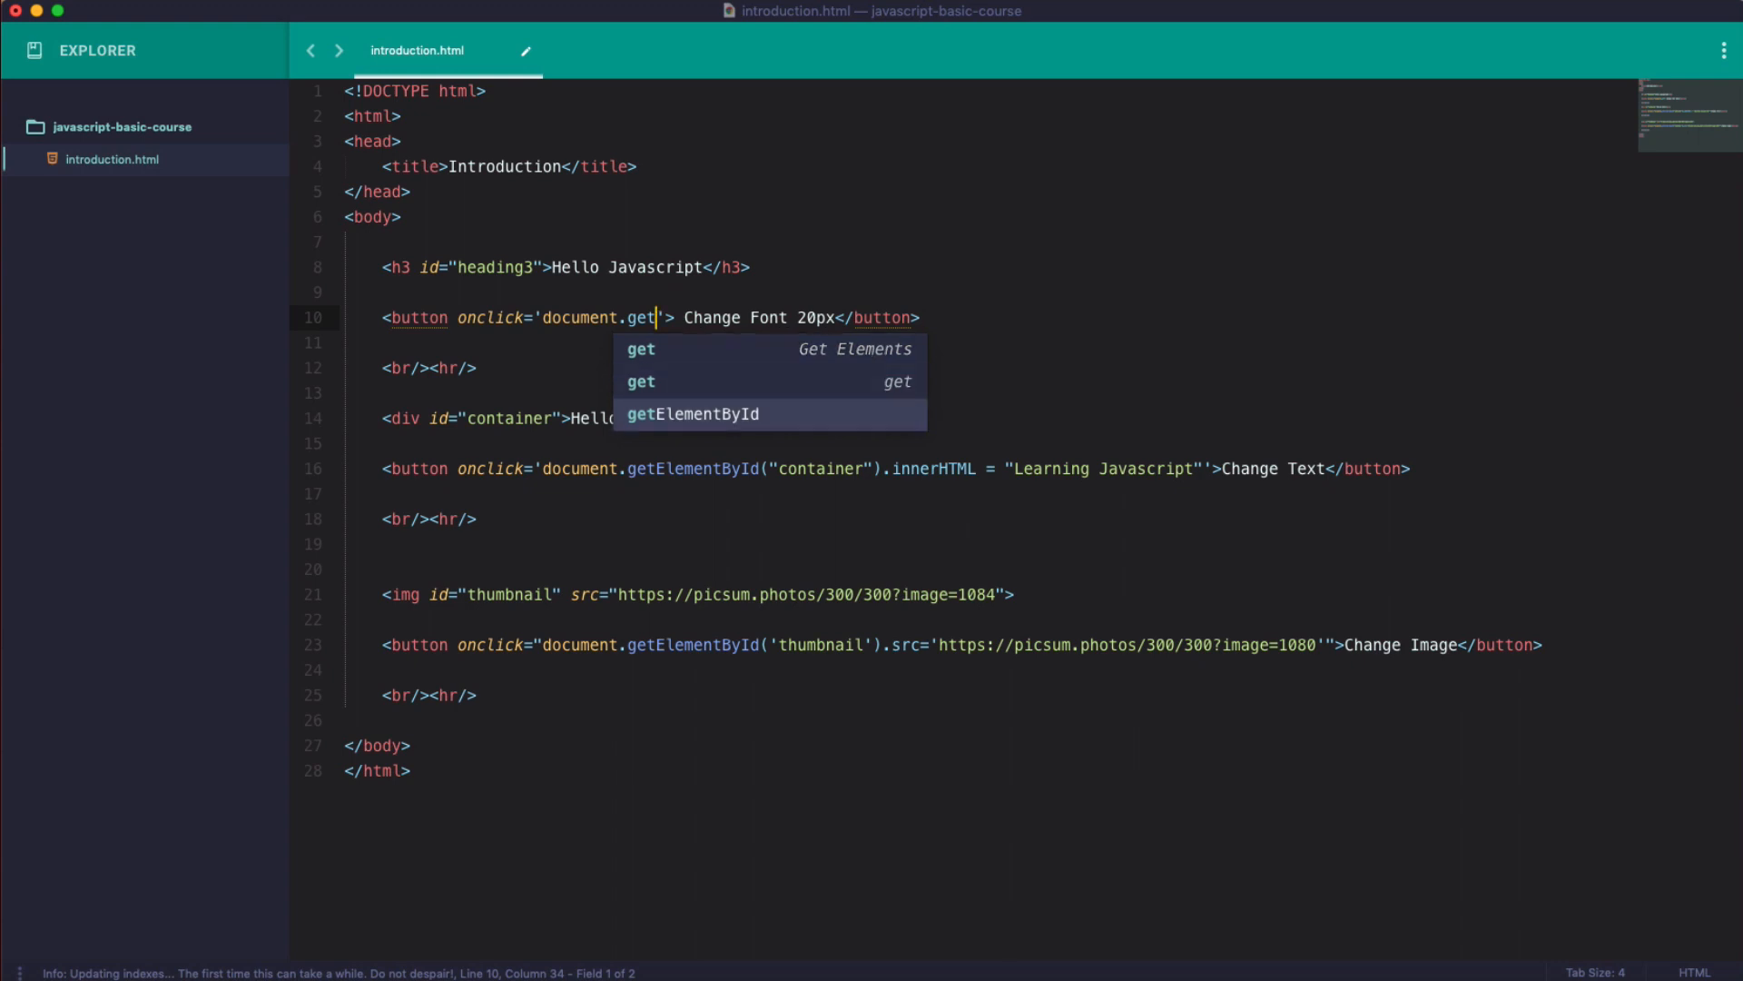
pyautogui.click(692, 414)
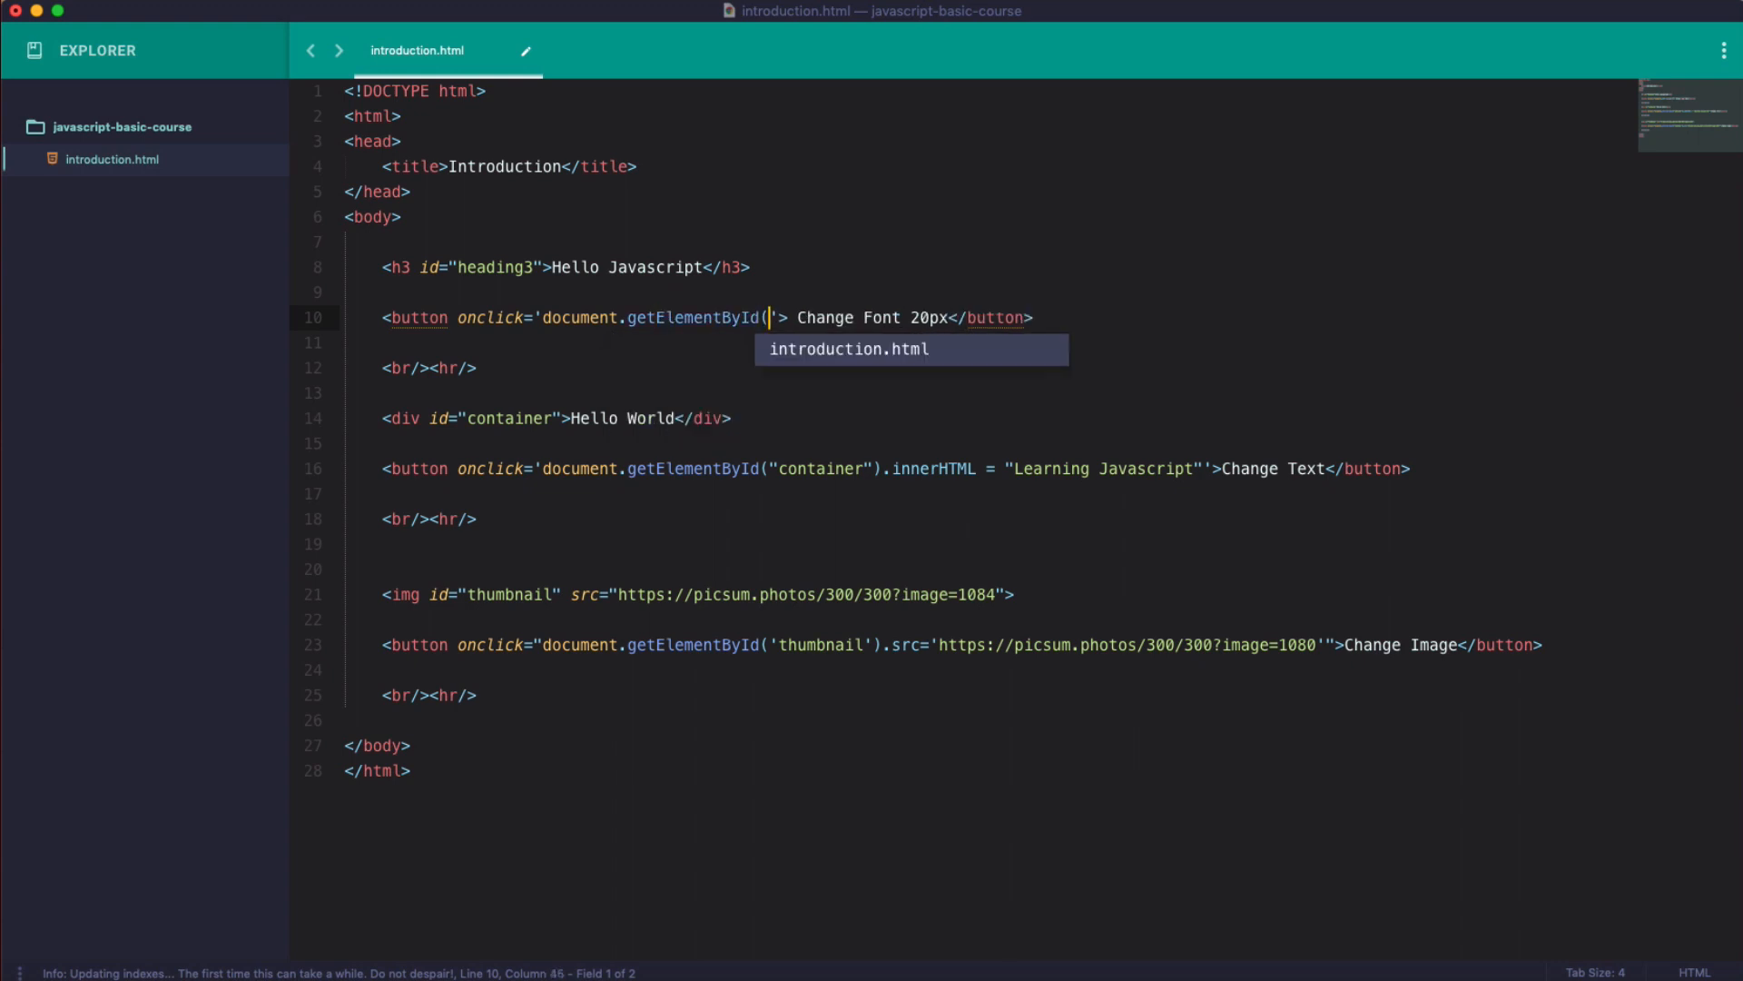
pyautogui.write(')')
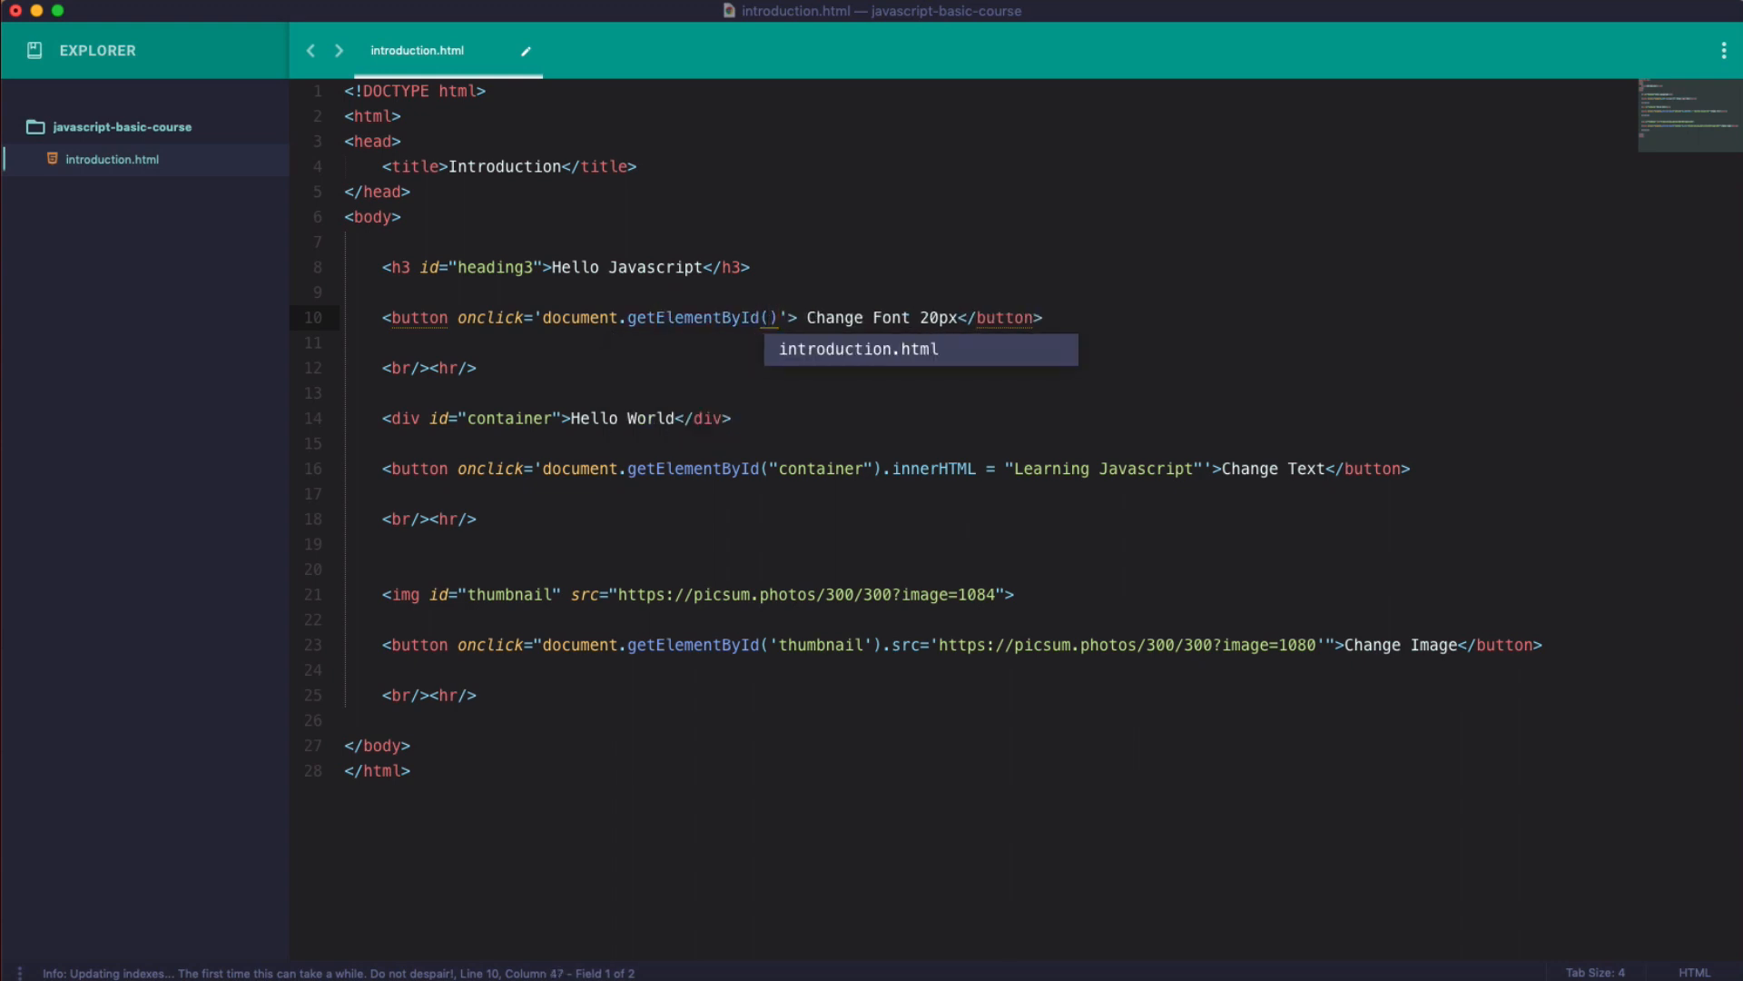
pyautogui.write('""')
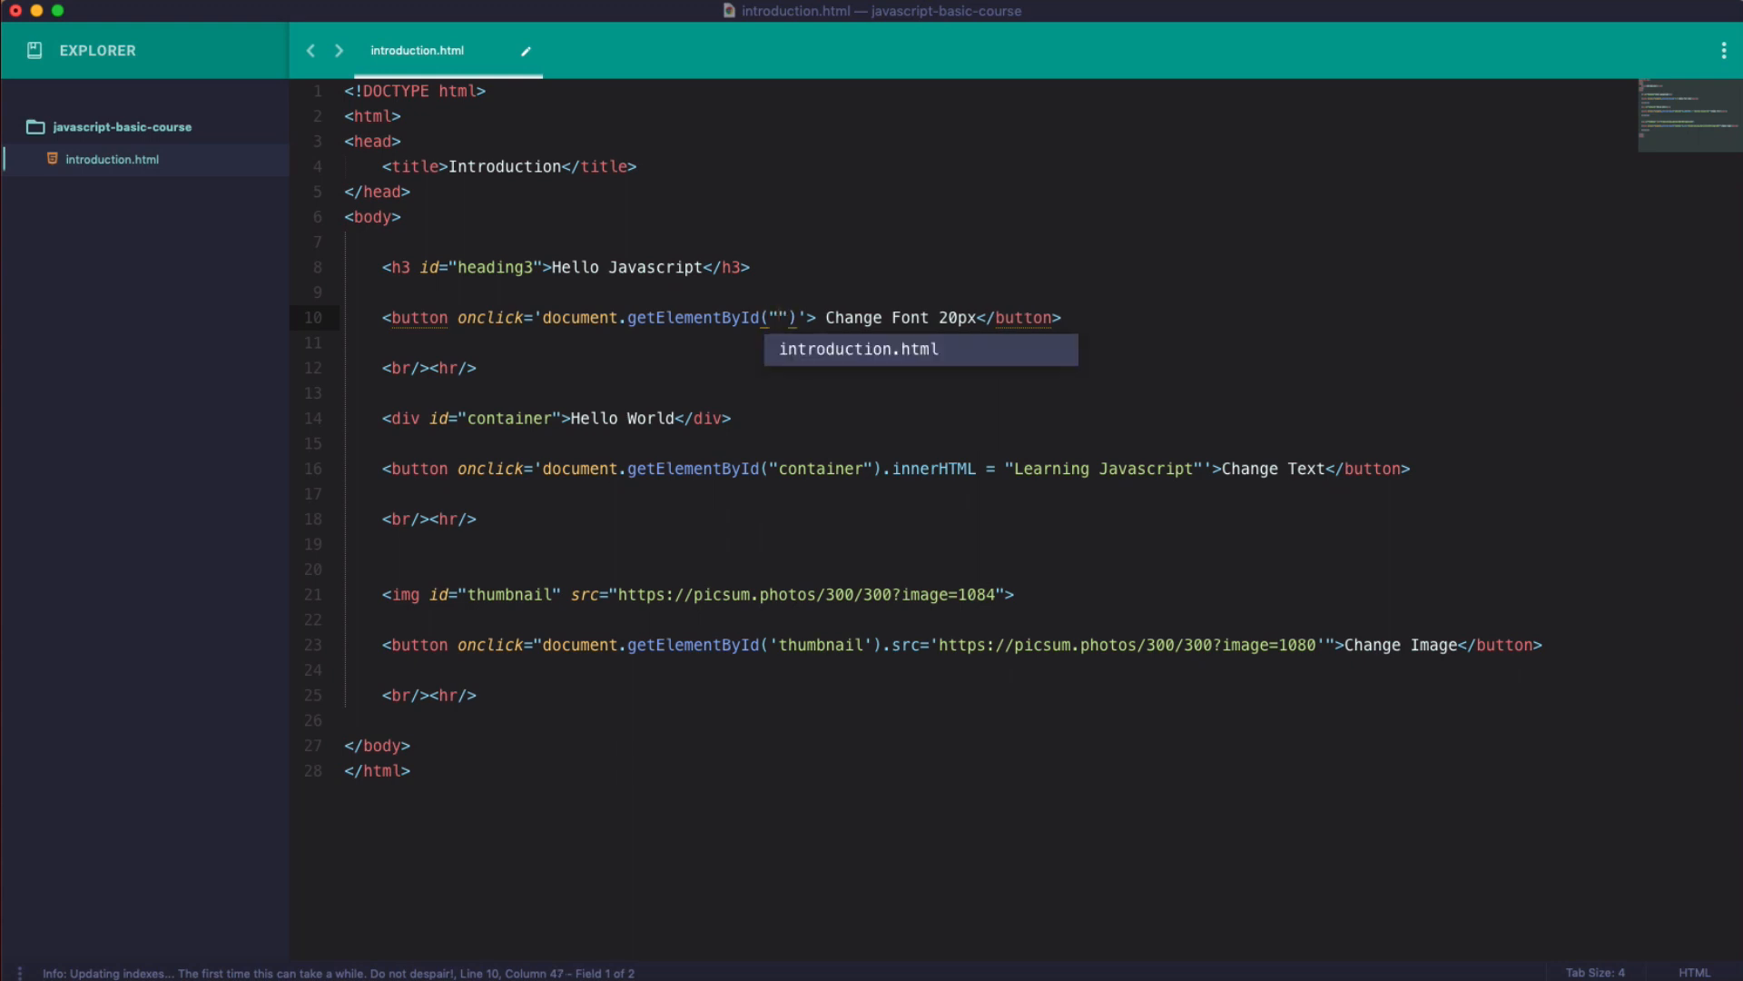
pyautogui.write('he')
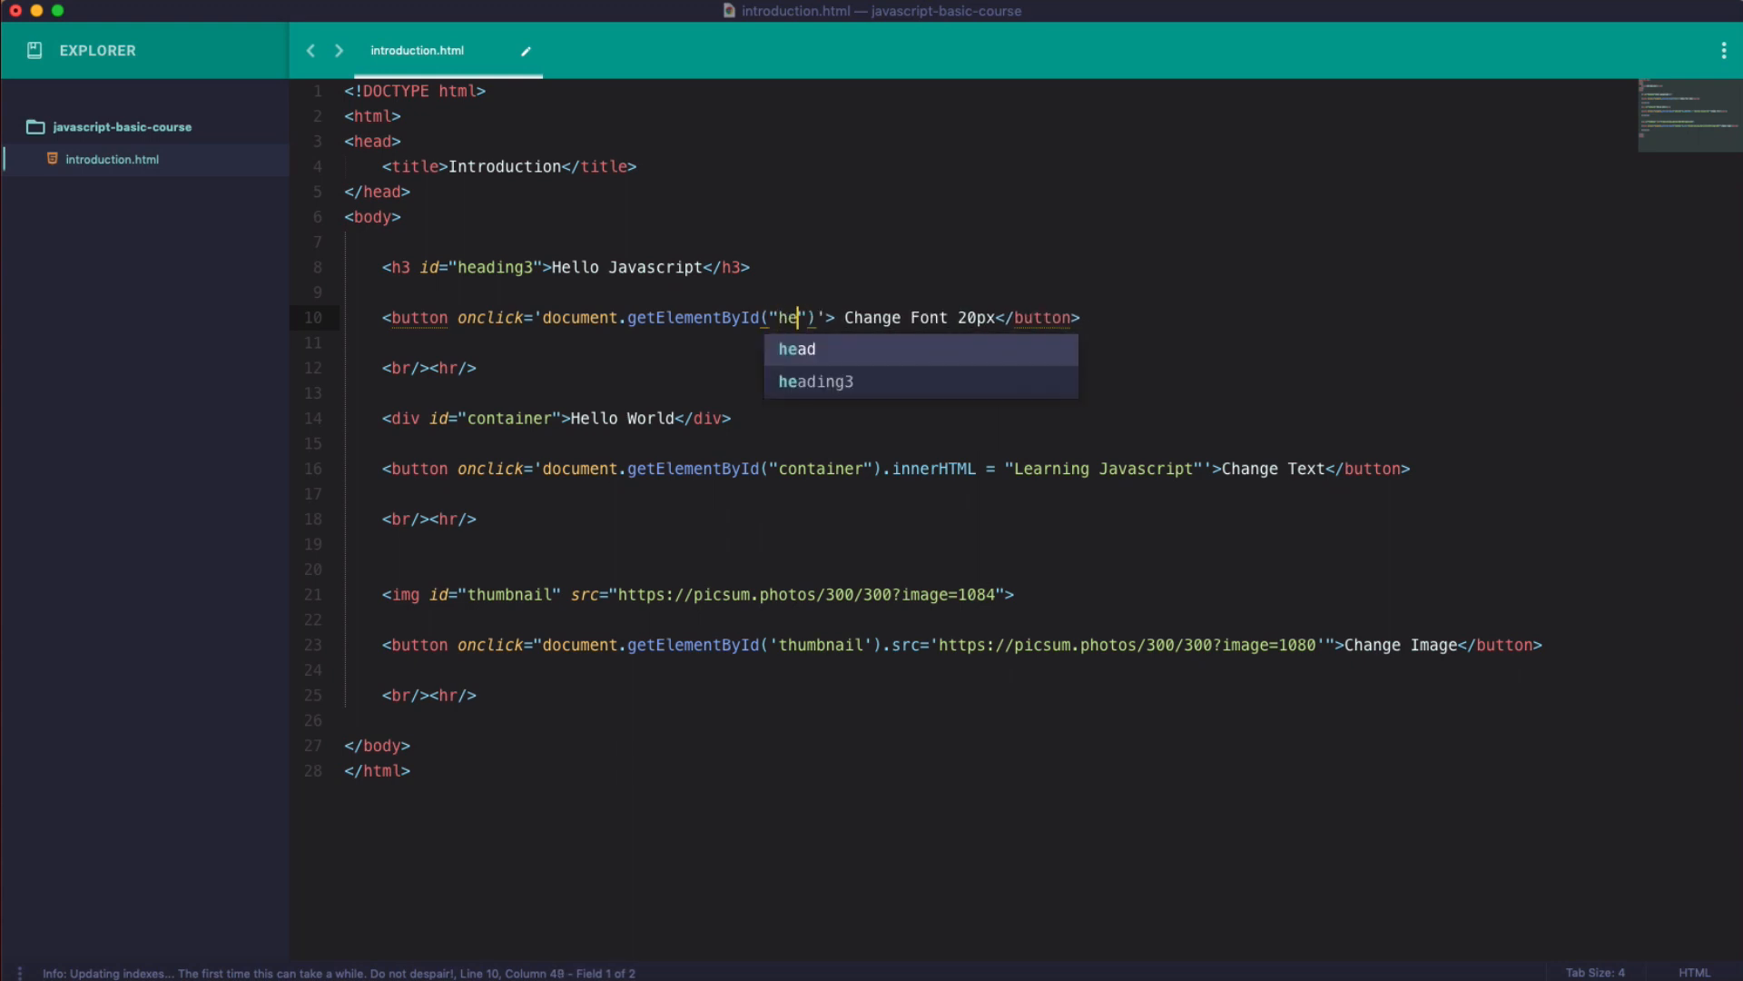
pyautogui.click(817, 382)
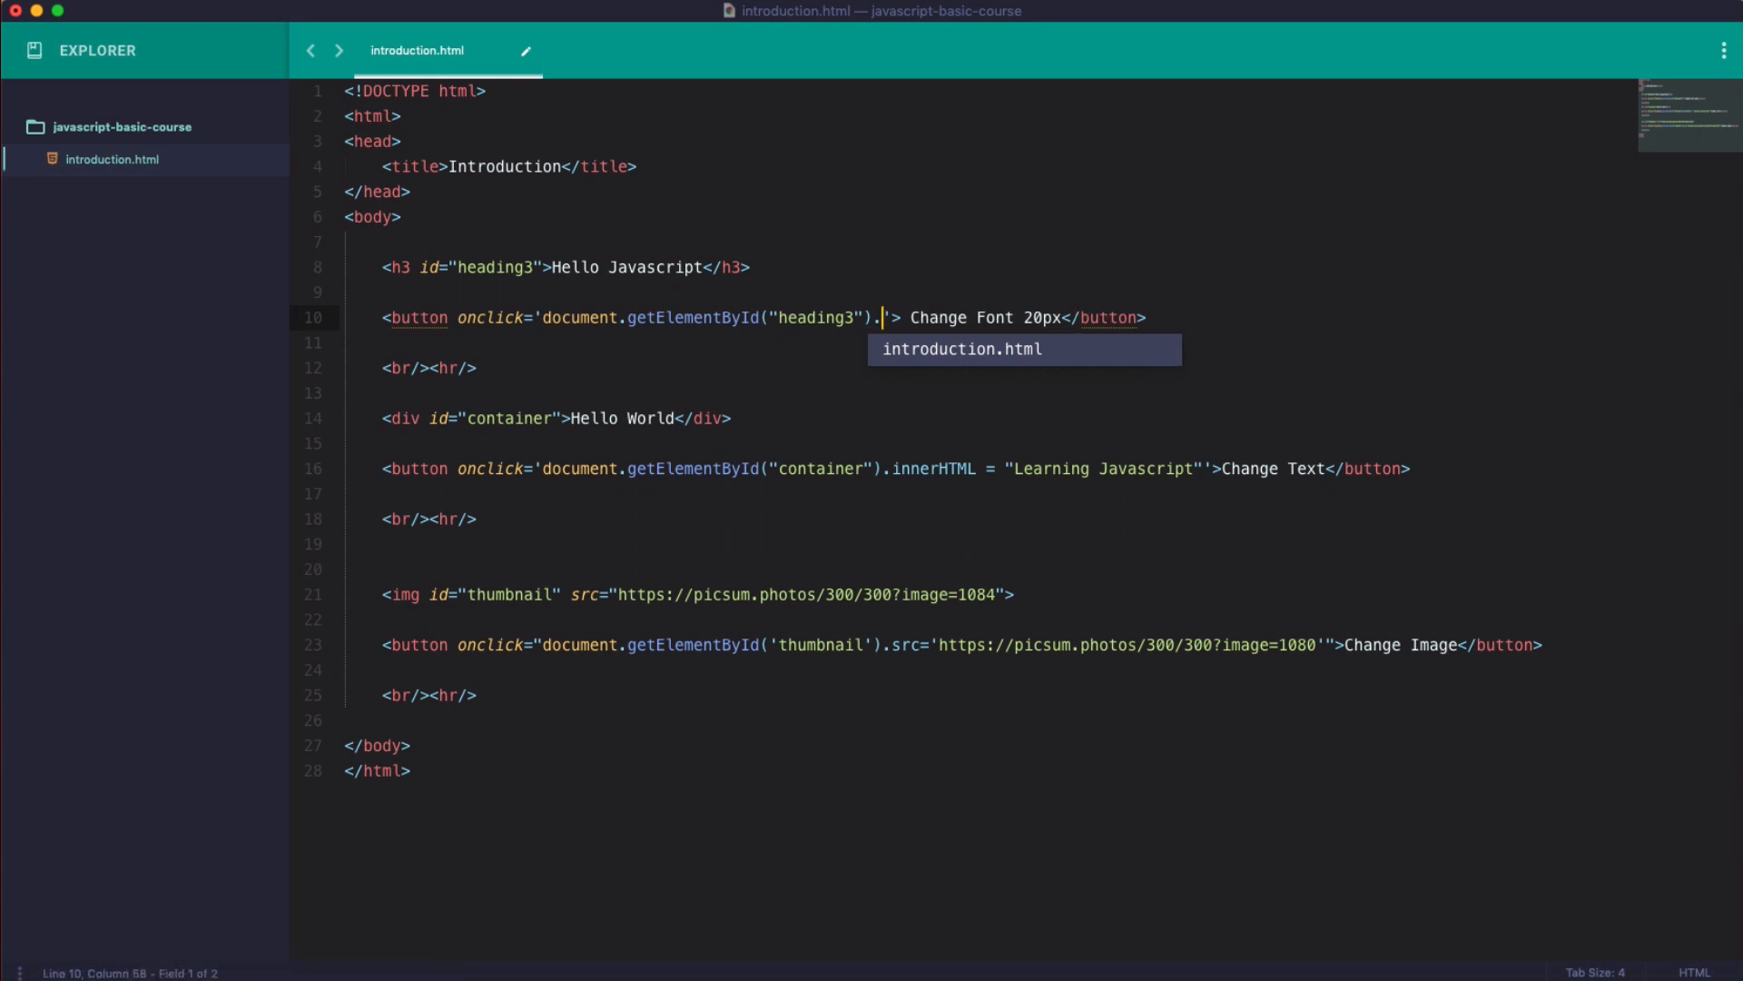
pyautogui.write('style')
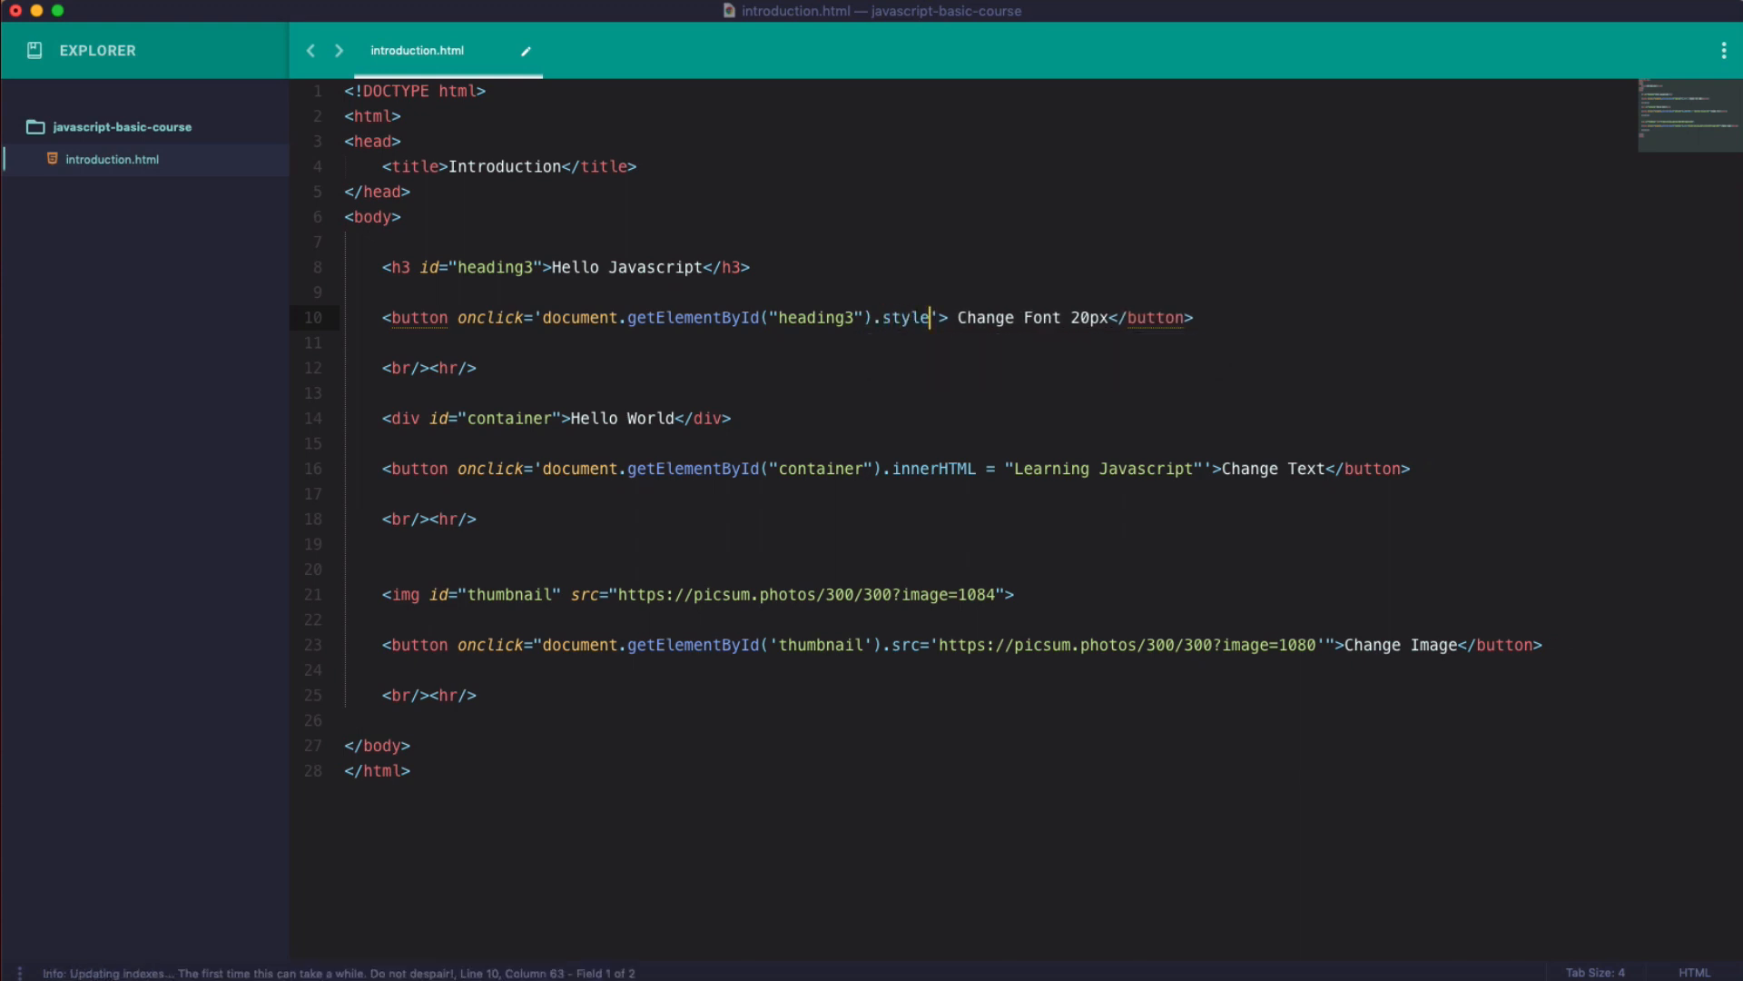
pyautogui.write('Fo')
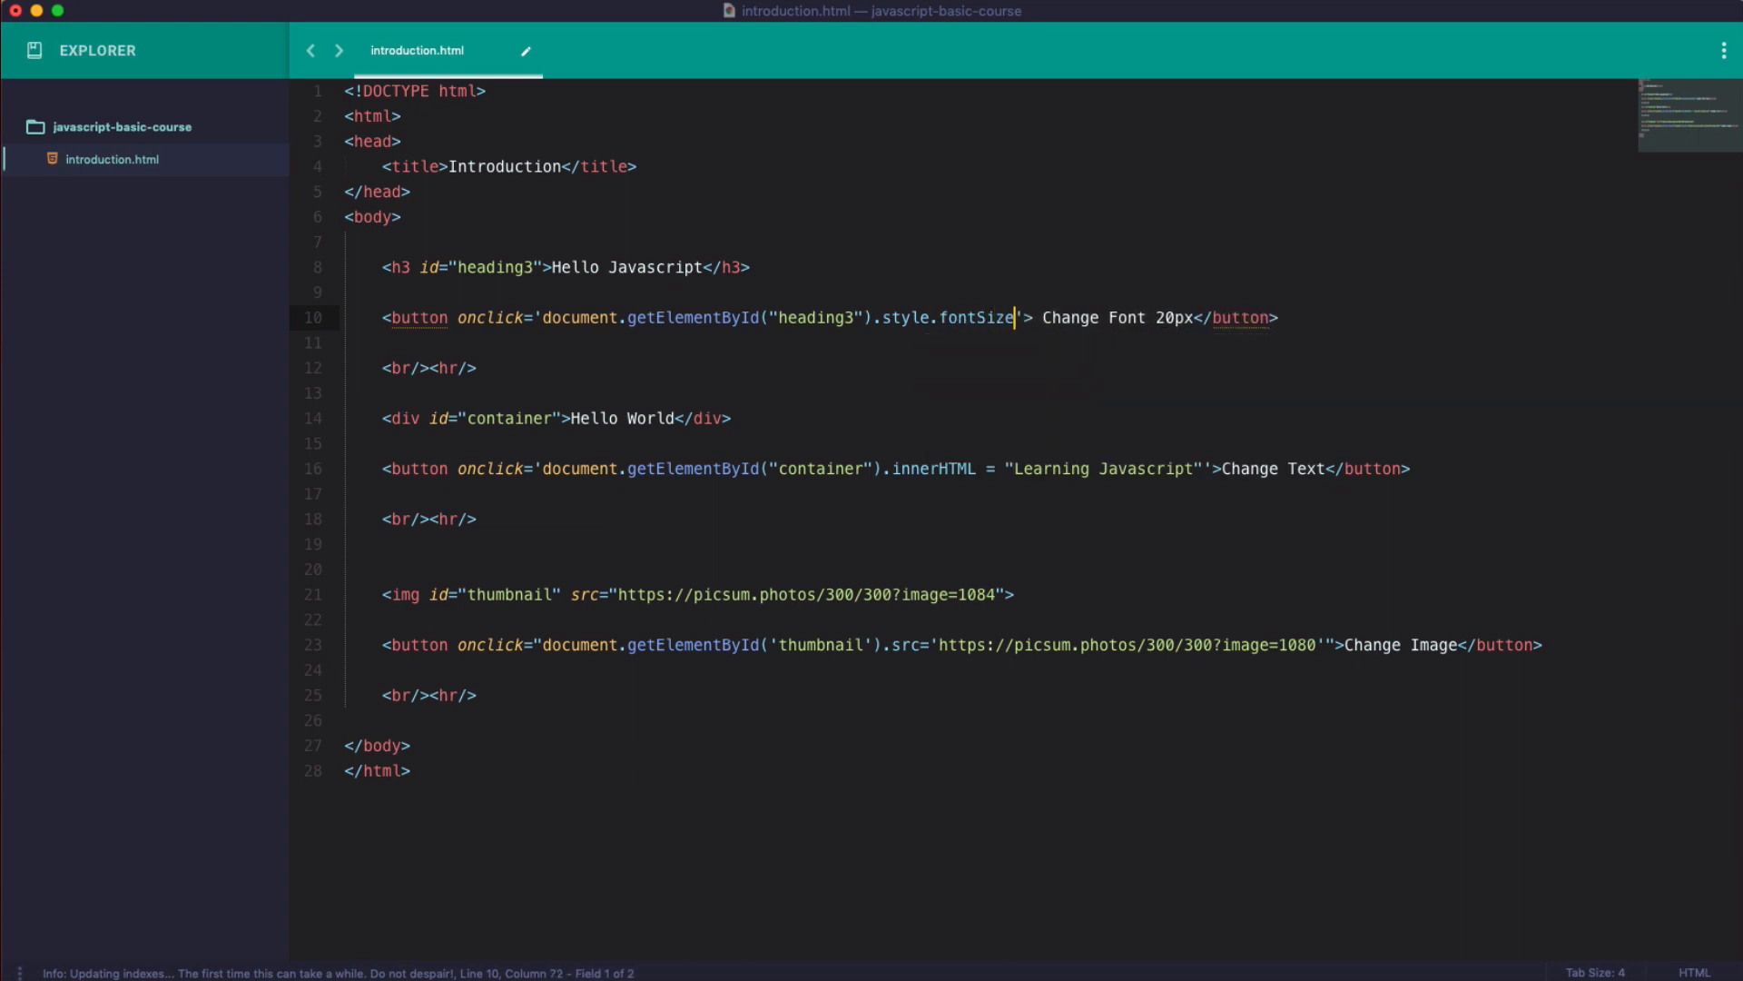
pyautogui.write('=')
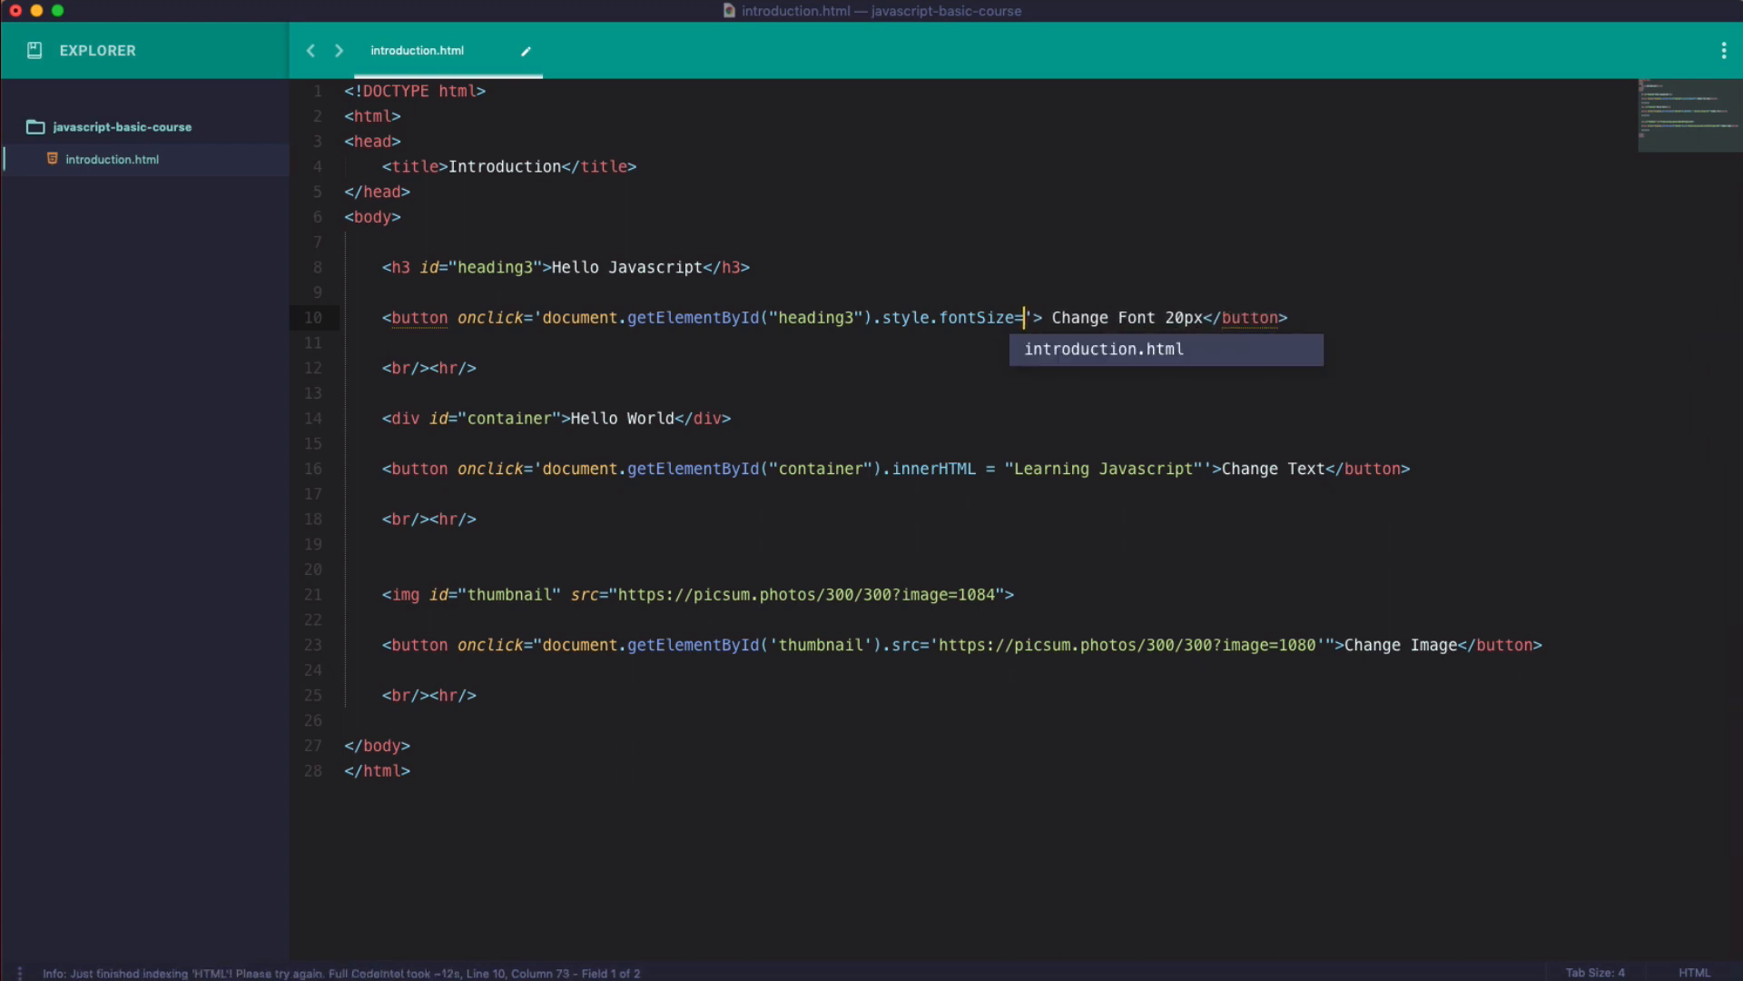
pyautogui.write('"20px"')
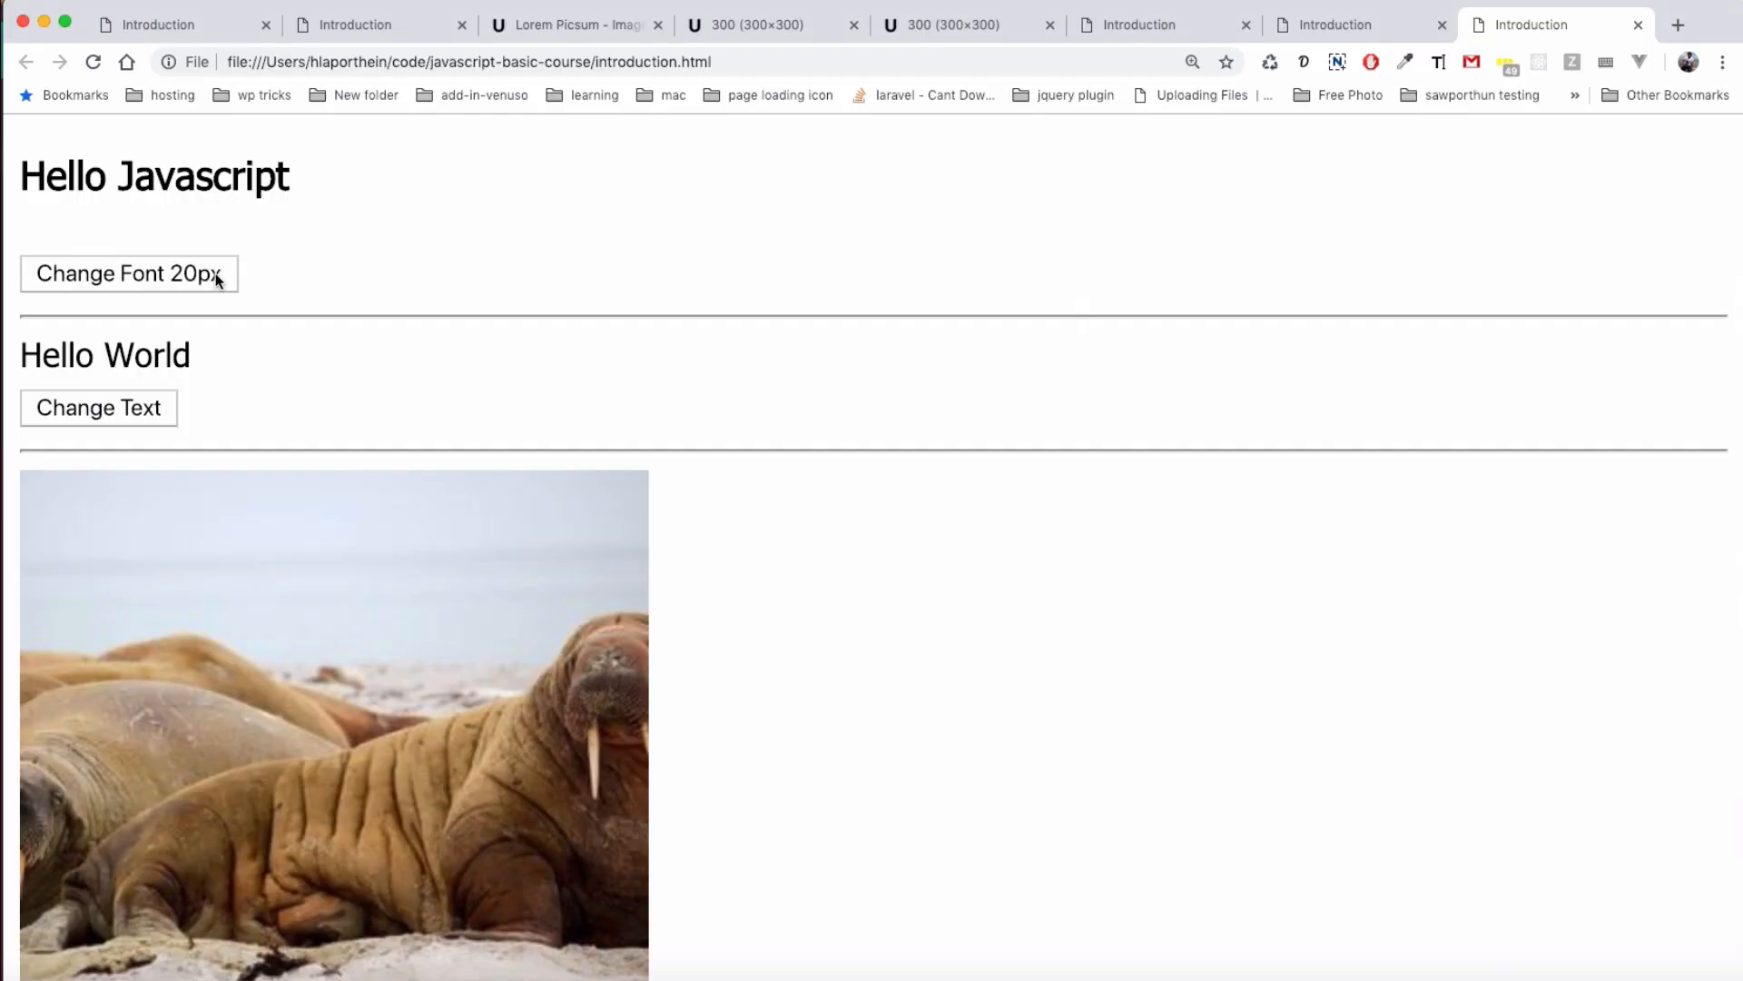
# Apply Change Font 20px to the heading and select it for inspection.
pyautogui.click(128, 273)
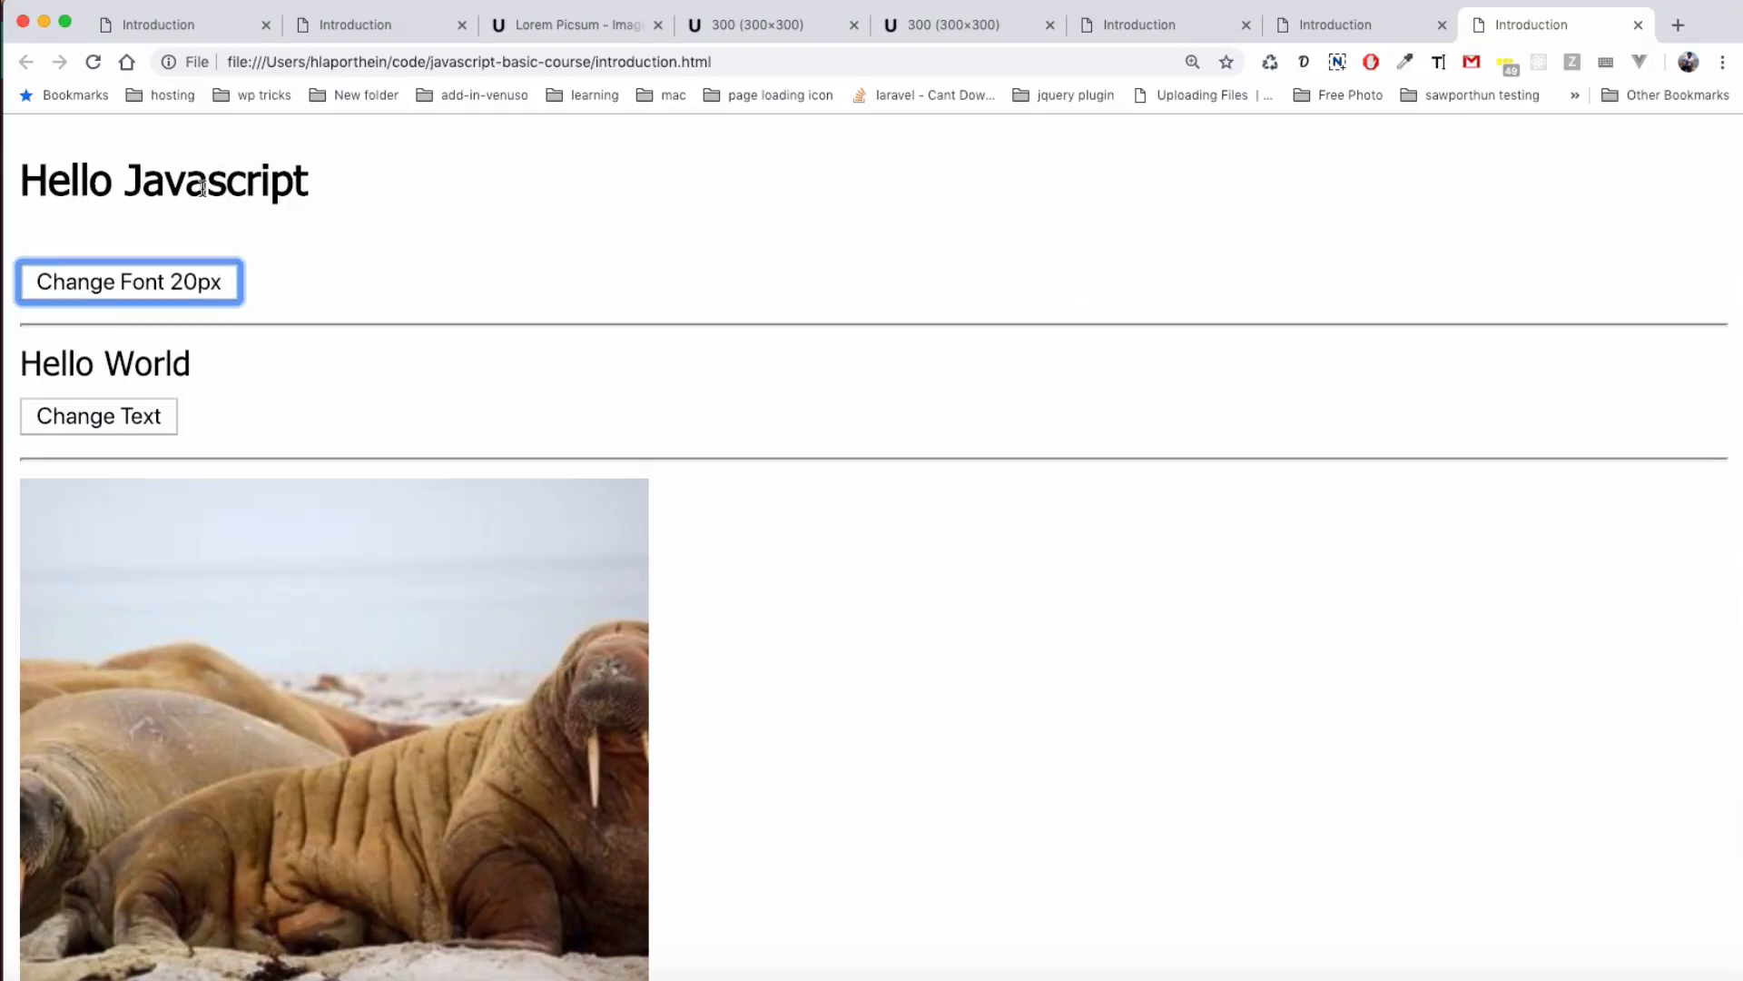
pyautogui.doubleClick(215, 180)
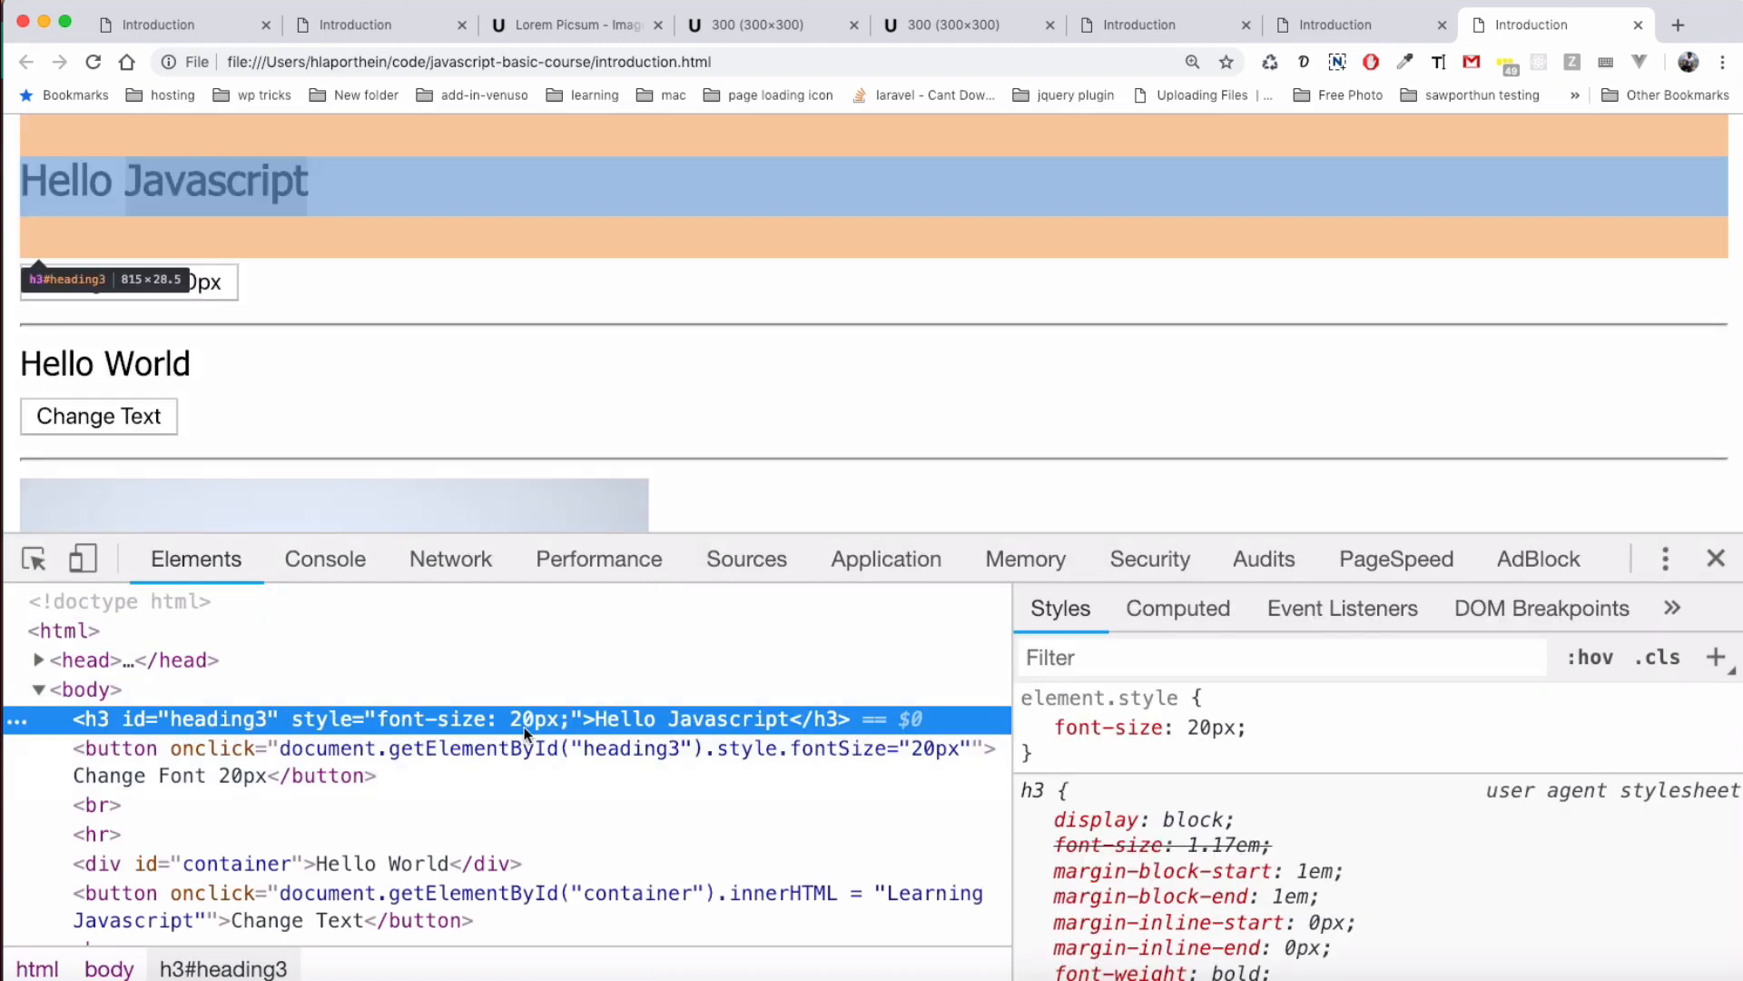
pyautogui.moveTo(473, 728)
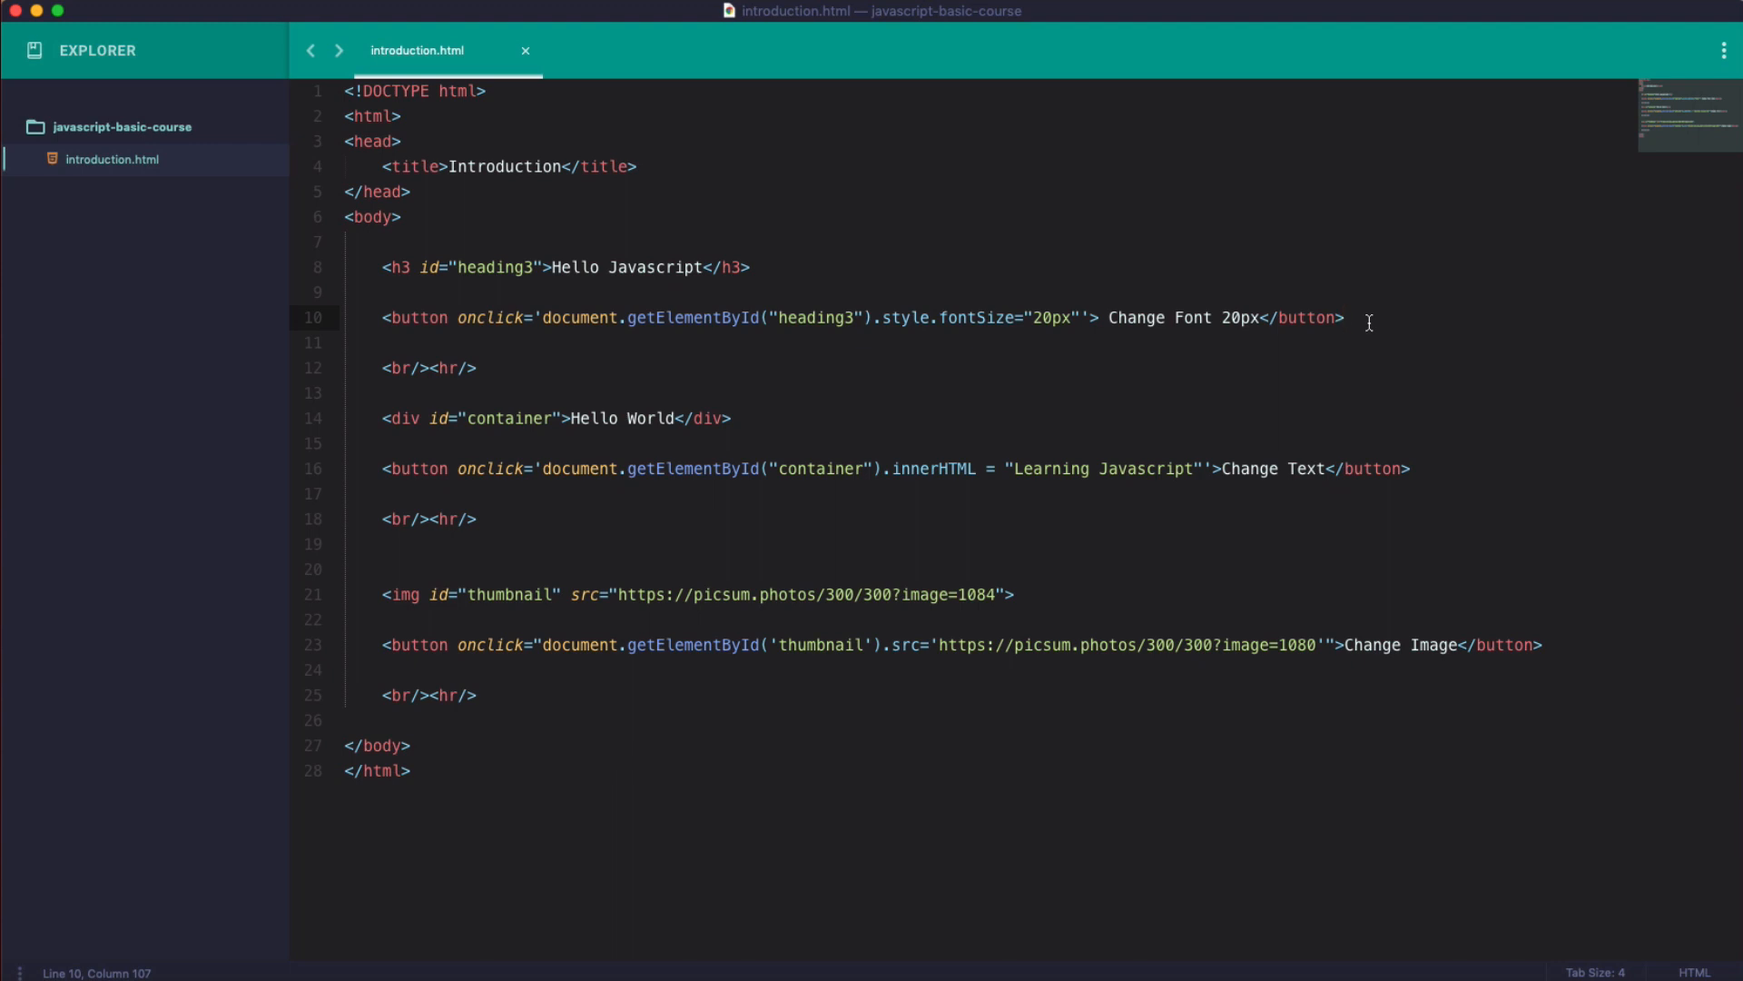
# Add a 'Change font 50px' button whose onclick sets heading3's style.fontSize to '50px'.
pyautogui.press('enter')
pyautogui.write('<button></button>')
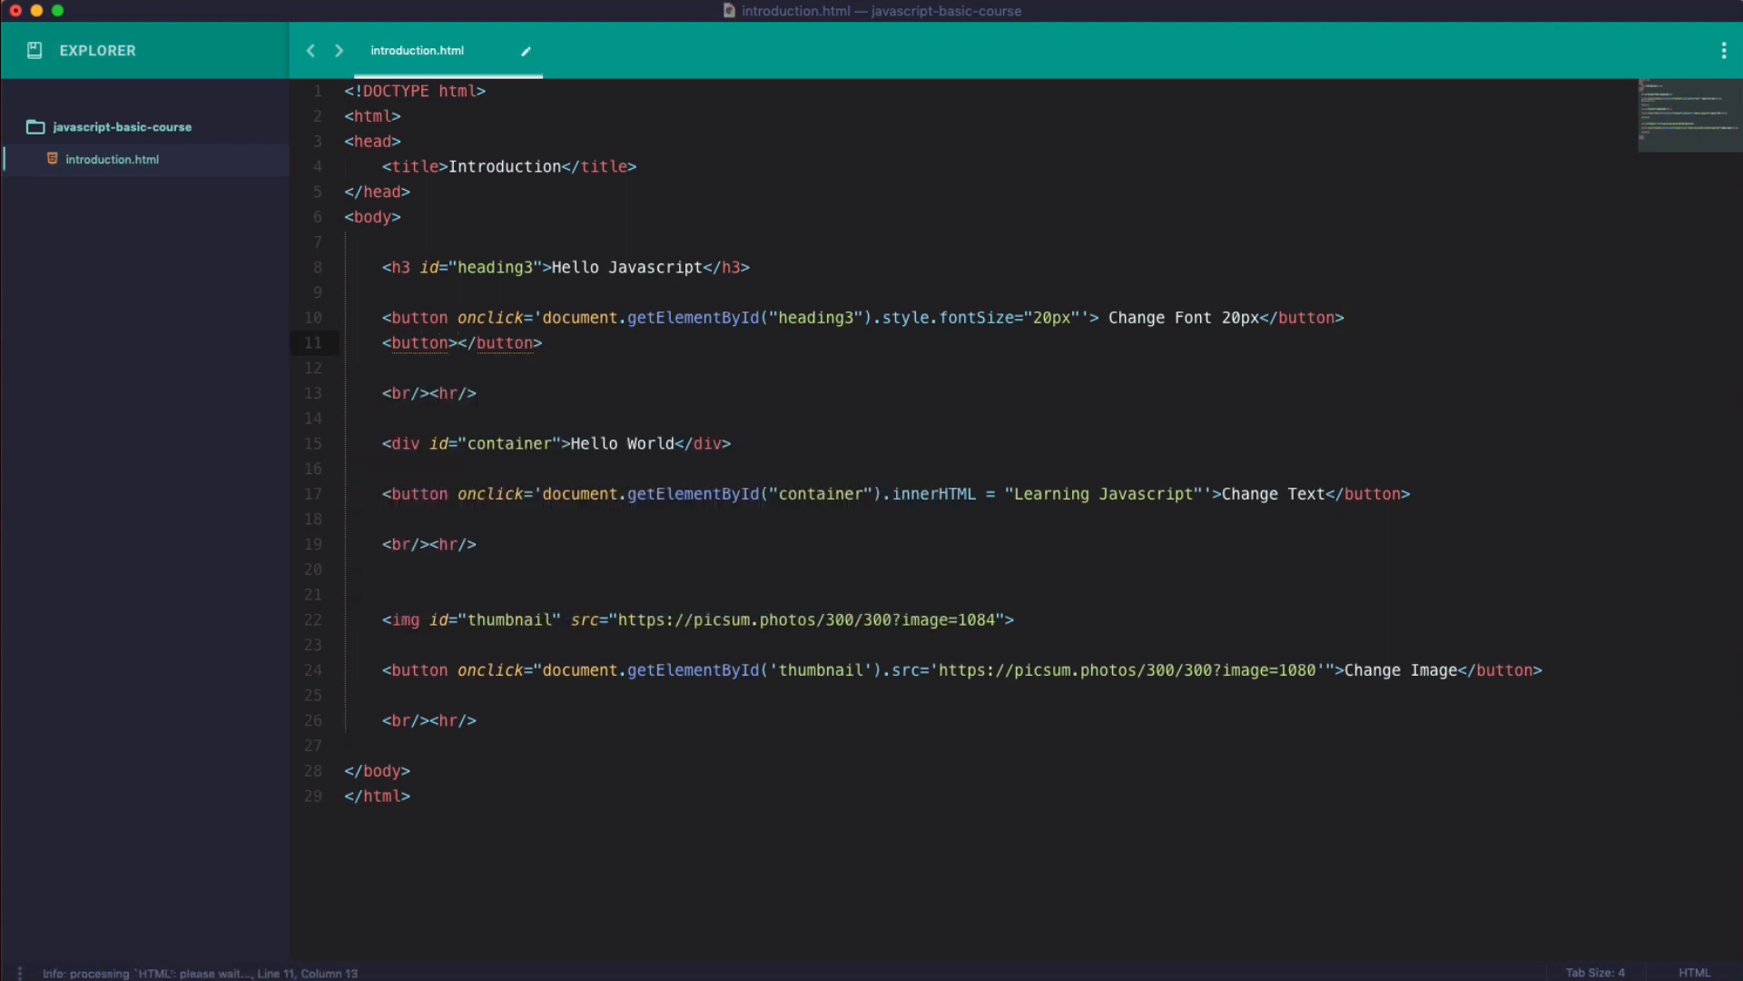
pyautogui.write('Change')
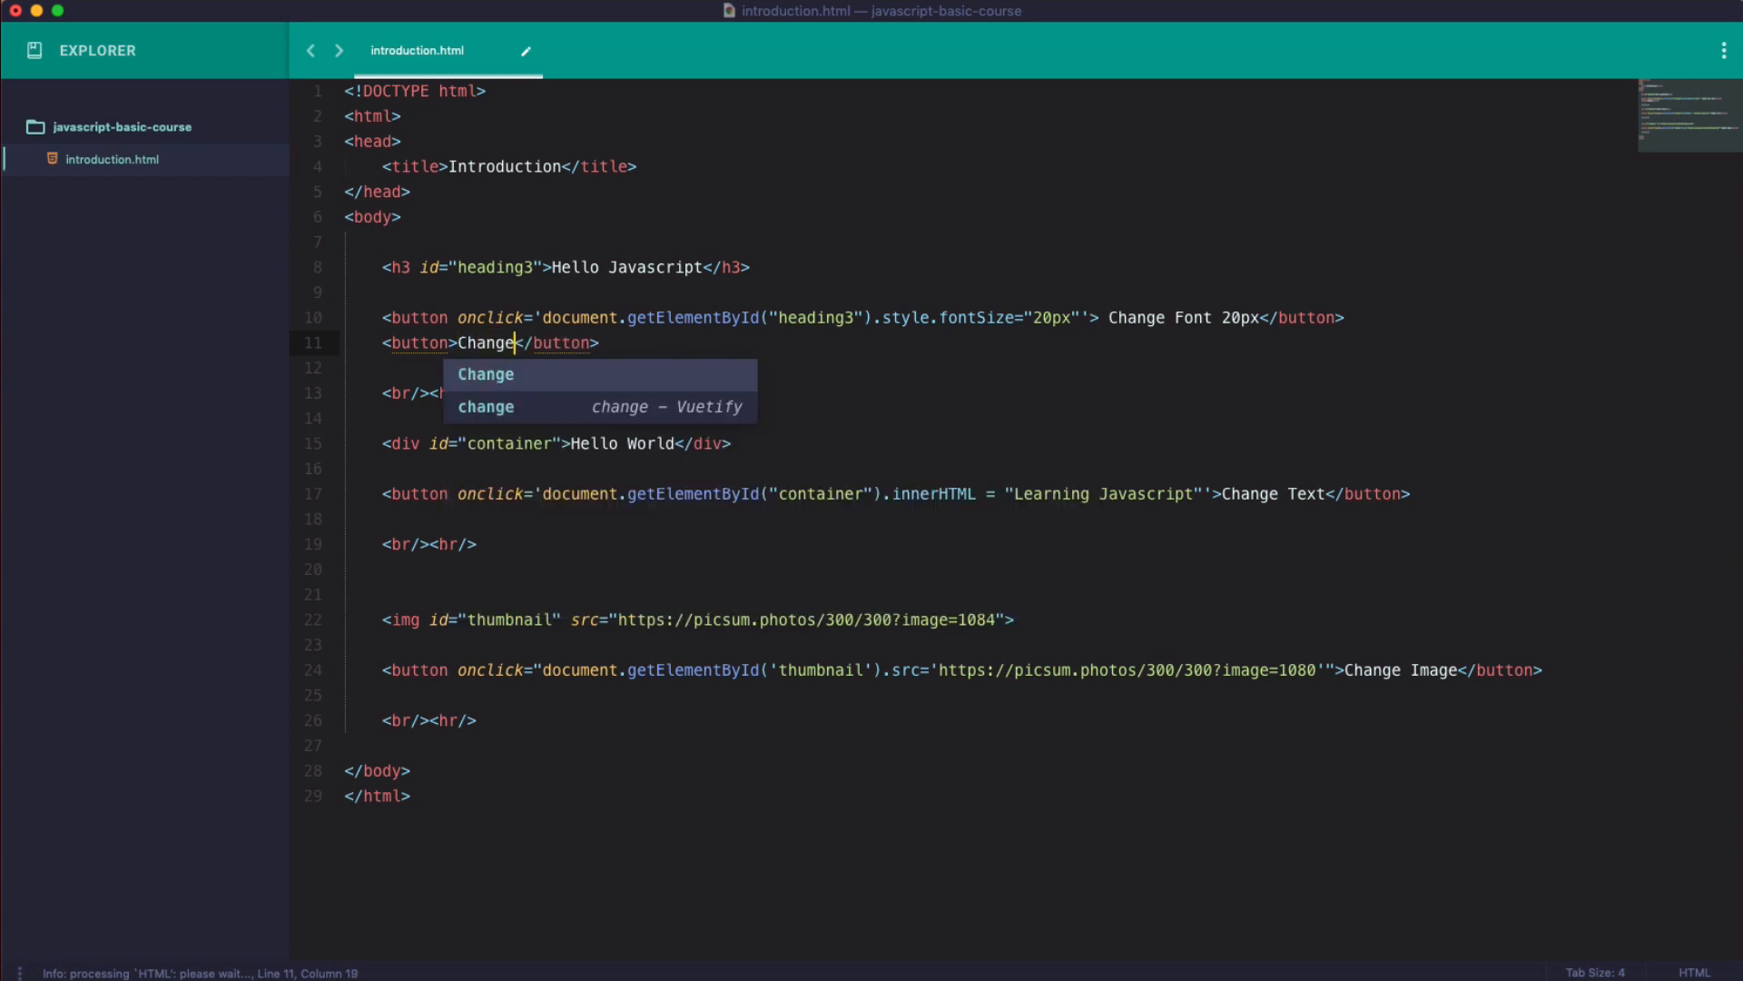
pyautogui.write('font 50px')
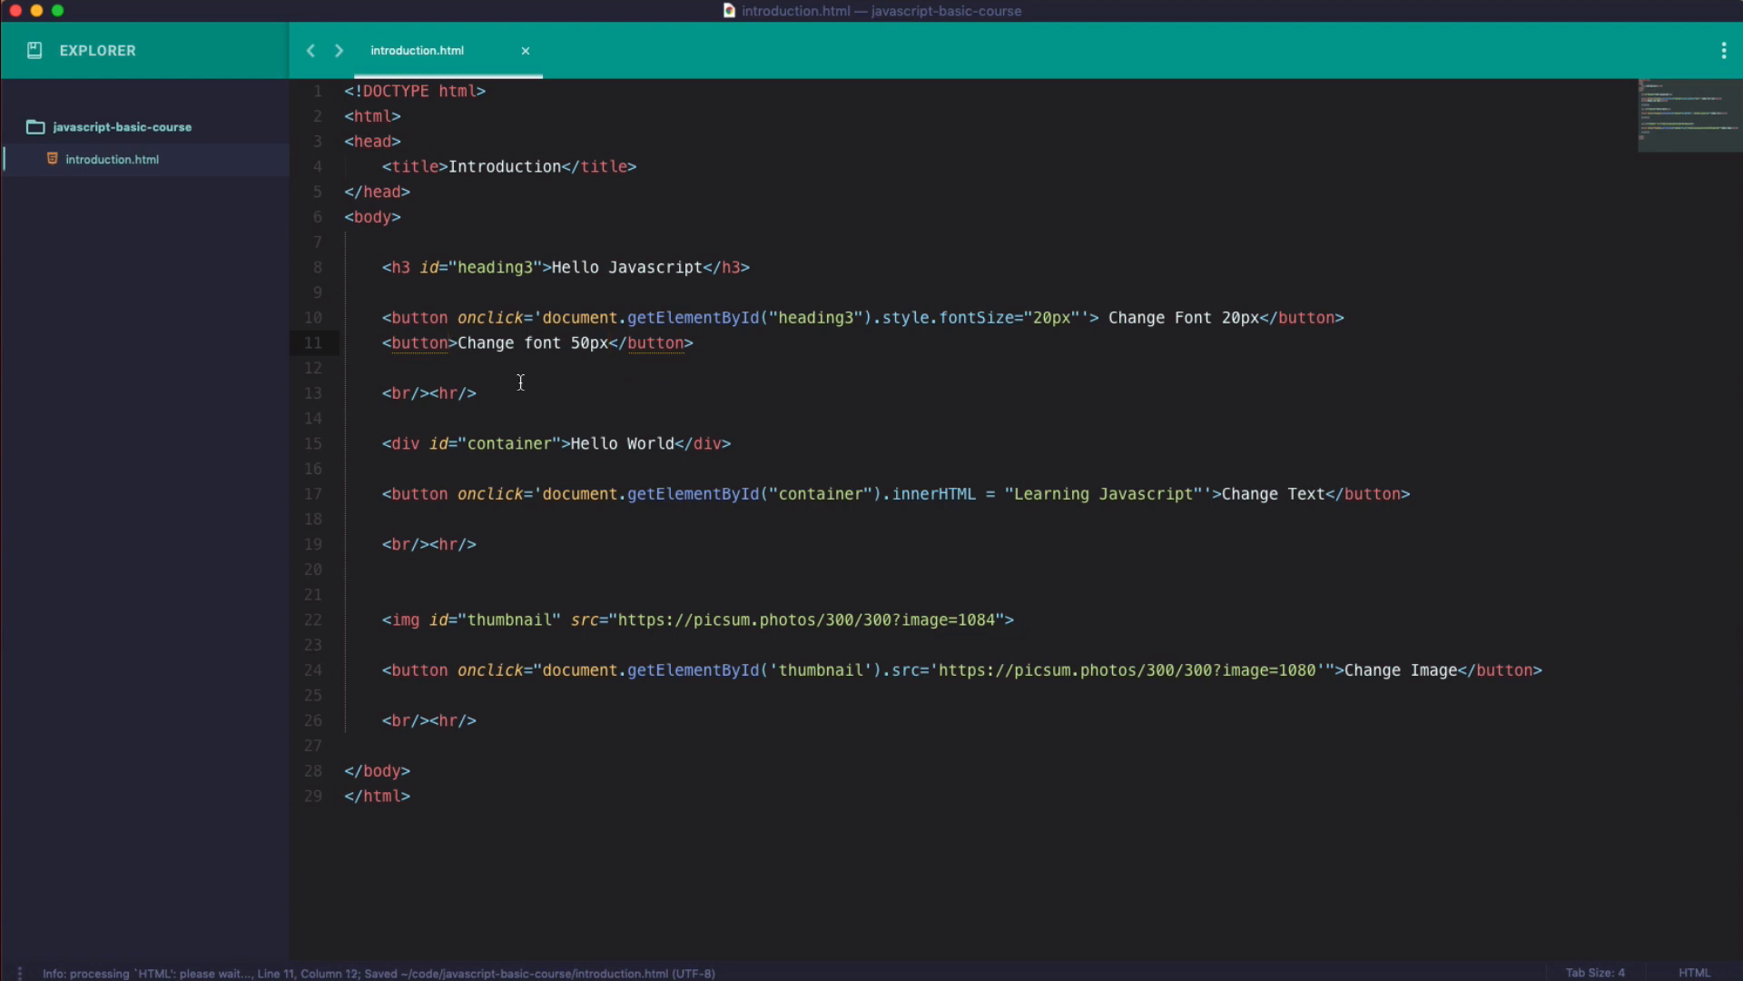
pyautogui.write('onclick=""')
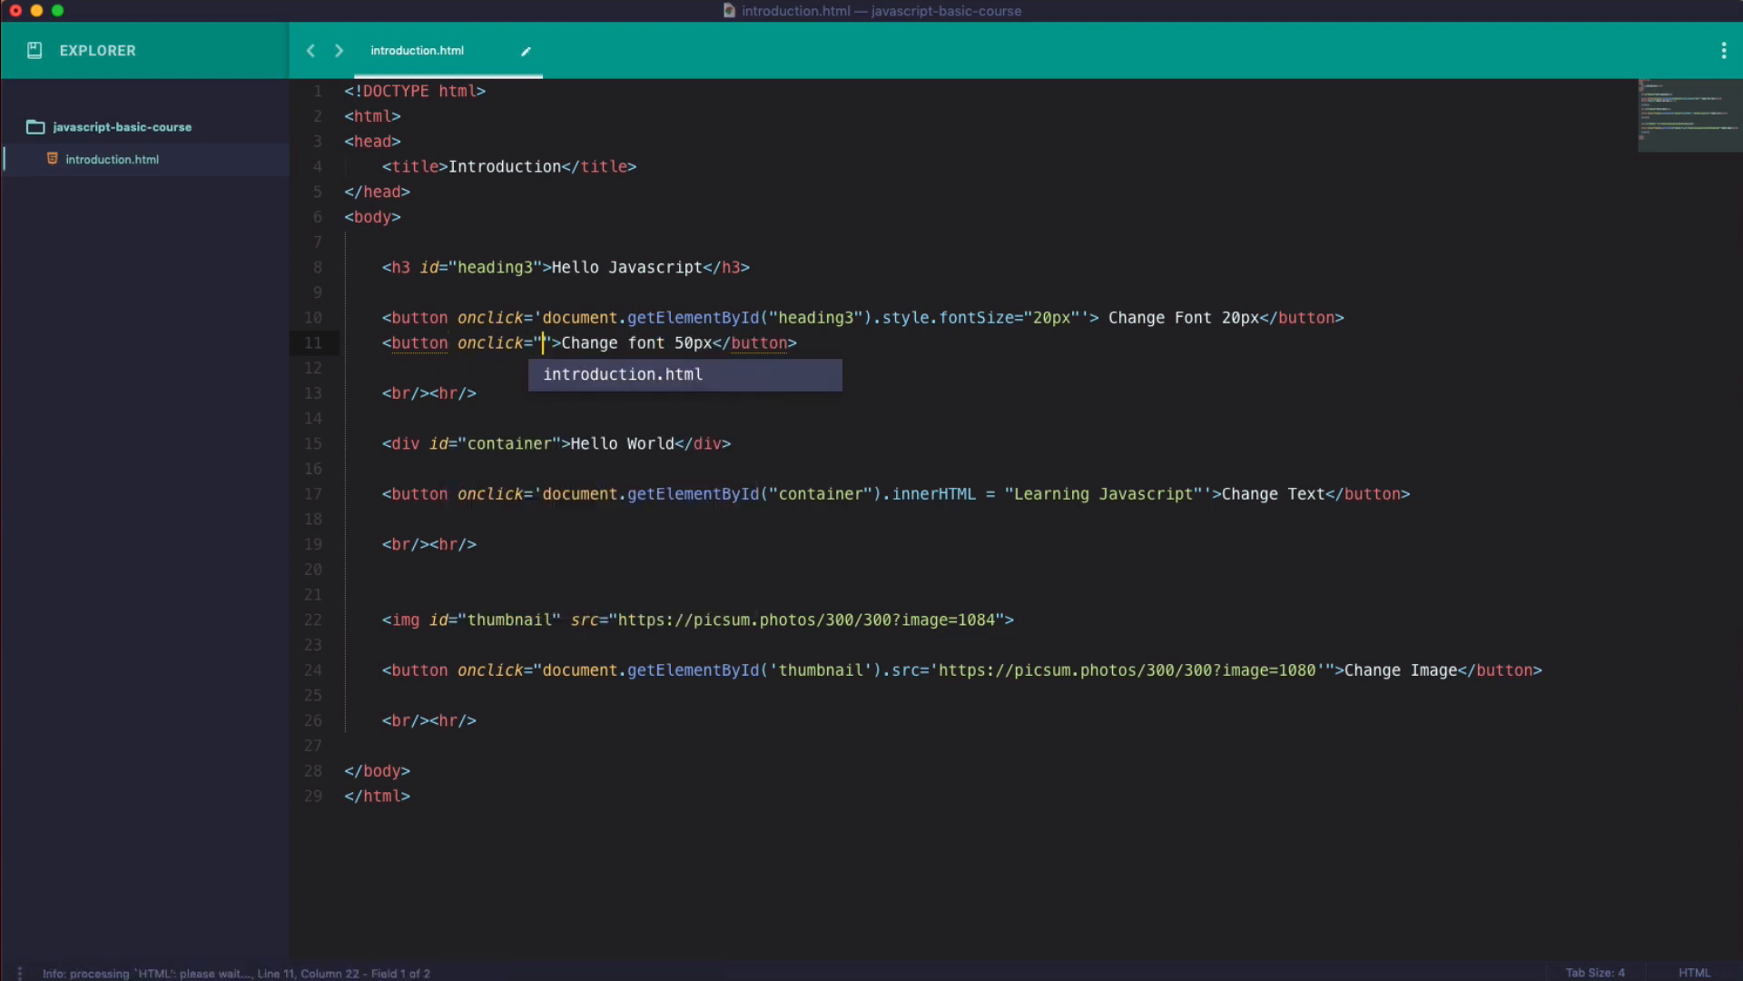
pyautogui.write('document')
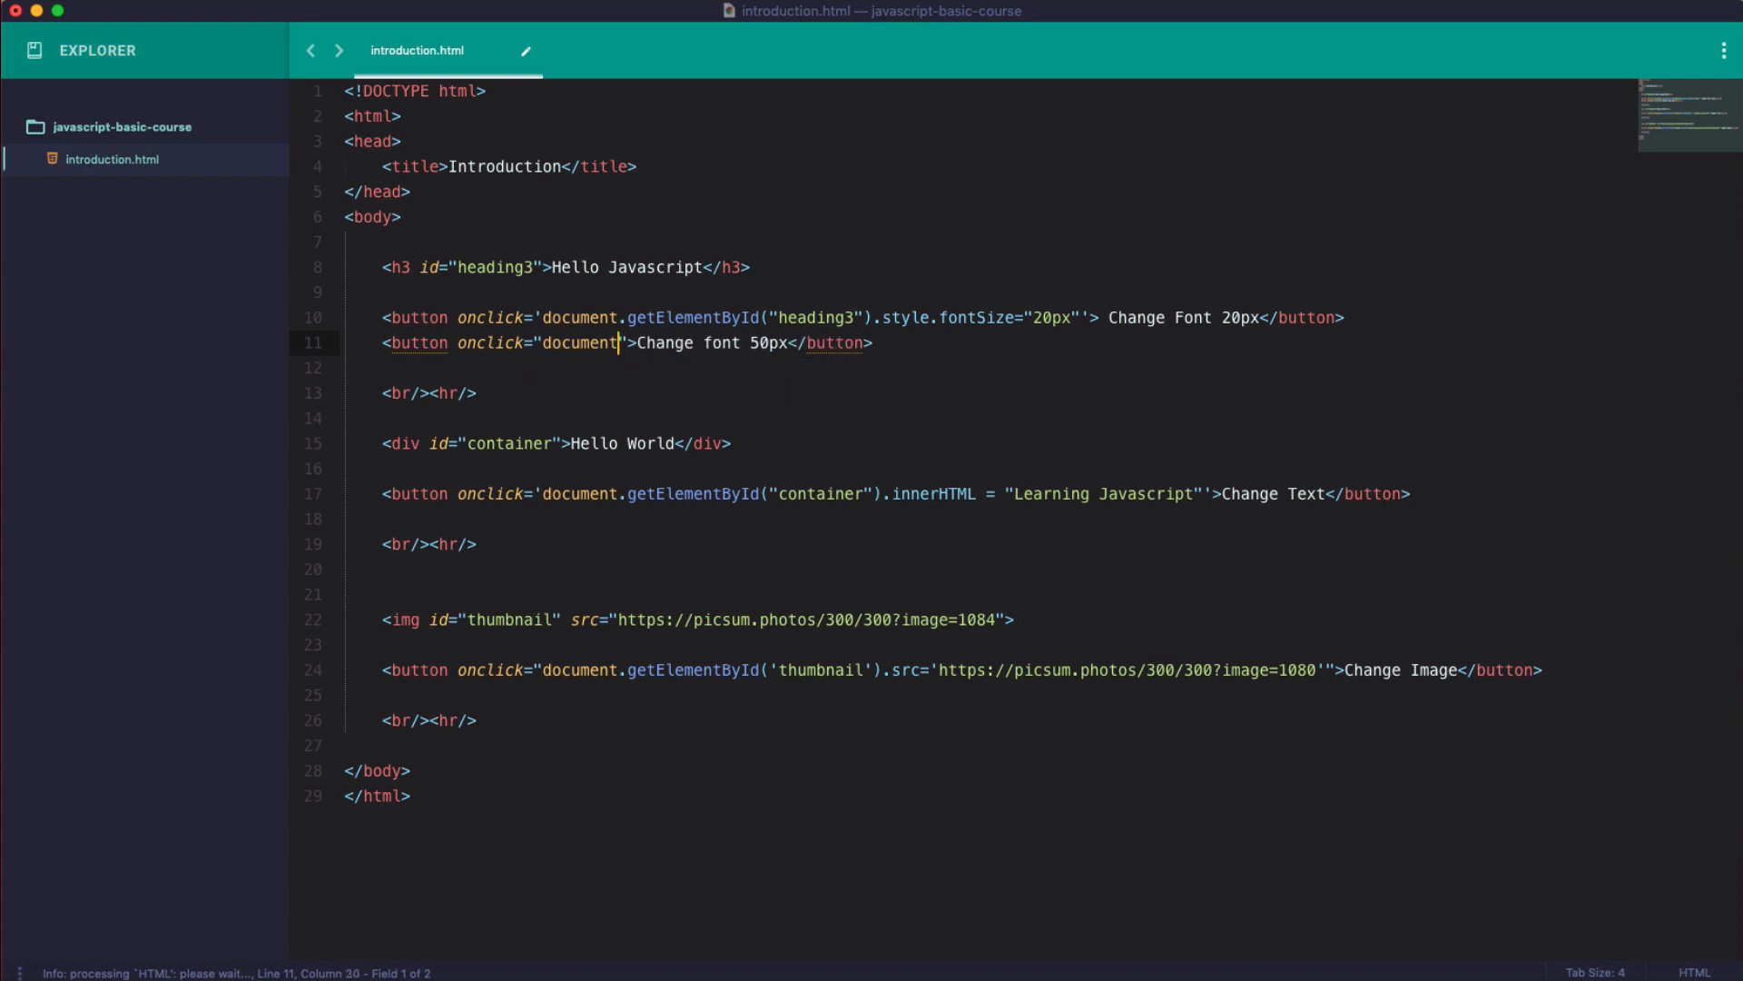
pyautogui.write('.getElementById')
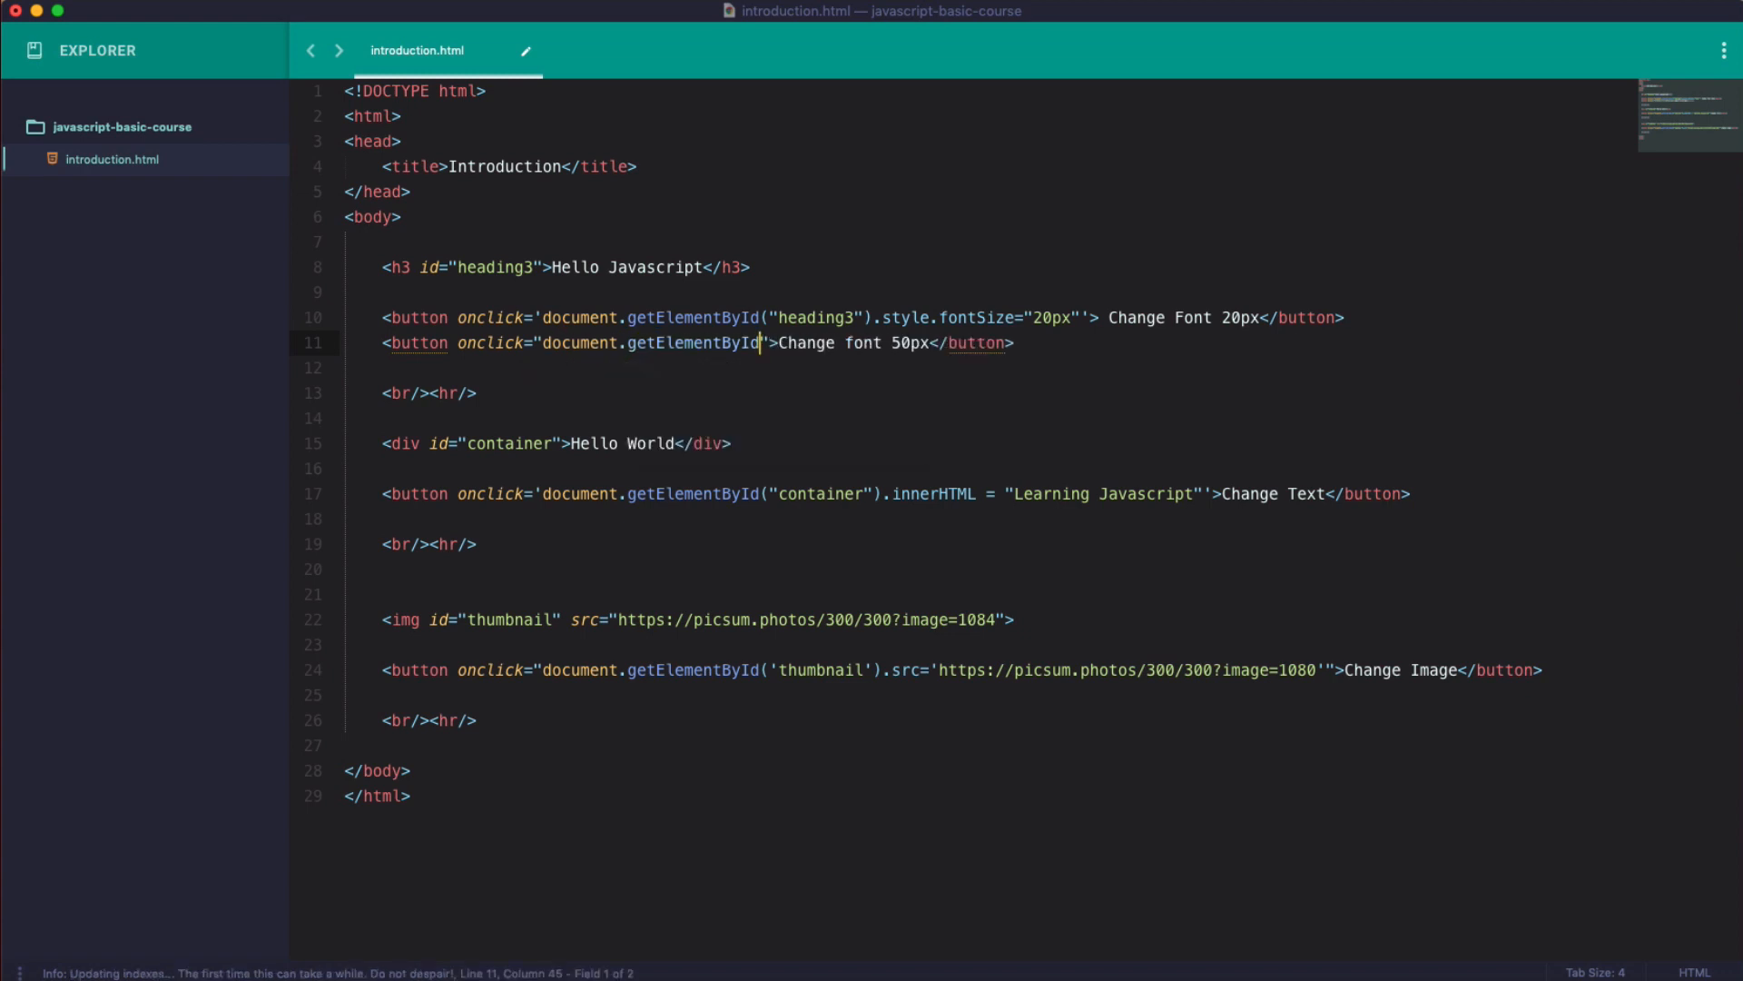
pyautogui.write("('heading3")
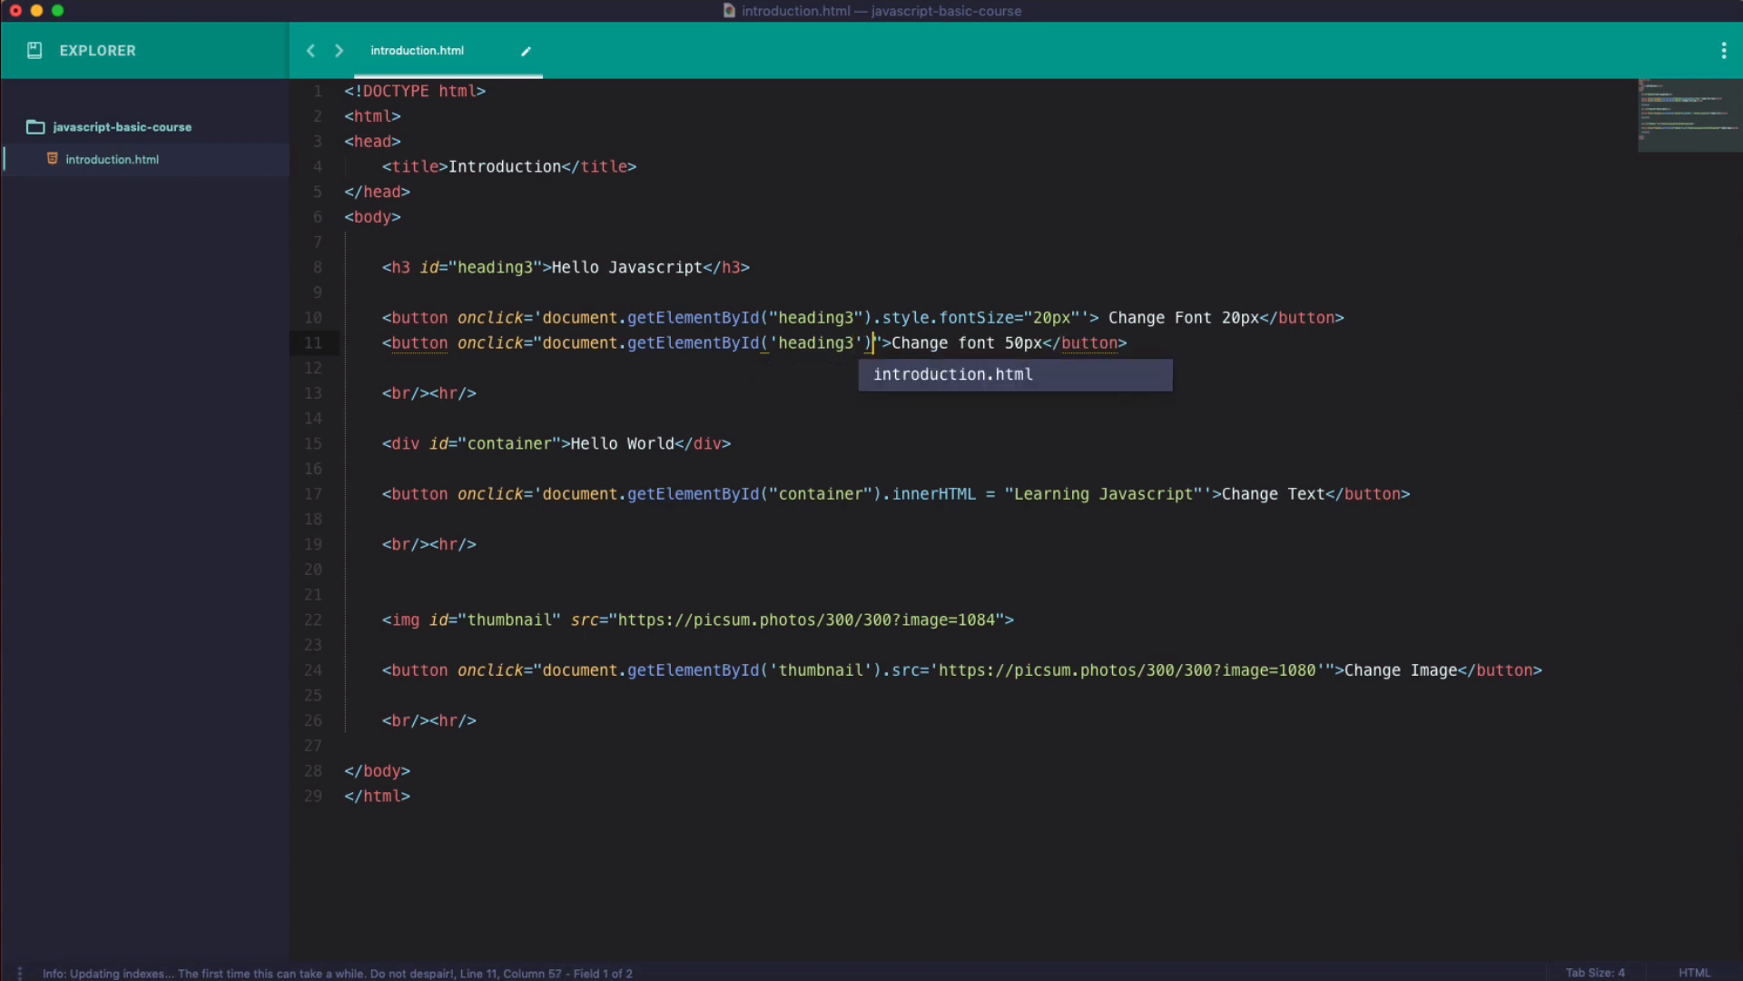
pyautogui.write('.sty')
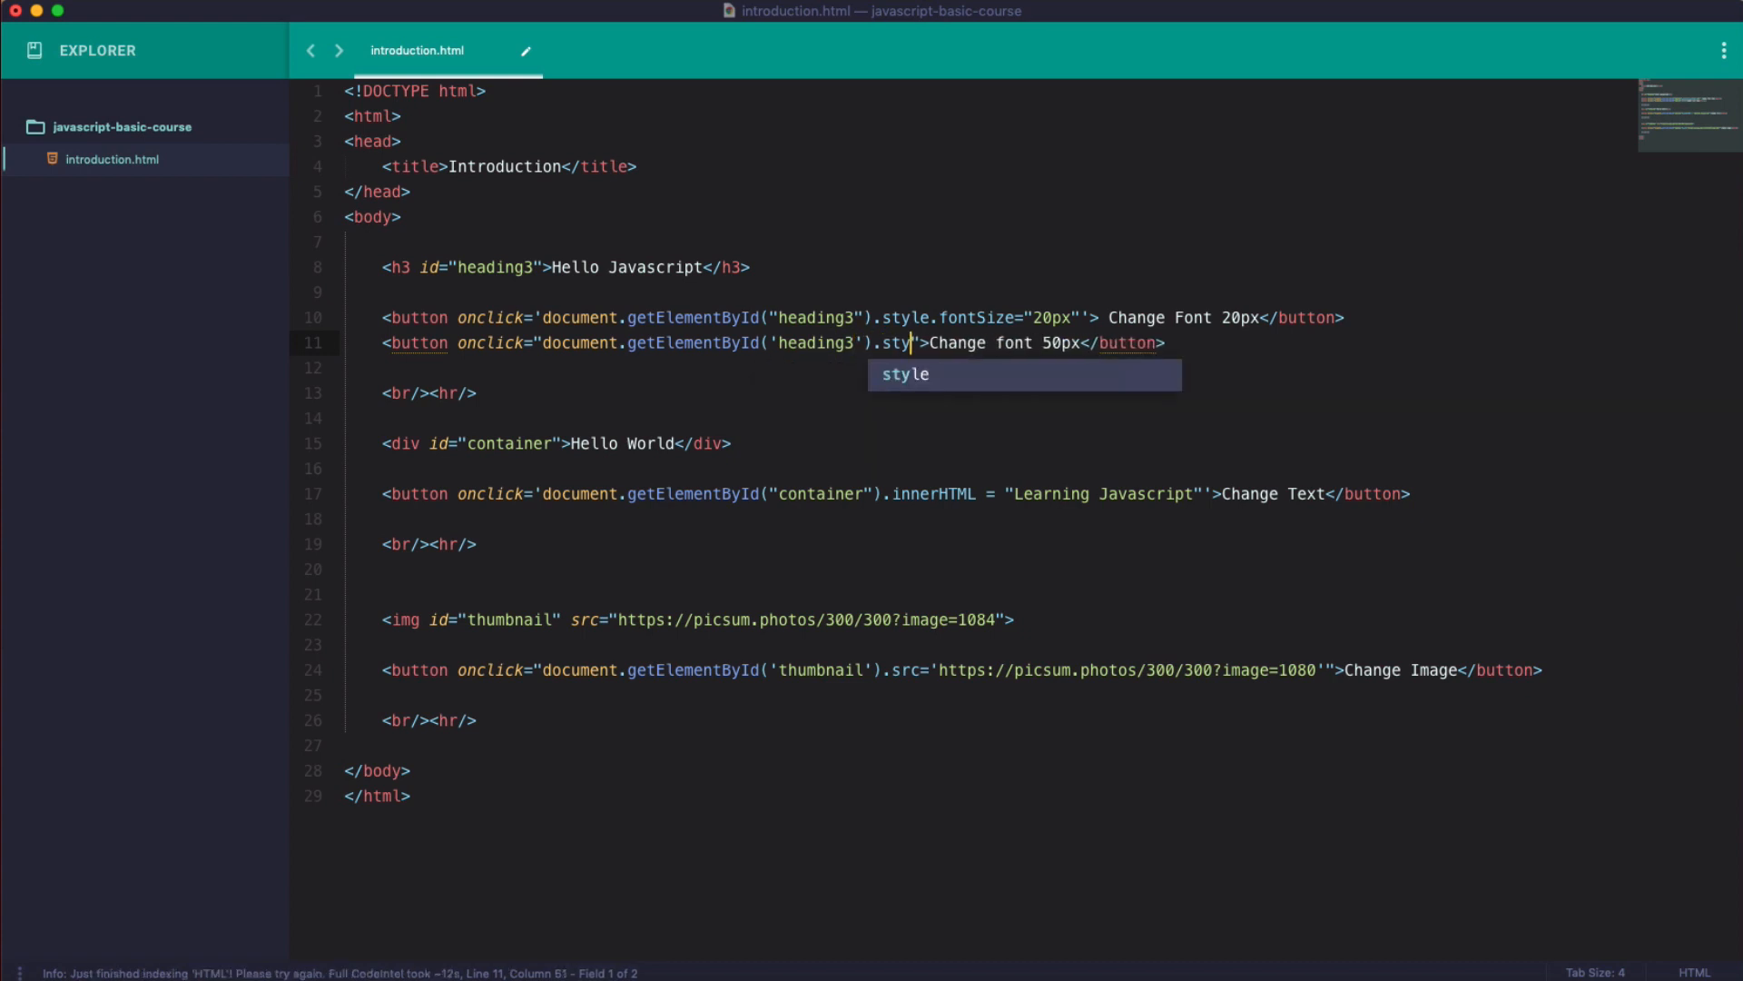
pyautogui.write("fontSize='50px")
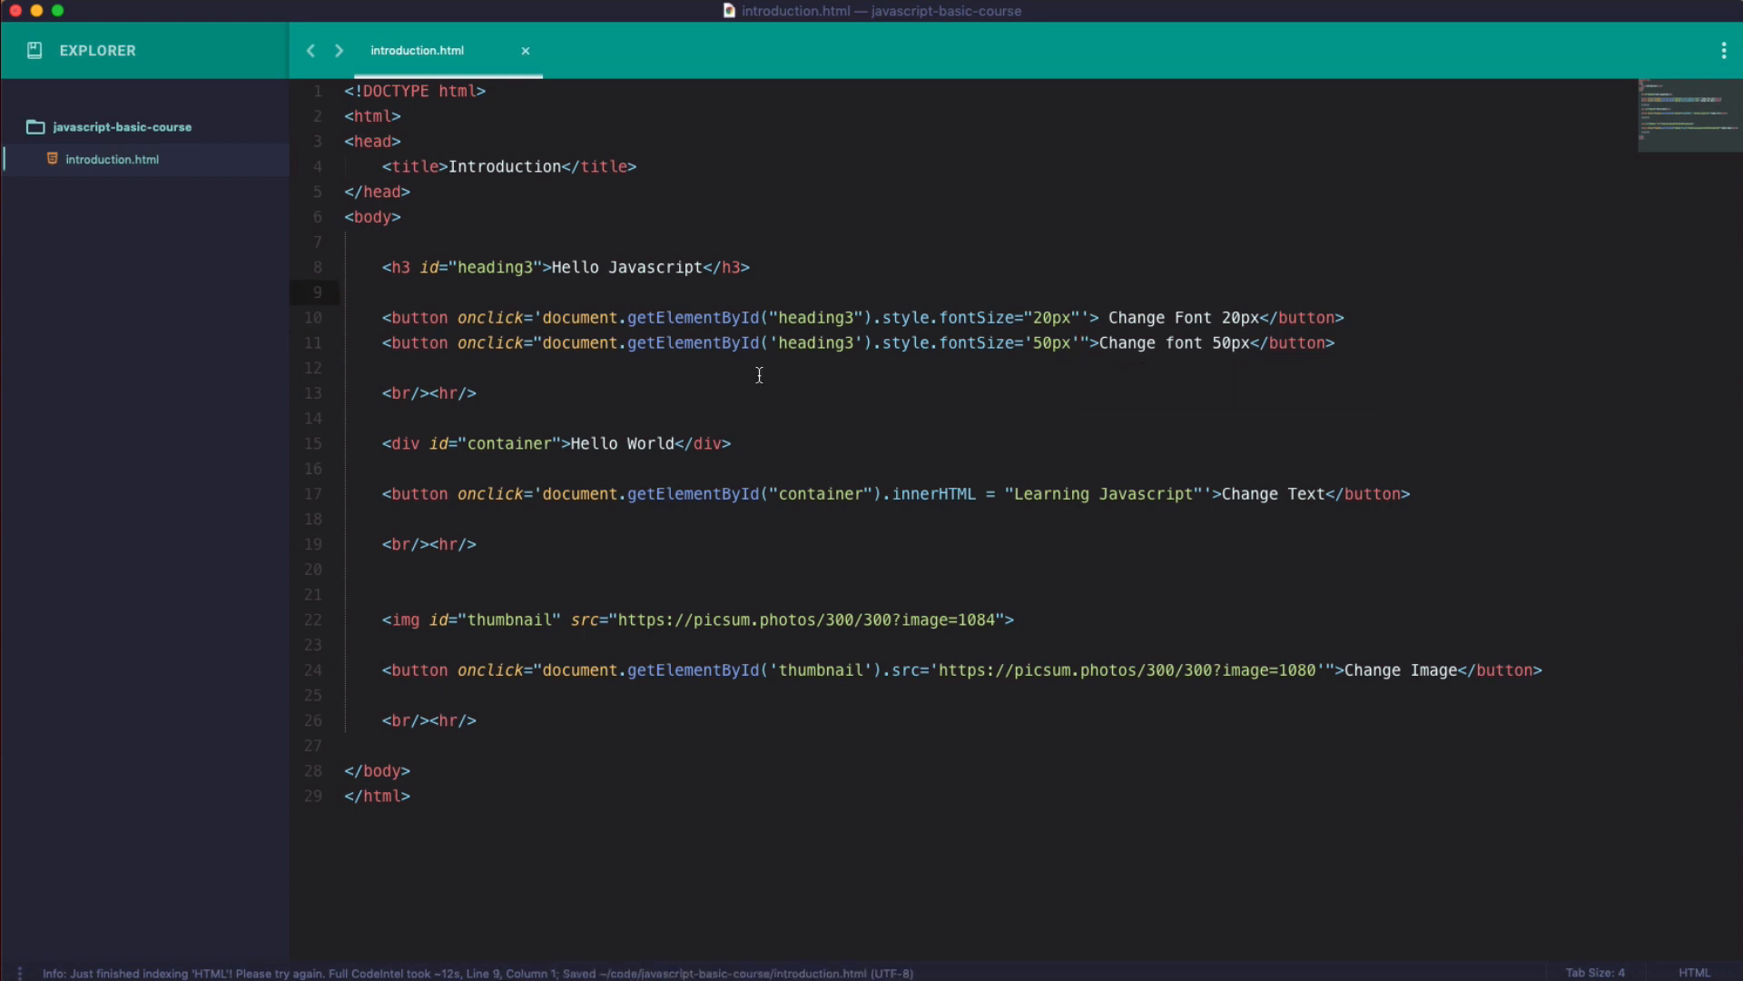
# Reload the page, click Change Font 20px then Change font 50px, and return to the code.
pyautogui.click(1046, 317)
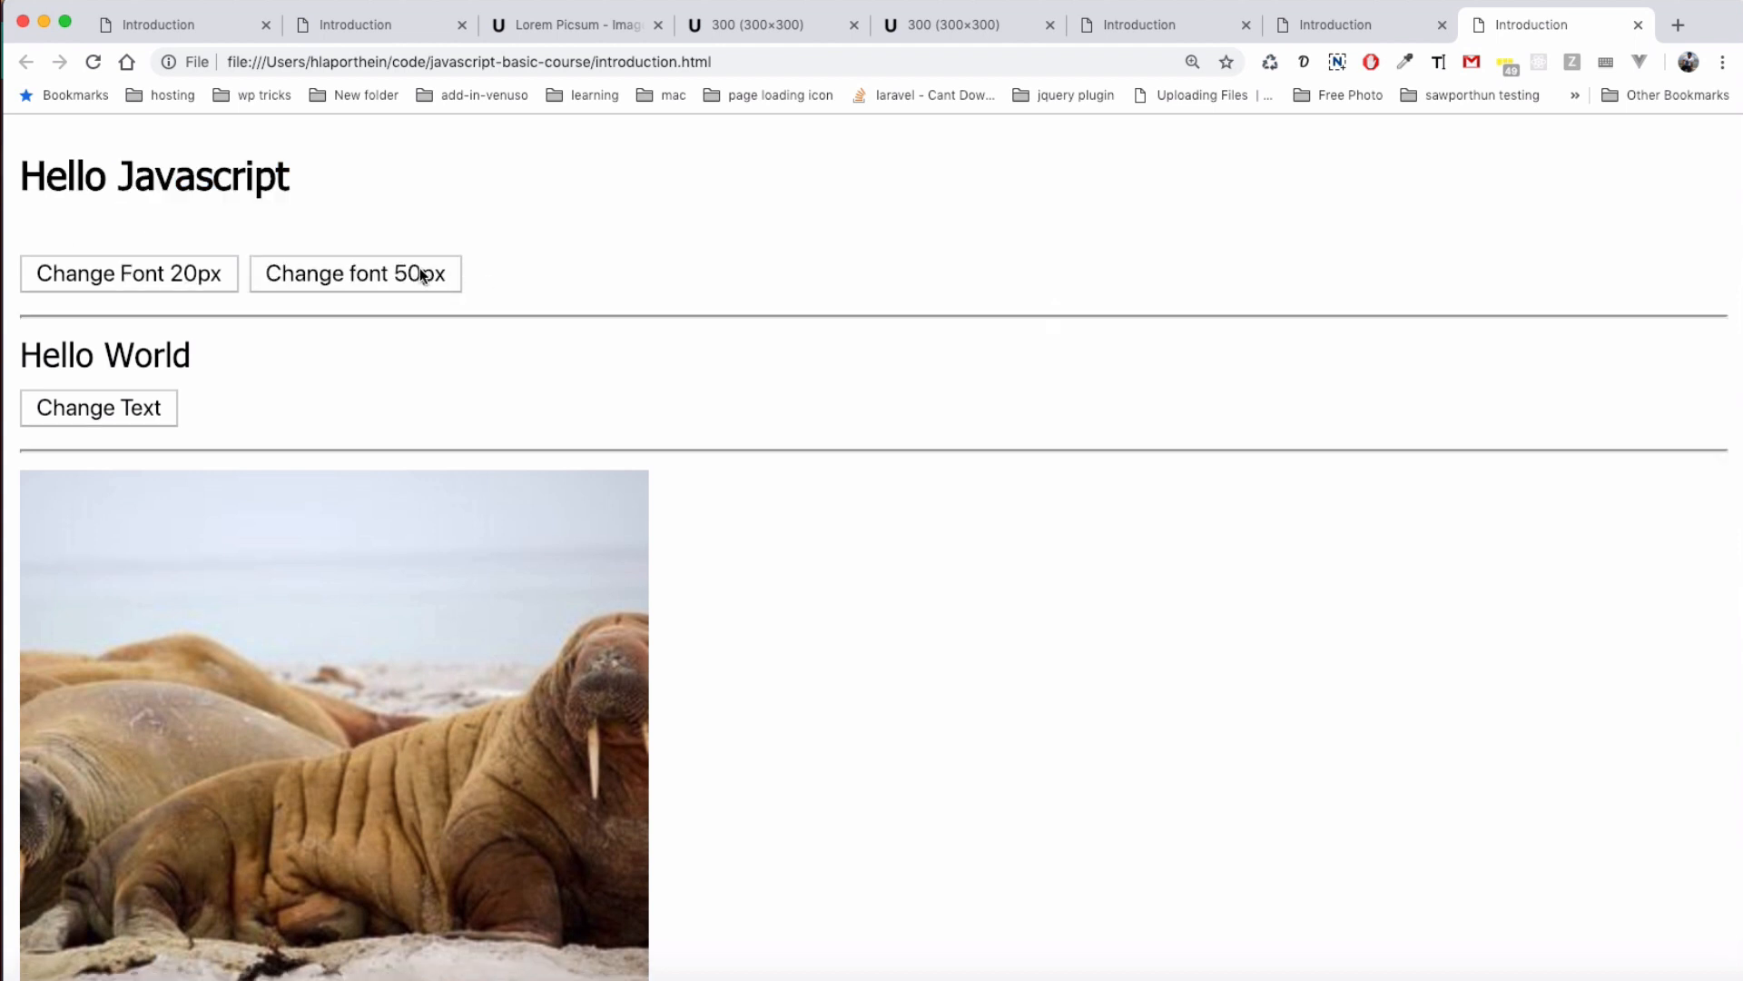
pyautogui.click(128, 273)
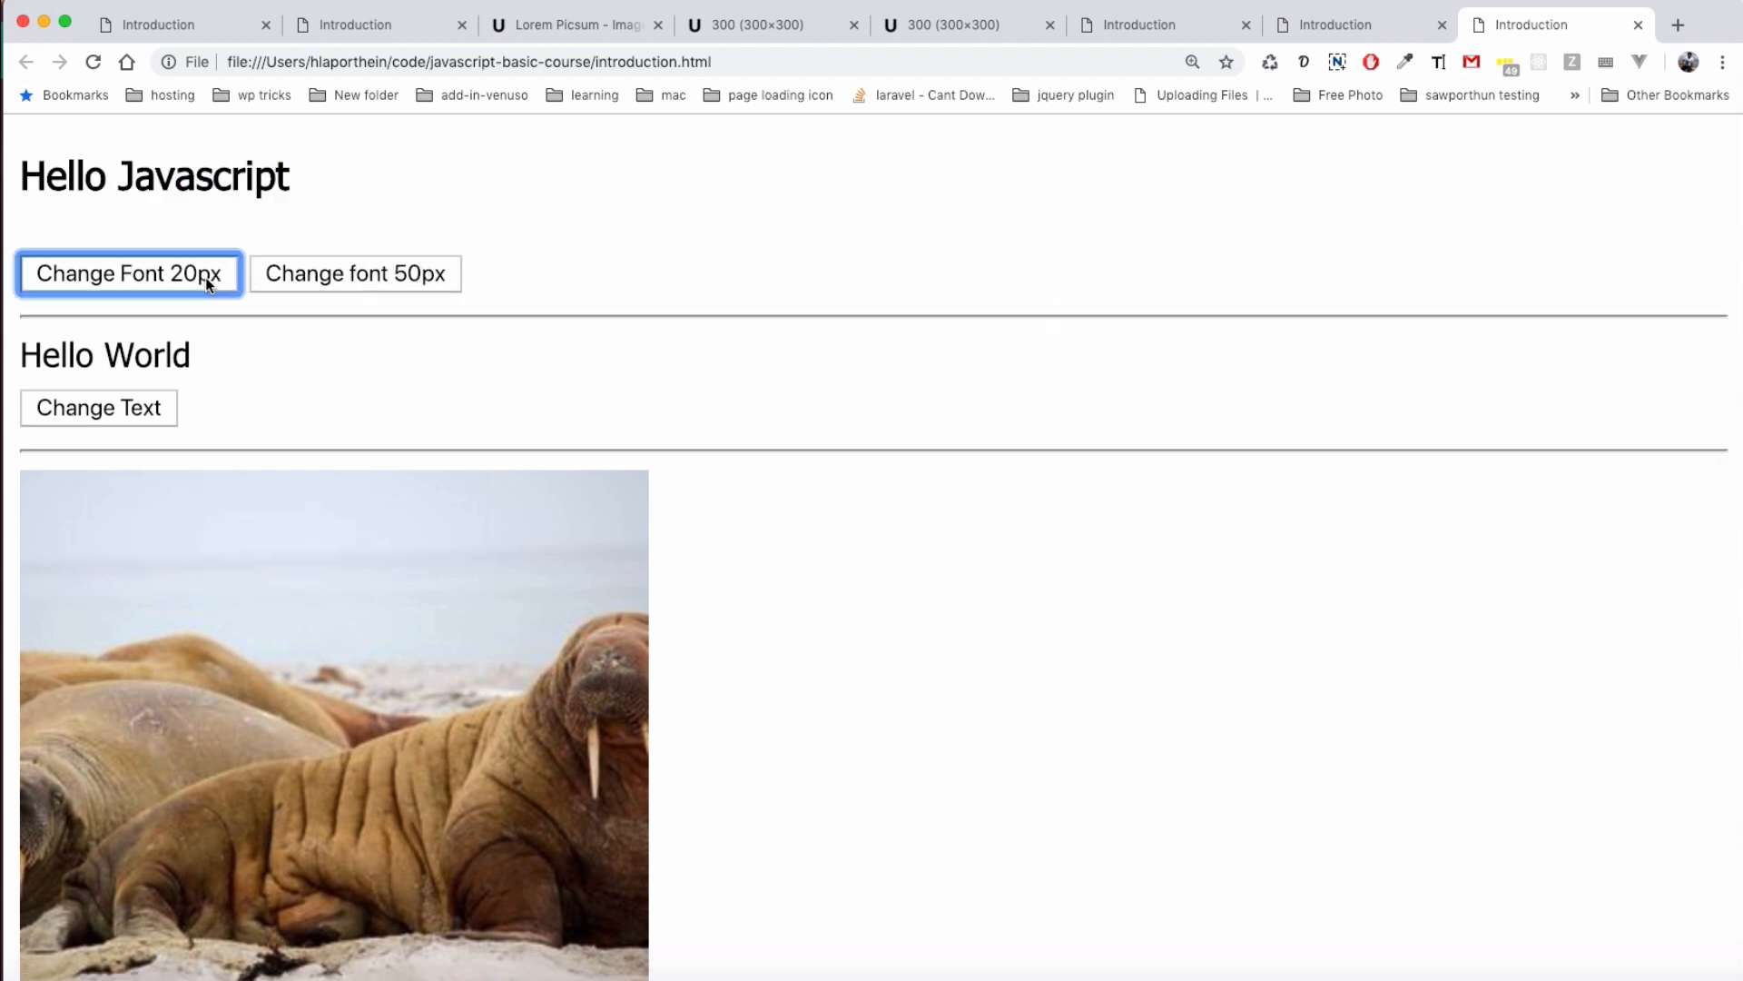
pyautogui.click(355, 497)
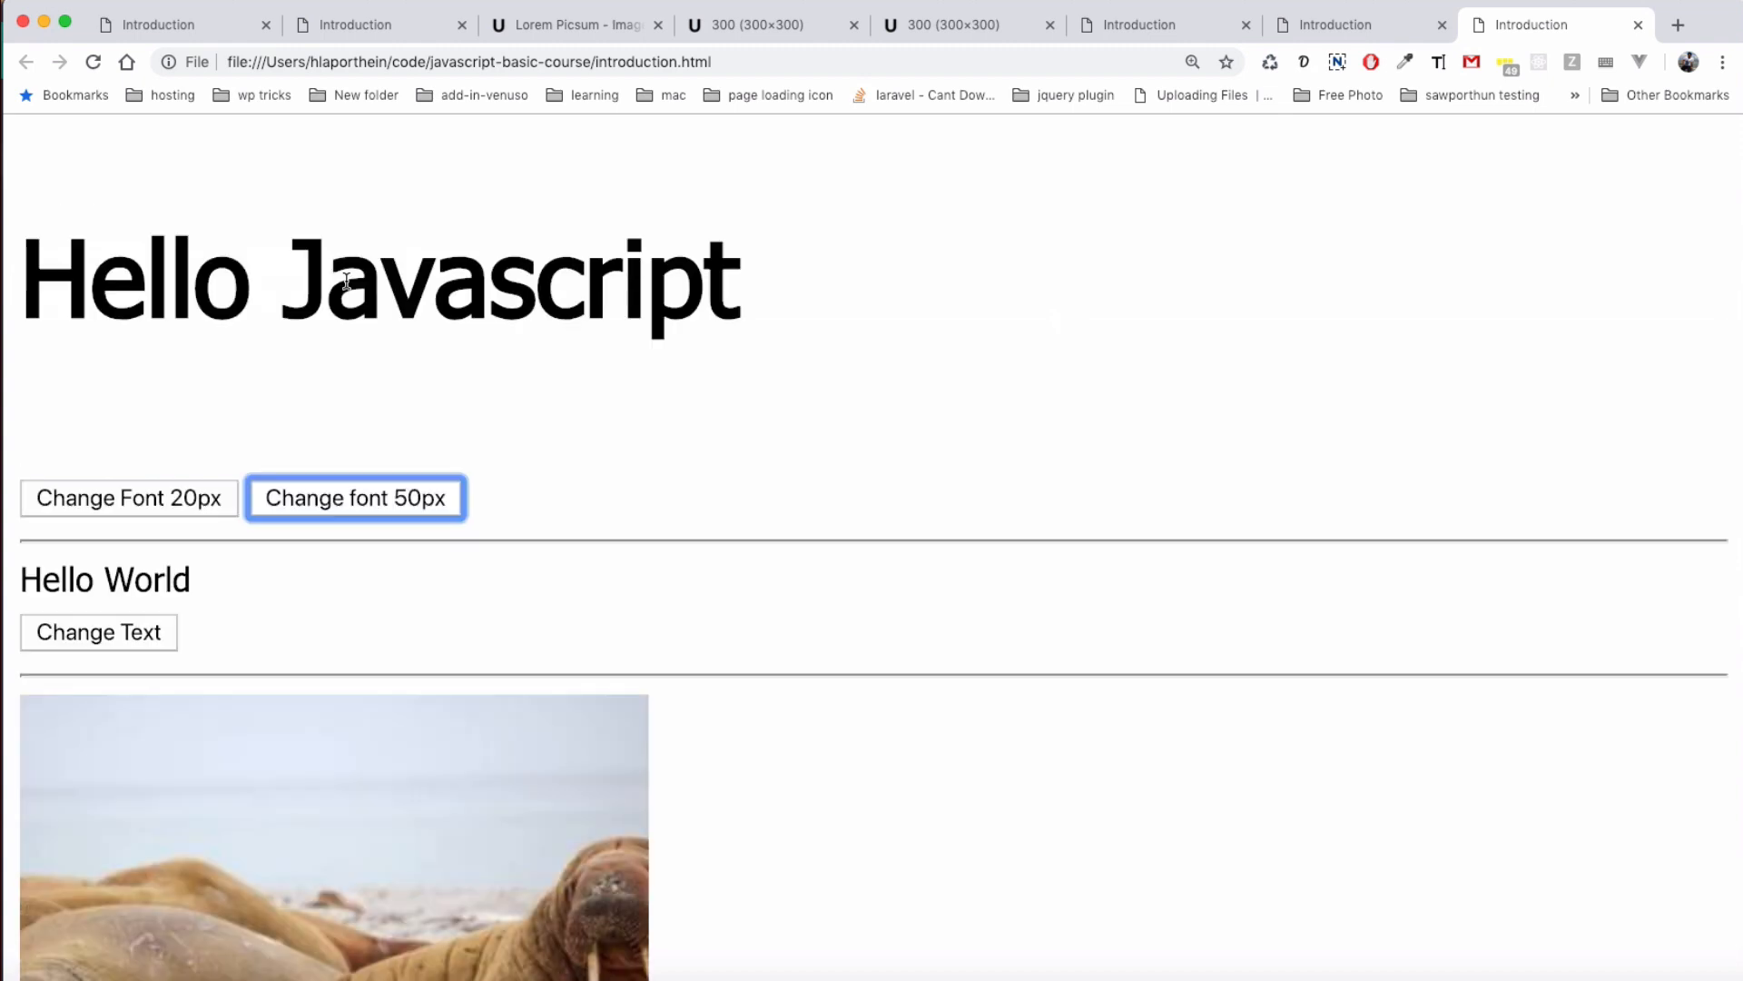
pyautogui.click(129, 496)
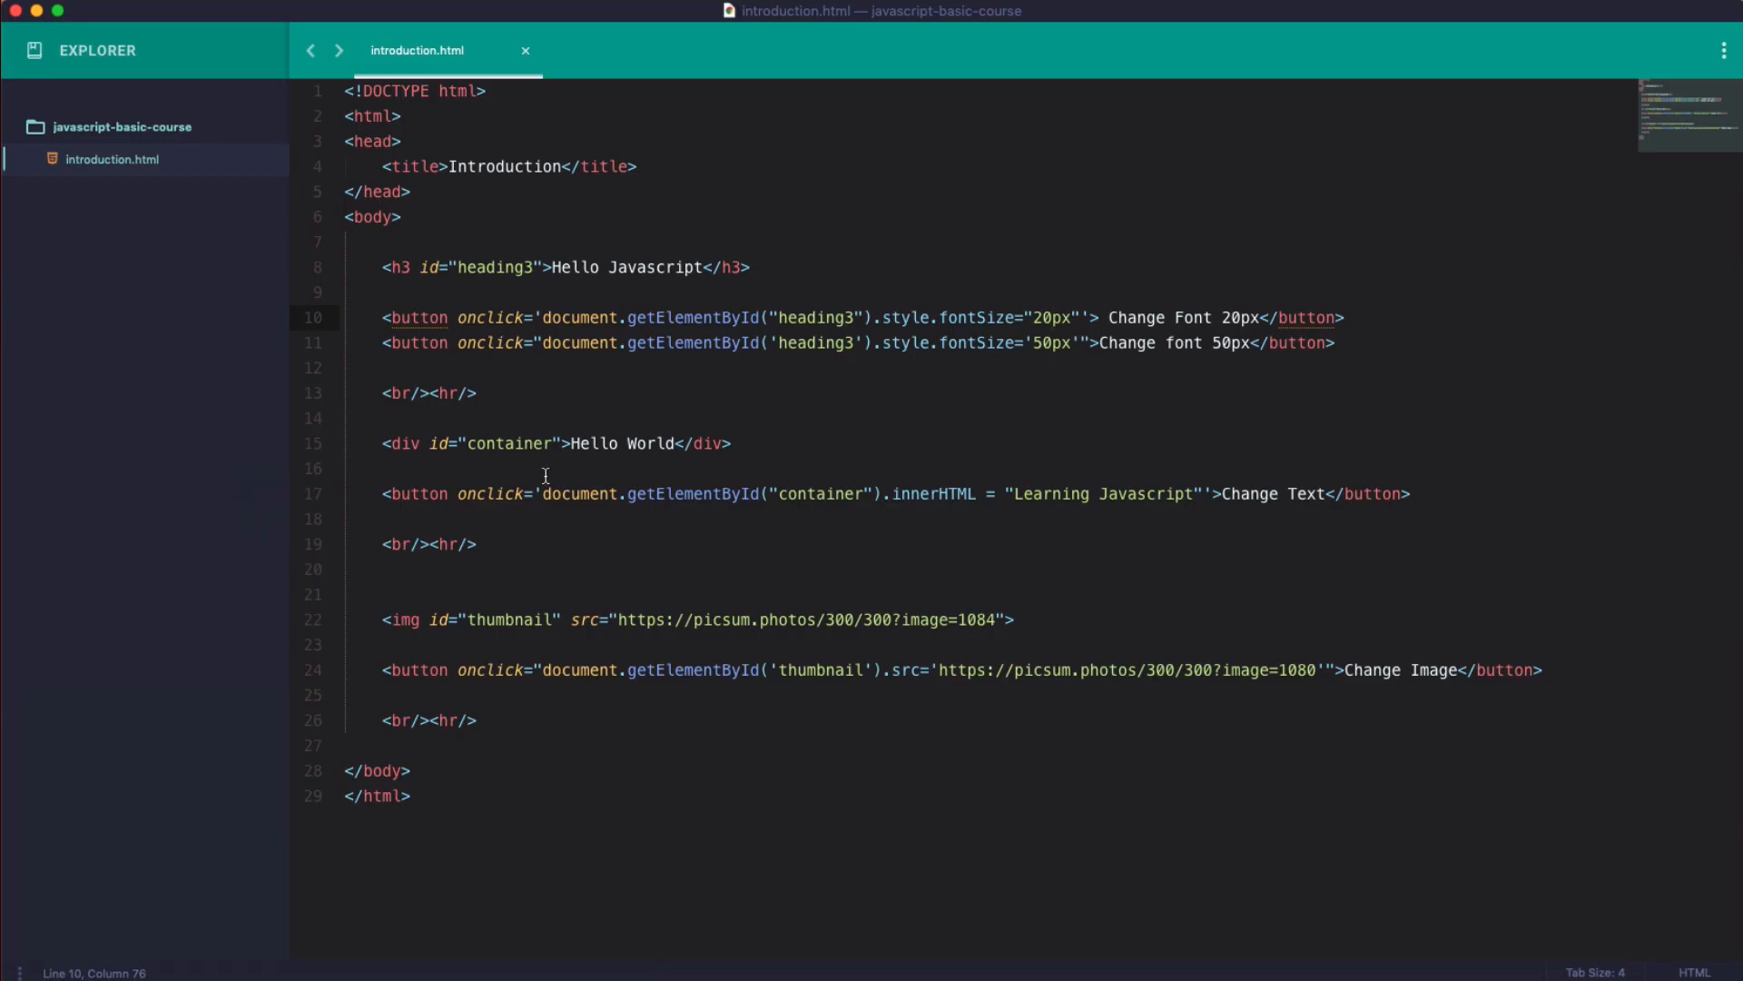
# Add a 'Show Heading' button on a new line below the 50px button.
pyautogui.click(372, 217)
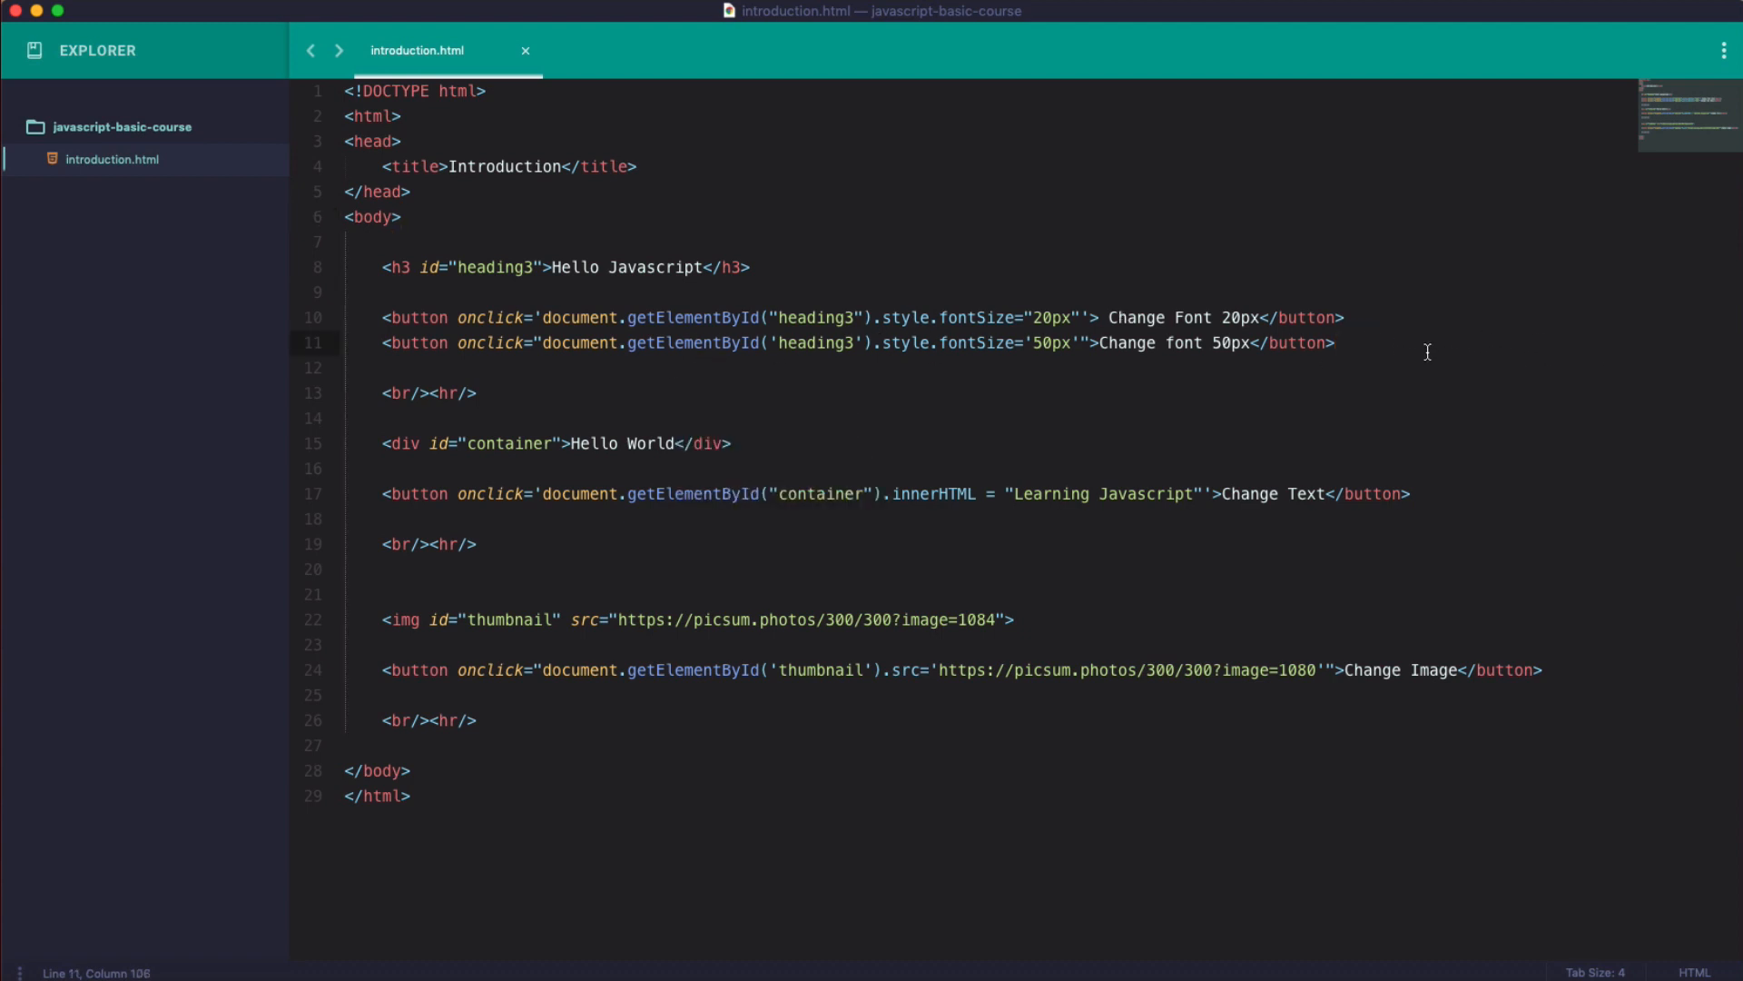
pyautogui.press('enter')
pyautogui.write('<button></button>')
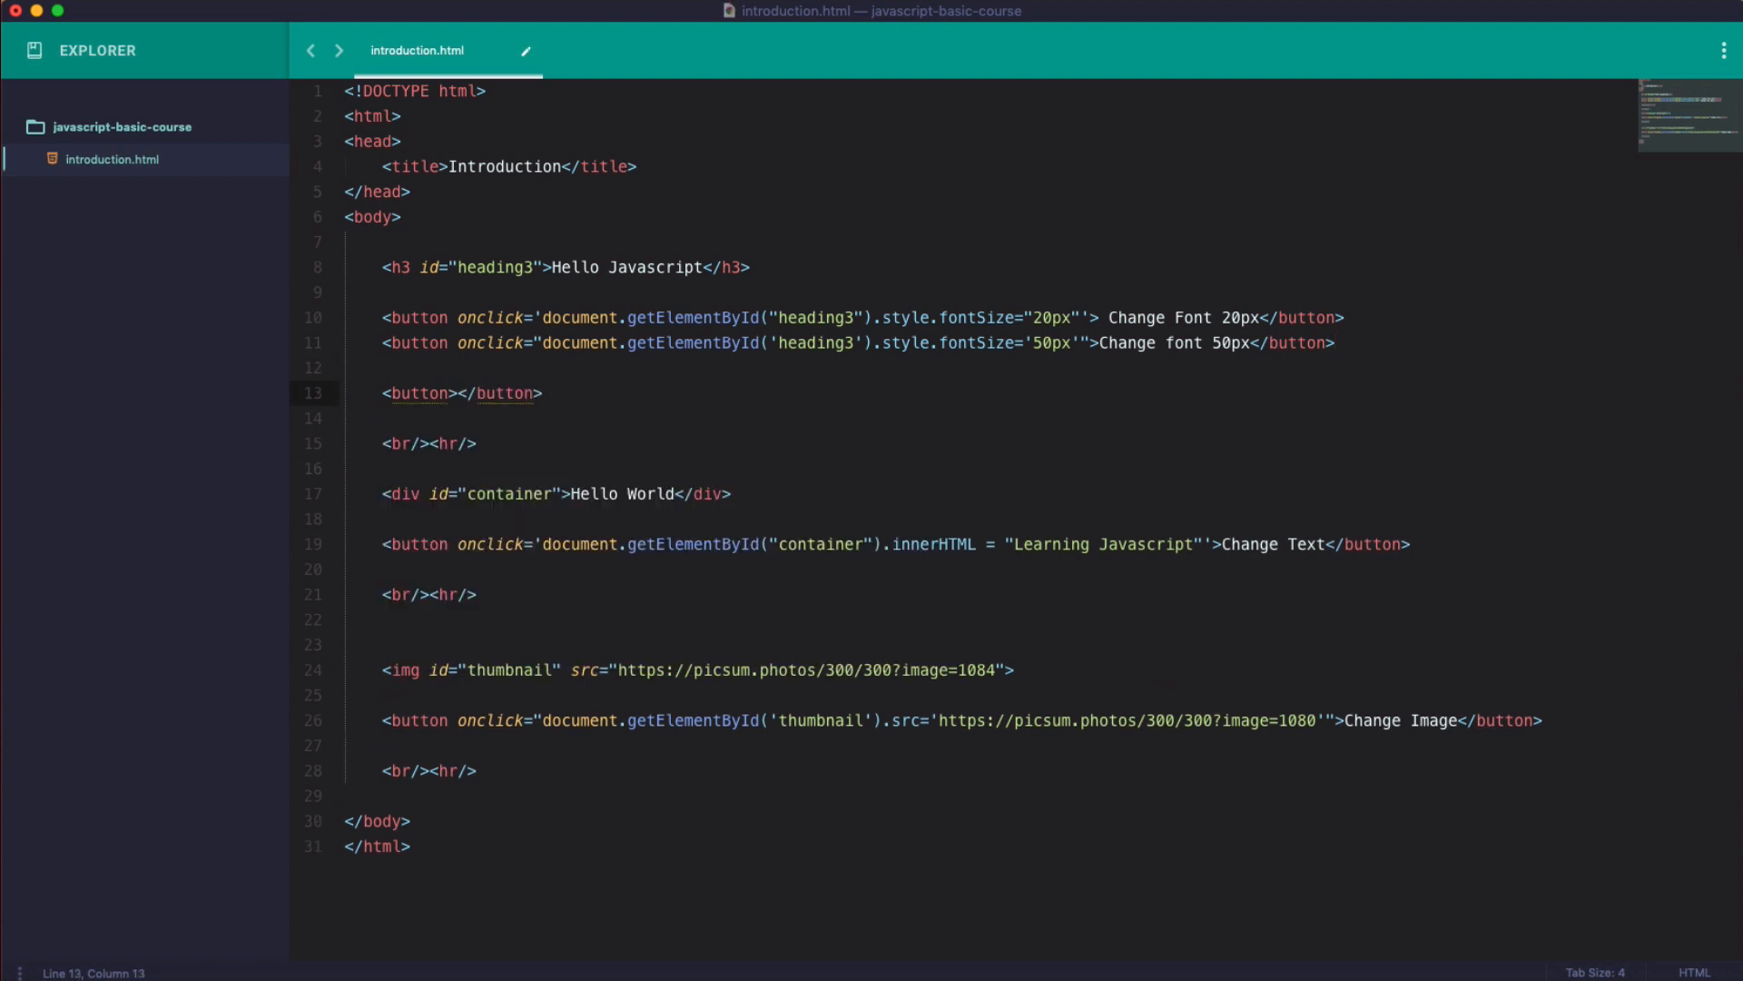
pyautogui.write('Show Heading')
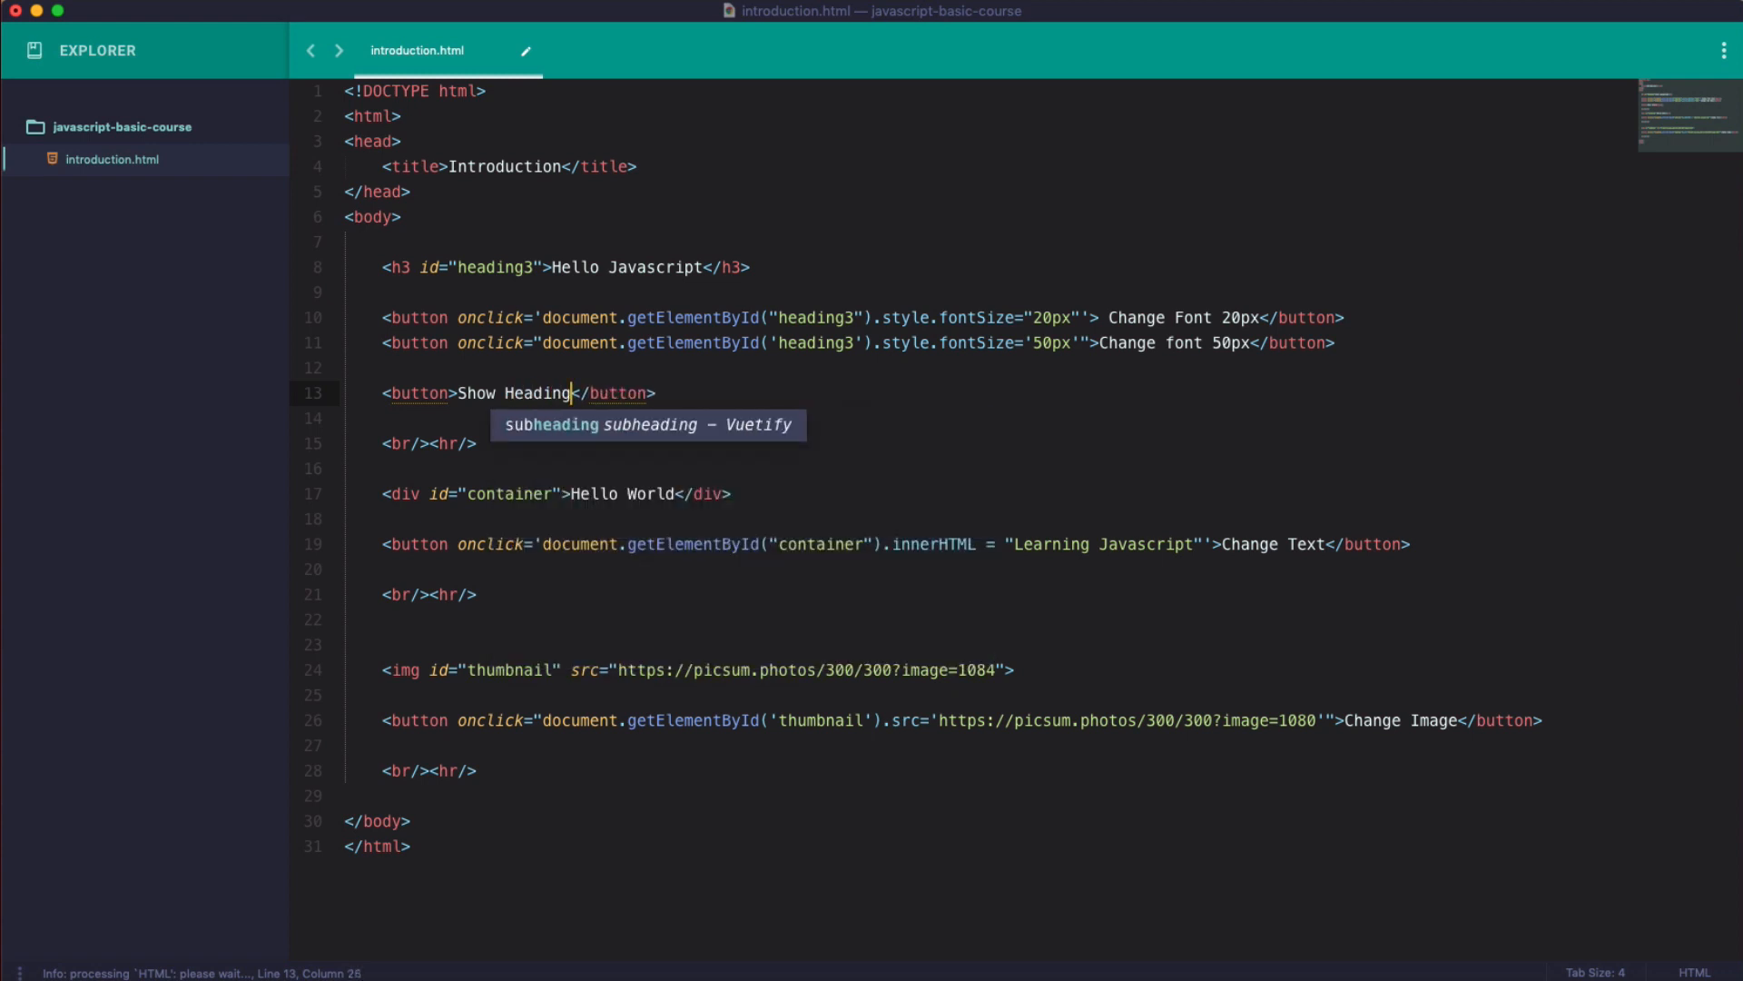
pyautogui.press('Return')
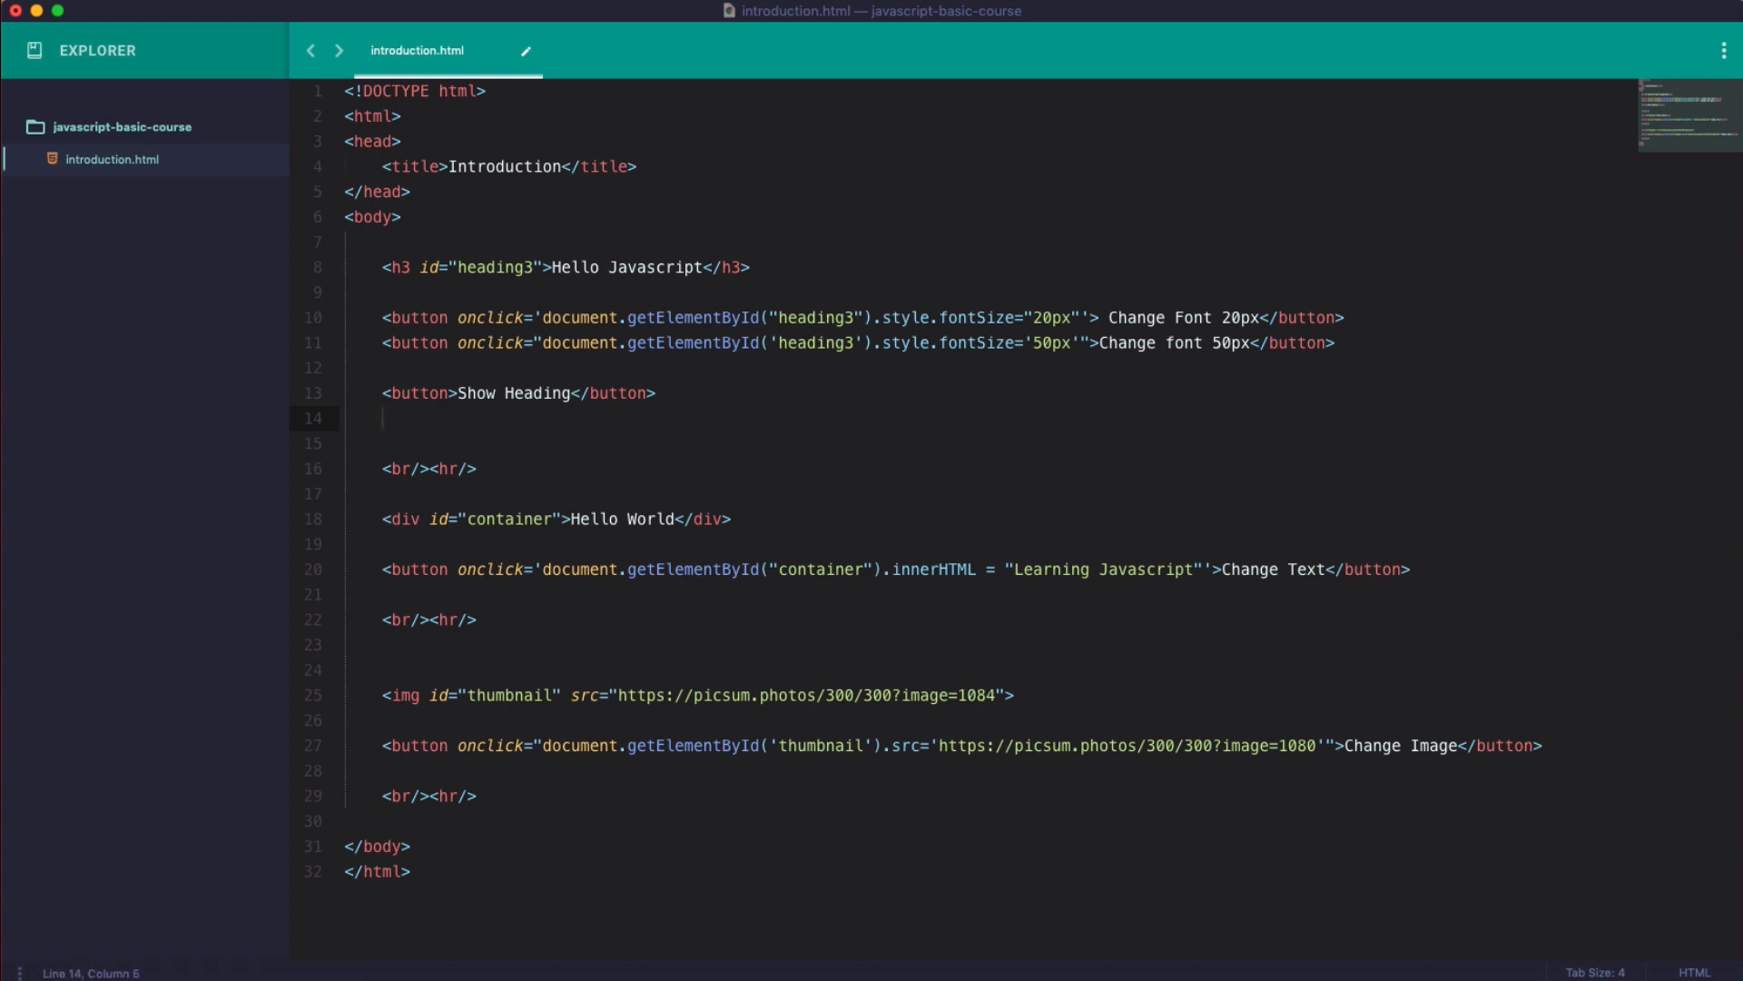
# Make its onclick set document.getElementById('heading3').style.display to 'block'.
pyautogui.click(448, 393)
pyautogui.write(' onclick="')
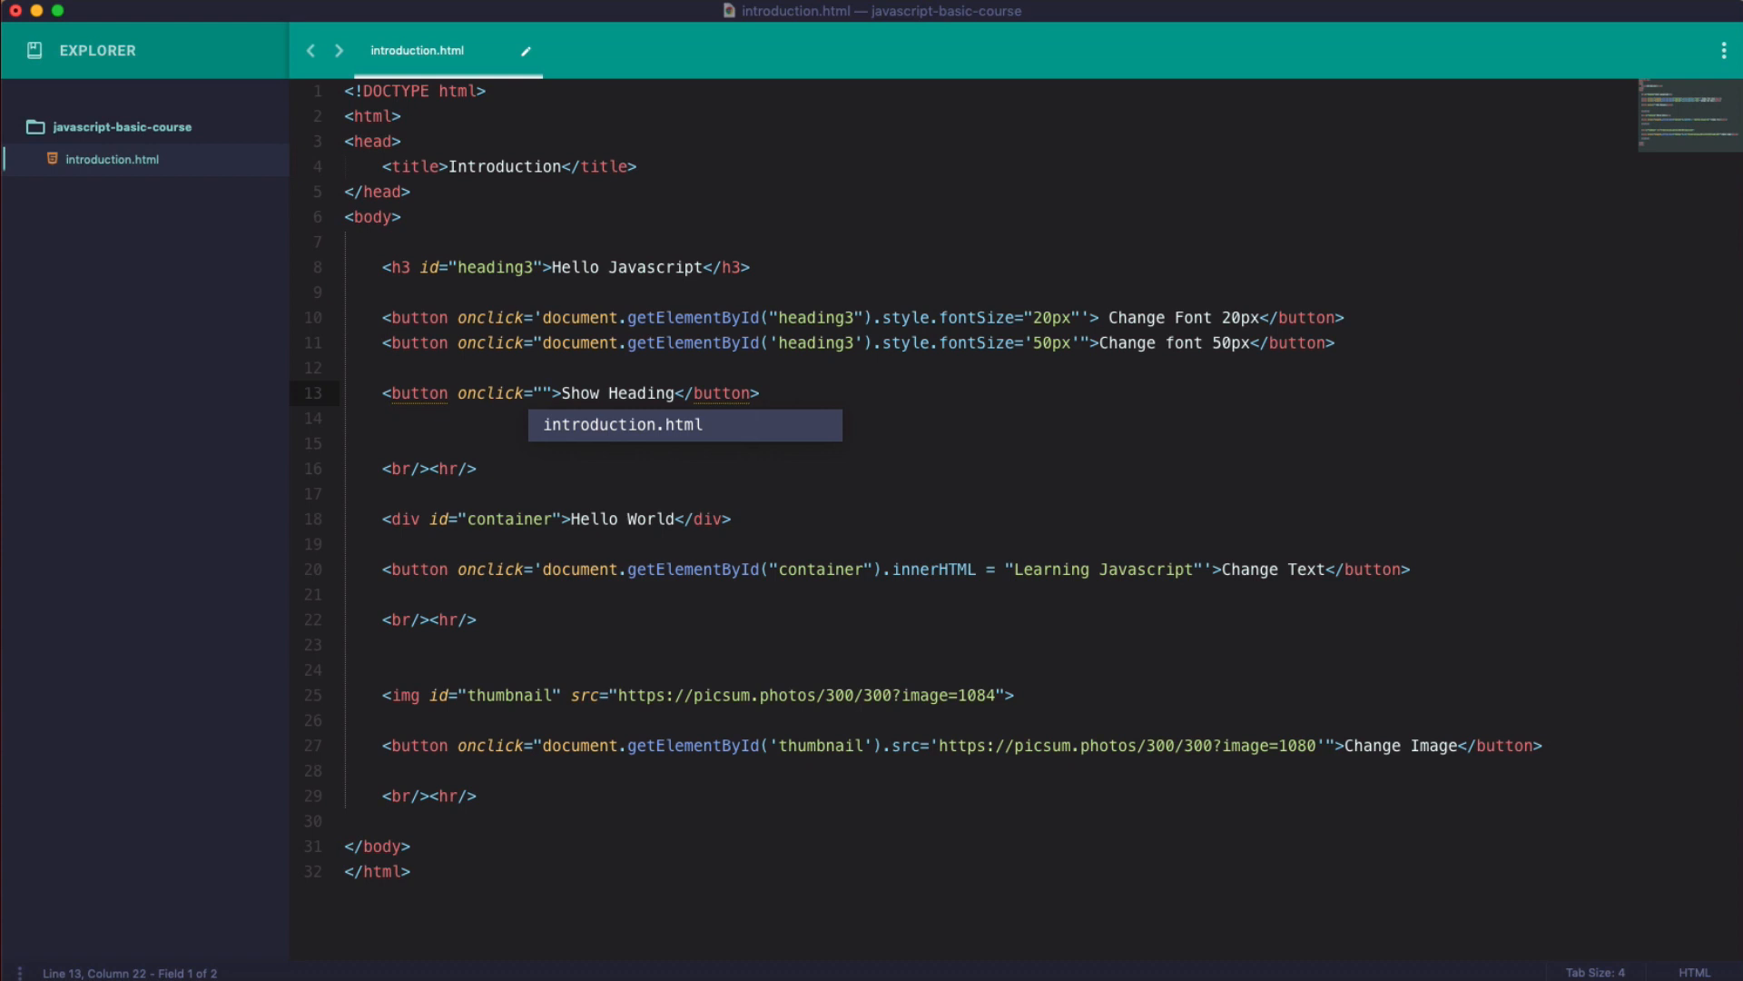
pyautogui.write('document.et')
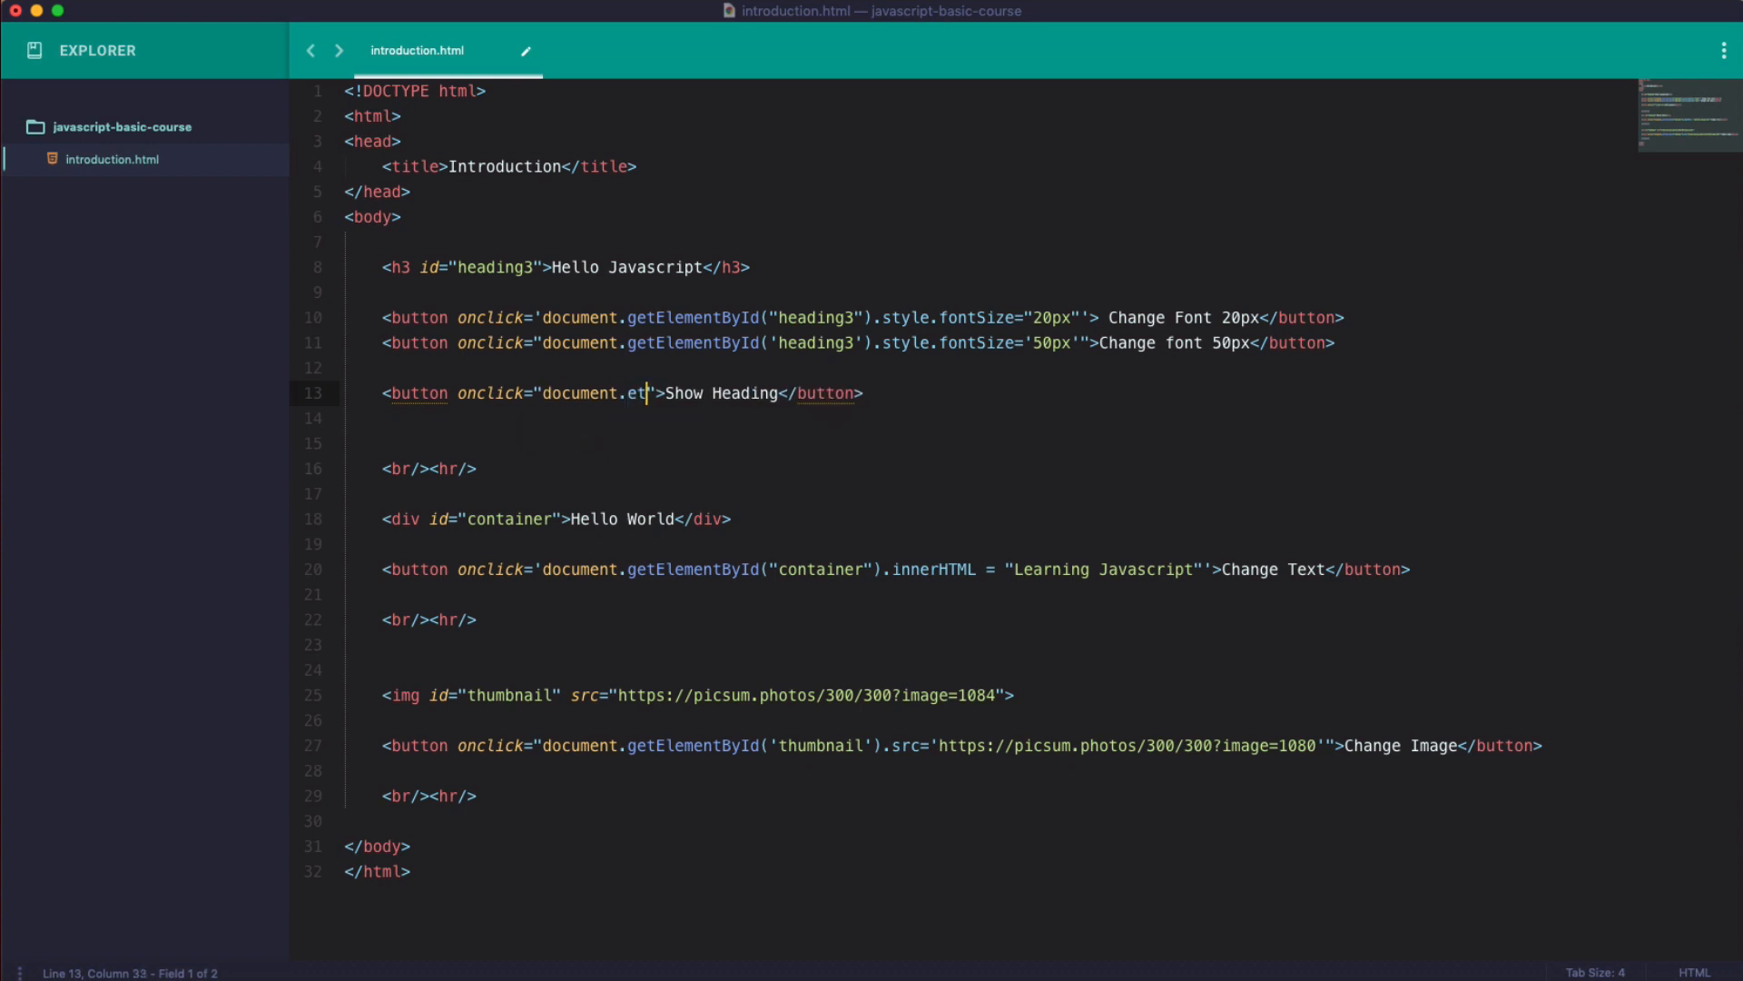
pyautogui.write('getElementById')
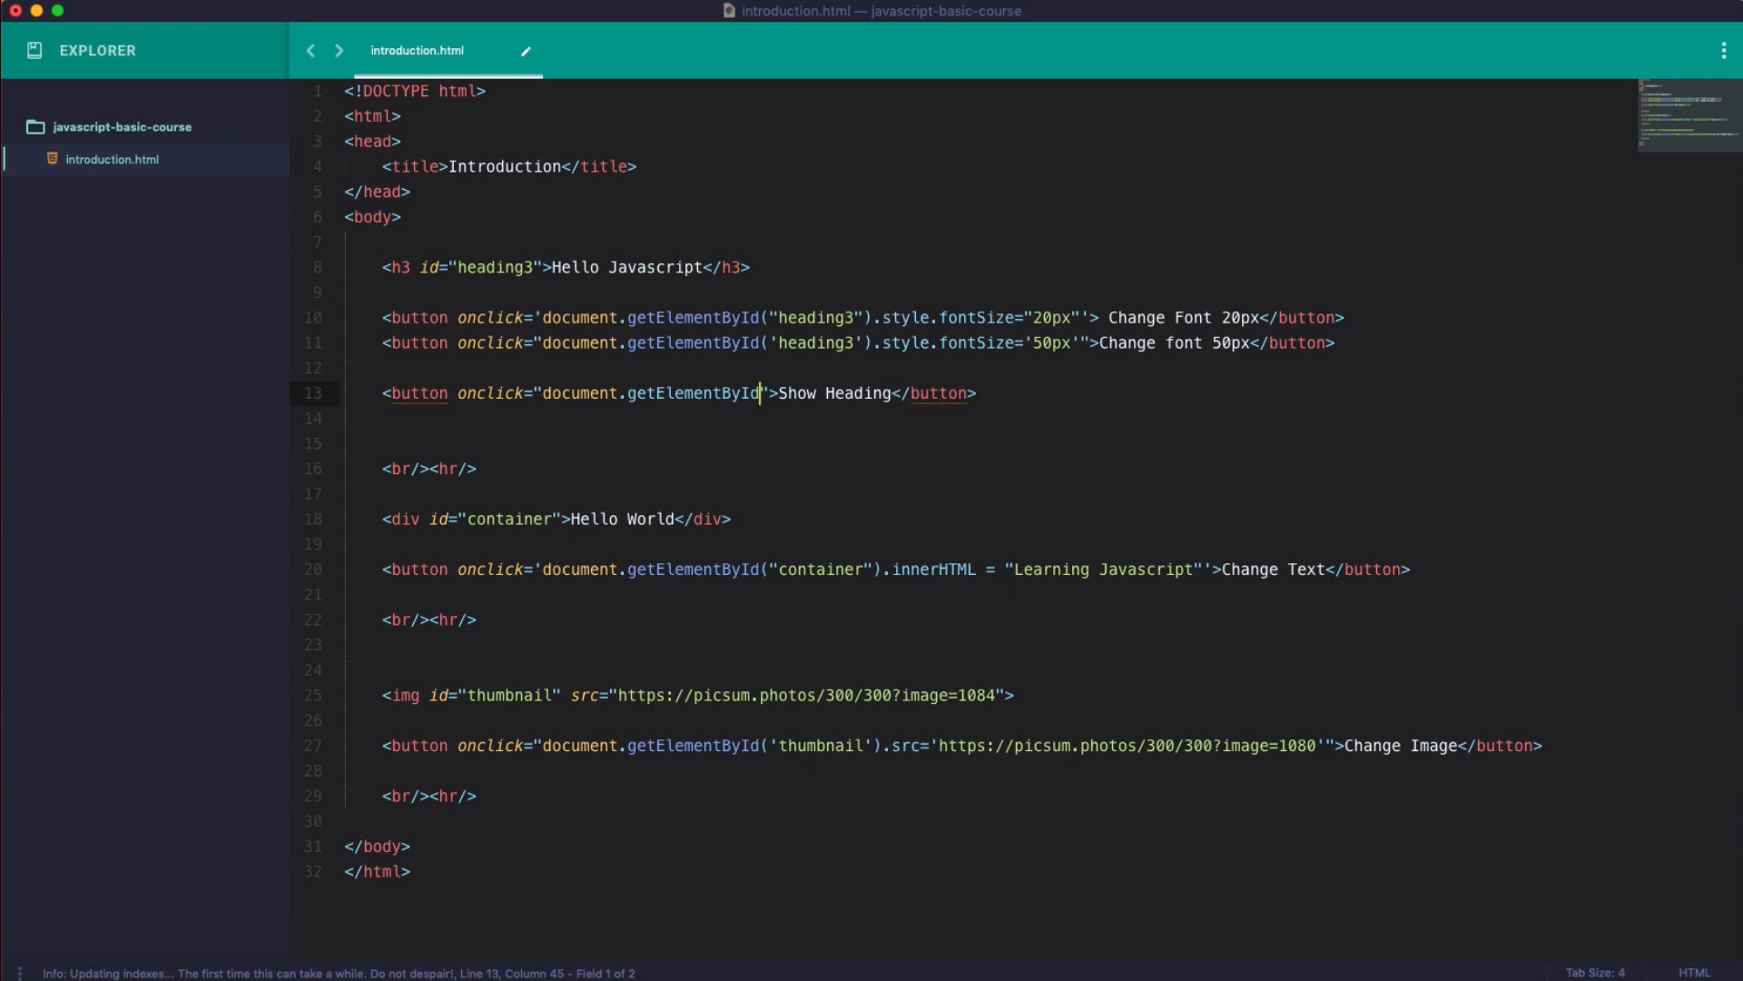
pyautogui.write('()')
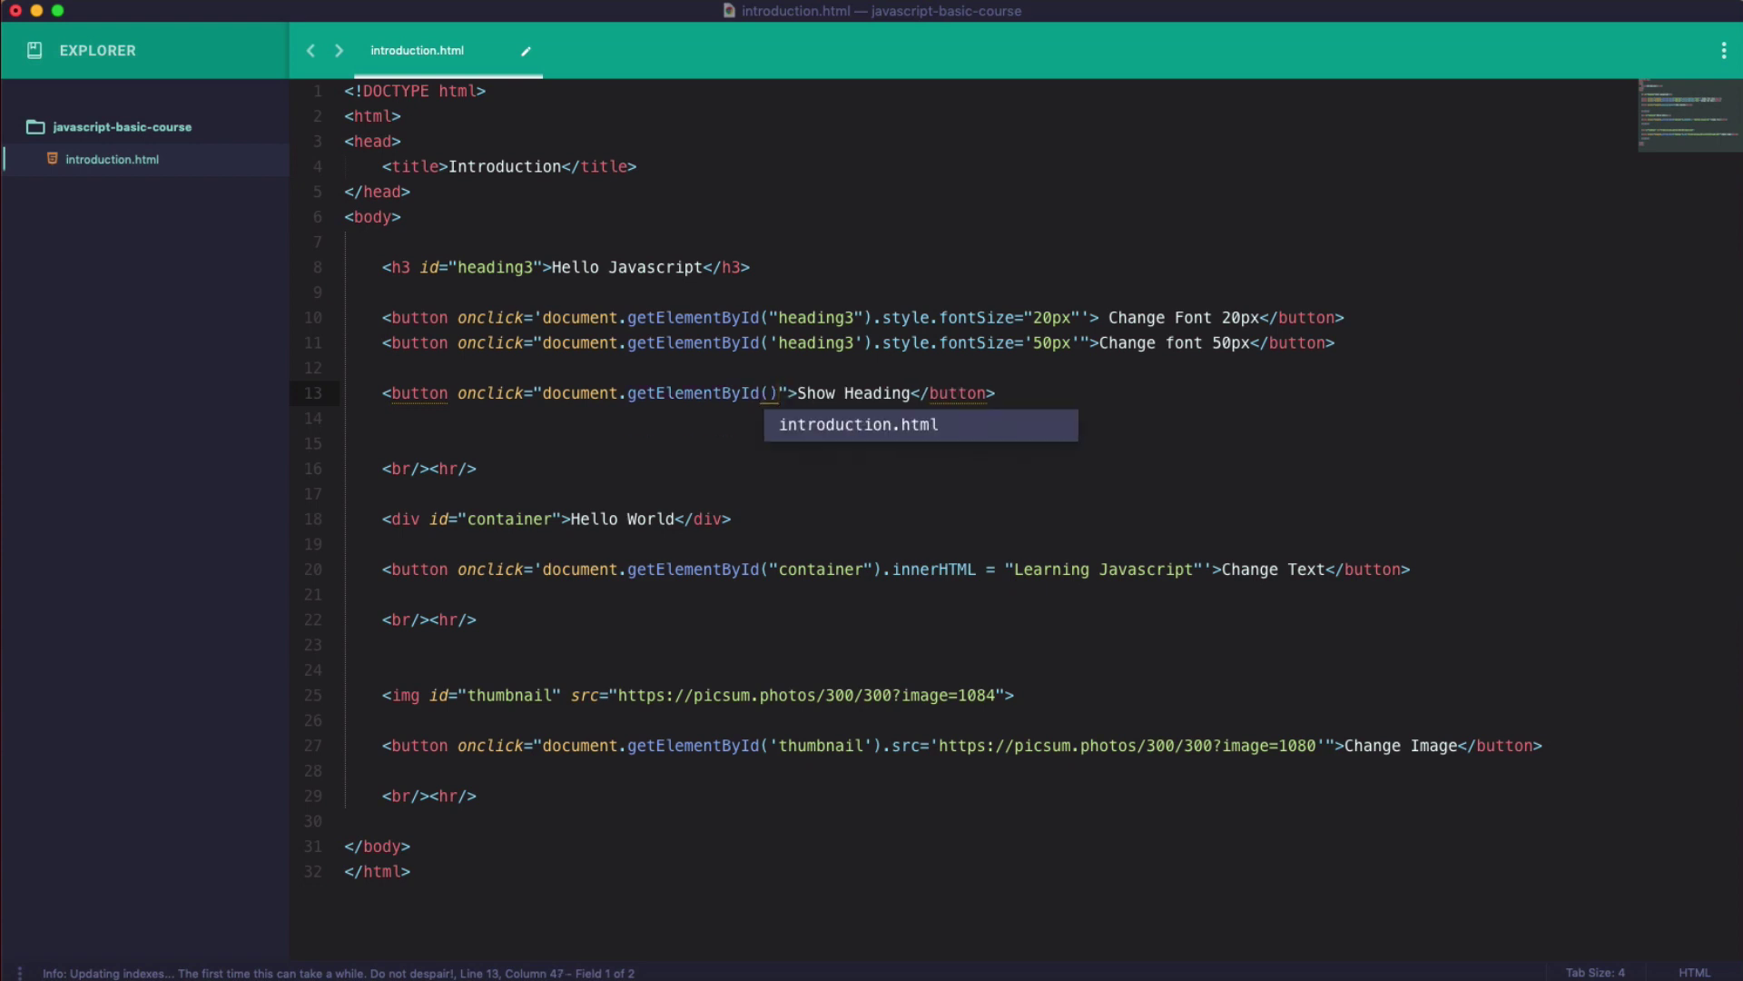
pyautogui.write("'")
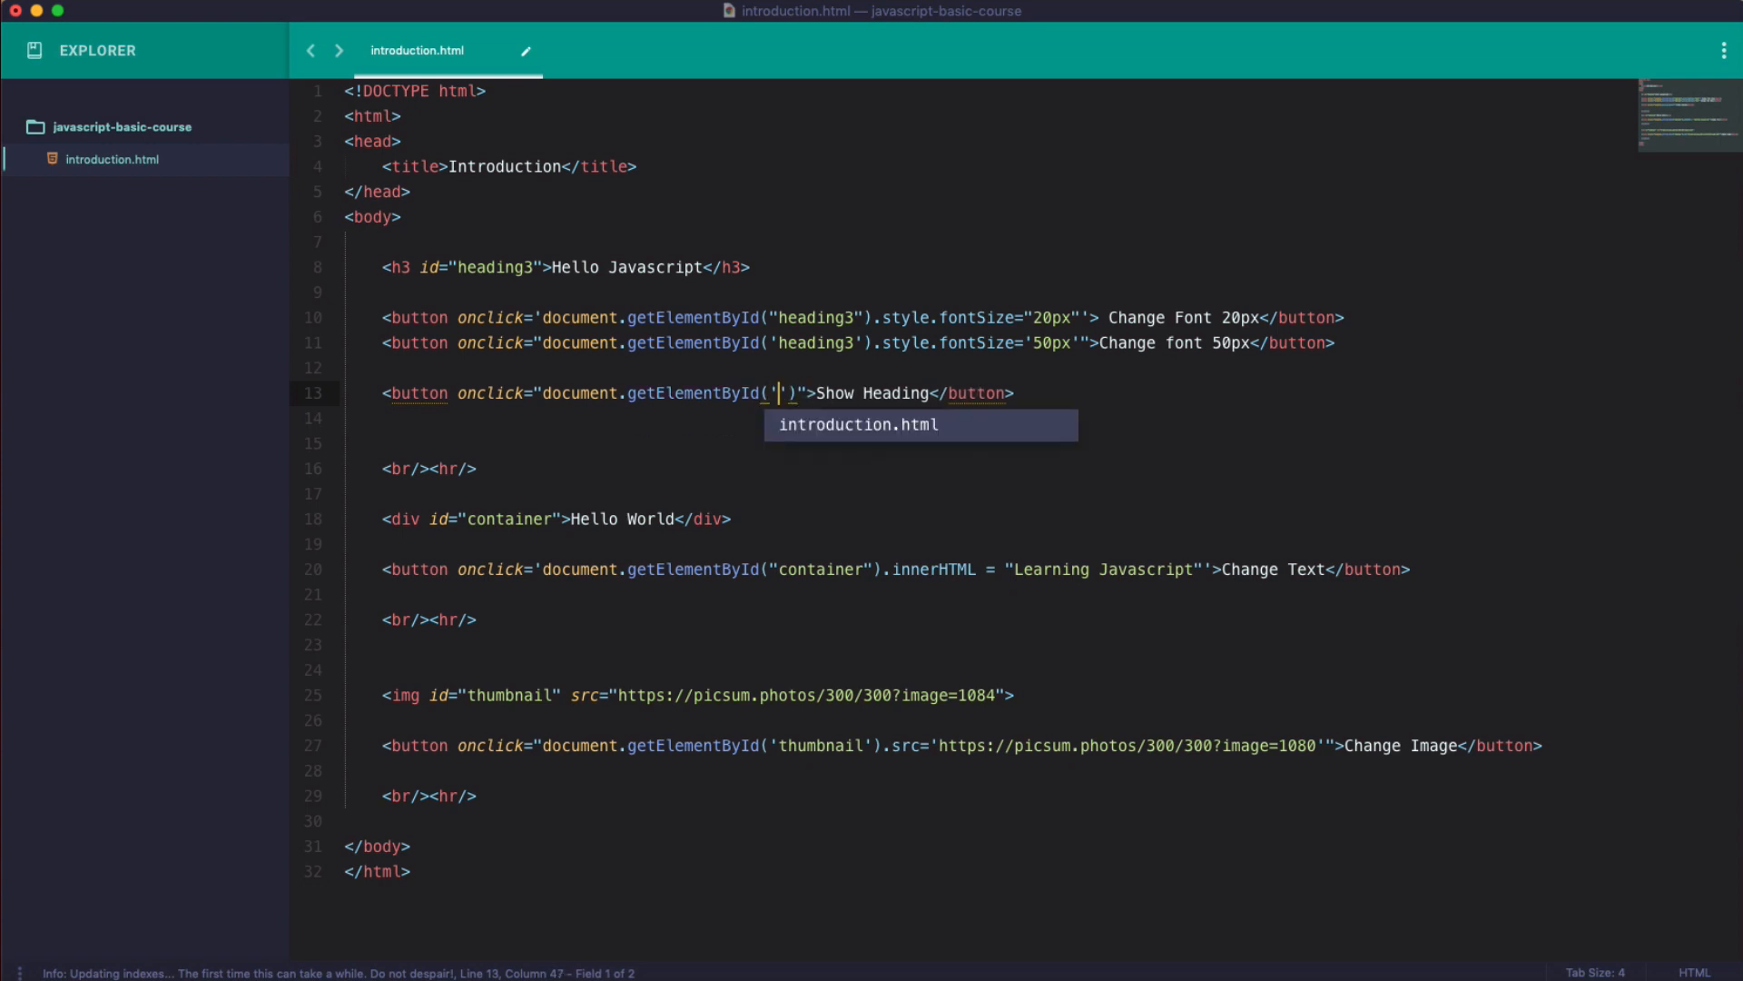
pyautogui.write('heading3')
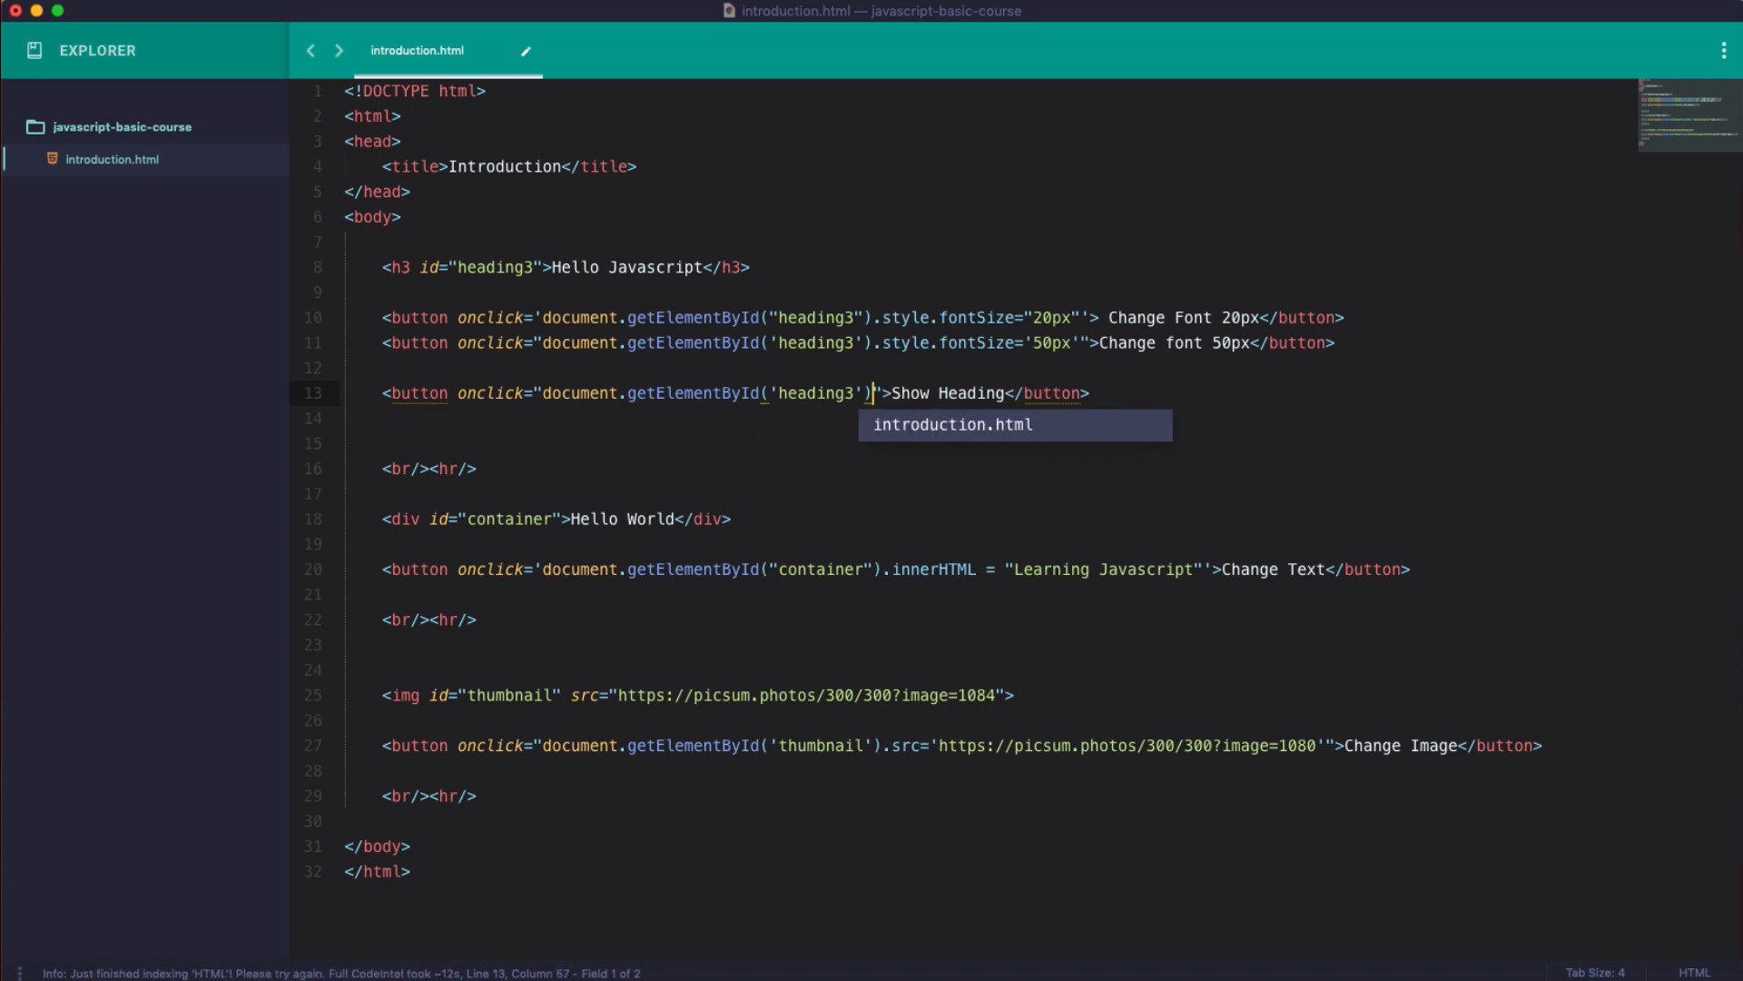
pyautogui.write('.style.')
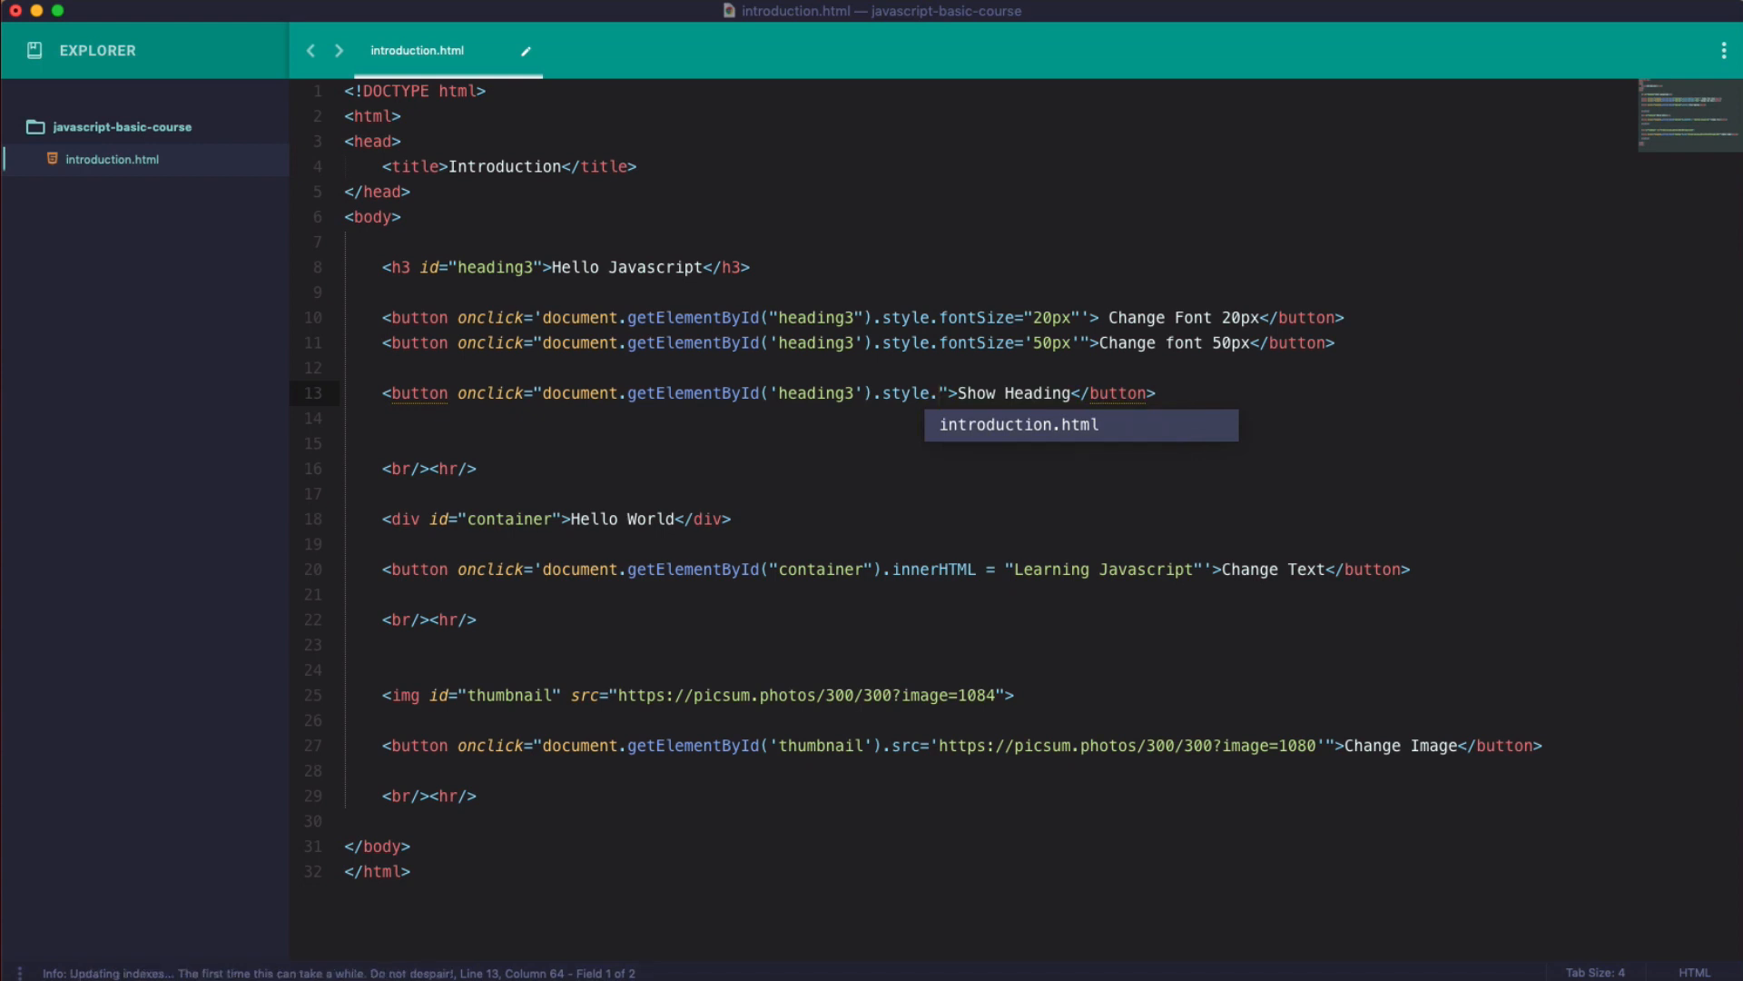
pyautogui.write('display')
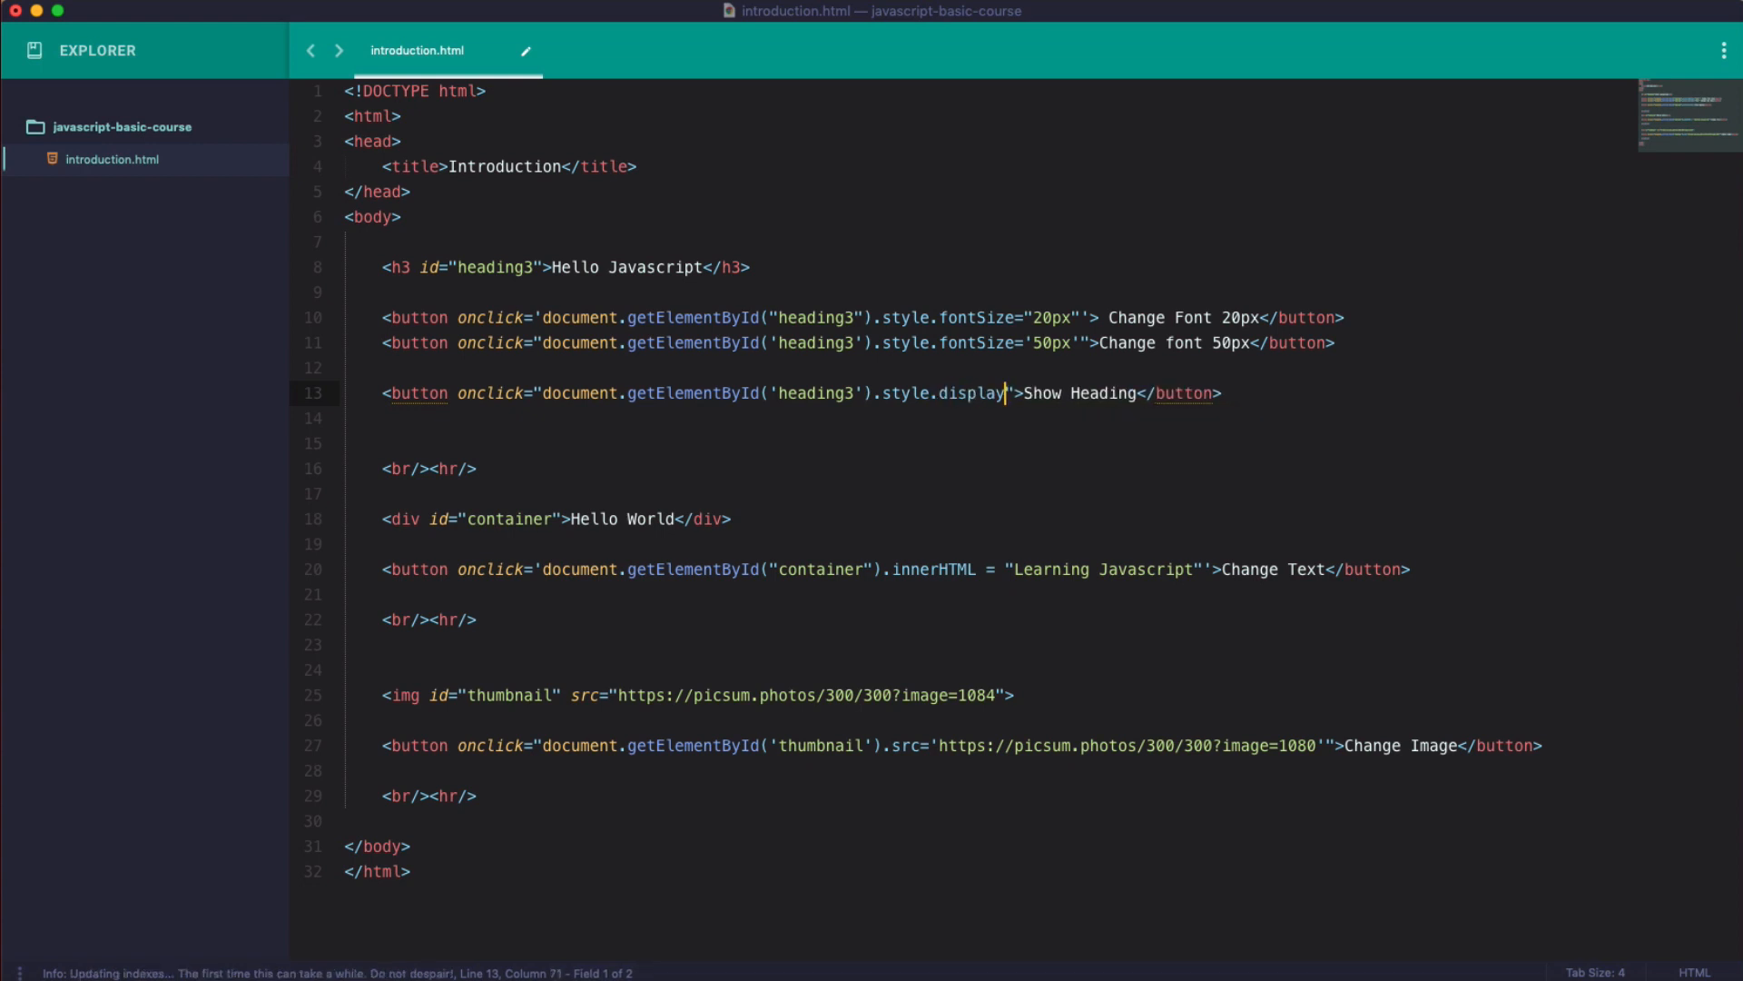
pyautogui.write('=')
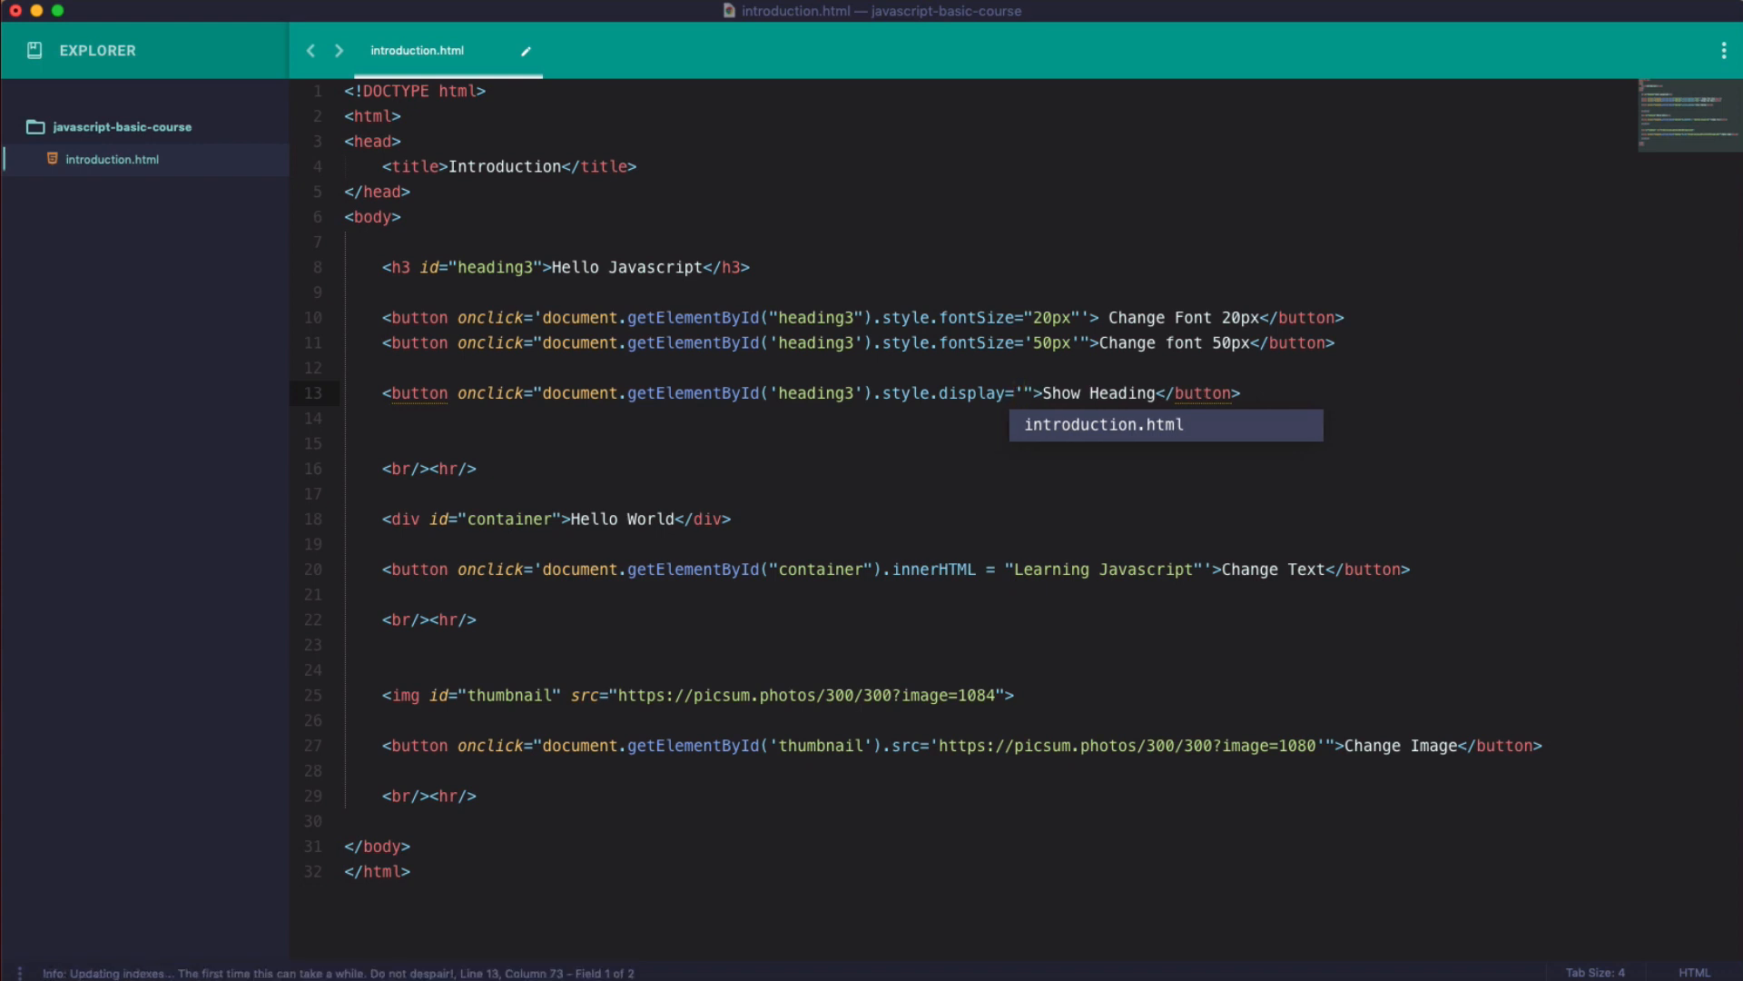
pyautogui.write('bl')
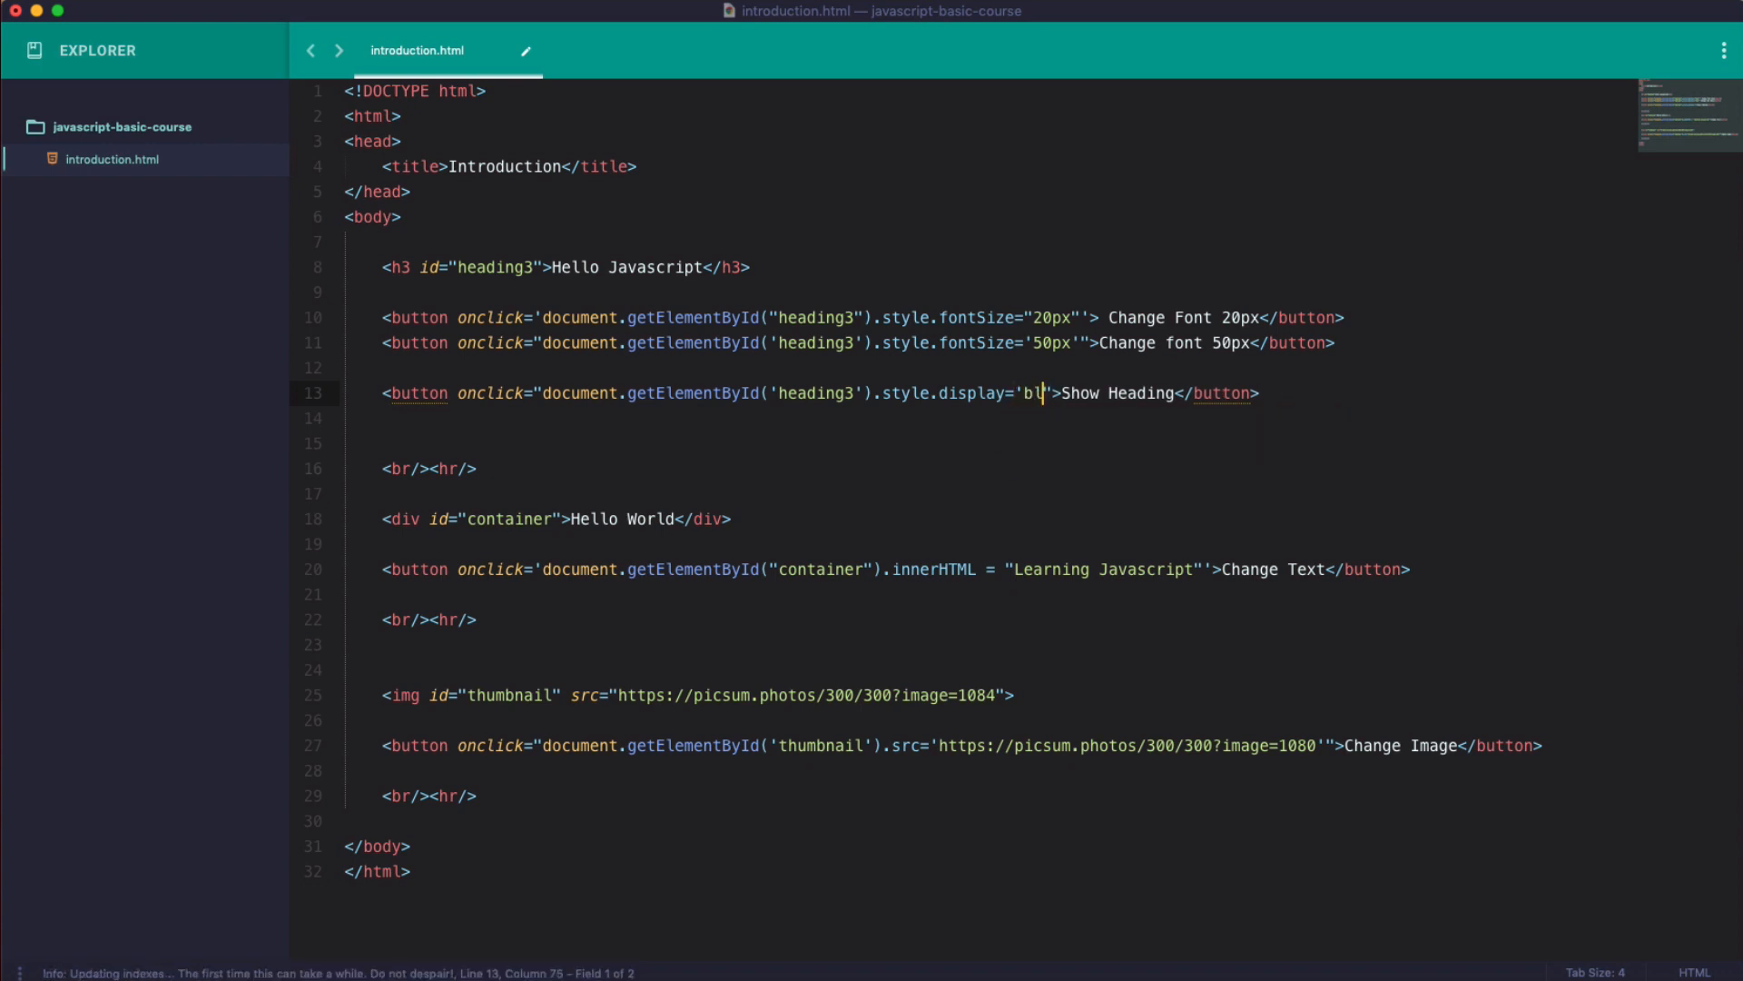
pyautogui.write('ock')
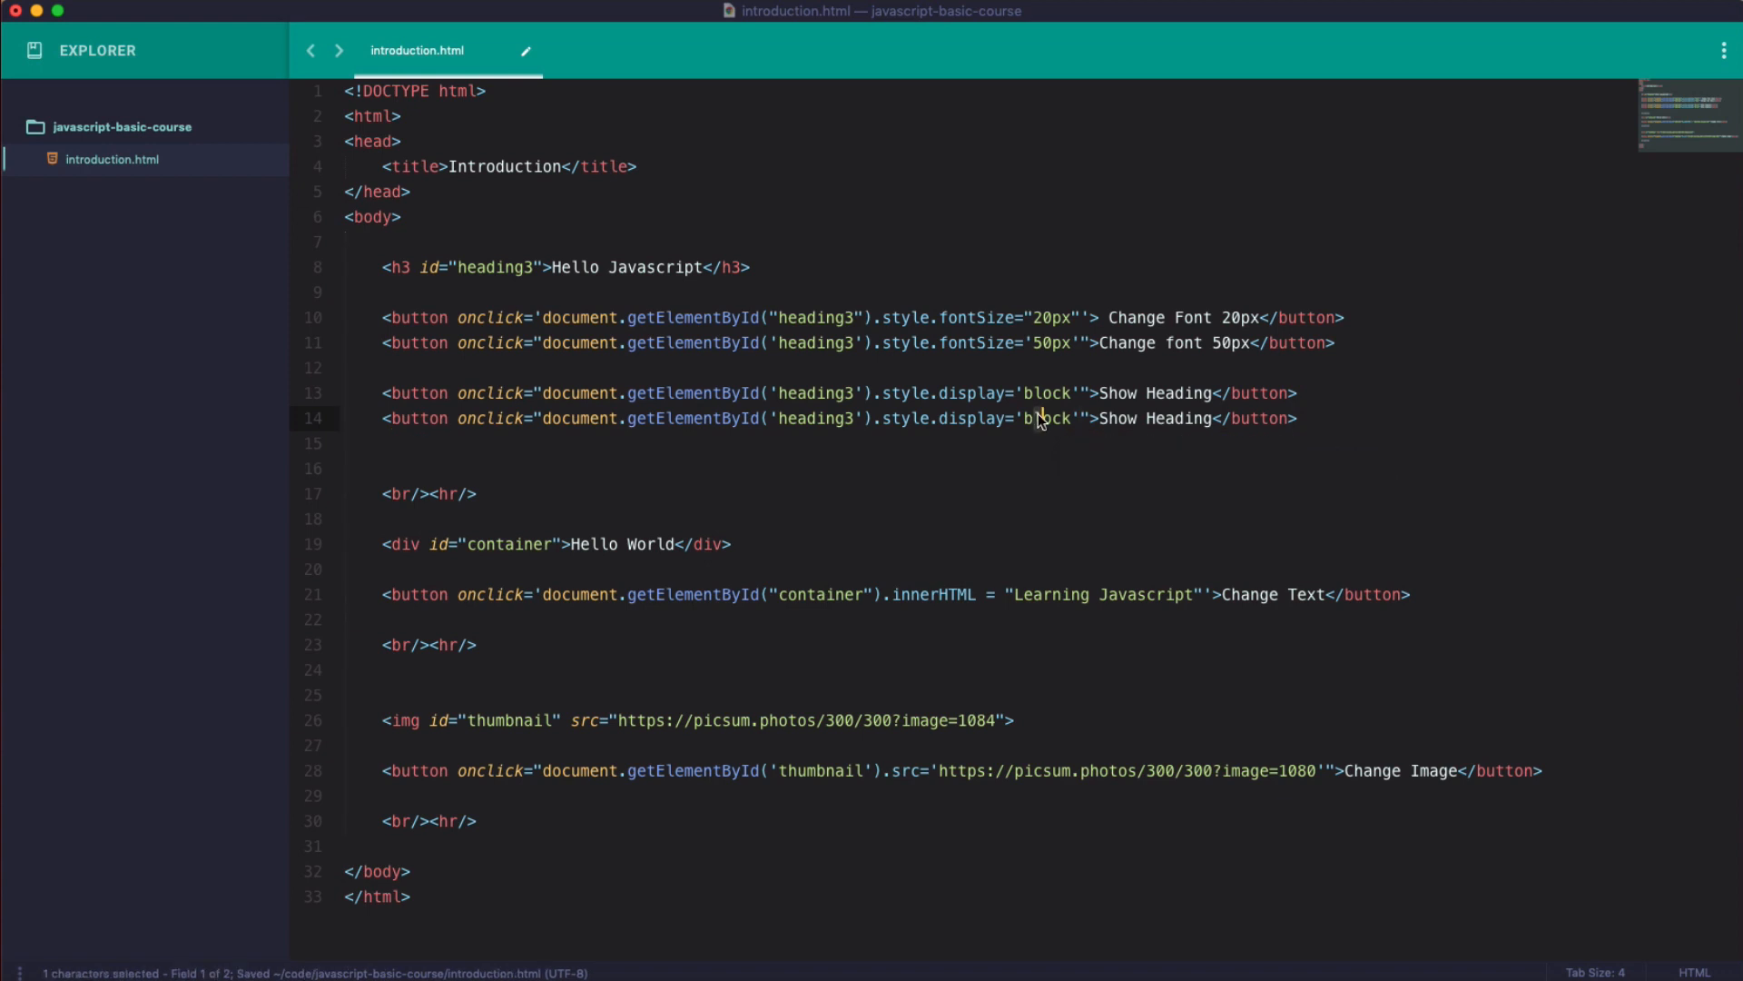
# Change the copied line's display value to 'none' and its label to Hide Heading.
pyautogui.doubleClick(1046, 393)
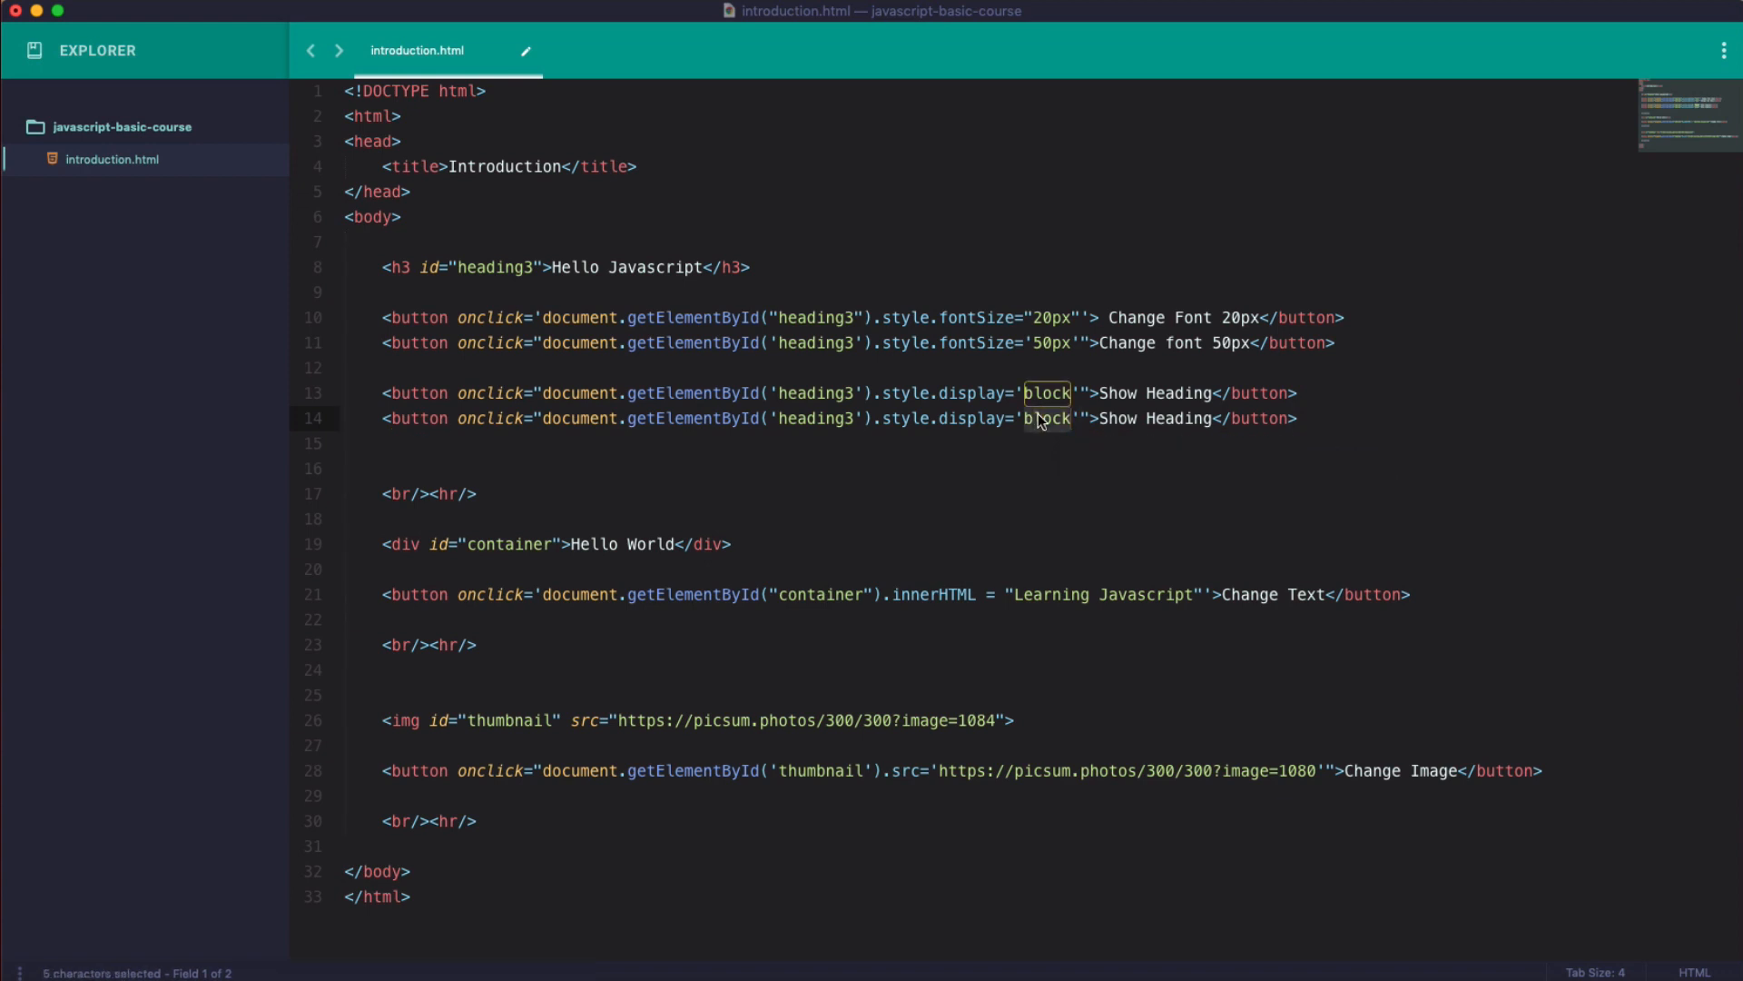
pyautogui.write('none')
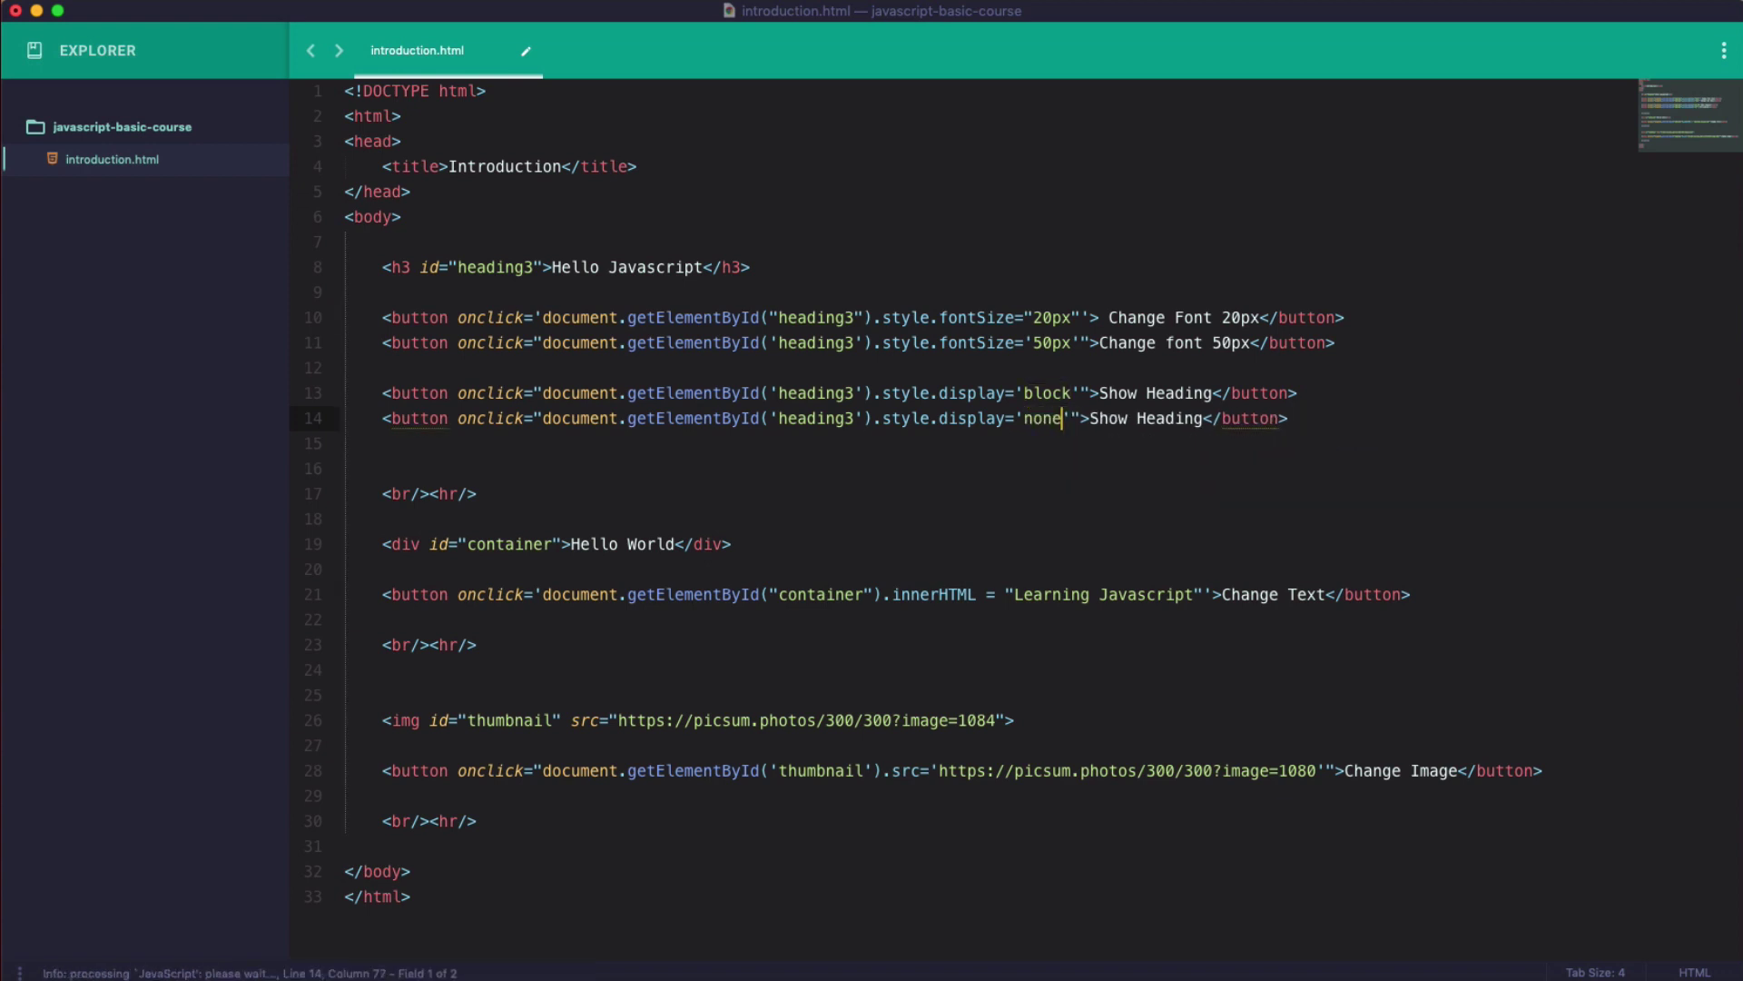
pyautogui.doubleClick(1181, 392)
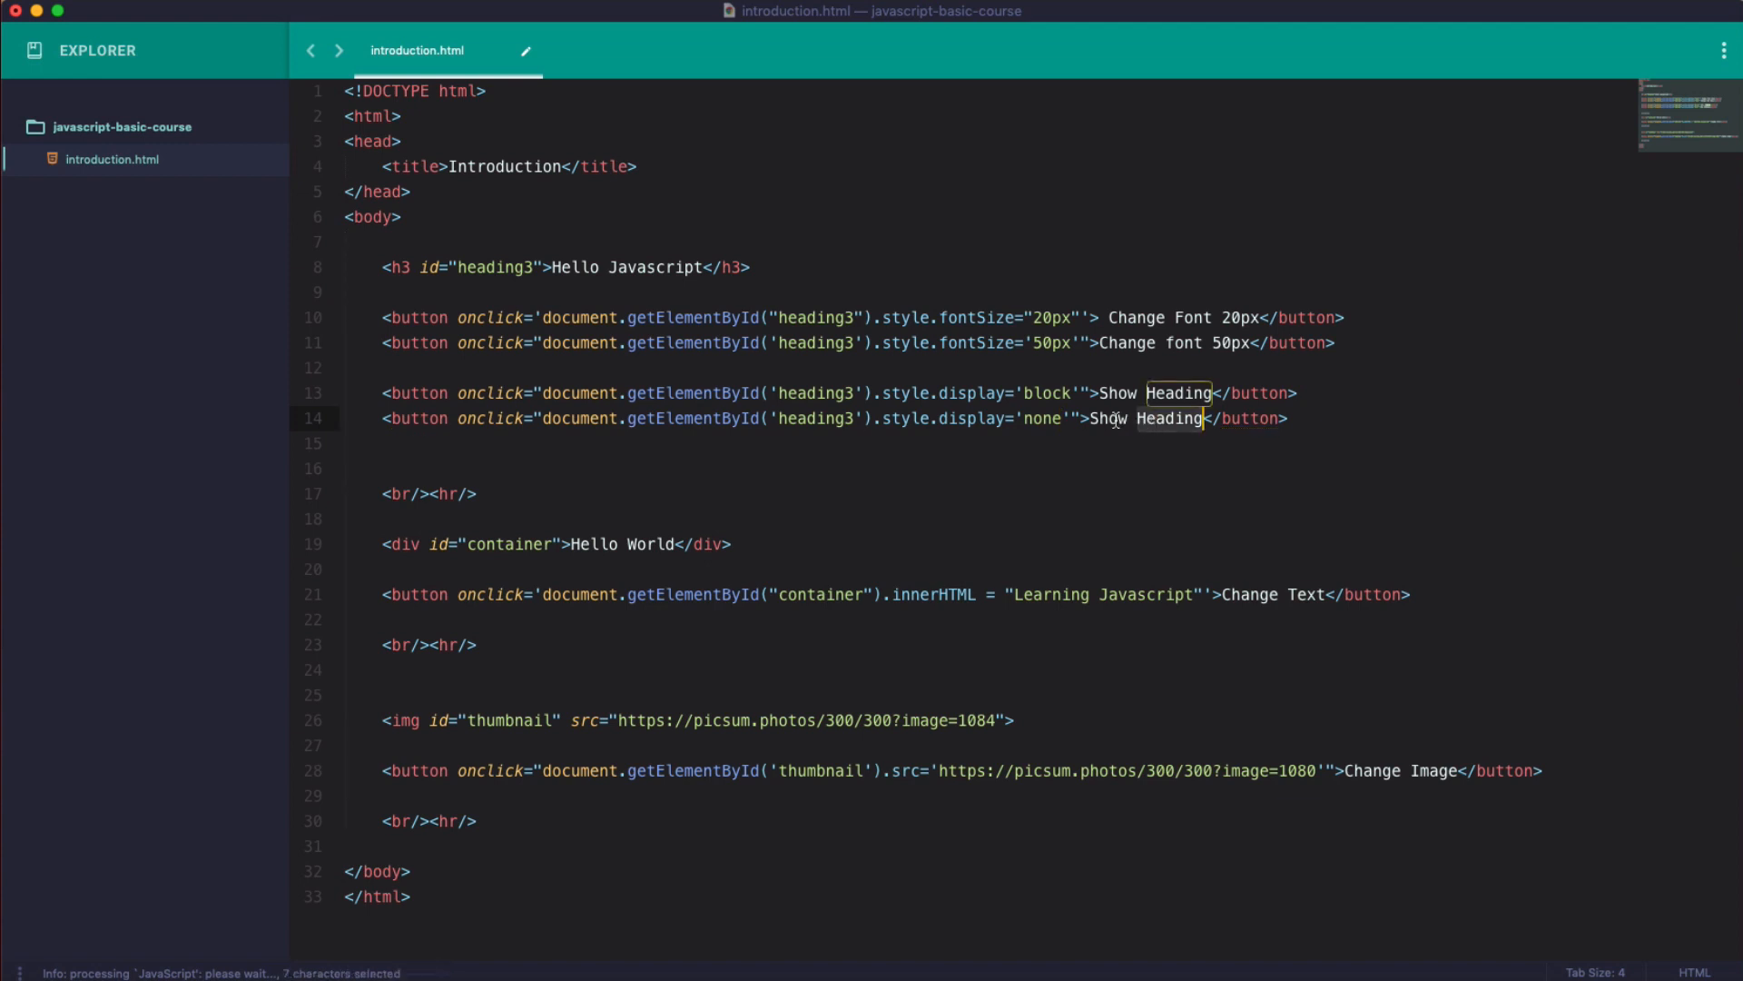
pyautogui.write('Hide')
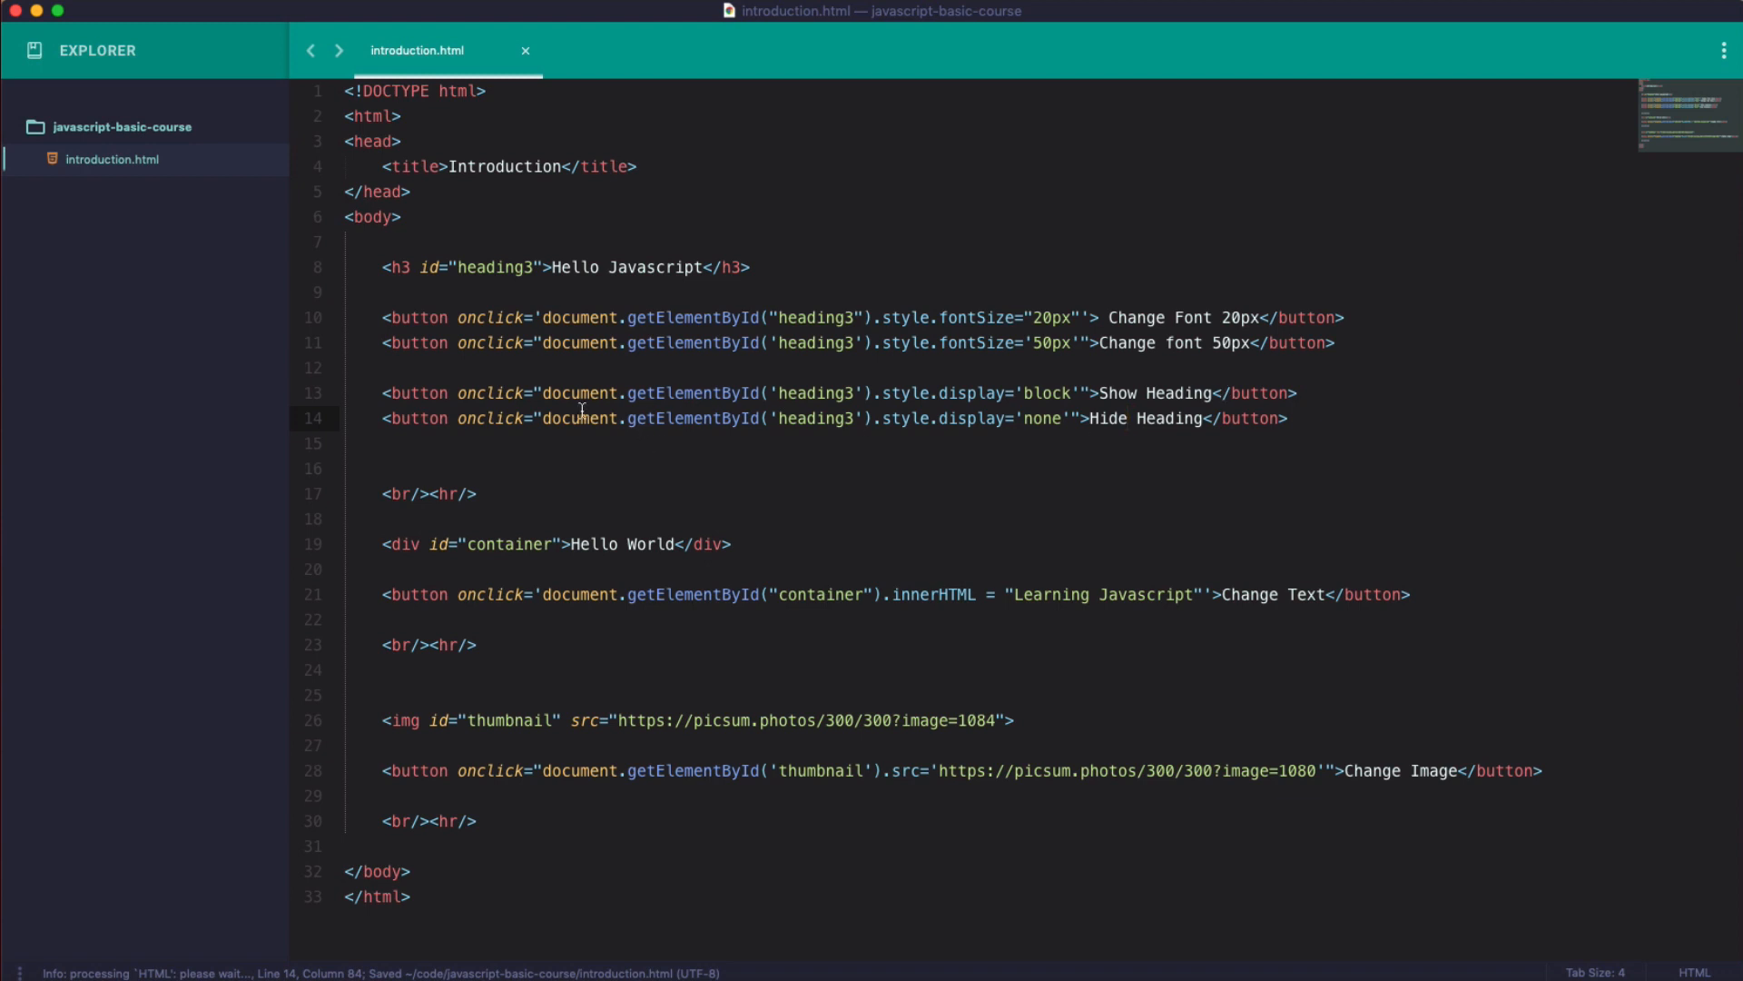
pyautogui.click(925, 392)
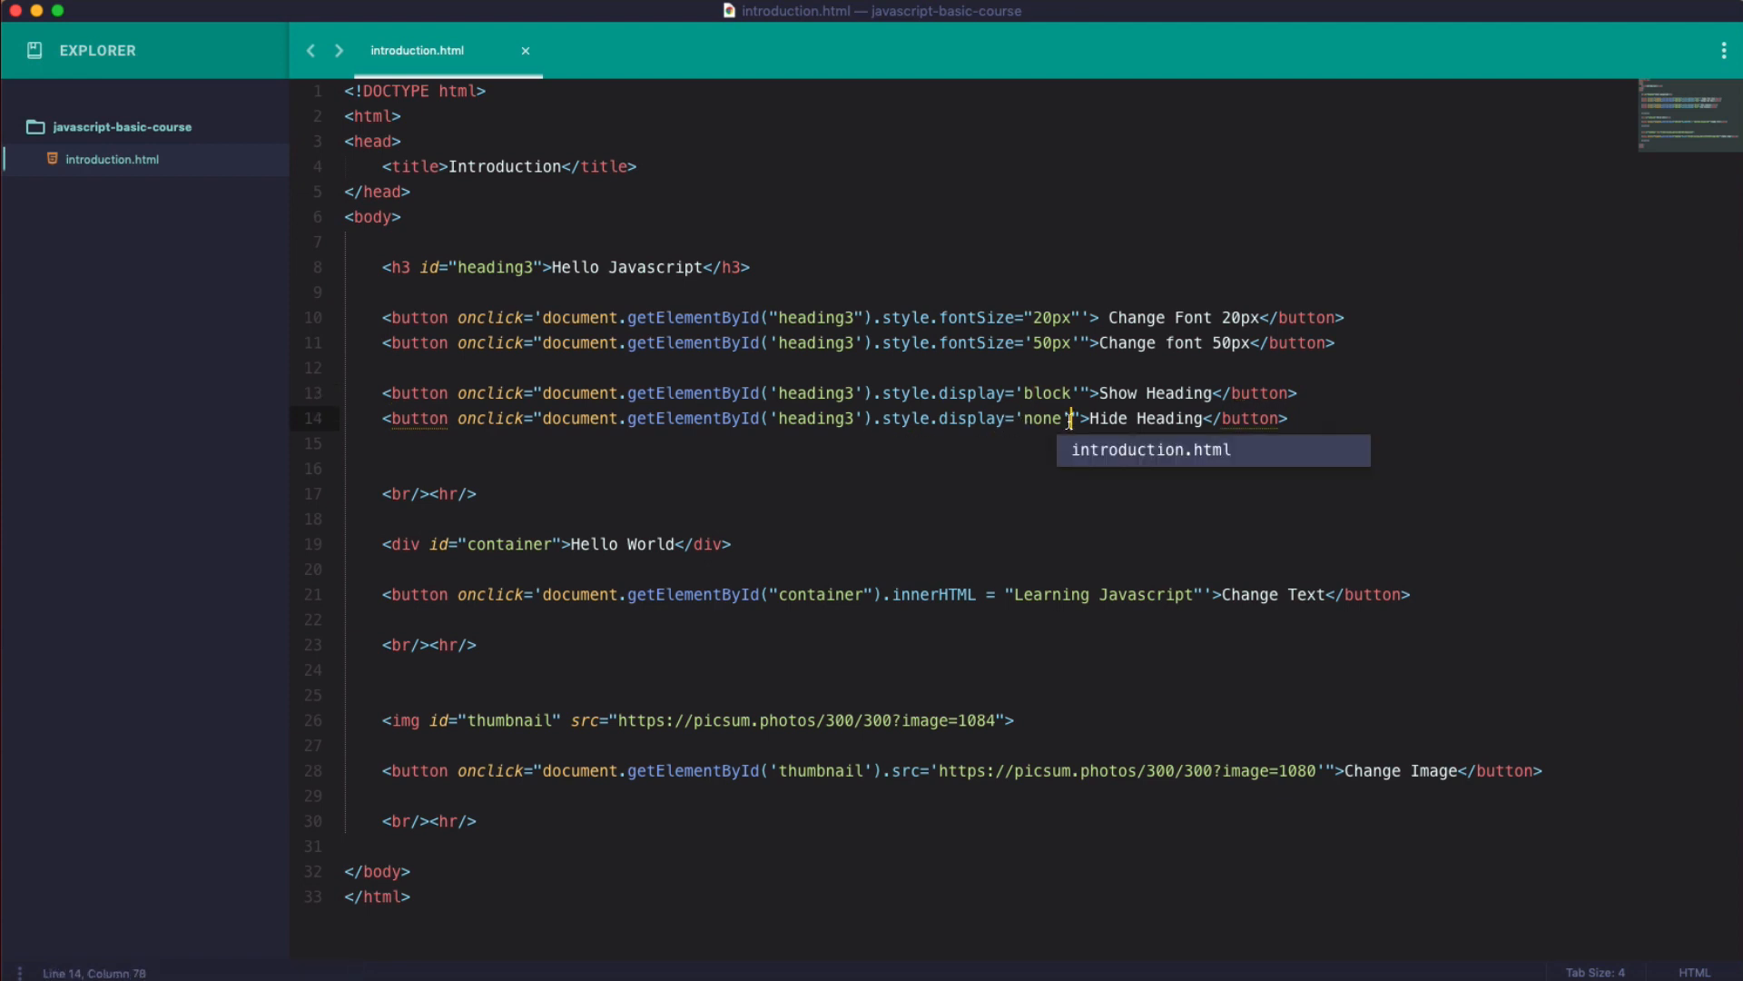
# Type a trial <style> block with a #heading3 display: none rule in the head.
pyautogui.press('Enter')
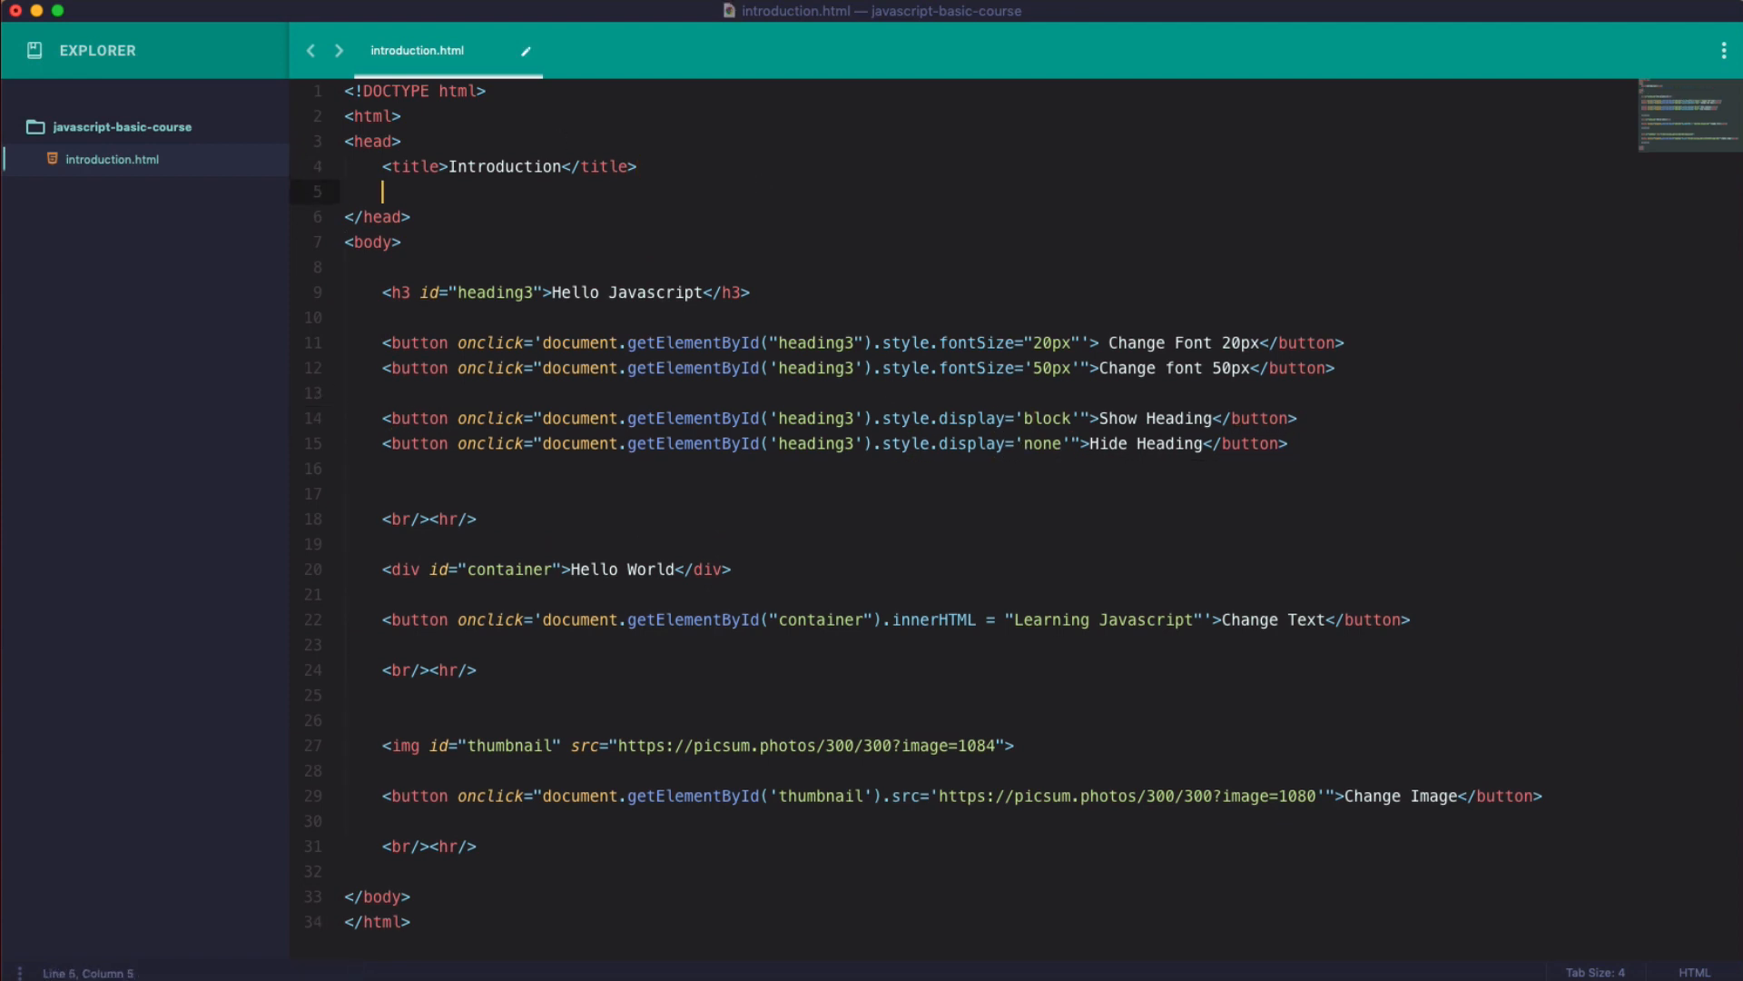
pyautogui.write('<style type="text/css">')
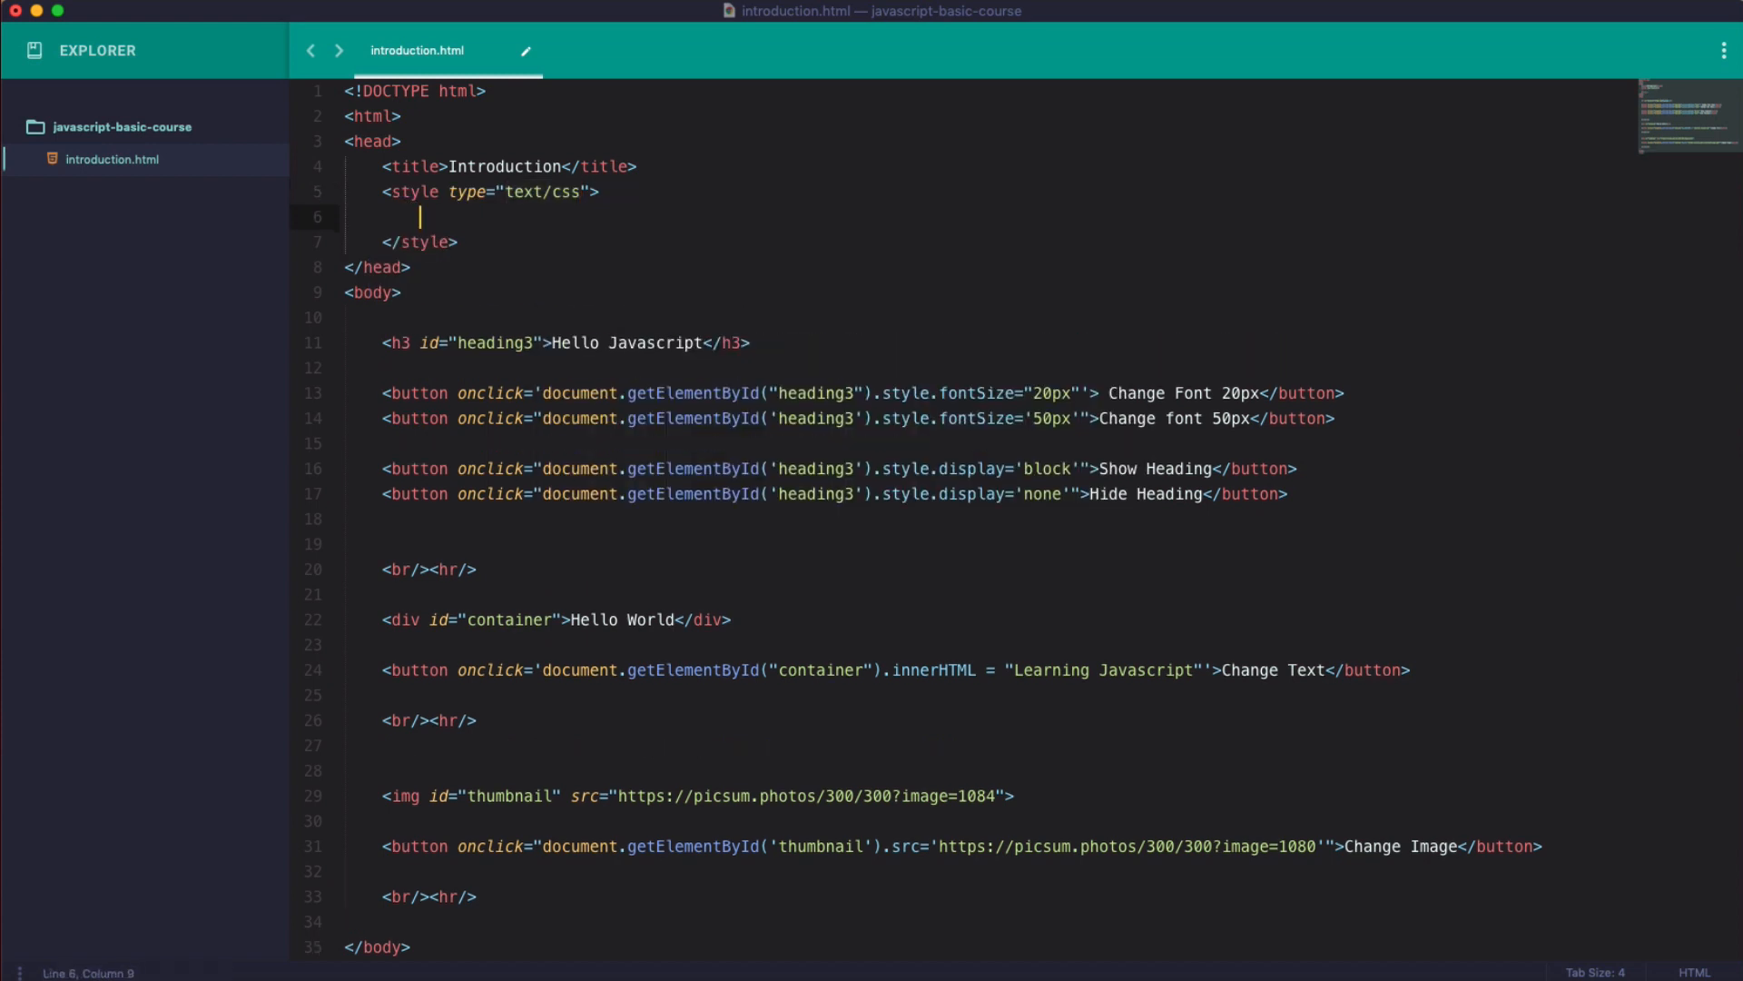
pyautogui.write('#heaing3 {')
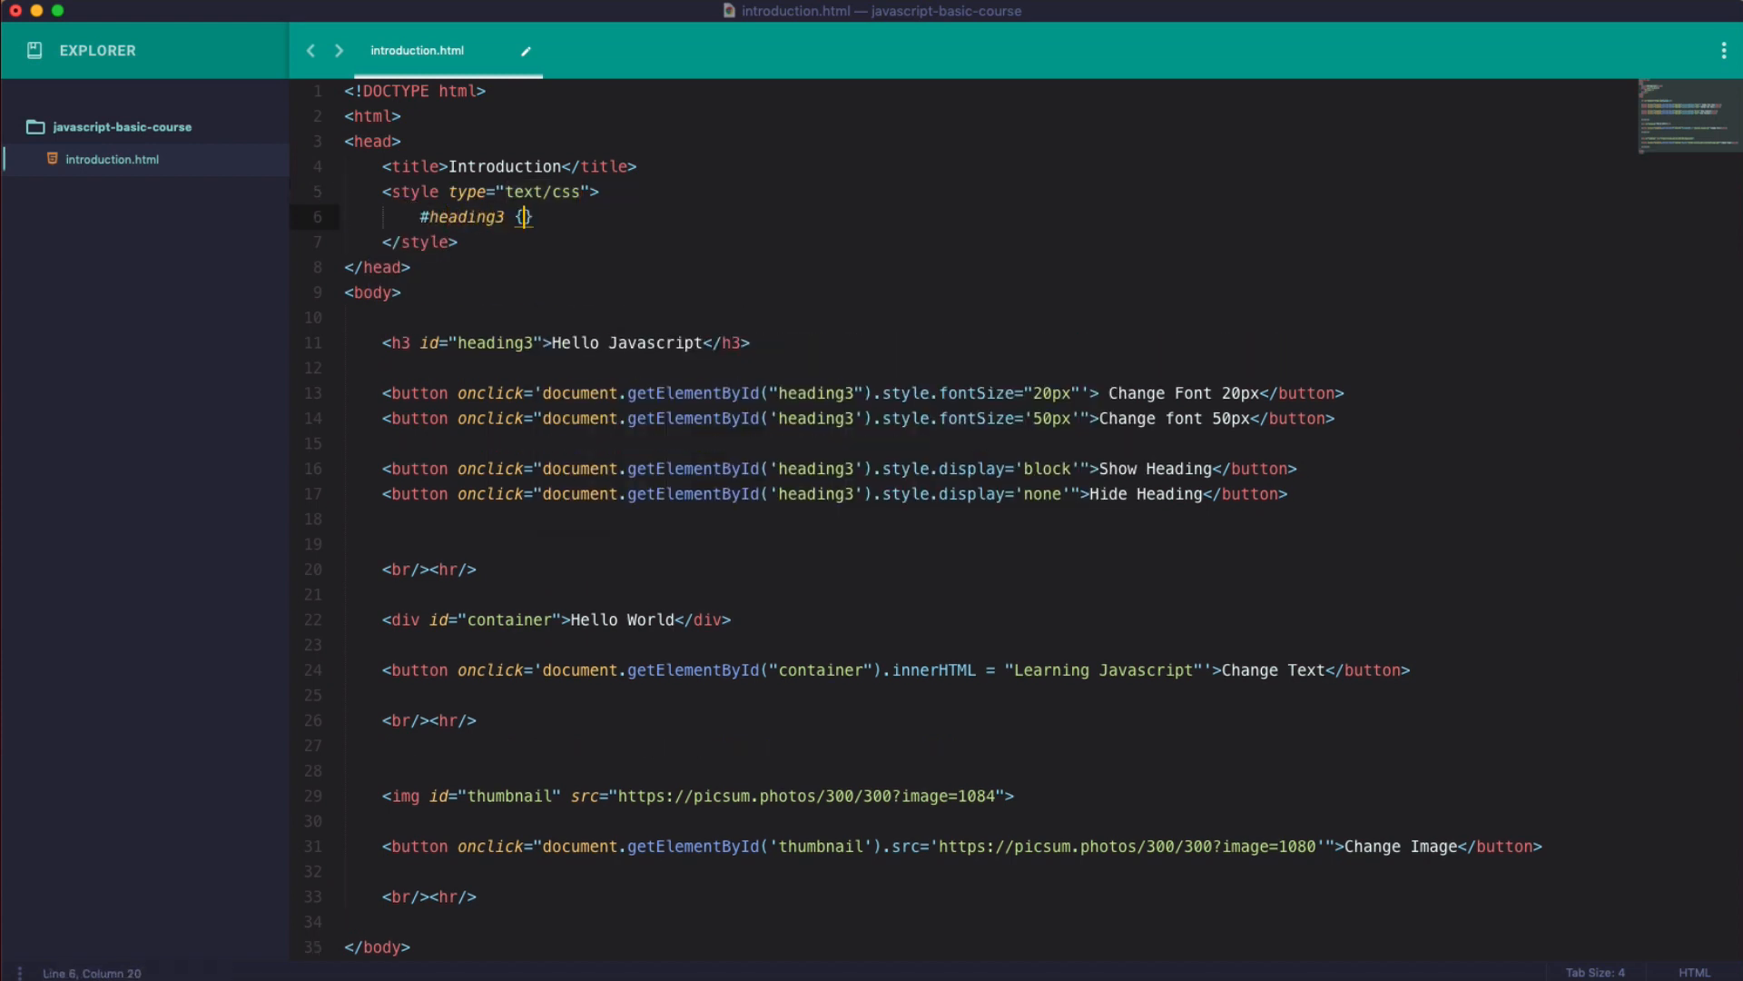
pyautogui.press('enter')
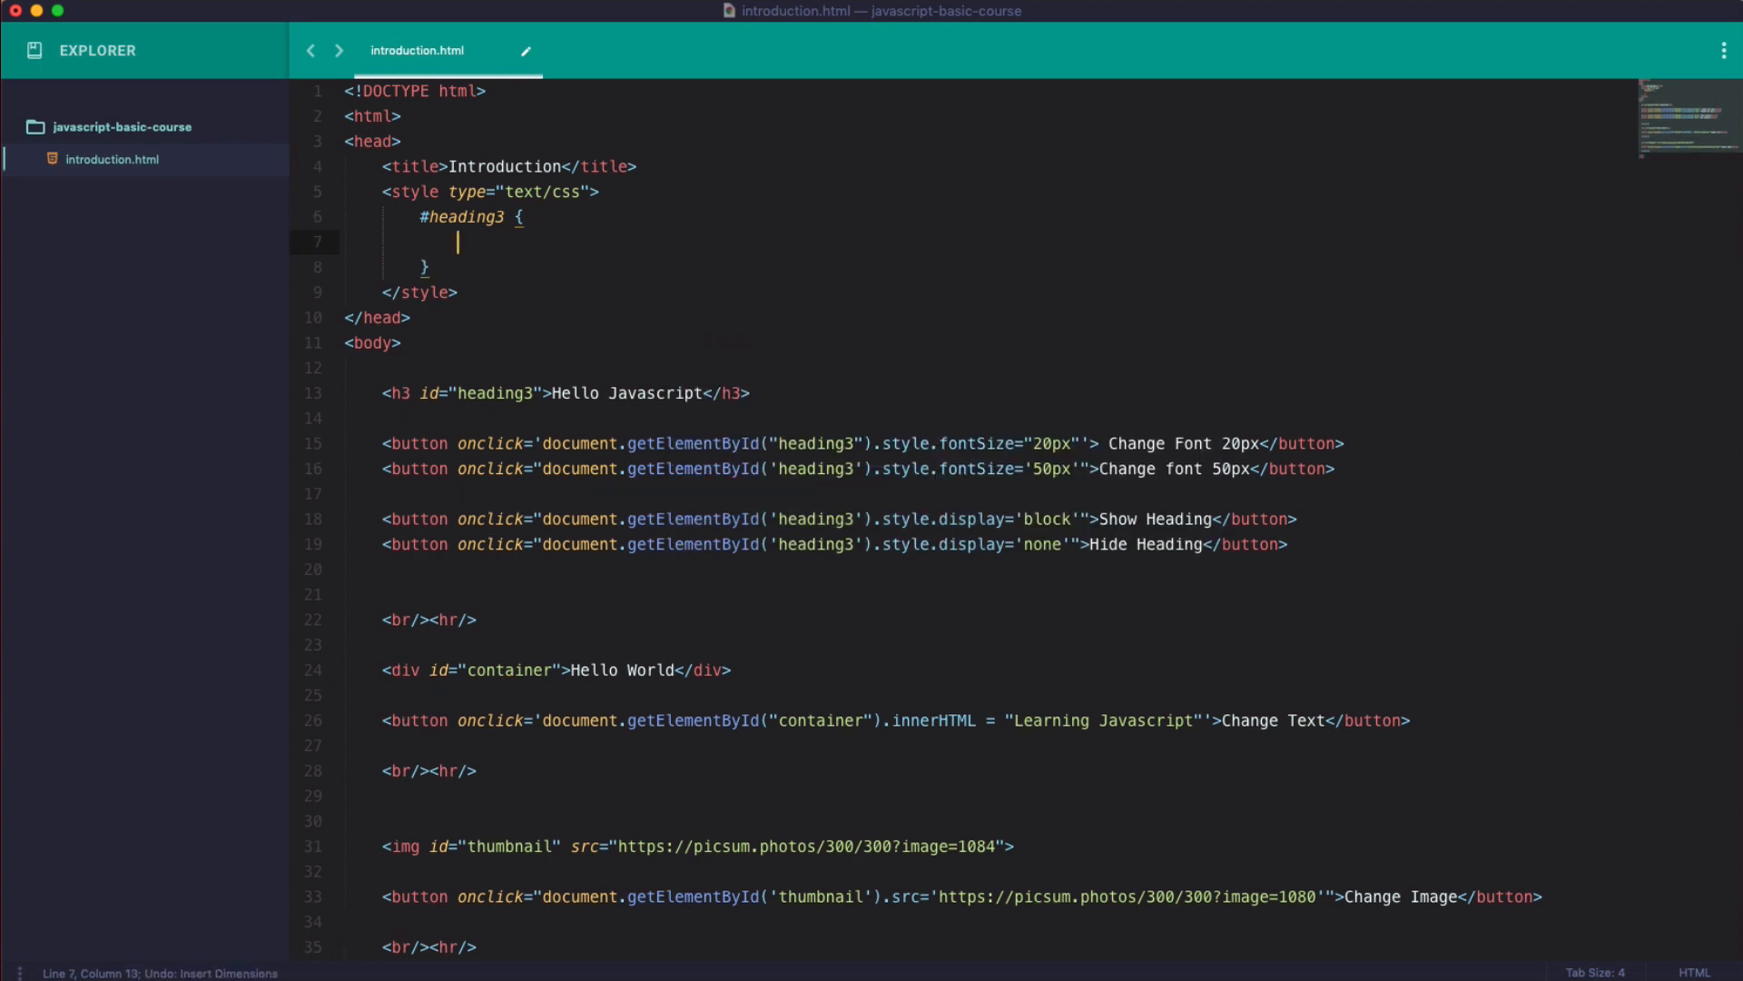
pyautogui.write('display: none;')
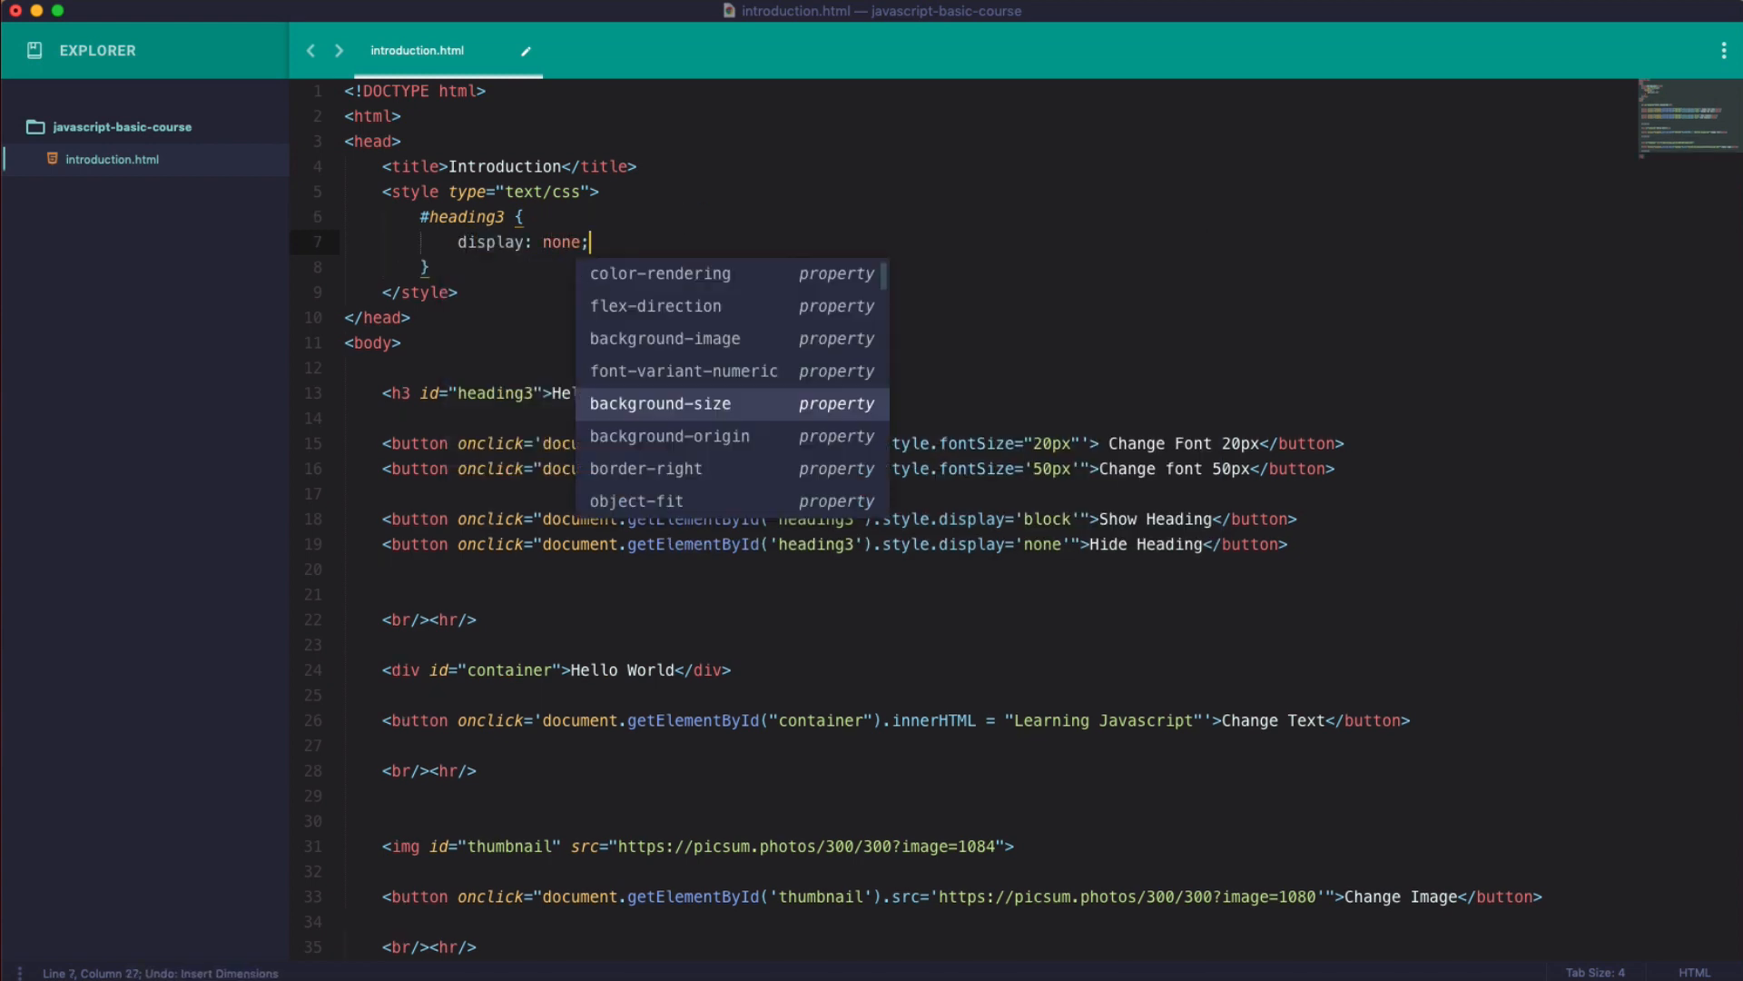
pyautogui.write('block')
pyautogui.write('v')
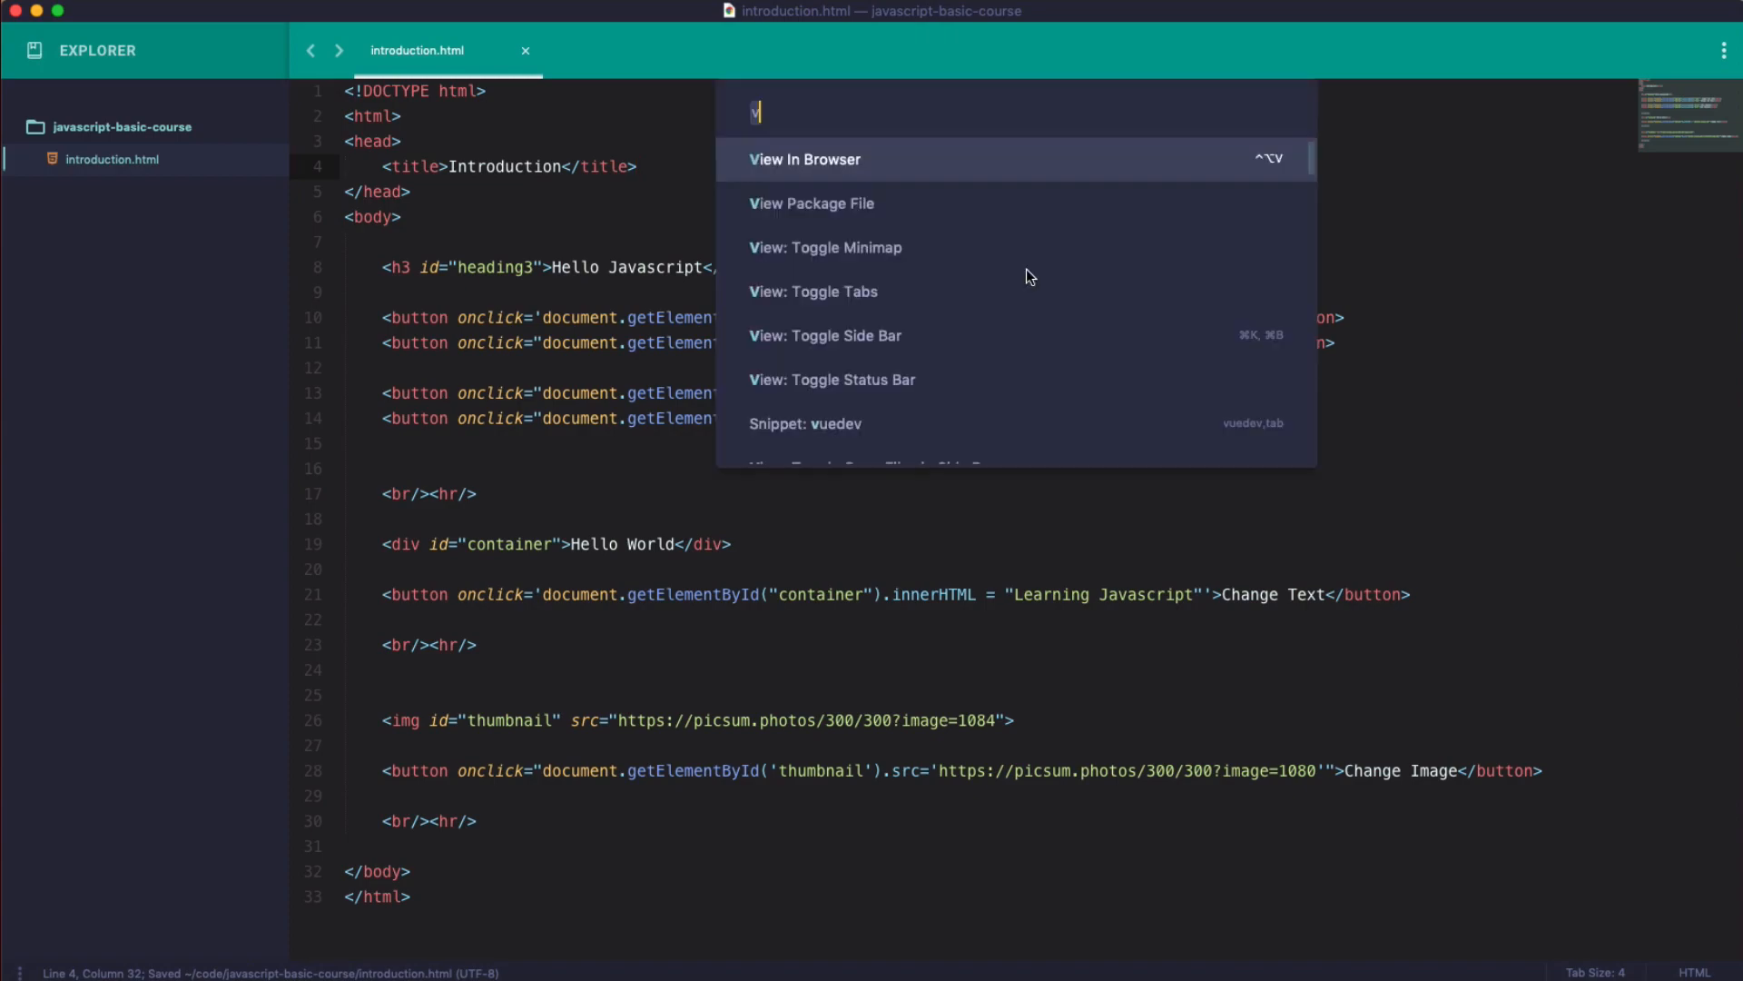
# Open the page and click Change font 50px, Hide Heading, Show Heading, then Hide Heading.
pyautogui.click(805, 159)
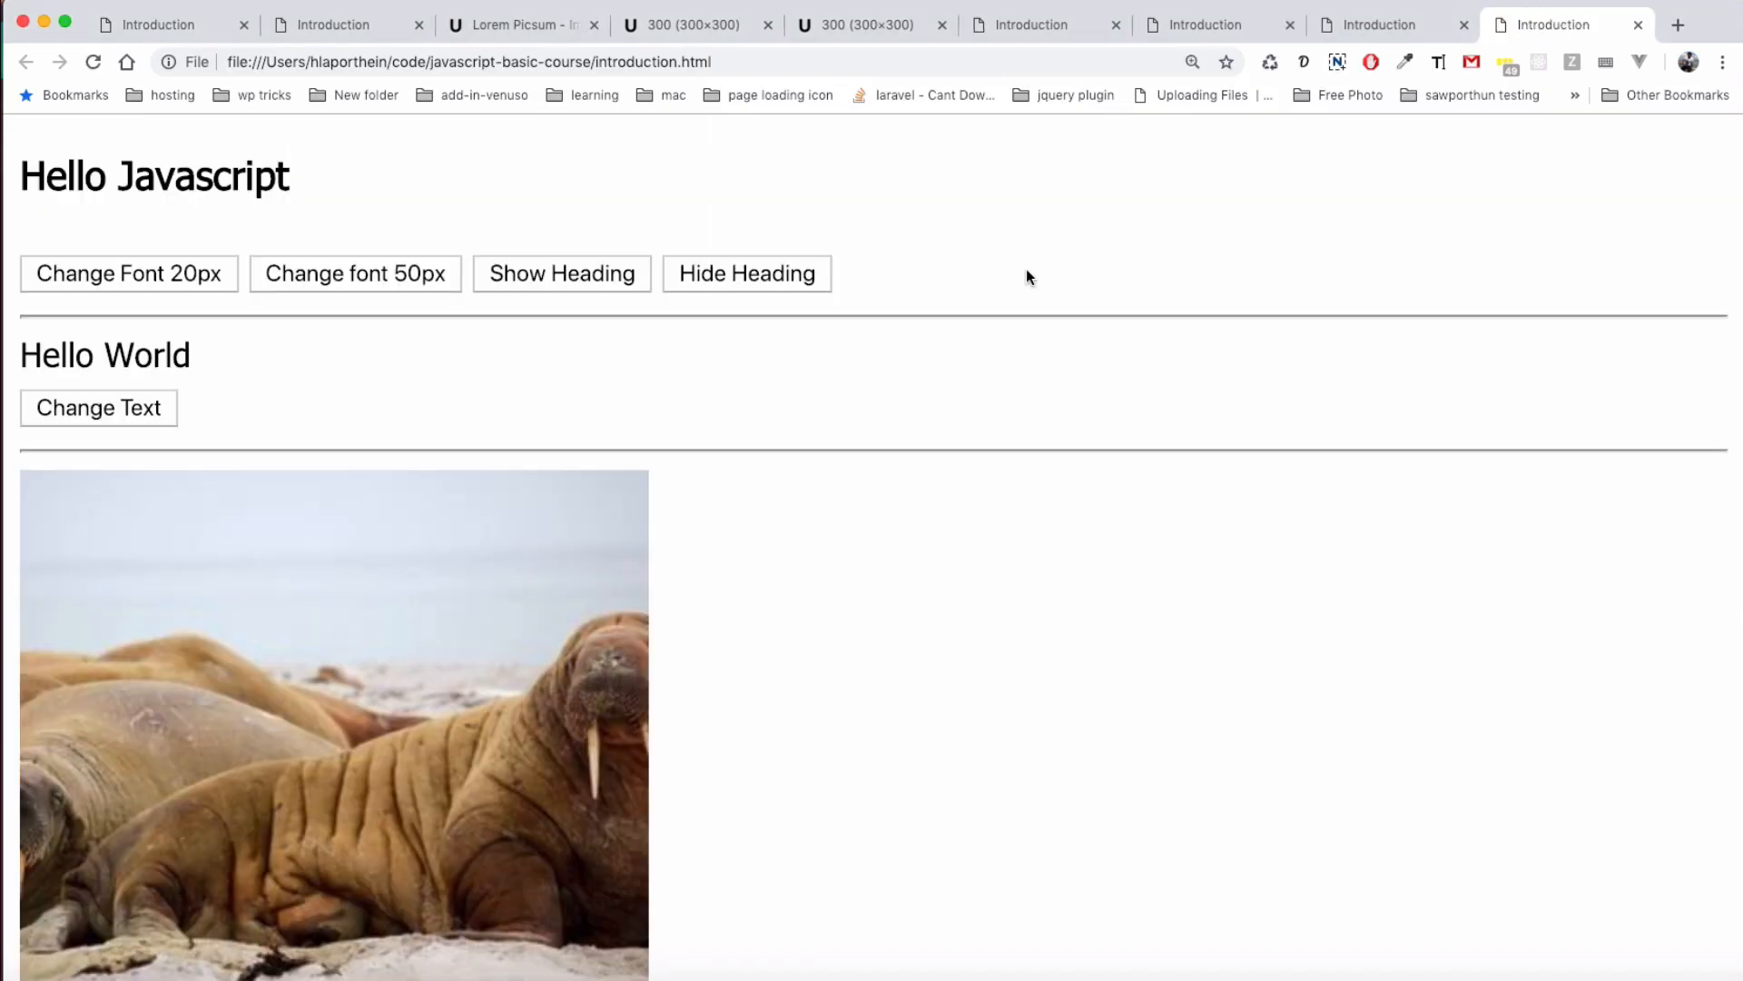
pyautogui.click(355, 274)
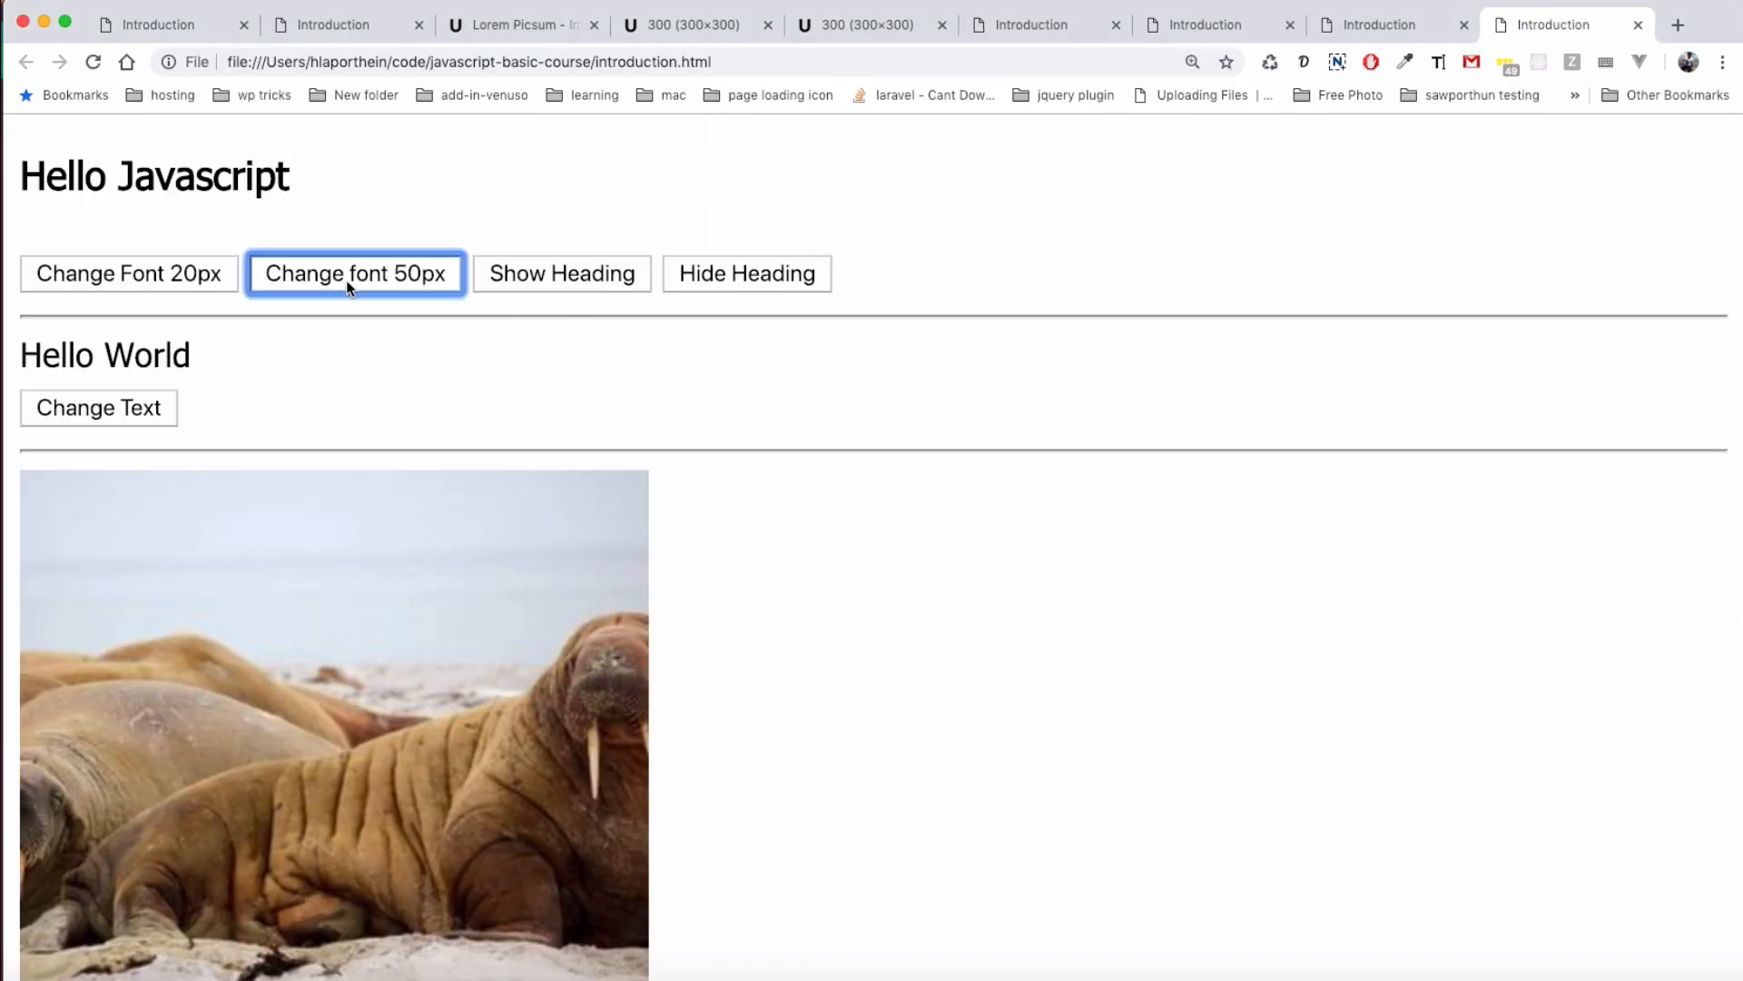
pyautogui.click(355, 273)
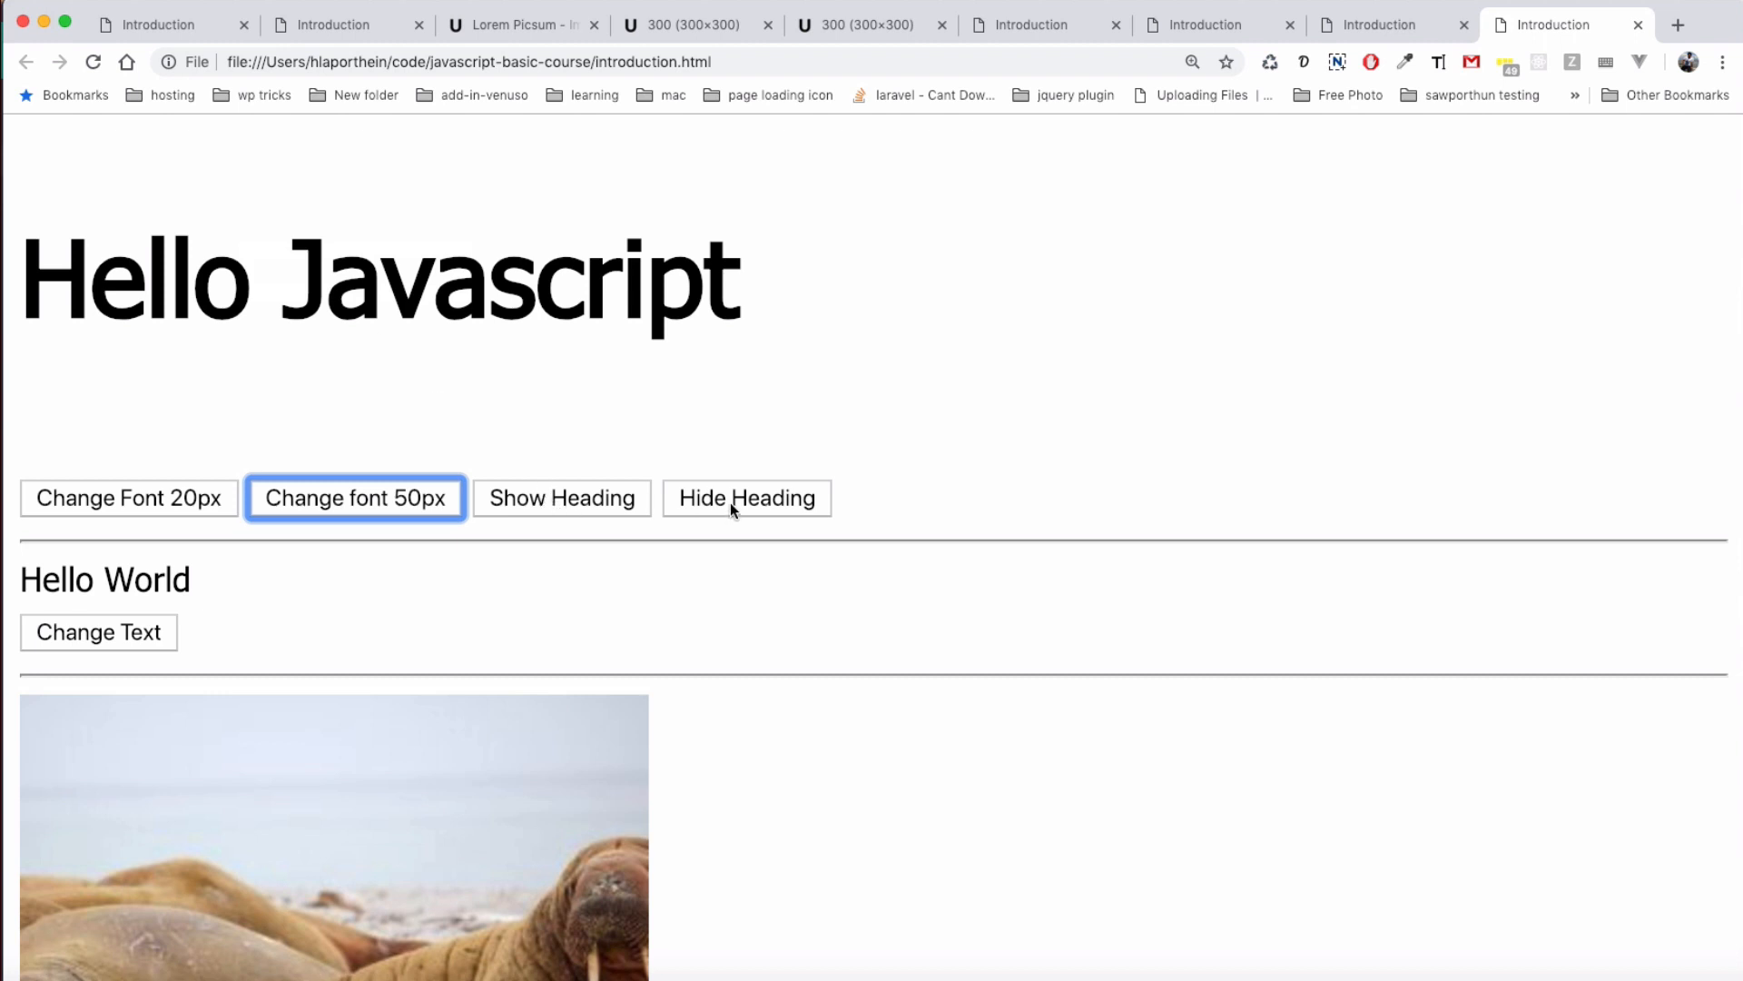
pyautogui.click(561, 497)
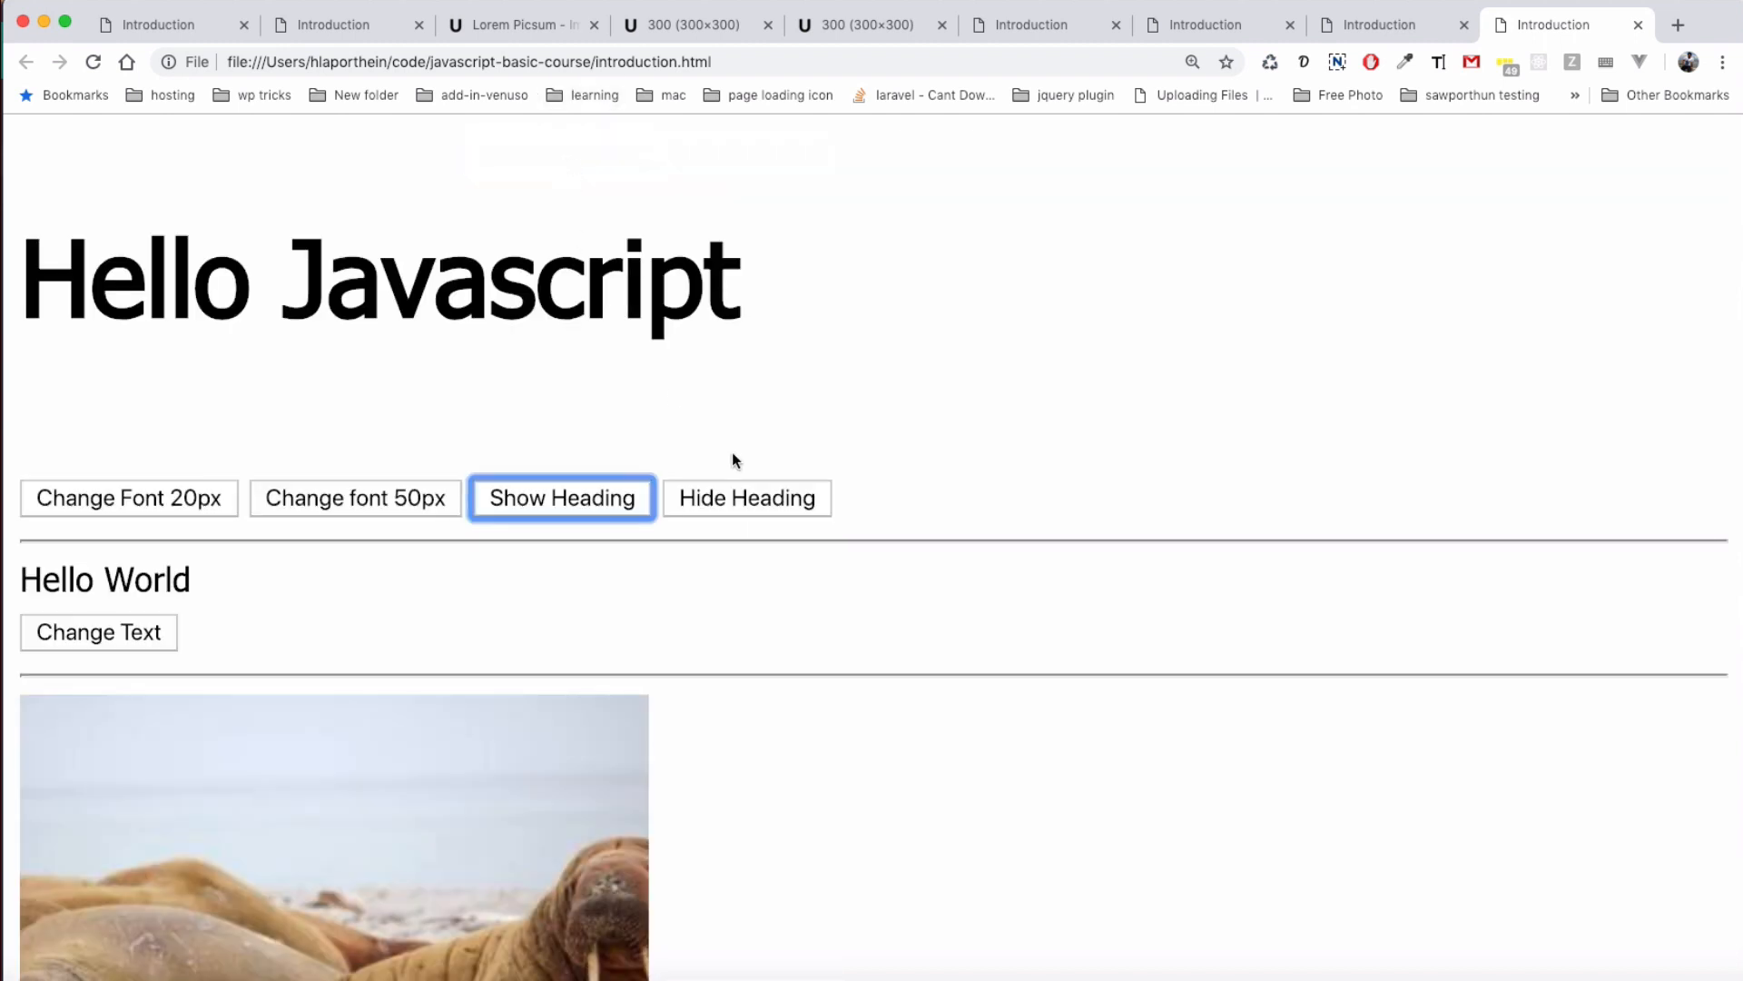
pyautogui.click(747, 497)
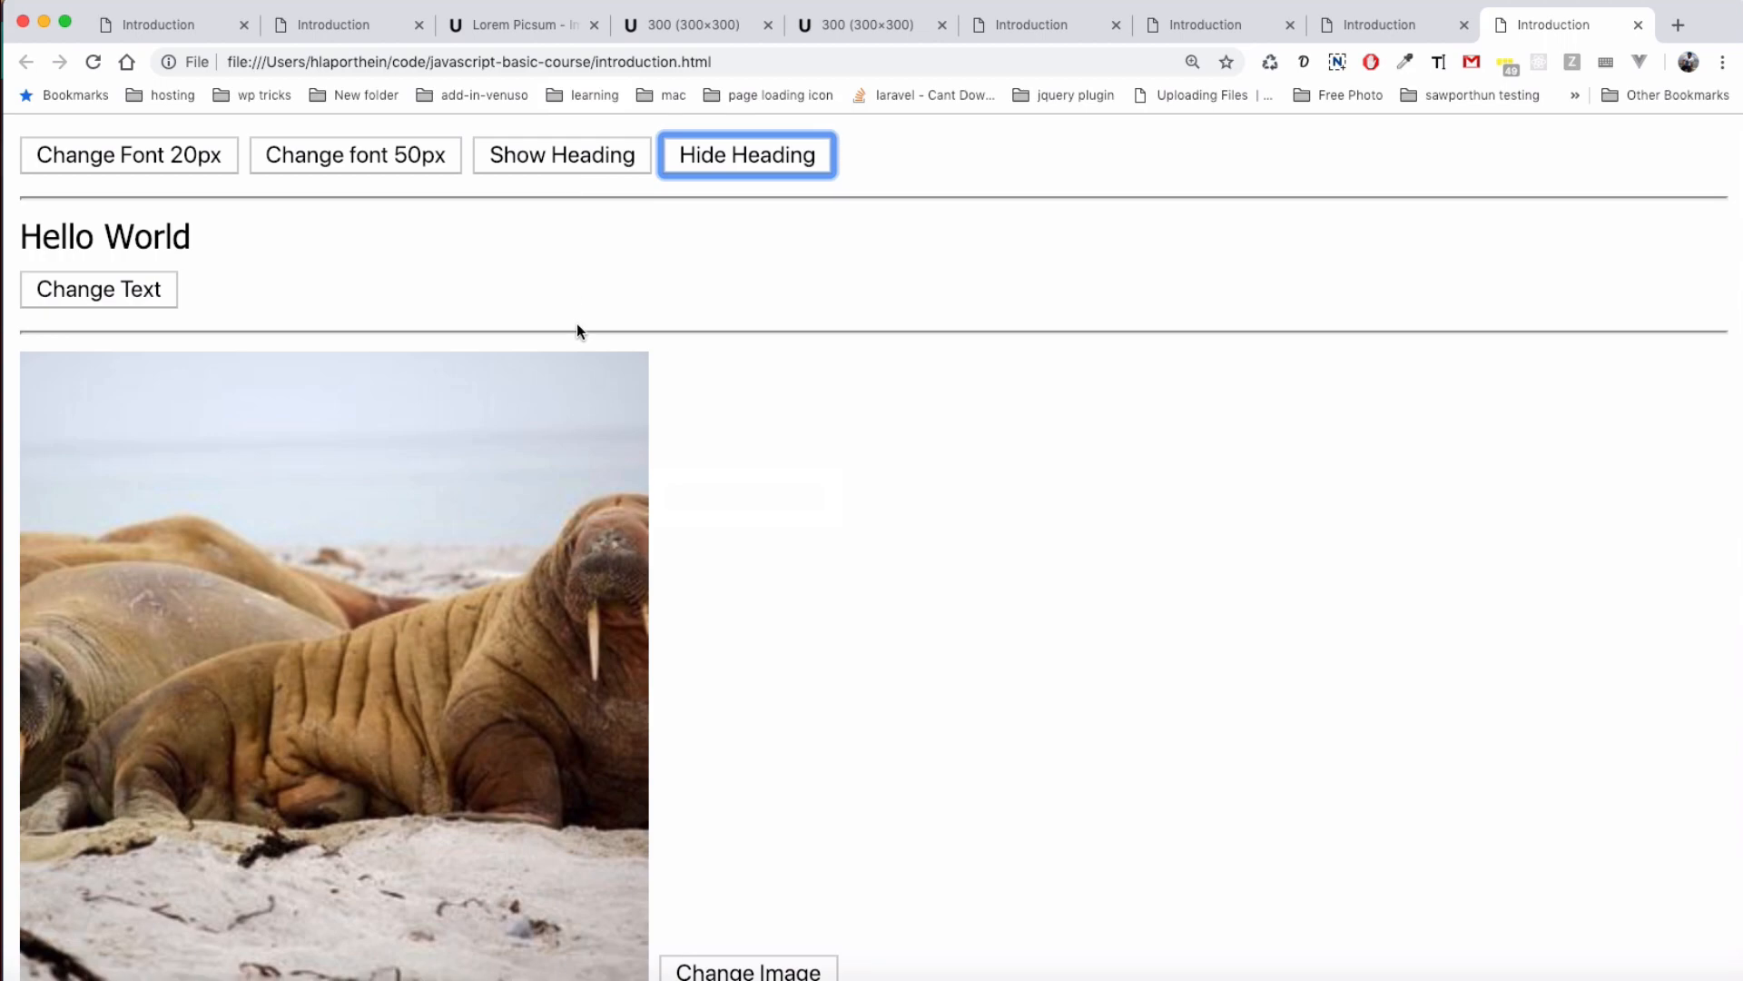